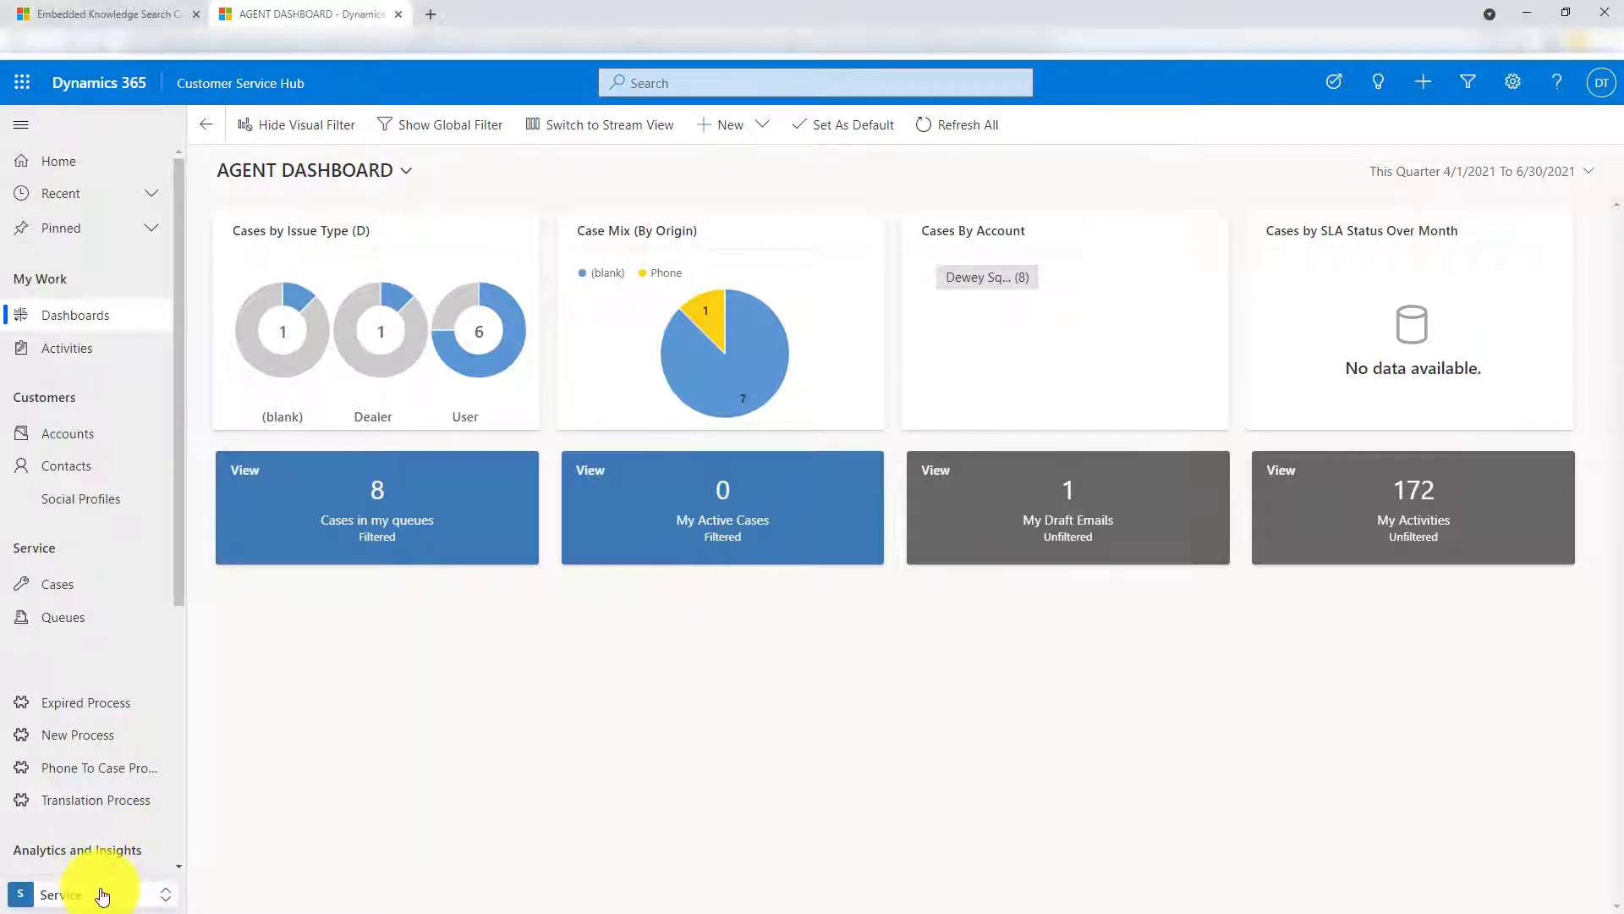
- Navigate to Knowledge Articles, open the Missing Parts article and show its Summary details
left_click(60, 893)
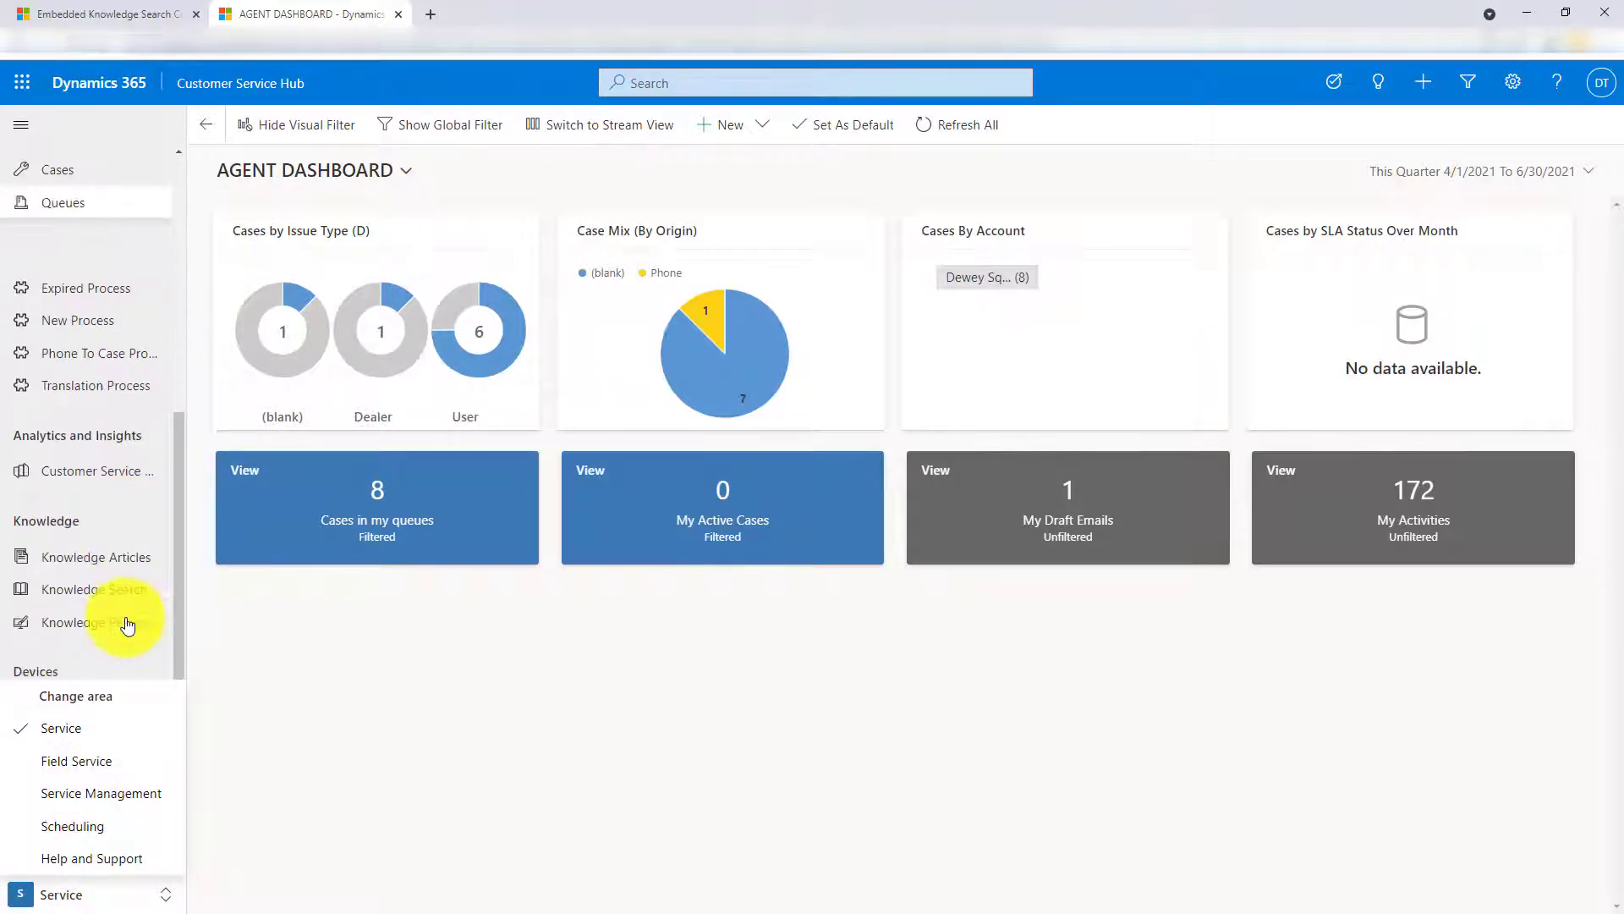
left_click(97, 557)
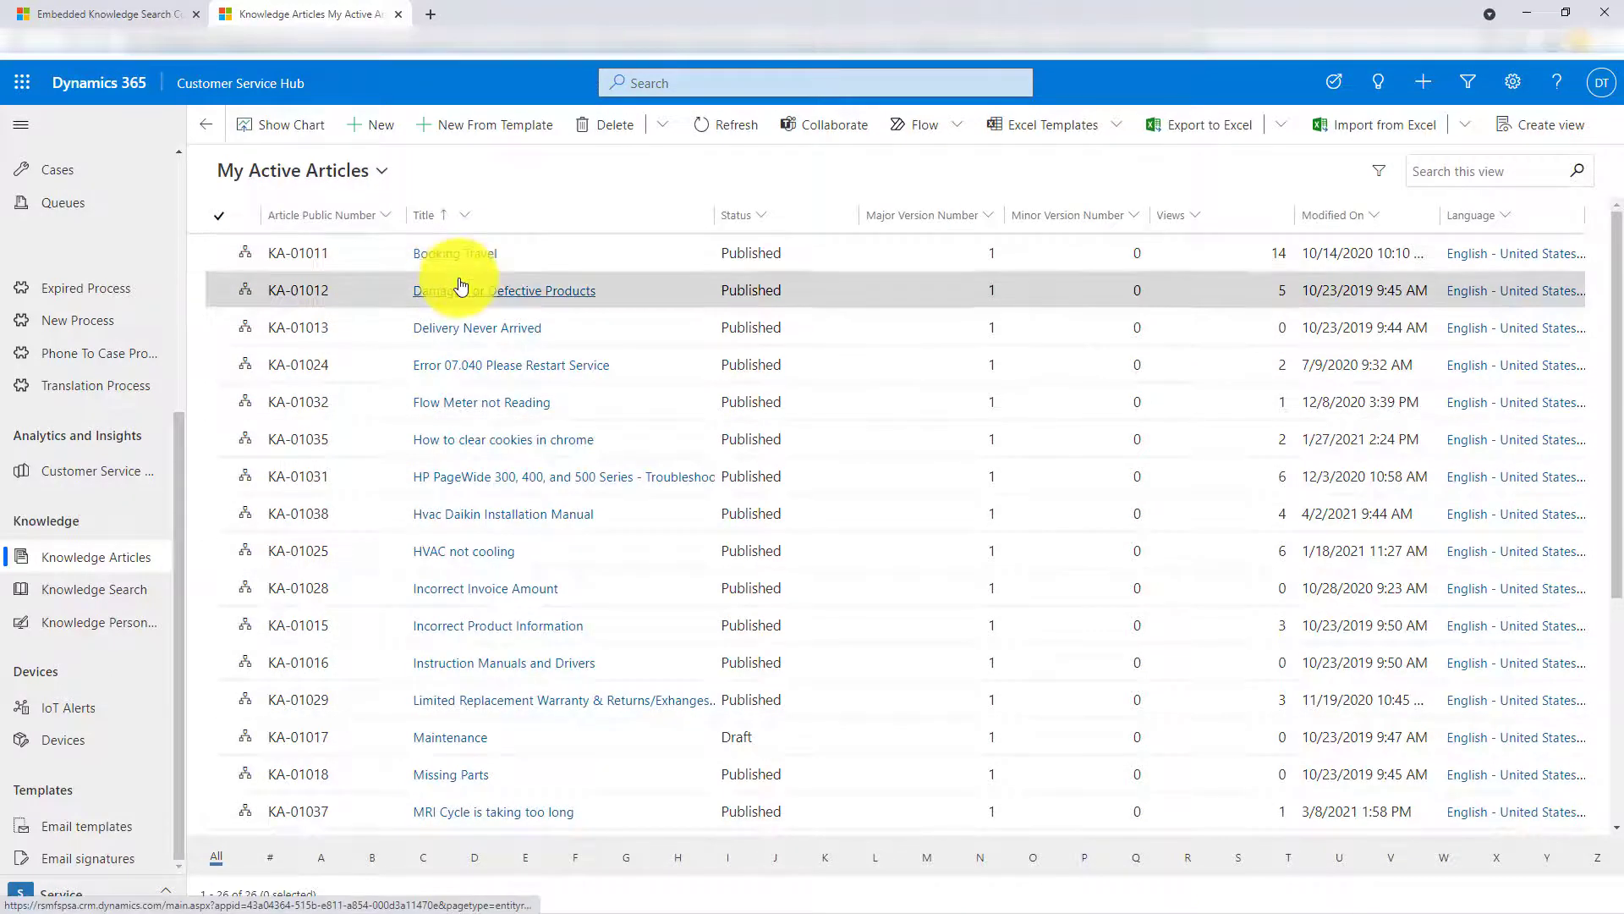
scroll("down", 3)
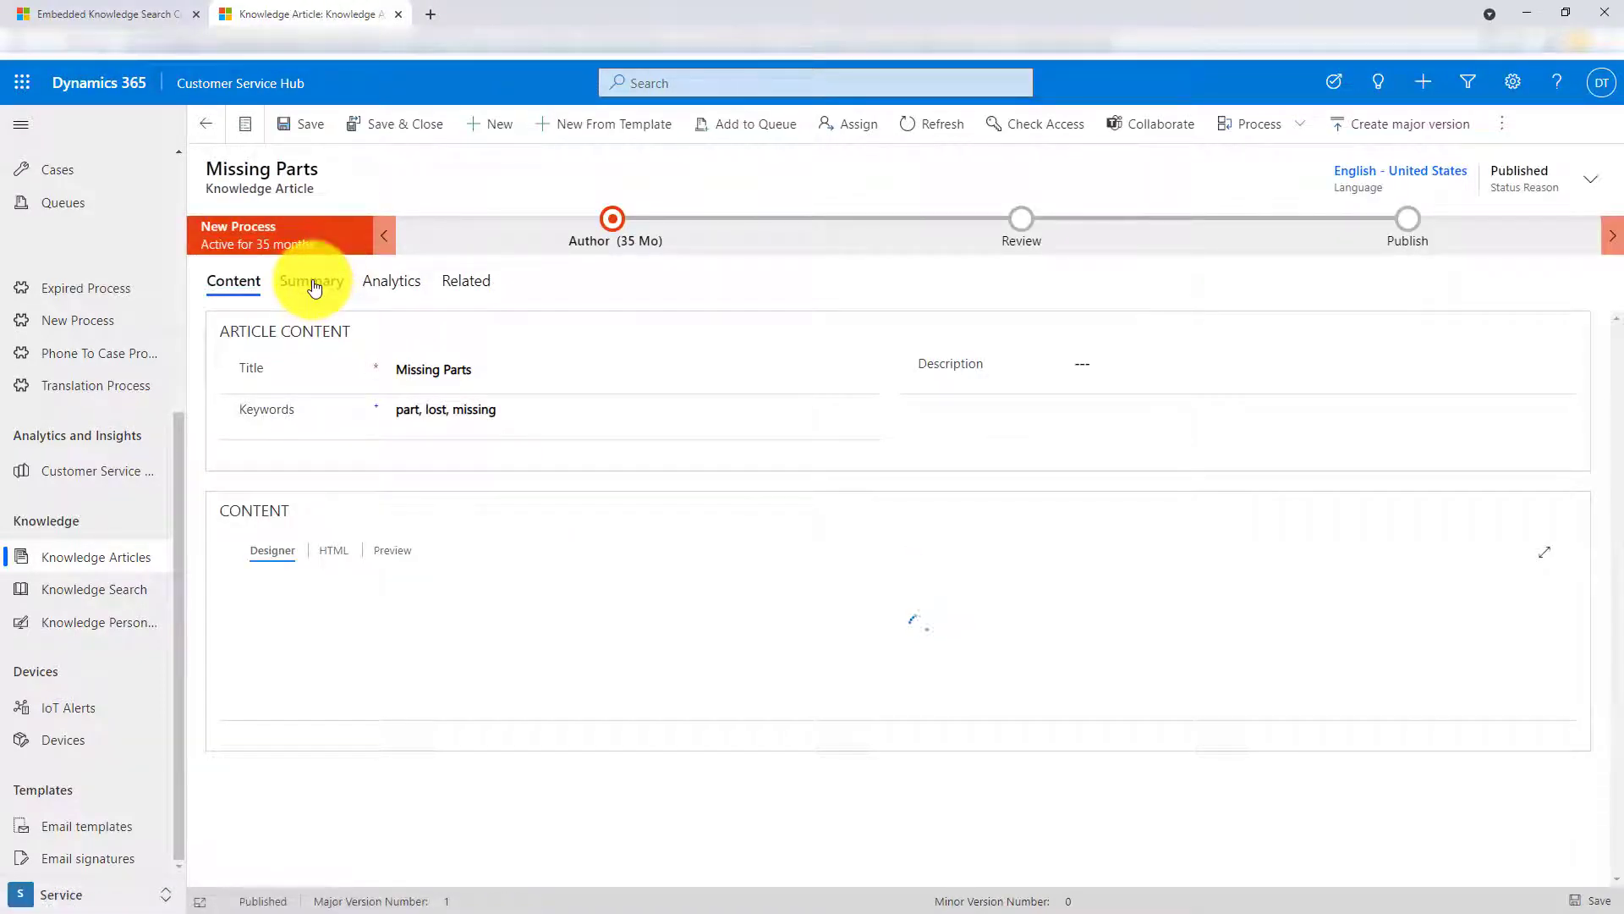
left_click(312, 281)
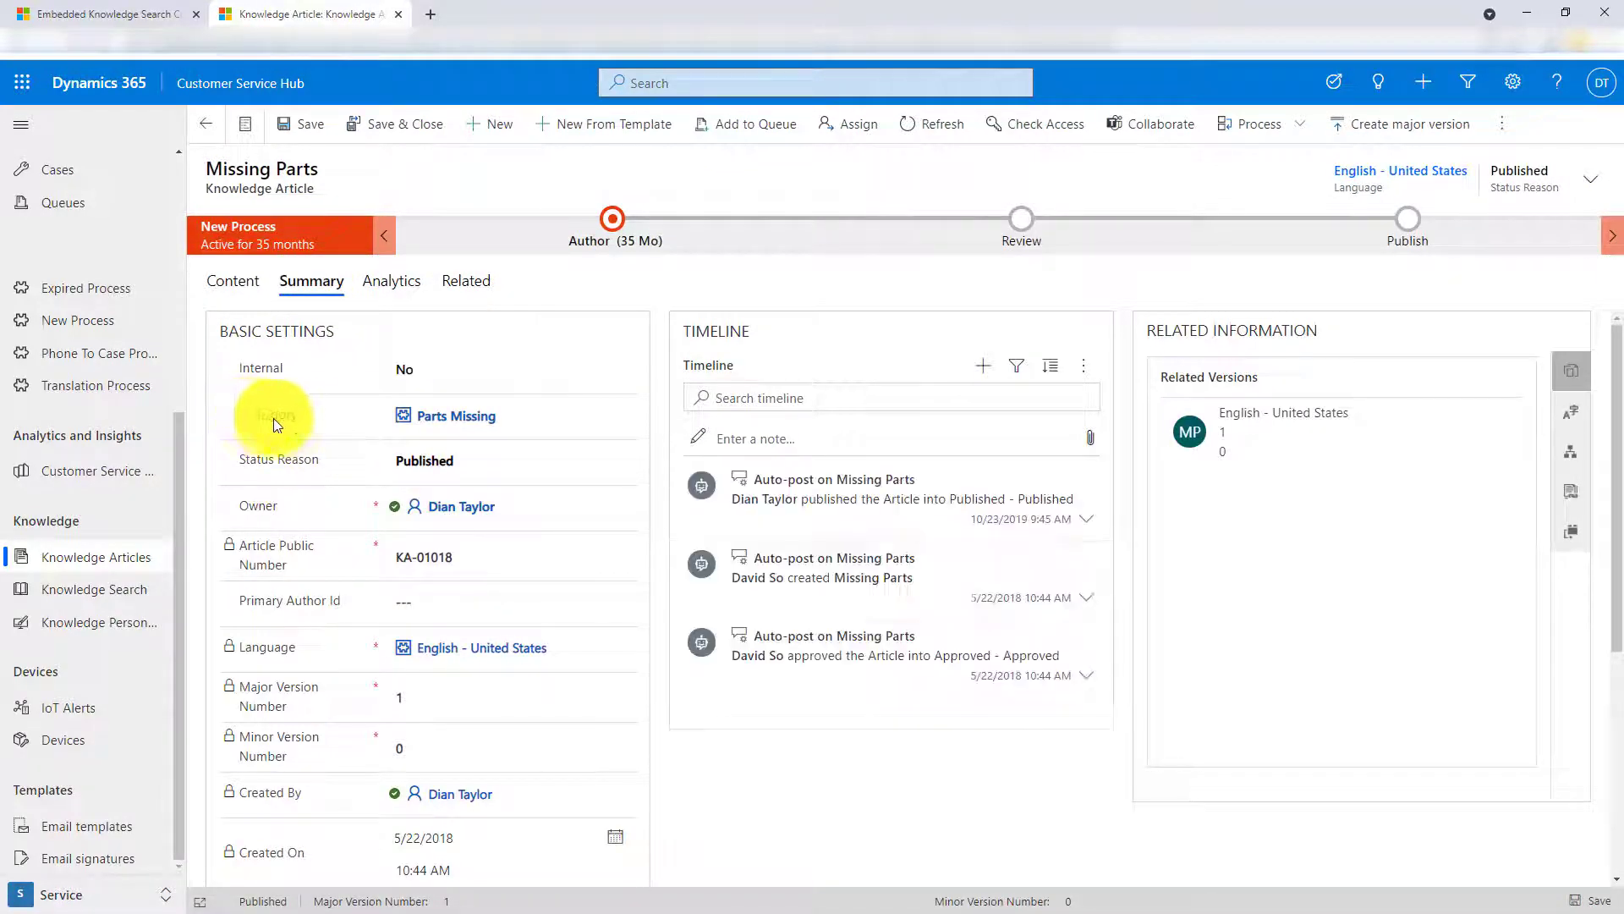
left_click(455, 414)
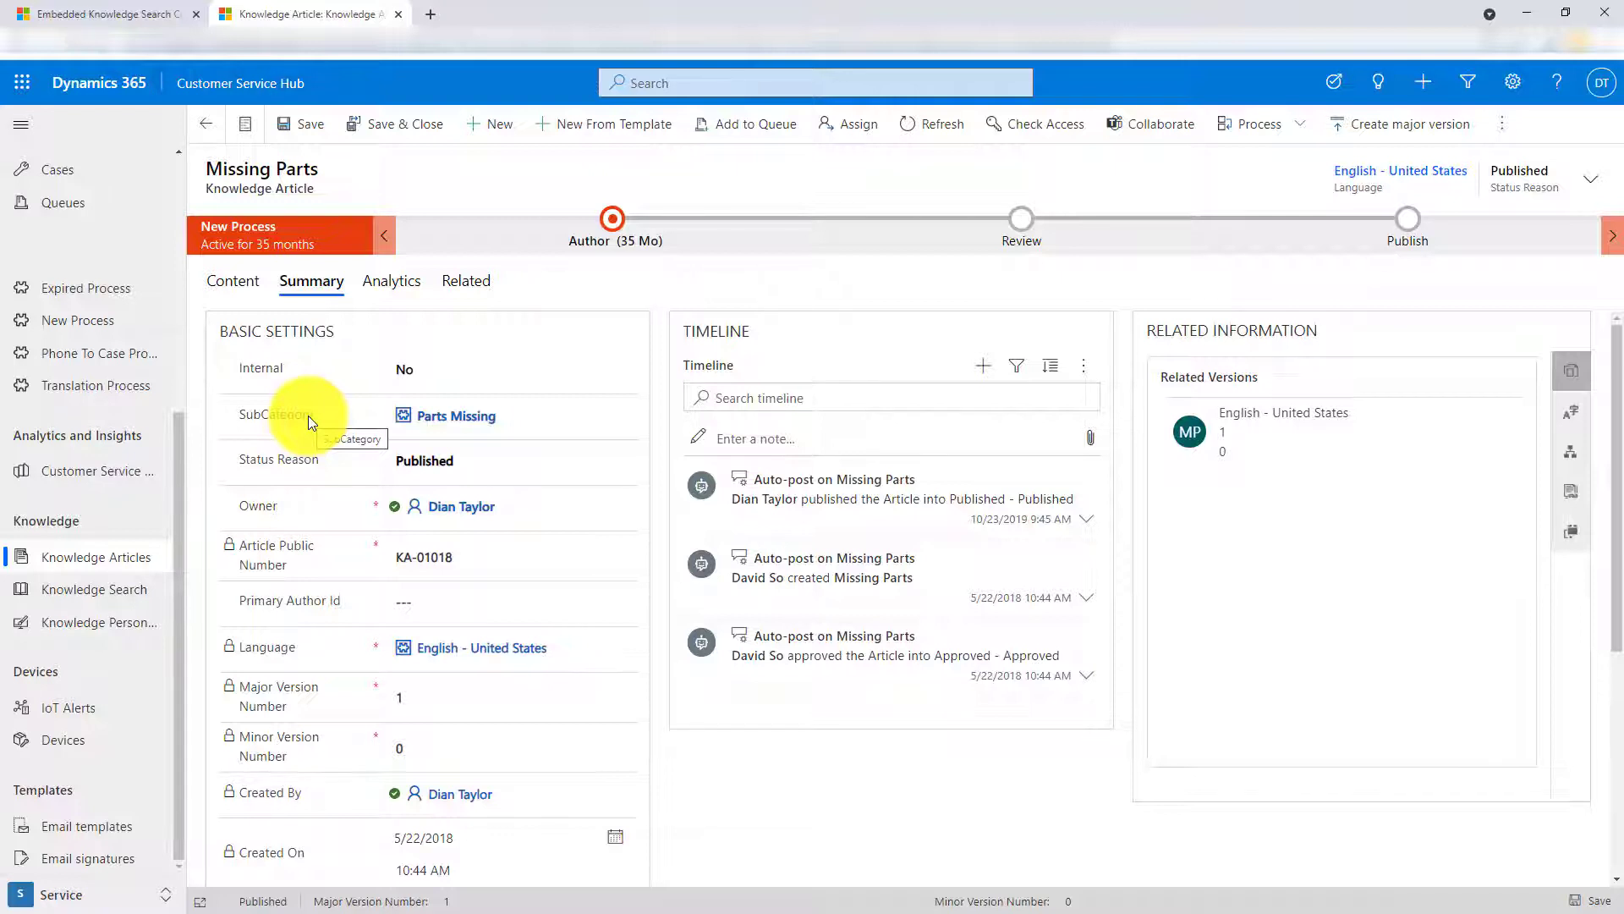
mouse_move(187, 547)
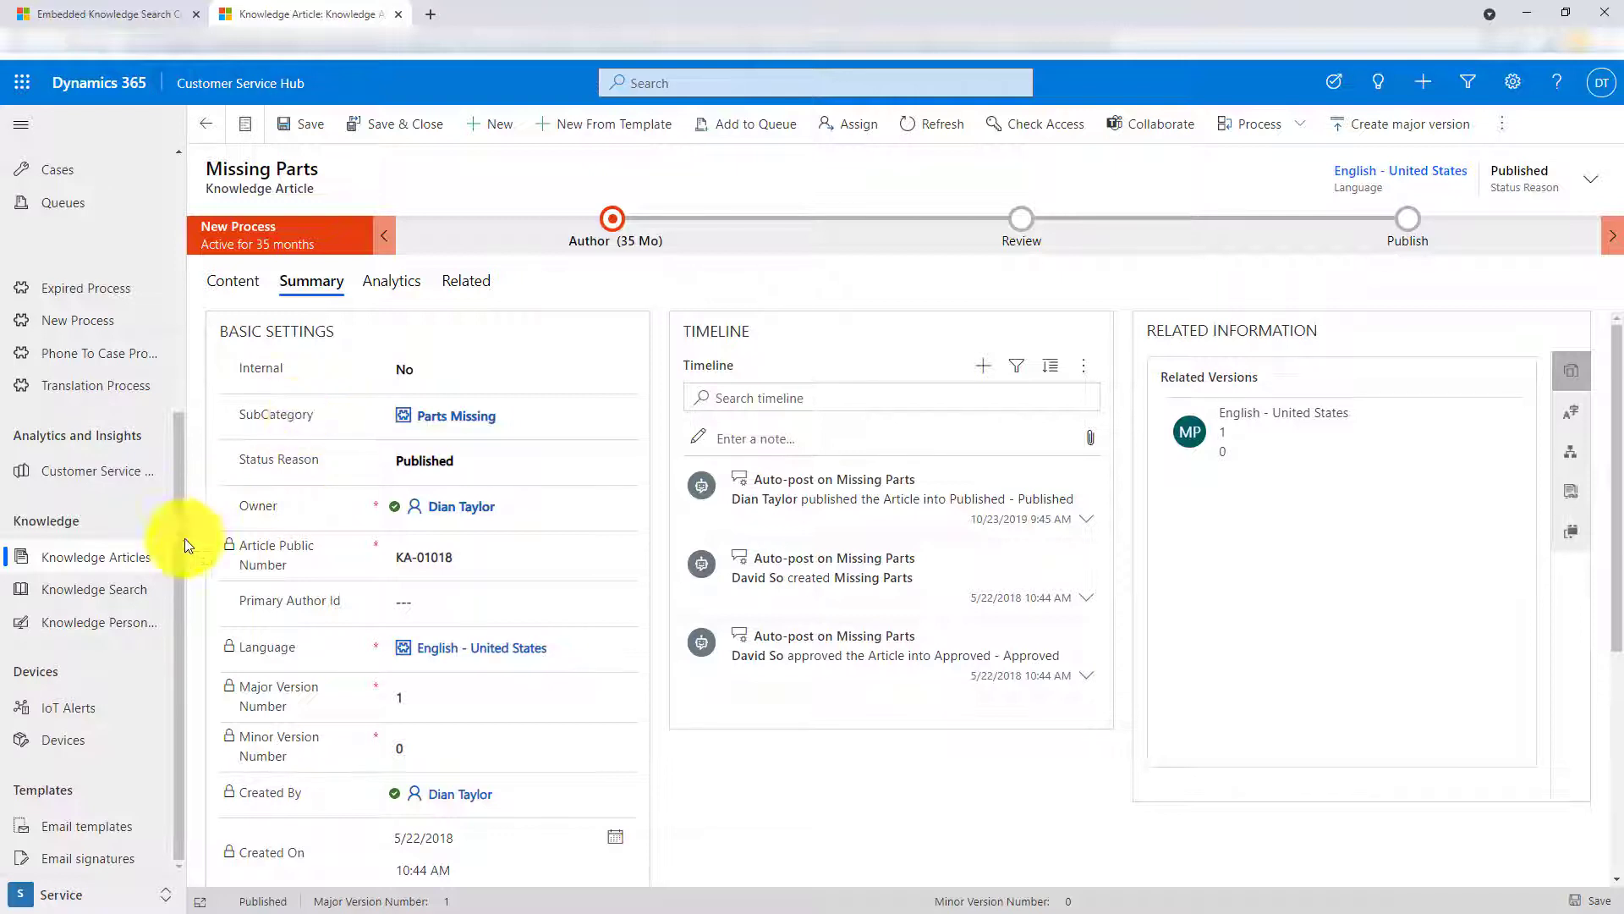
- Search knowledge articles for 'issue' and reveal the search filter options
left_click(93, 589)
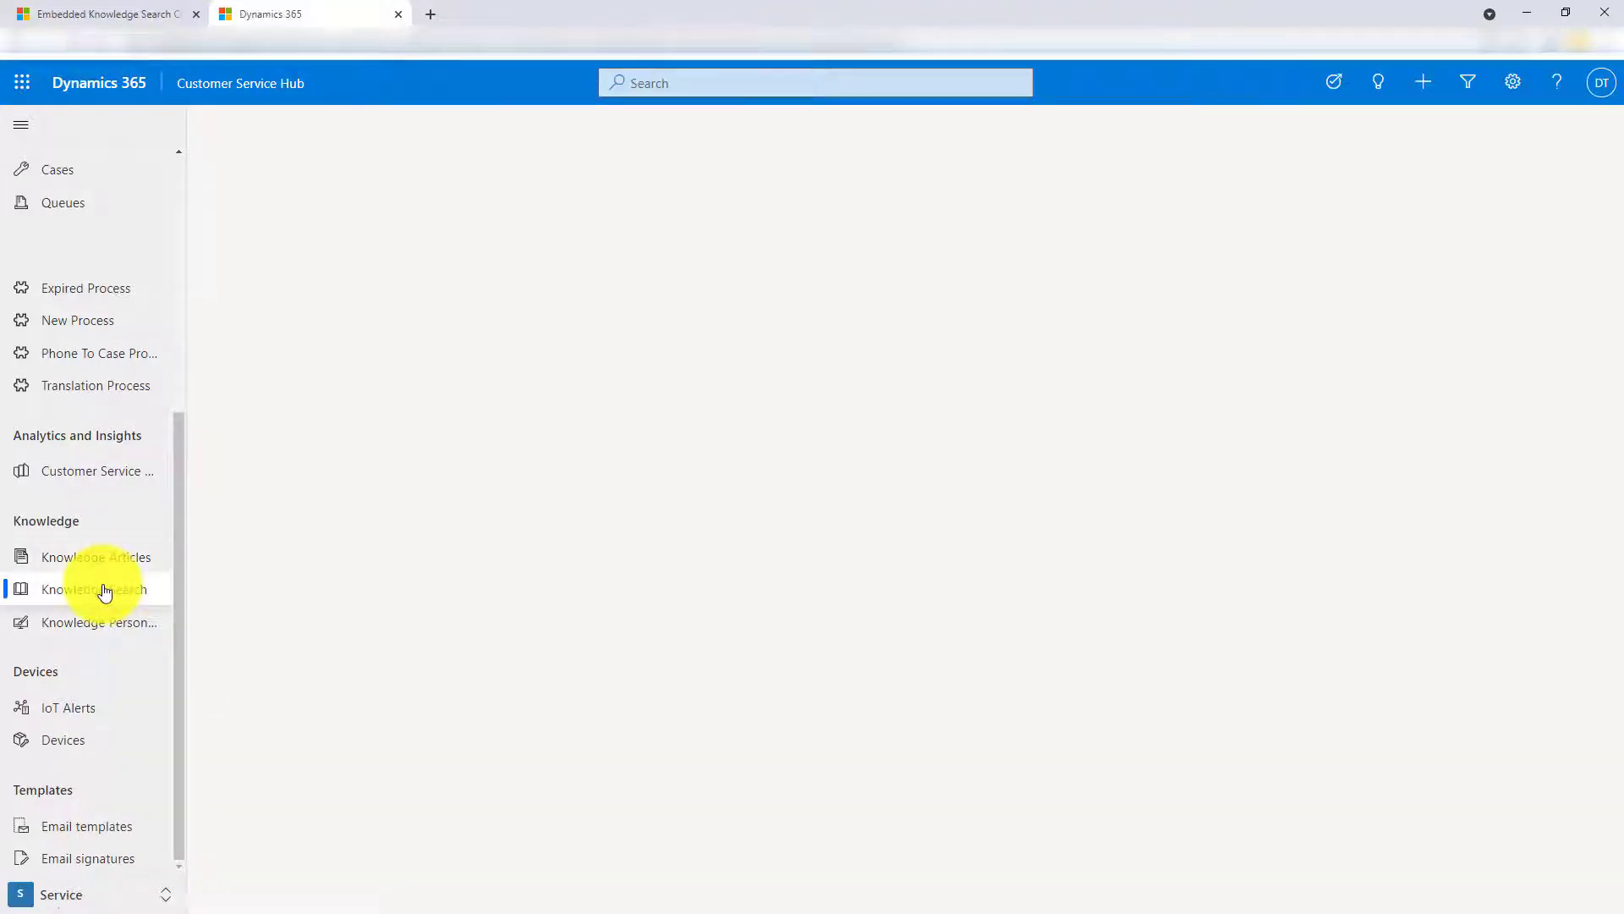
left_click(93, 588)
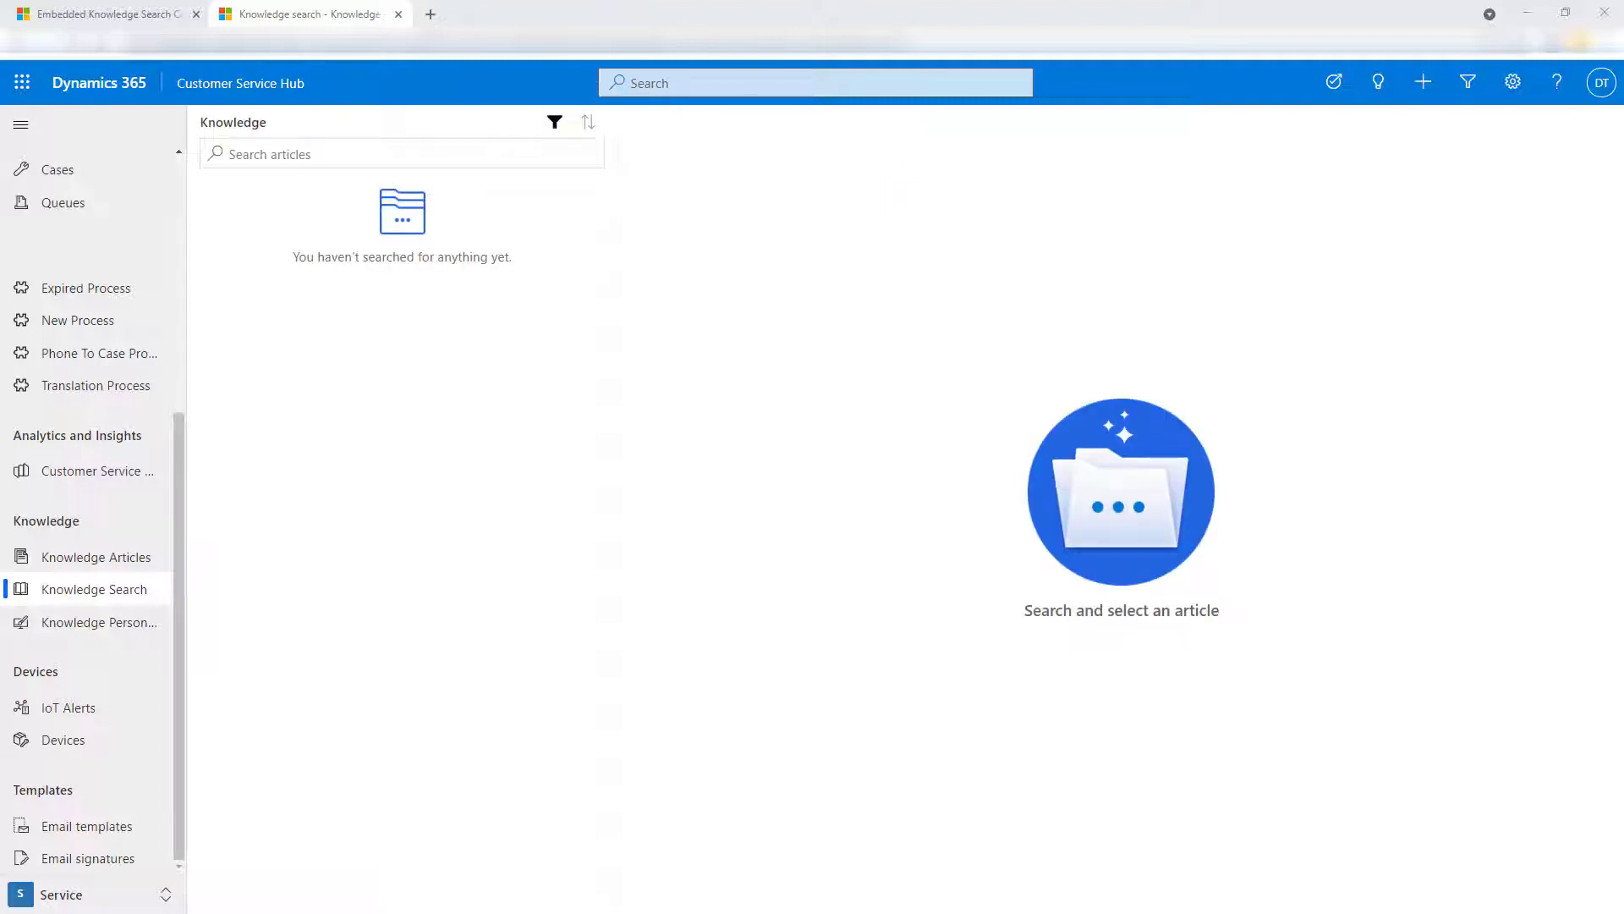
left_click(401, 154)
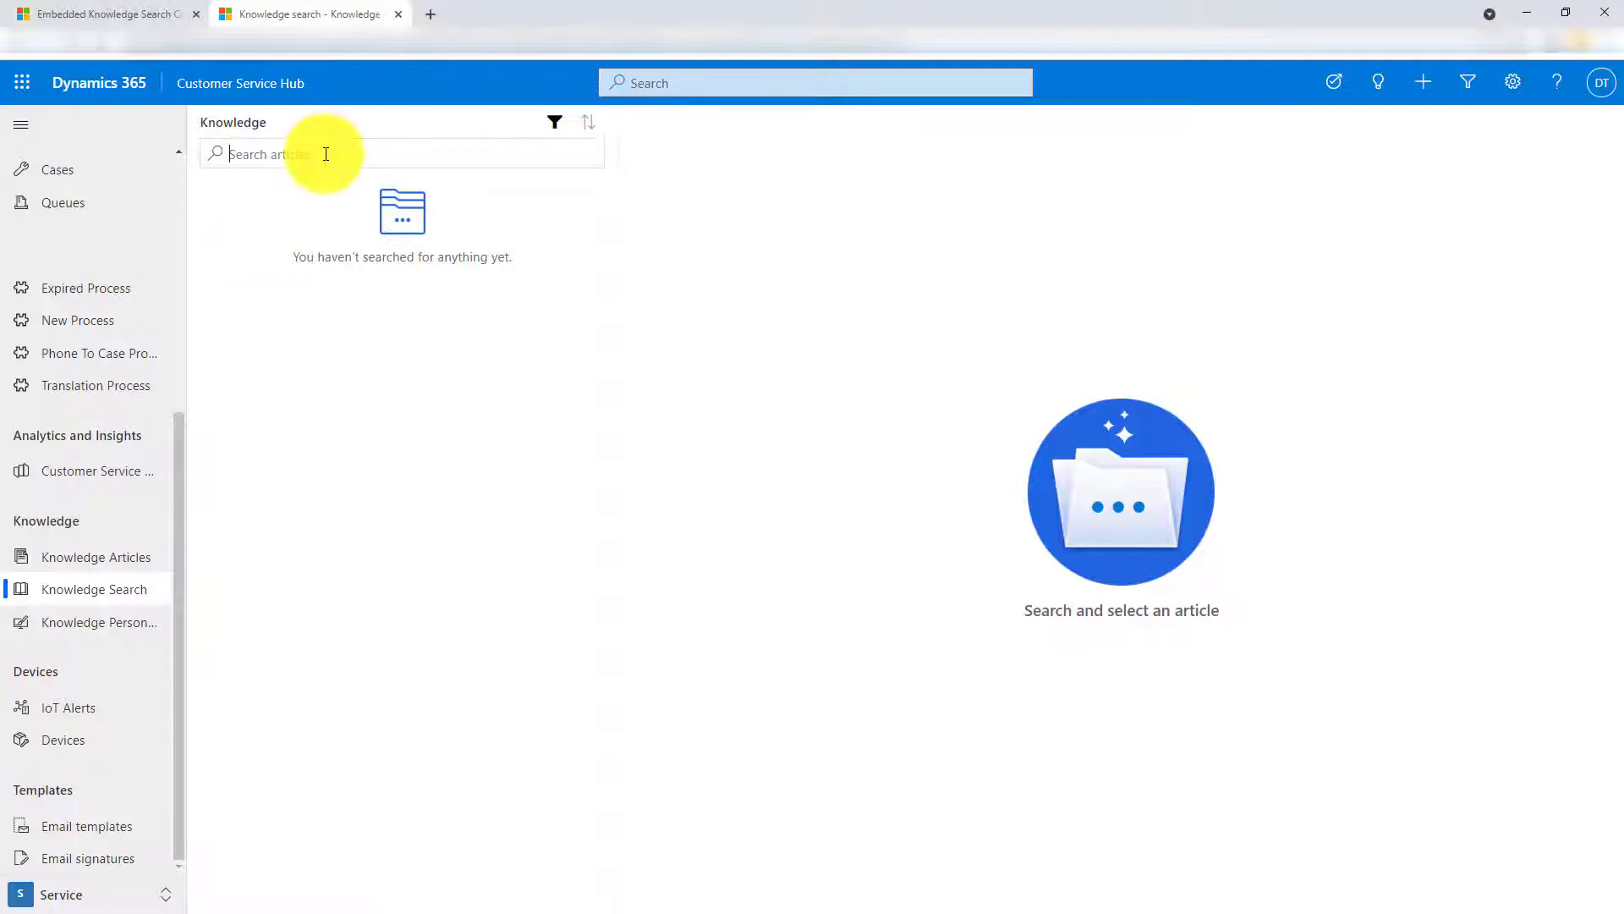
type("issue")
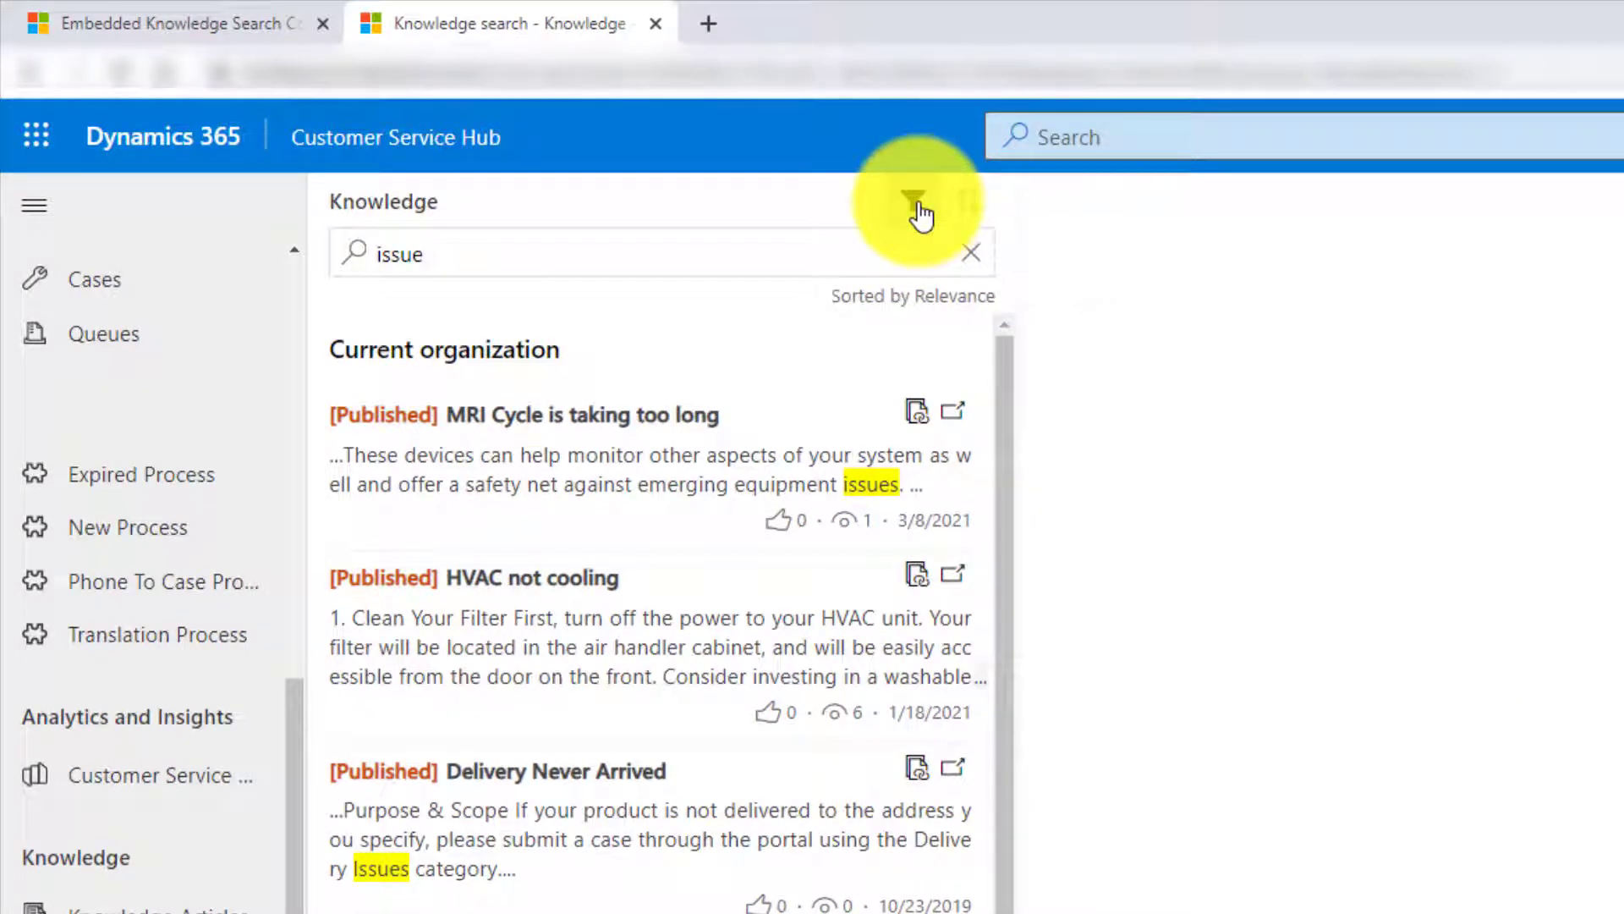
left_click(912, 200)
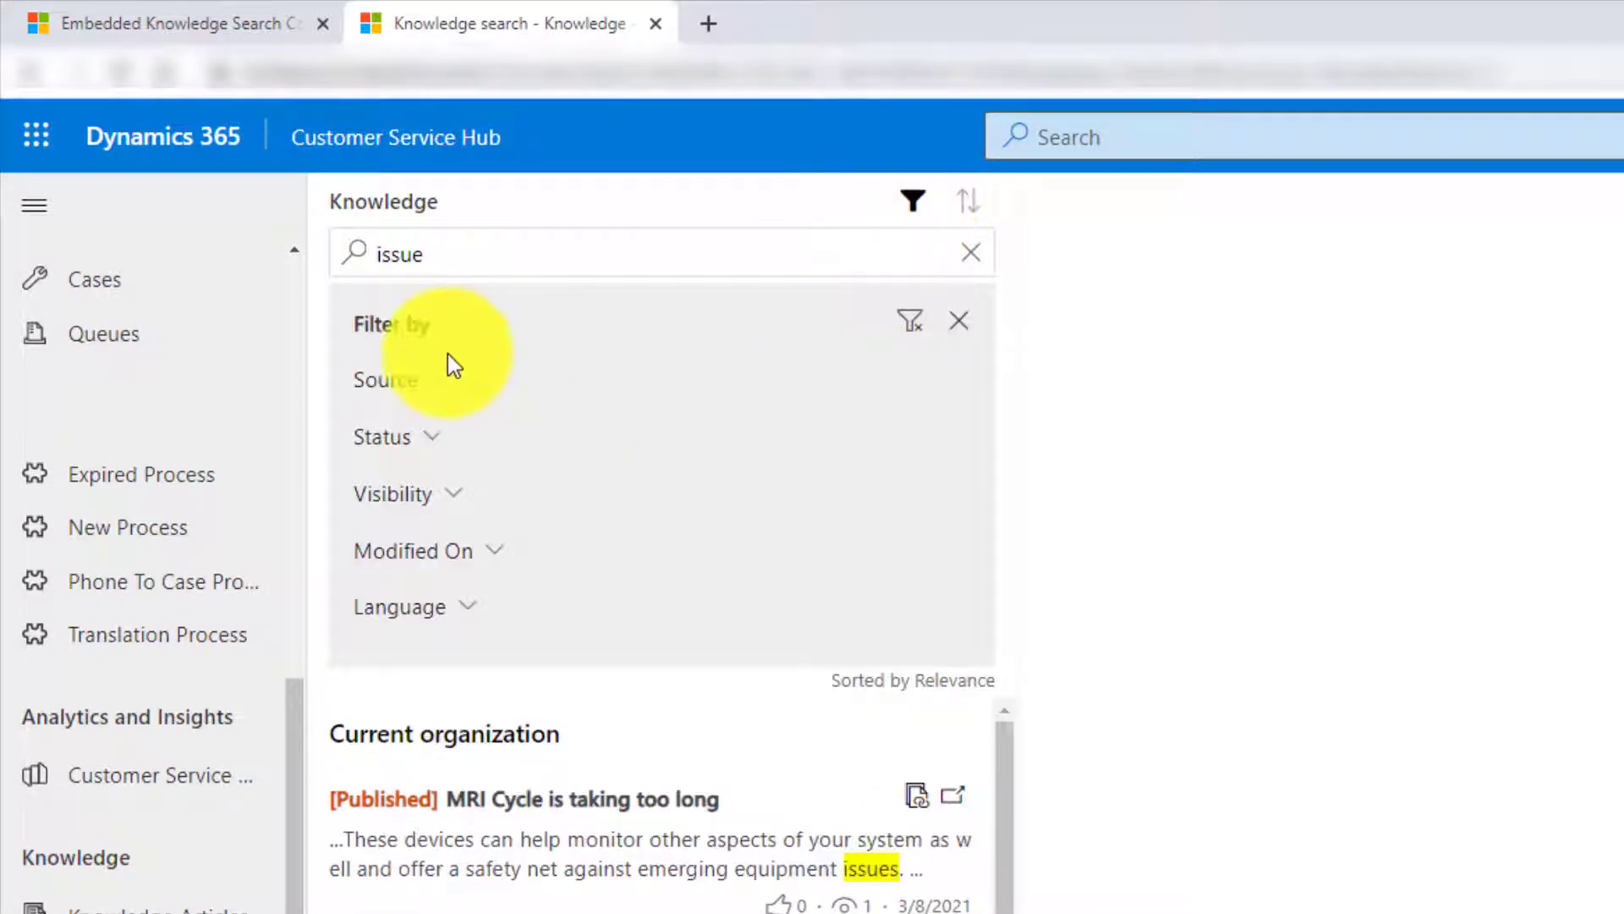
mouse_move(399, 605)
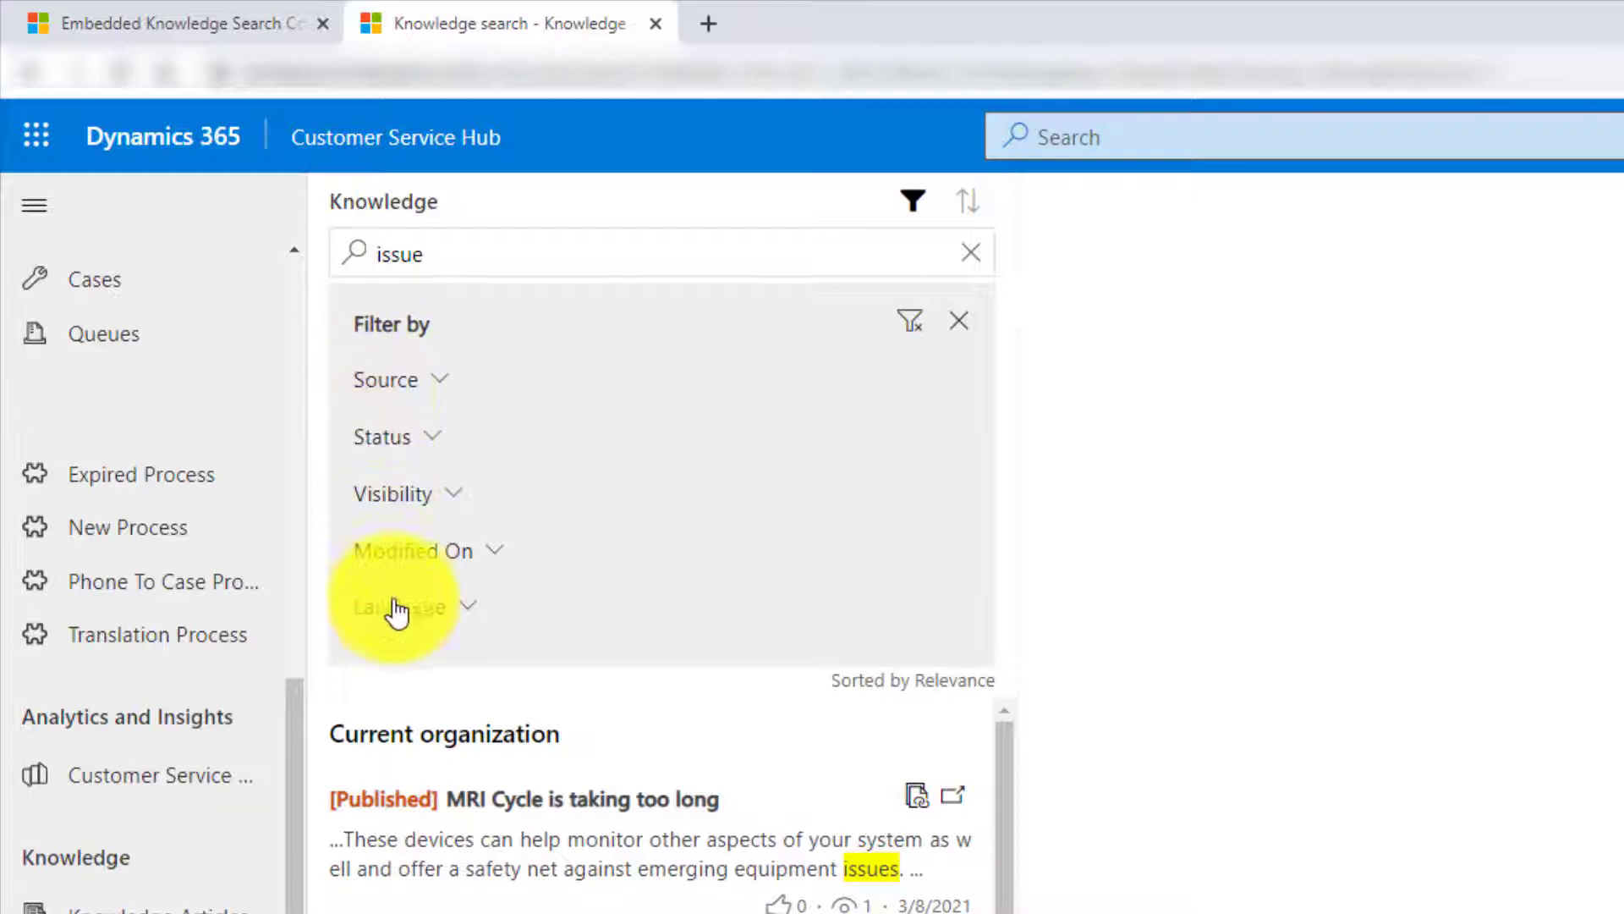
mouse_move(414, 493)
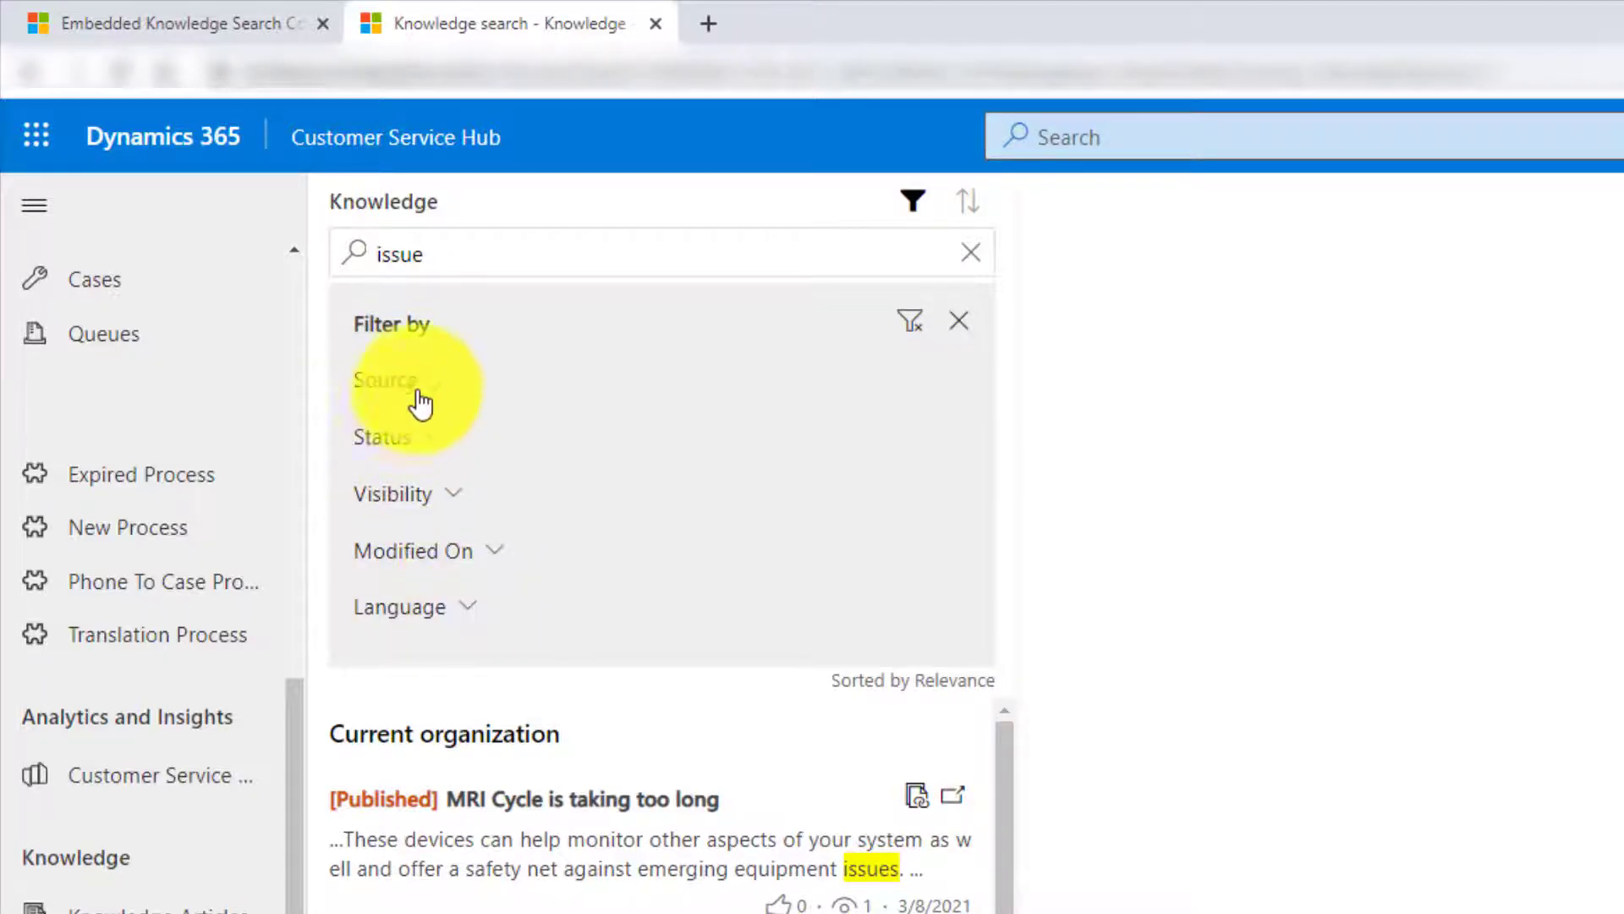
- Review the Source and Status filter choices in the knowledge search filter pane
left_click(386, 379)
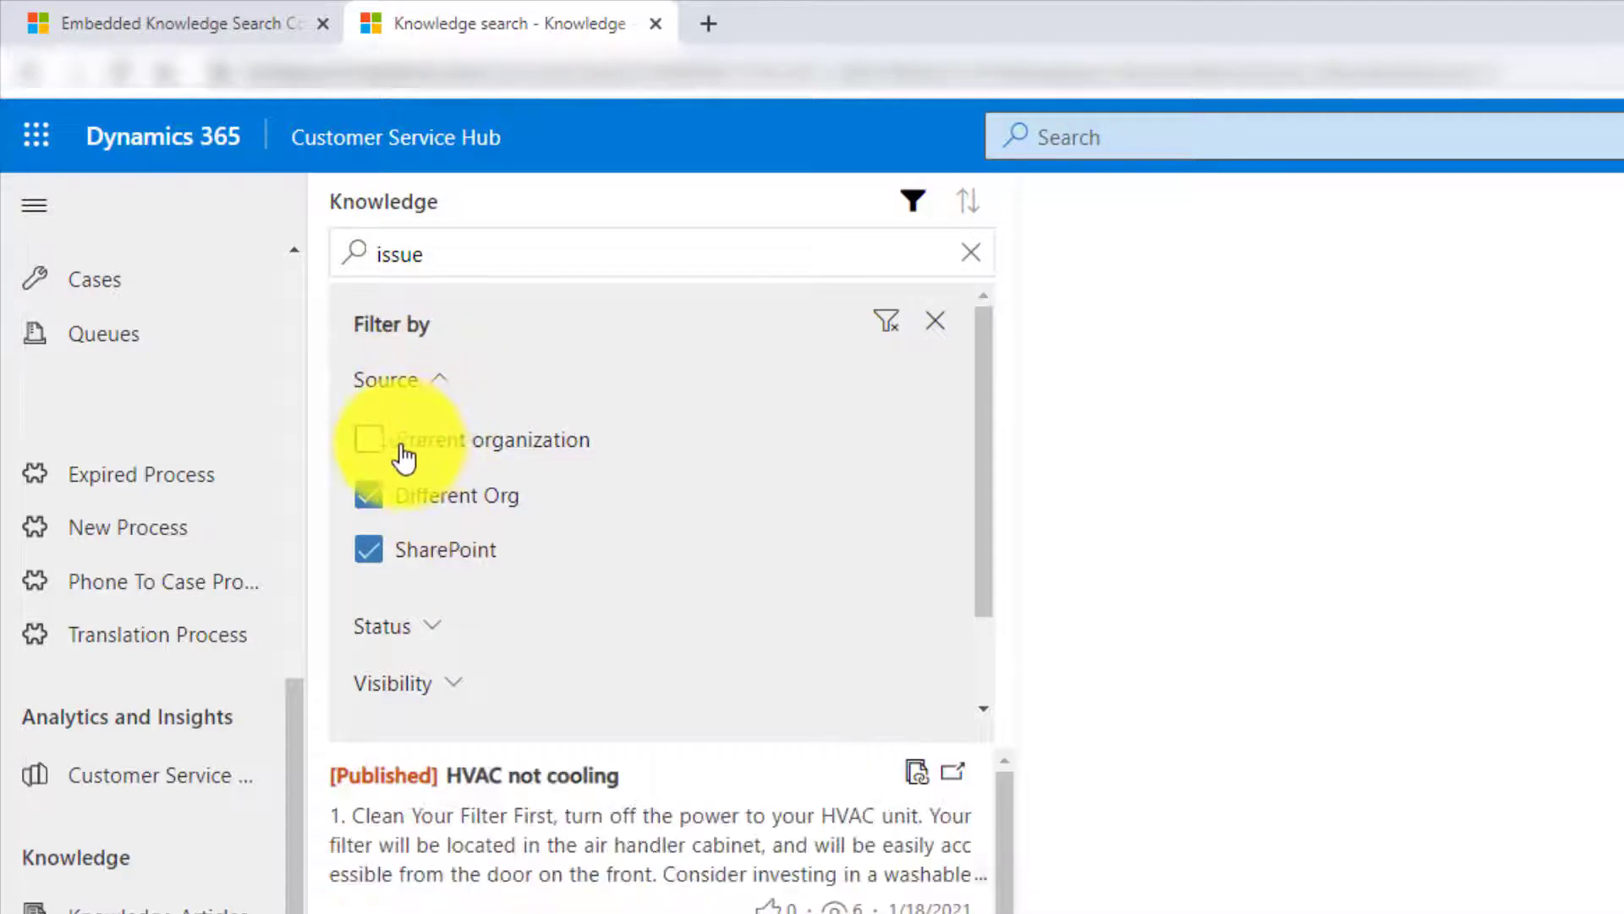
left_click(385, 379)
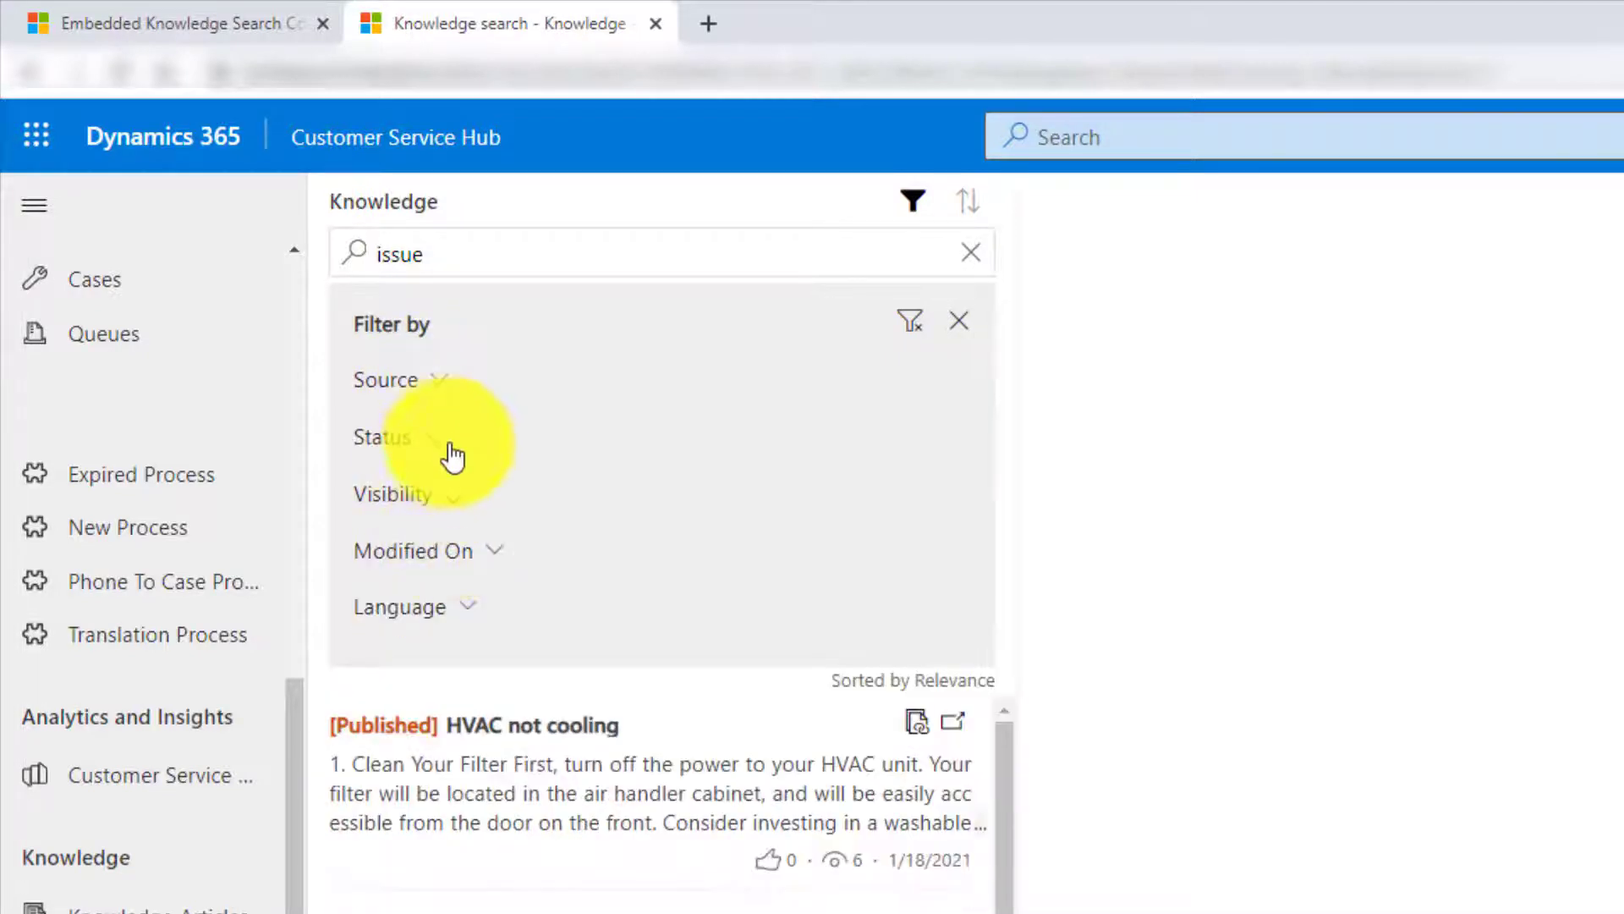
left_click(380, 437)
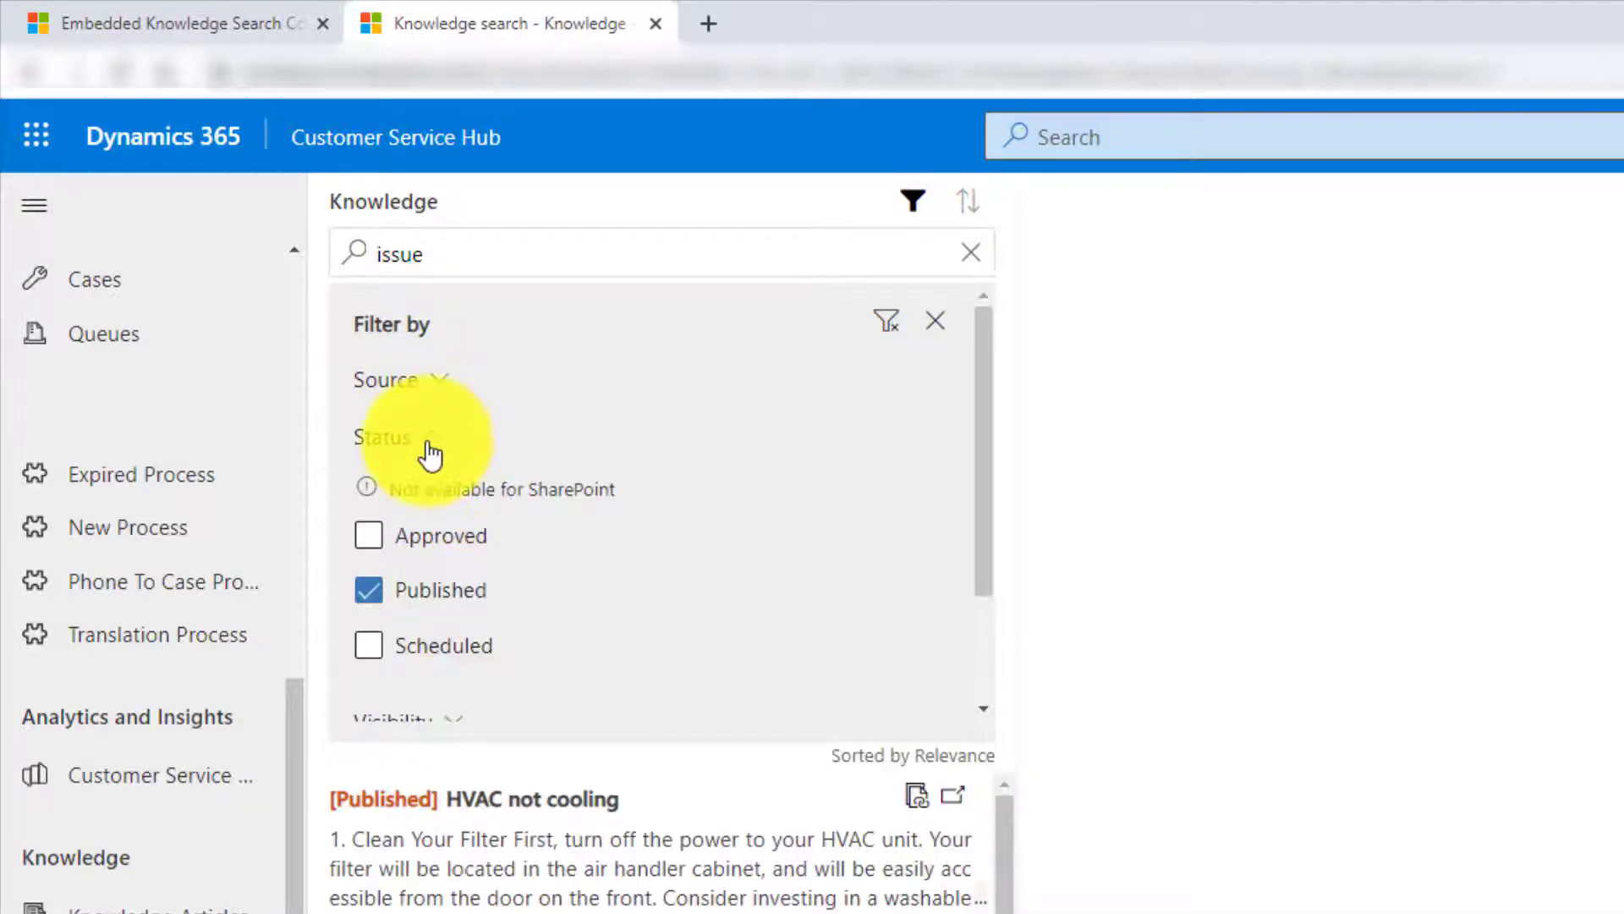
left_click(380, 437)
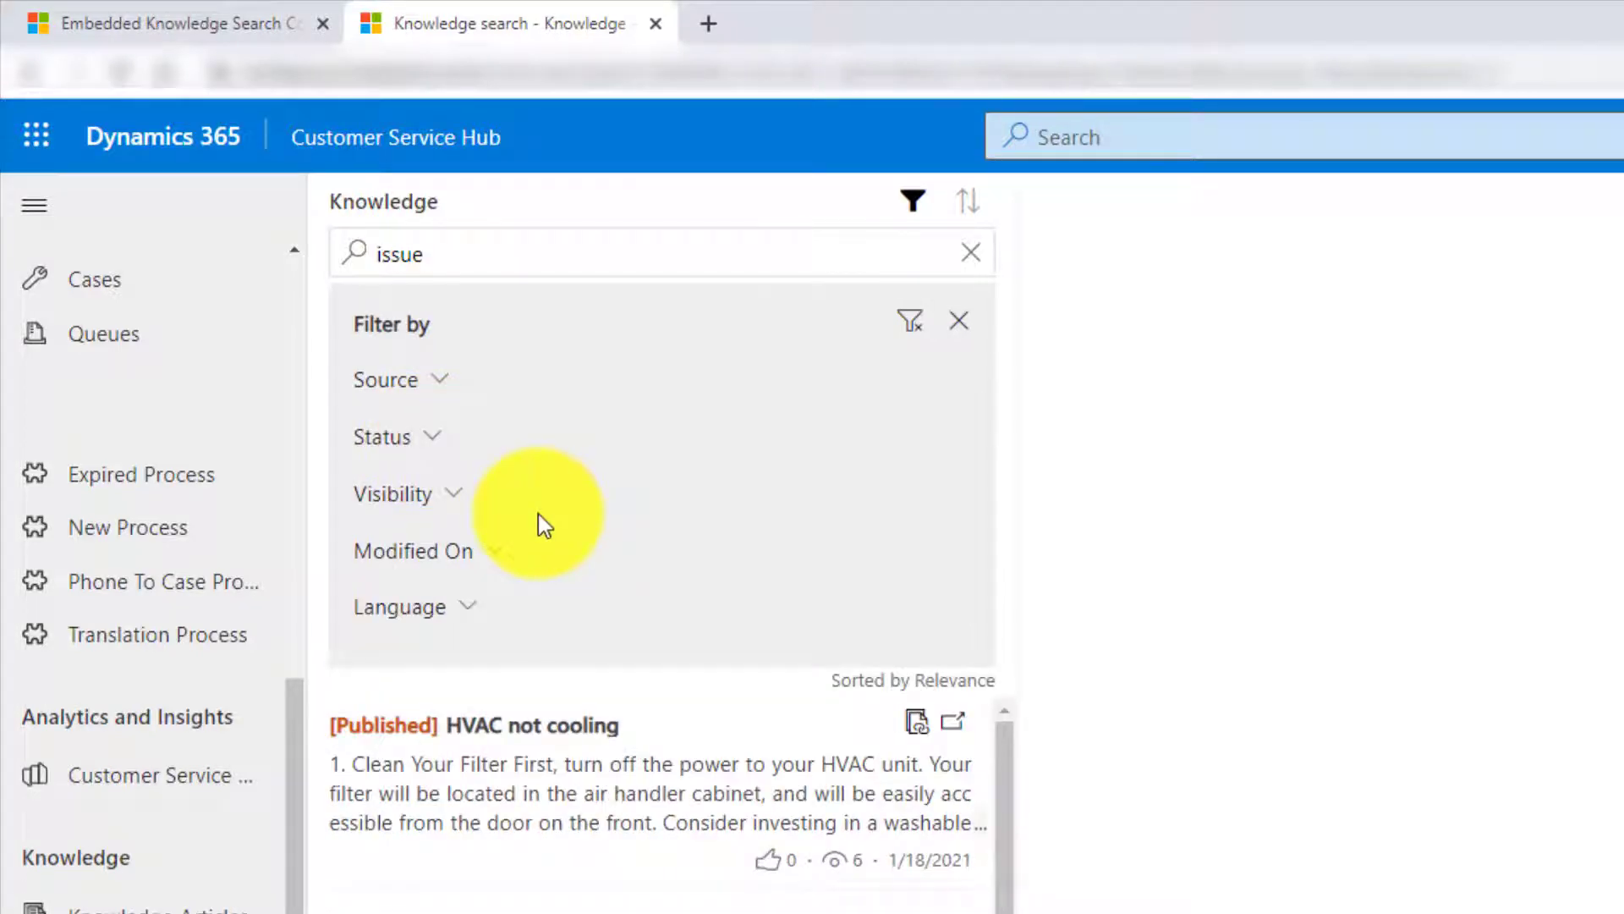
scroll("down", 3)
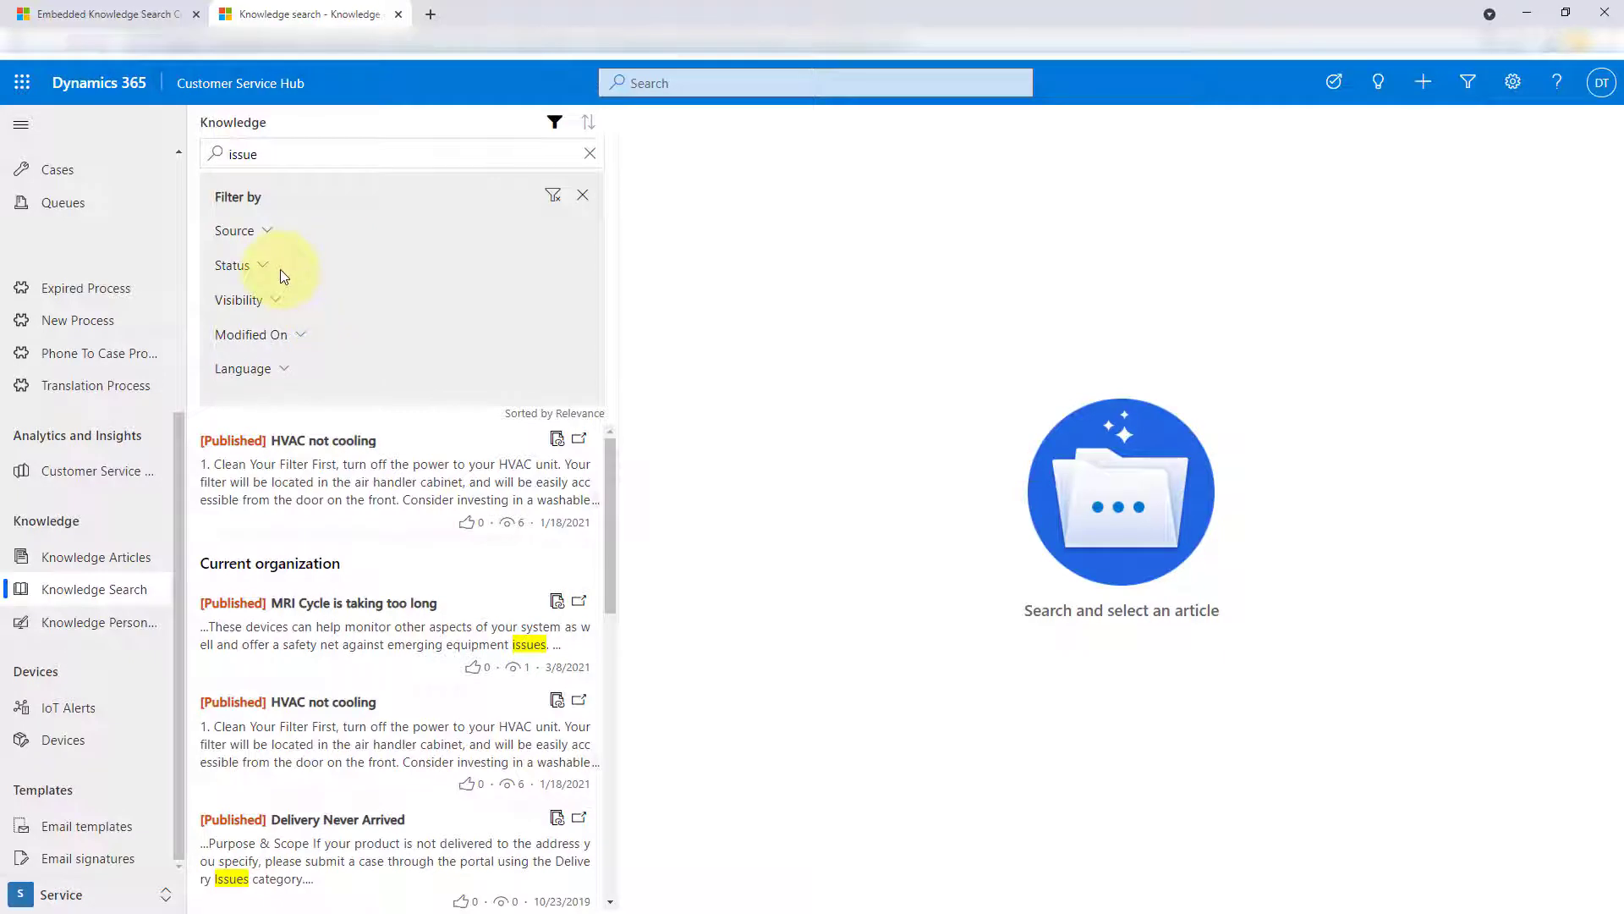
mouse_move(205, 653)
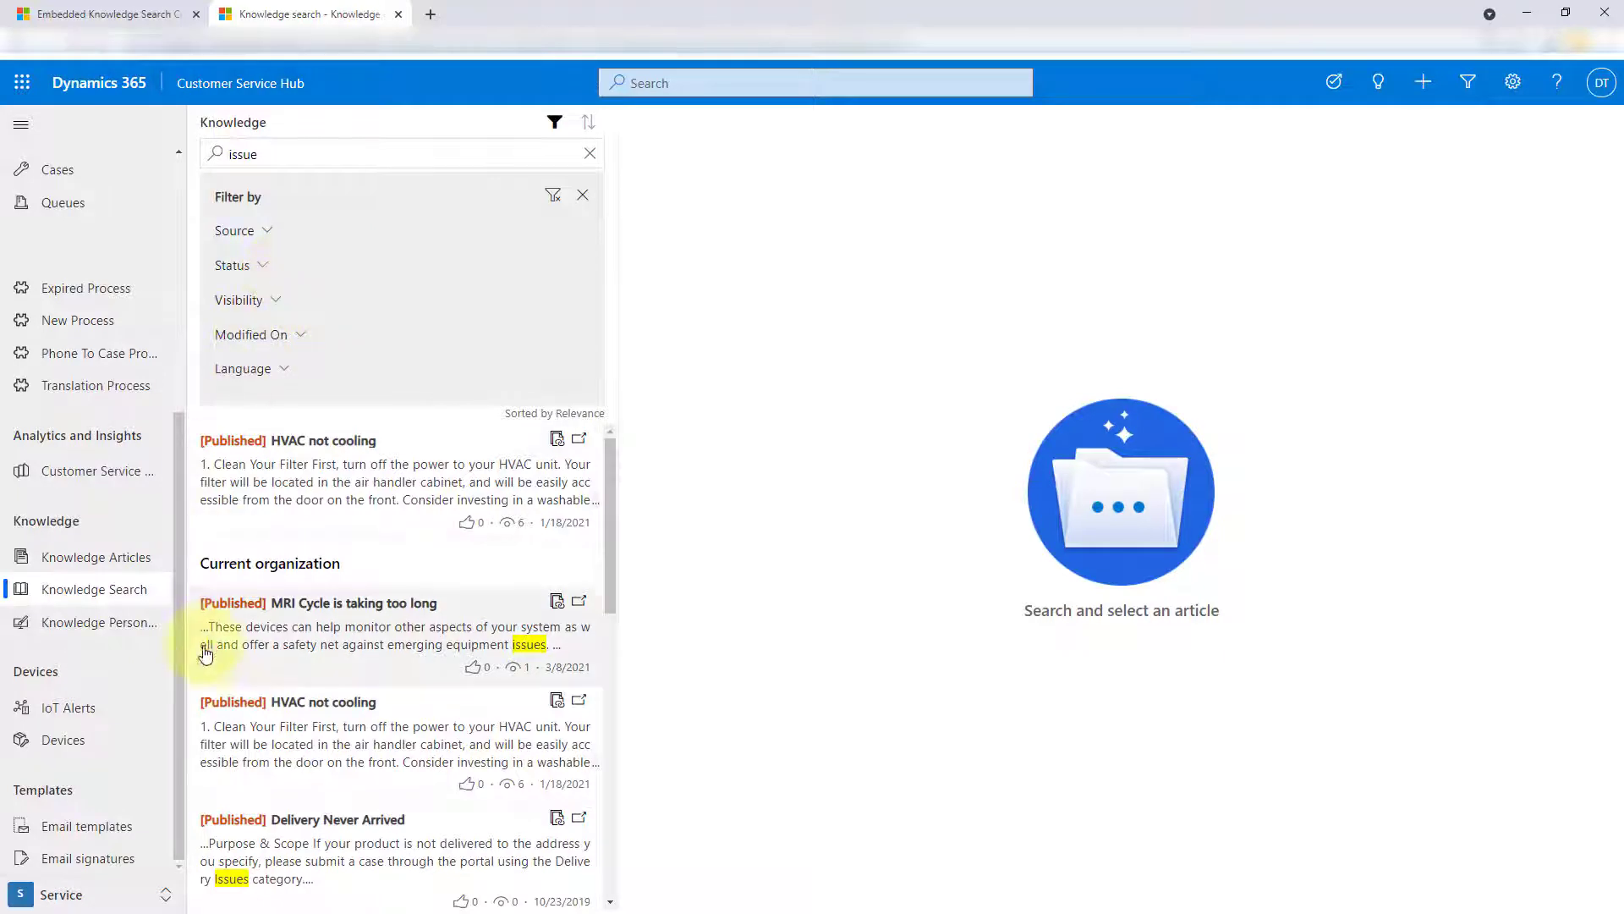
- Switch to Service Management and go to the knowledge base management settings
left_click(61, 894)
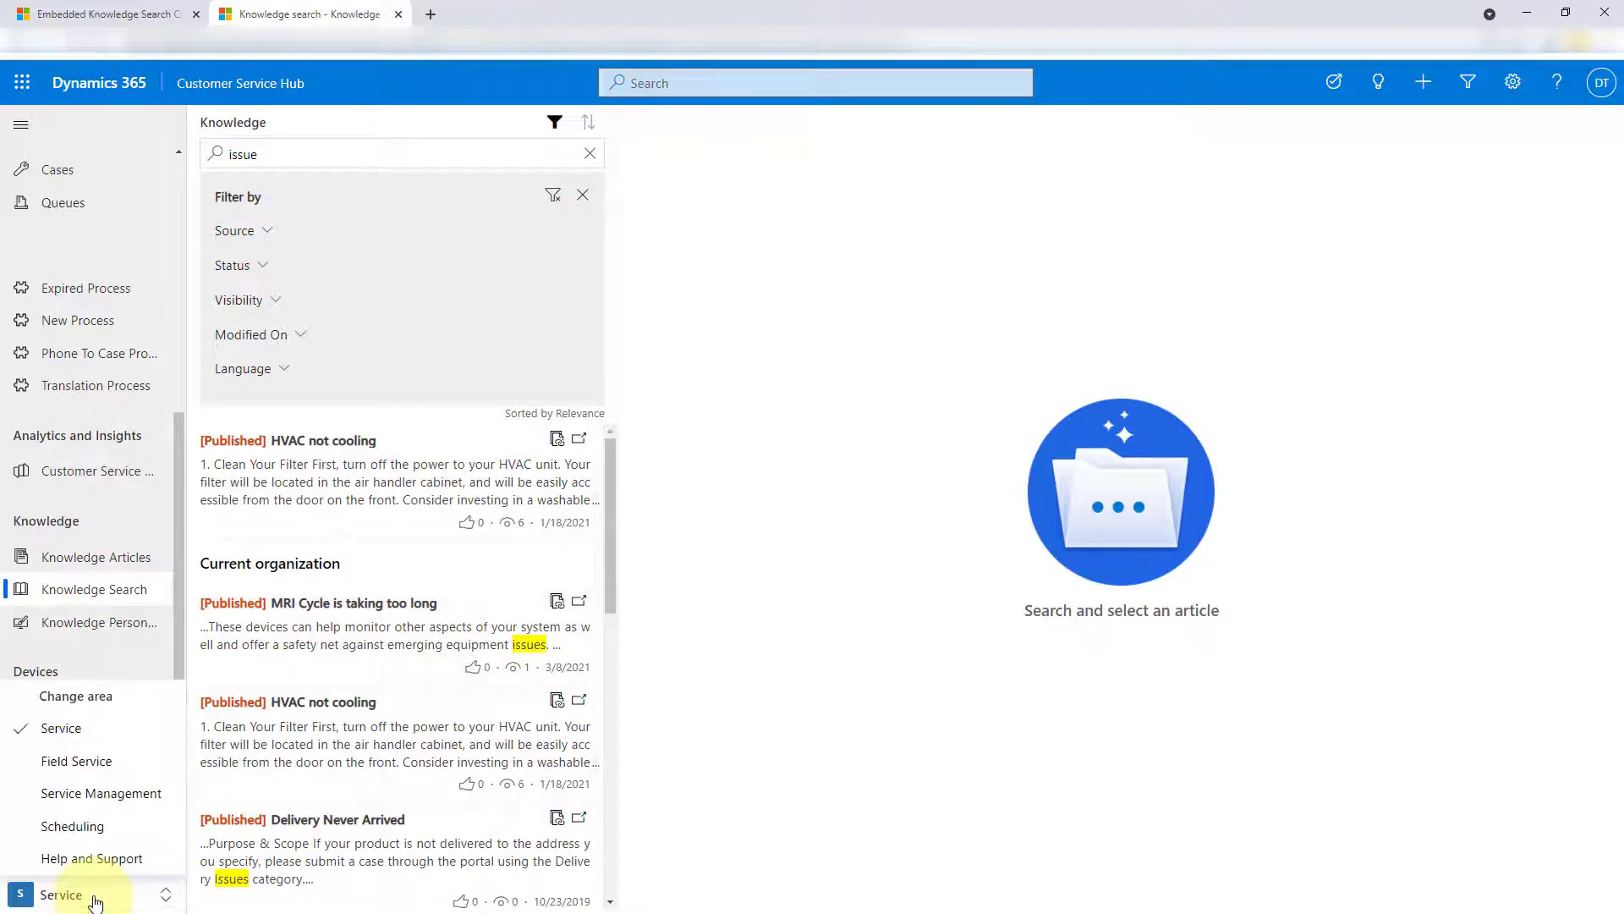
left_click(100, 792)
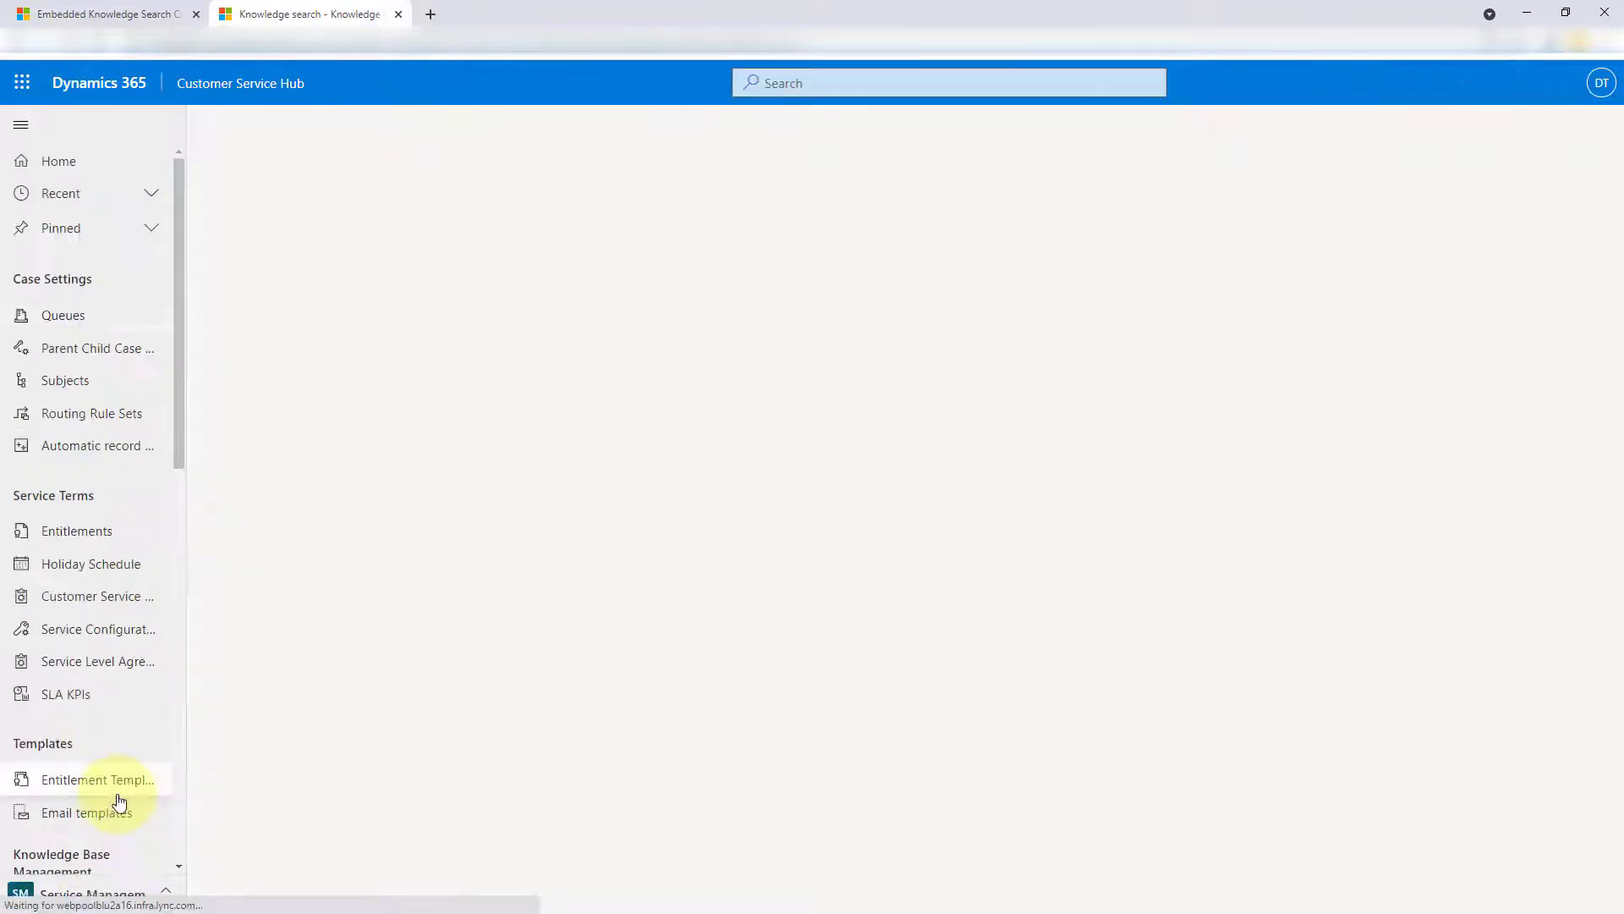
left_click(63, 314)
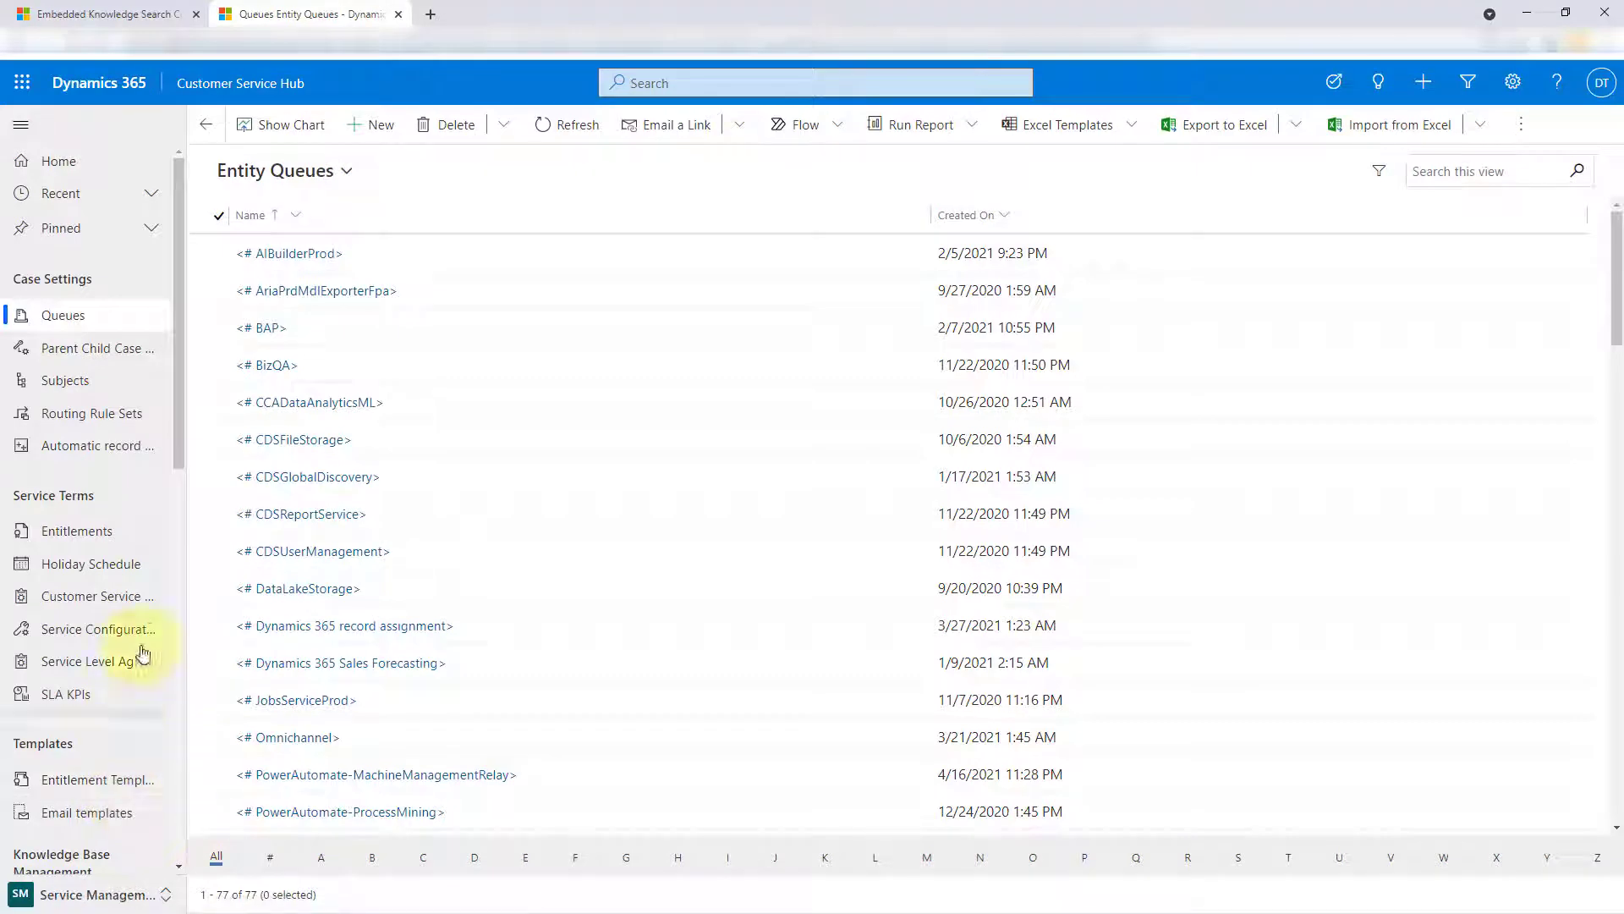
scroll("down", 3)
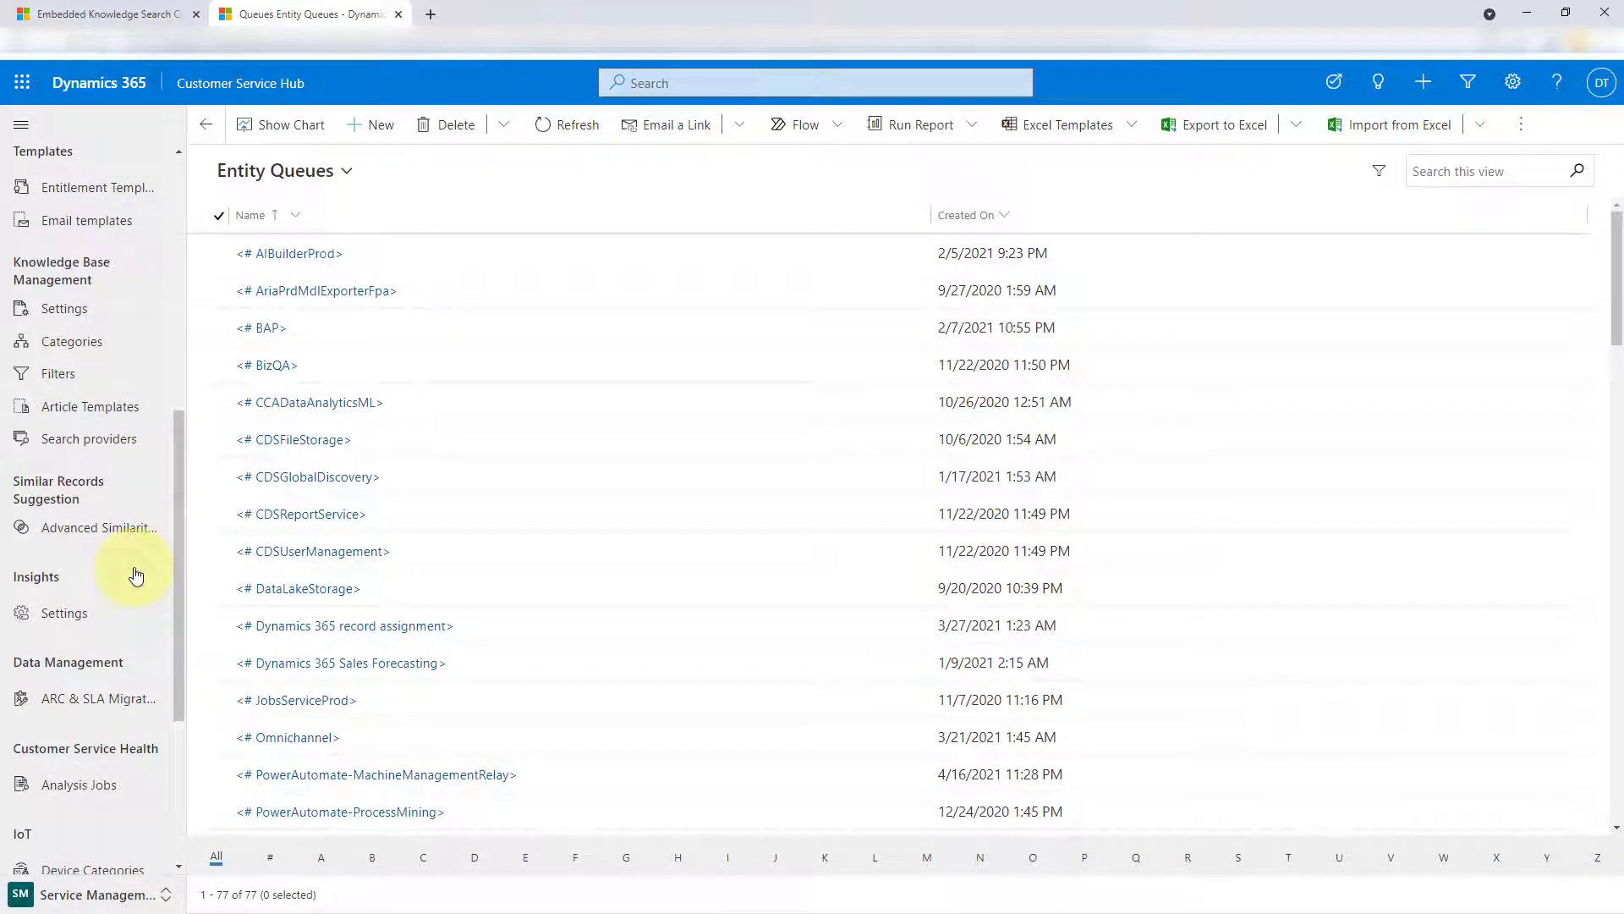
mouse_move(64, 308)
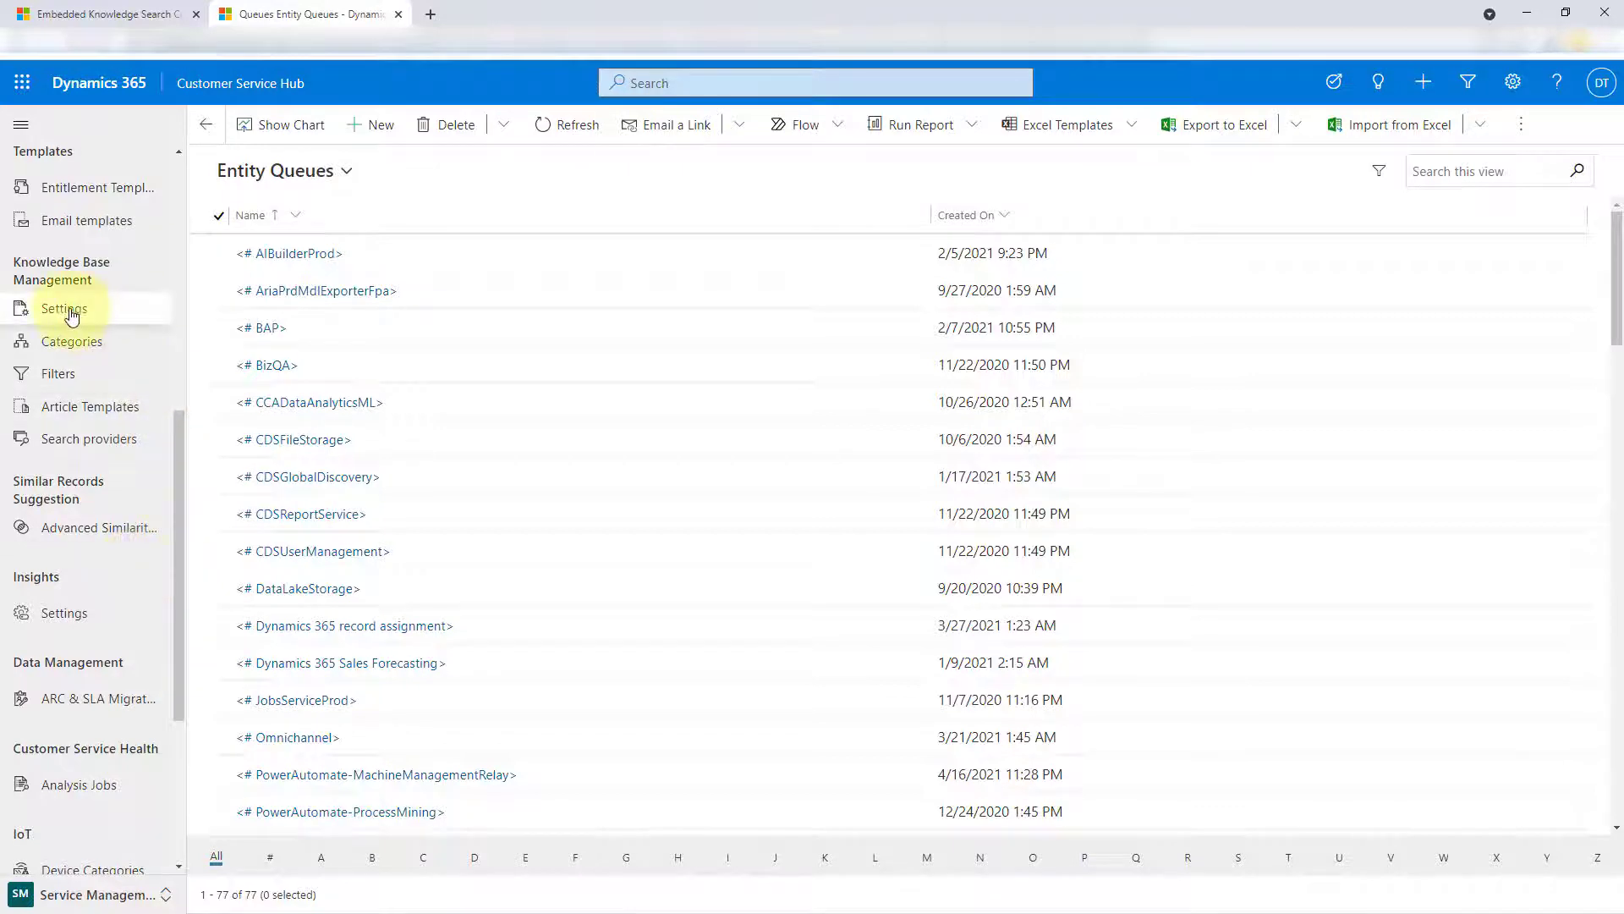
left_click(62, 308)
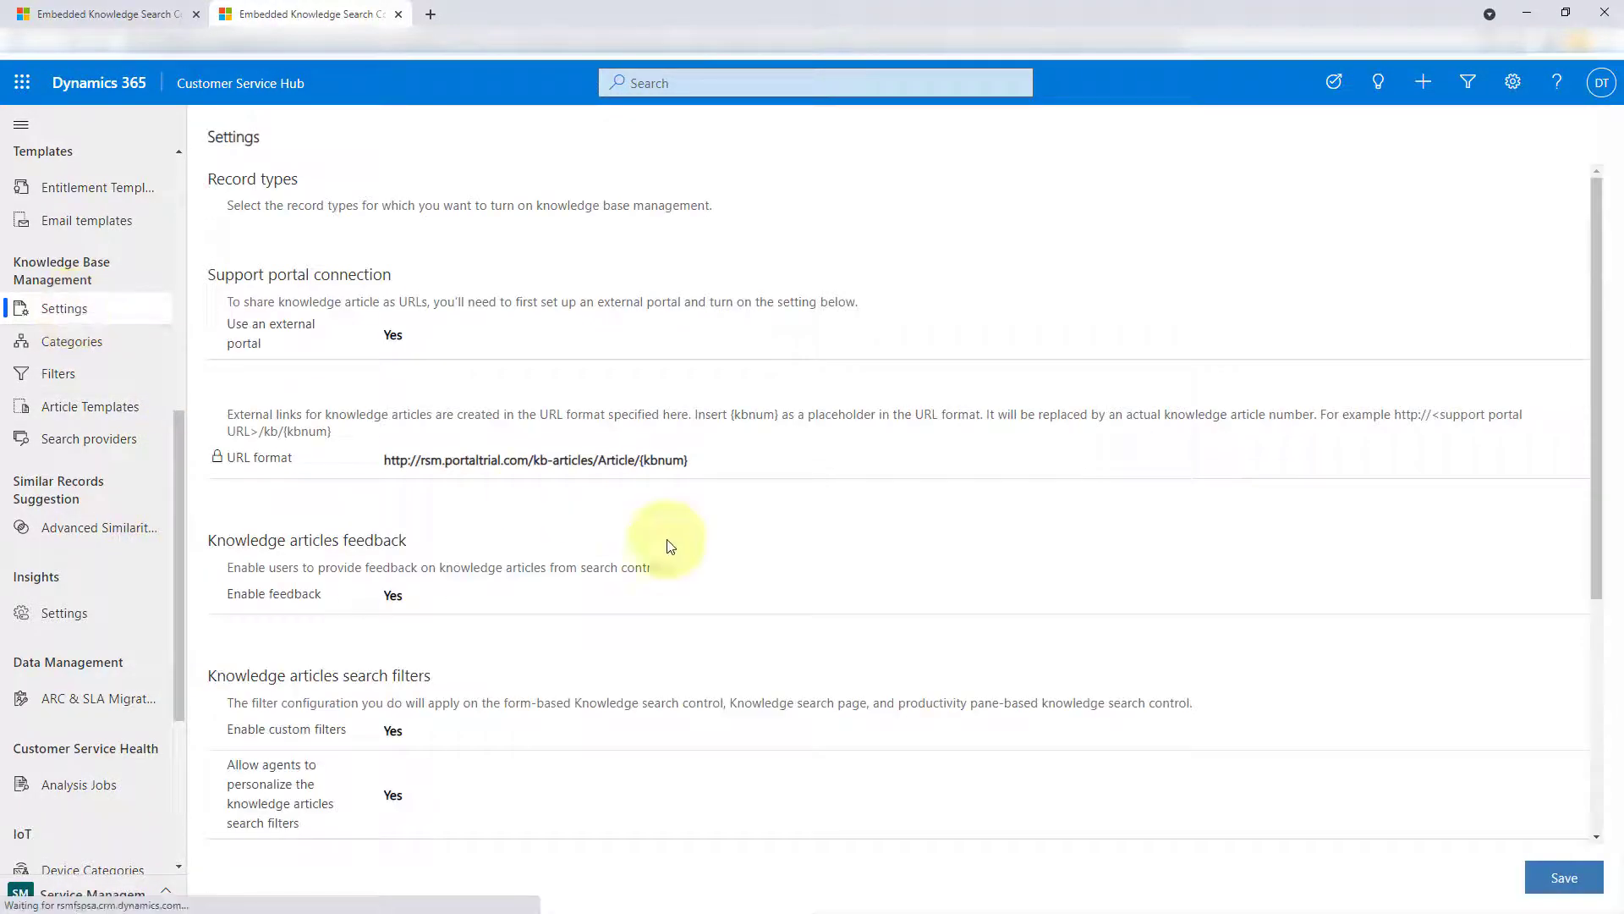
scroll("down", 3)
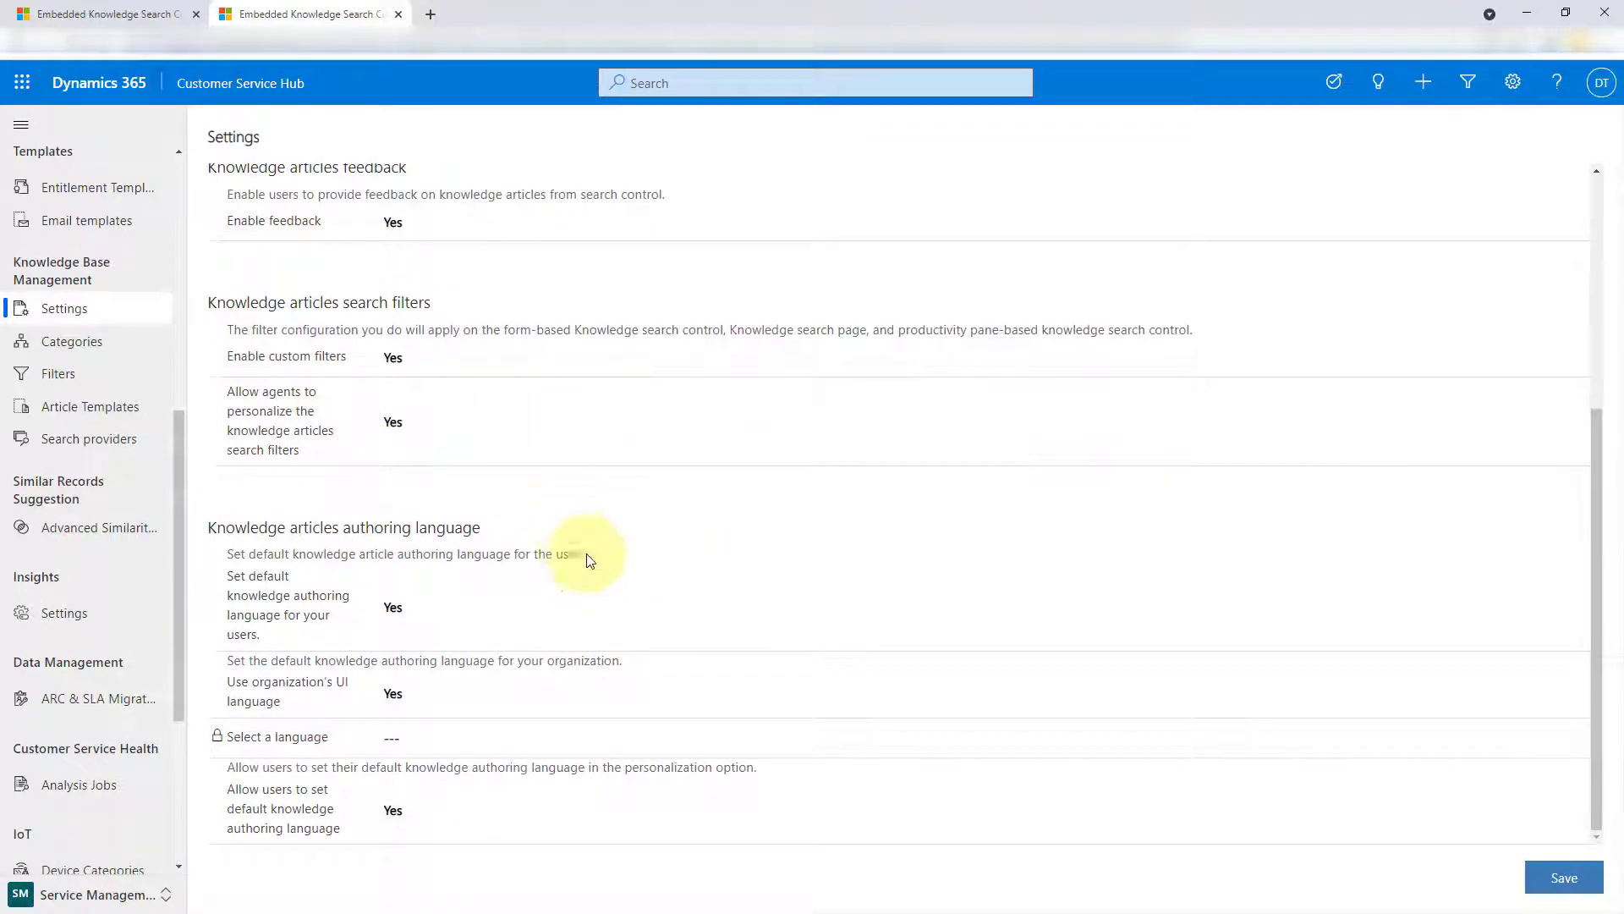
scroll("up", 3)
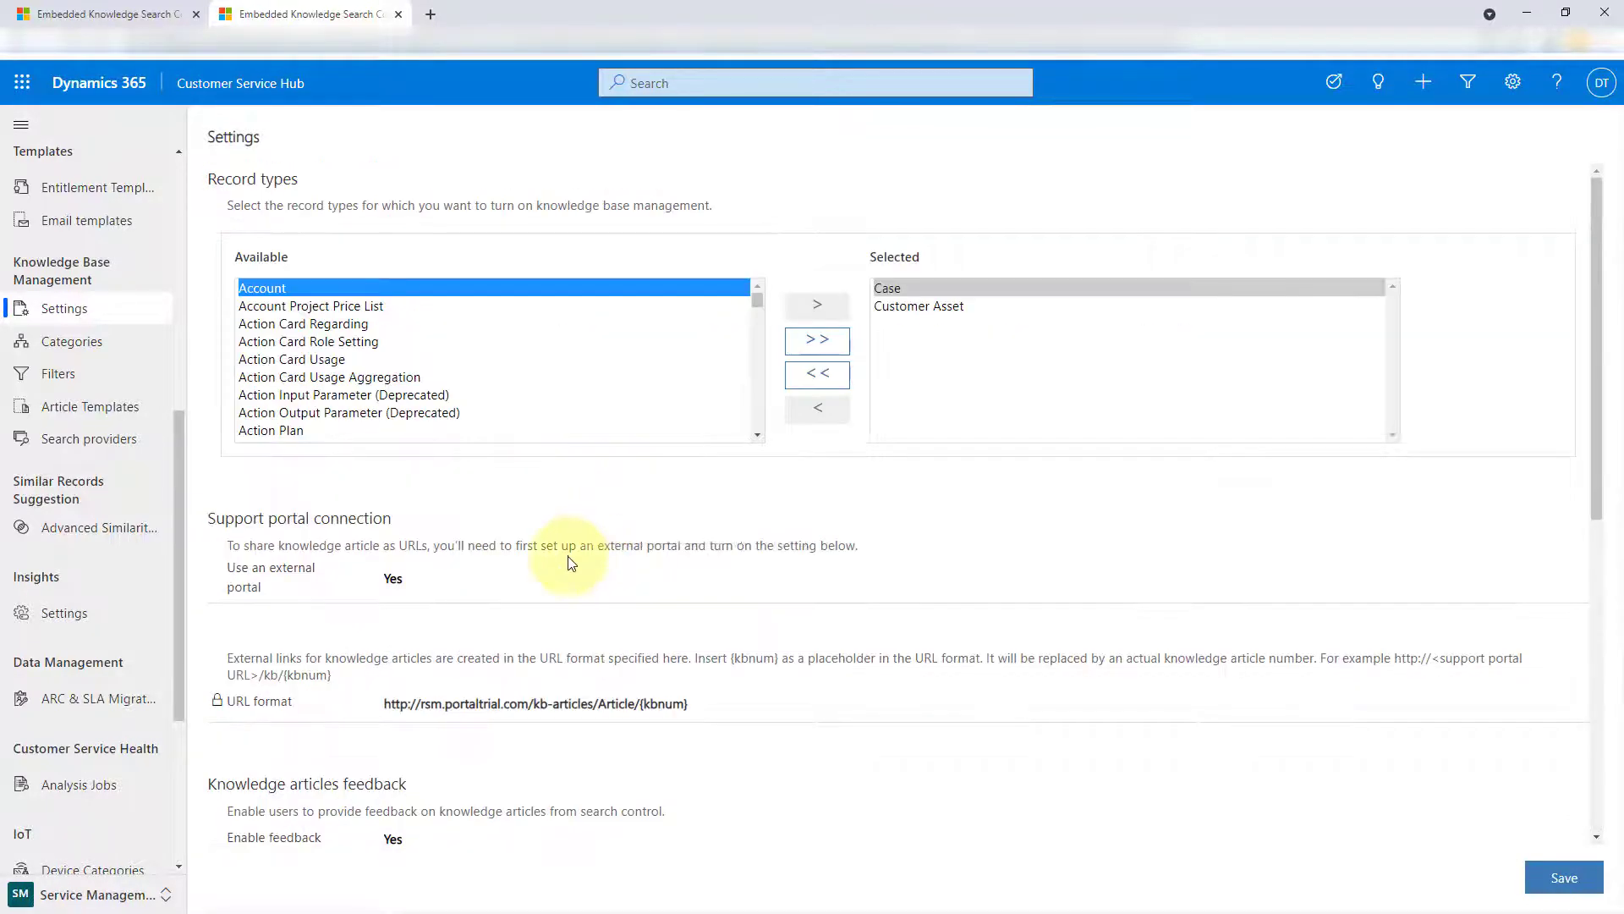
scroll("down", 3)
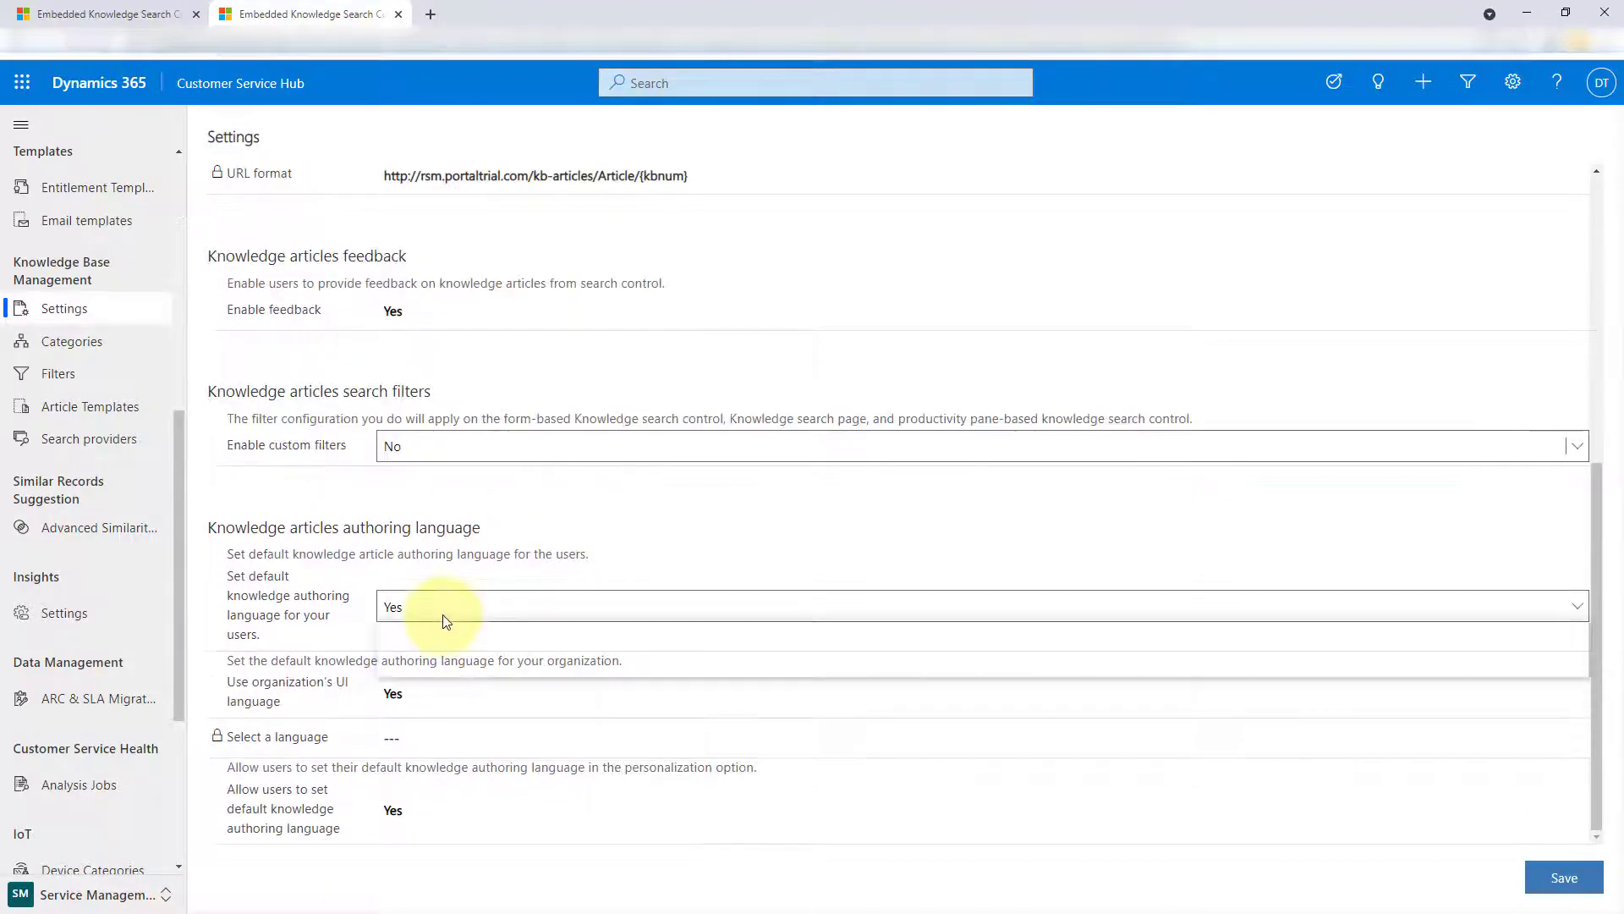
scroll("up", 3)
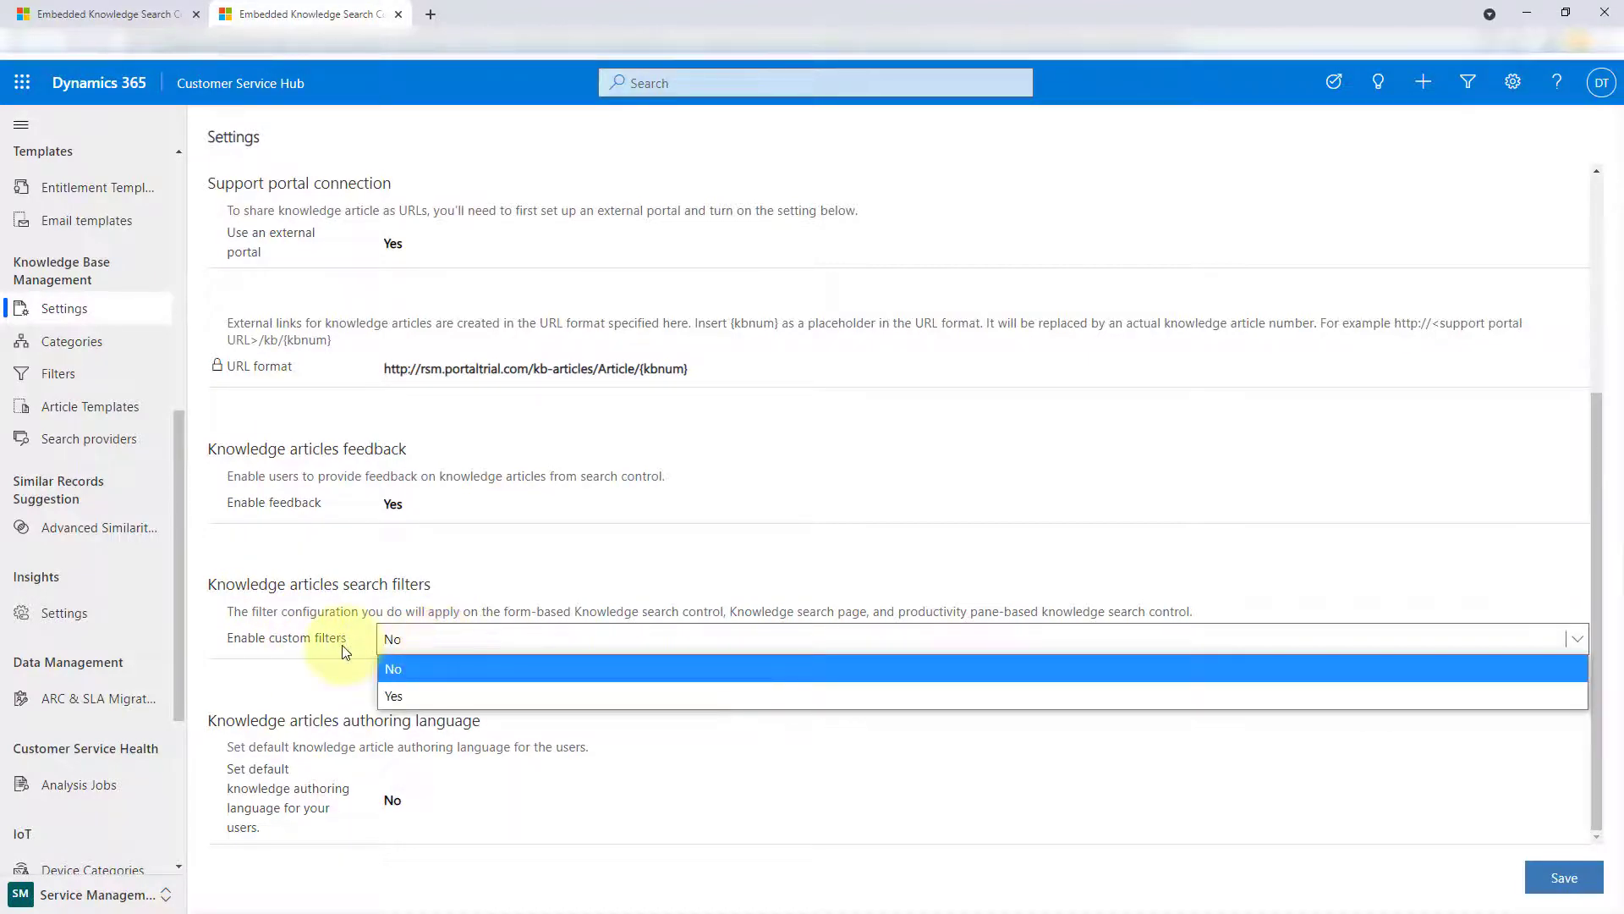
- Enable custom knowledge search filters with agent personalization kept on, and save the settings
left_click(394, 695)
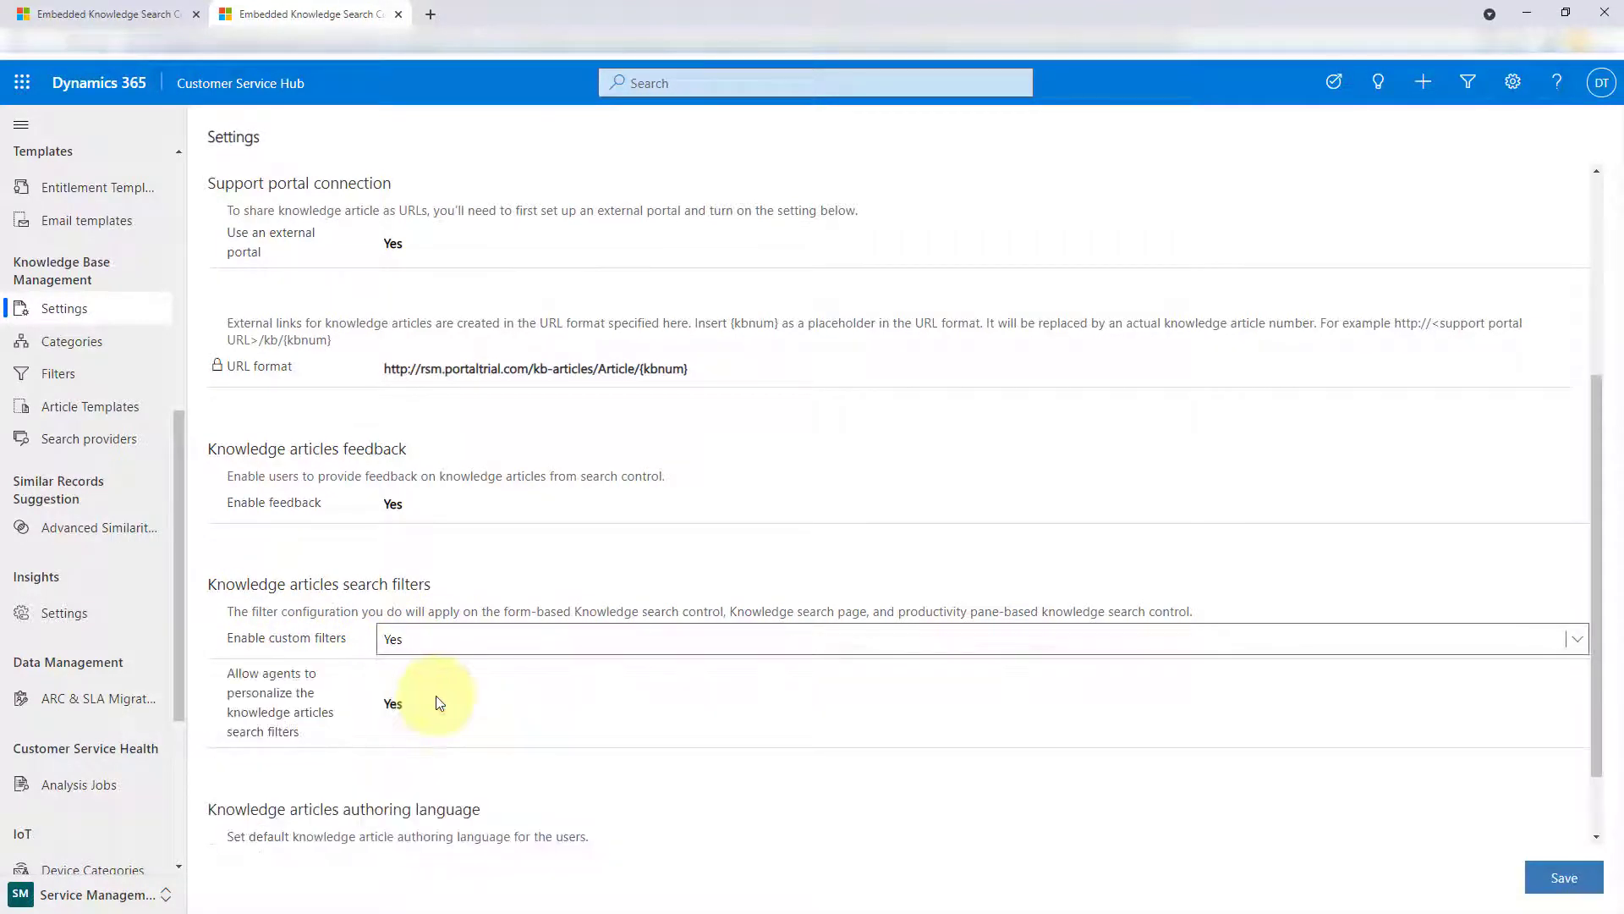
scroll("down", 3)
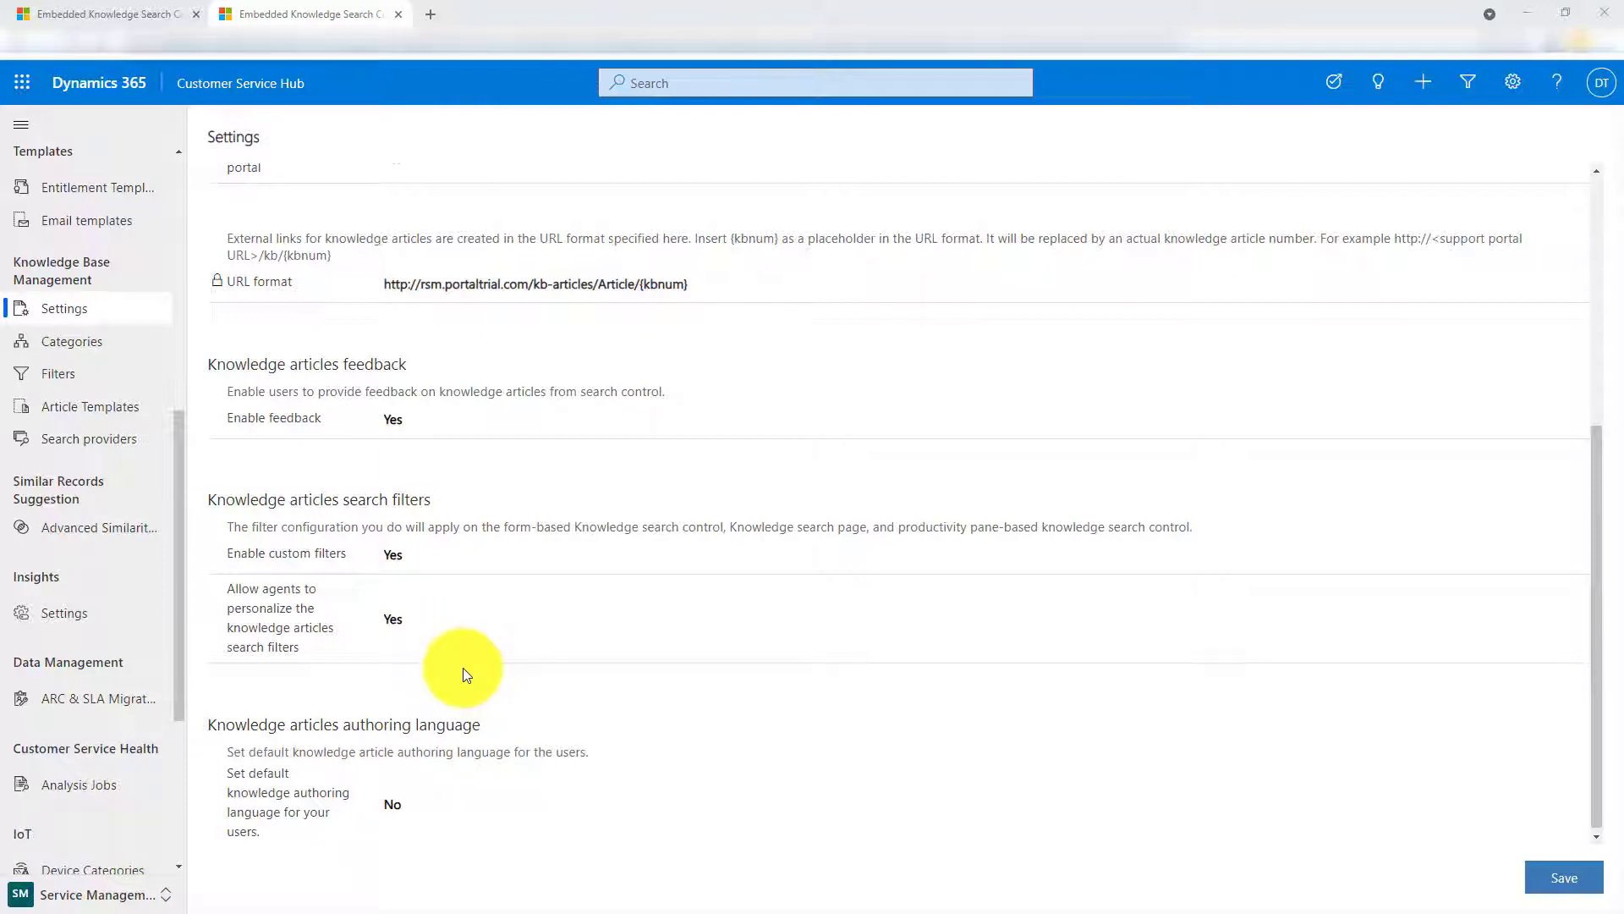
mouse_move(435, 648)
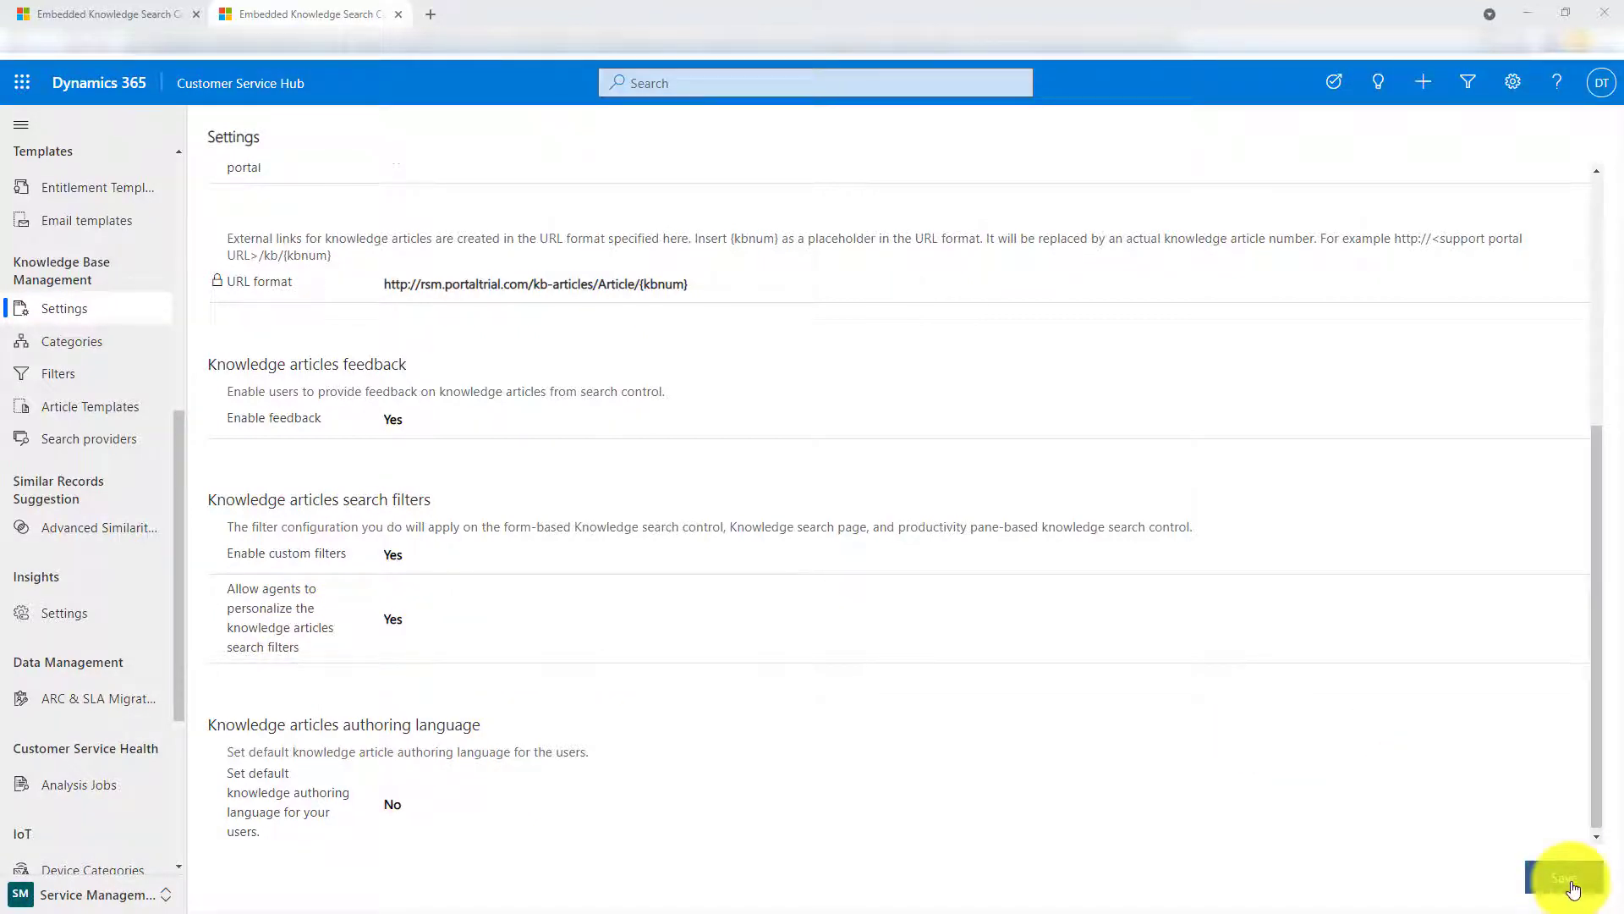
left_click(1567, 878)
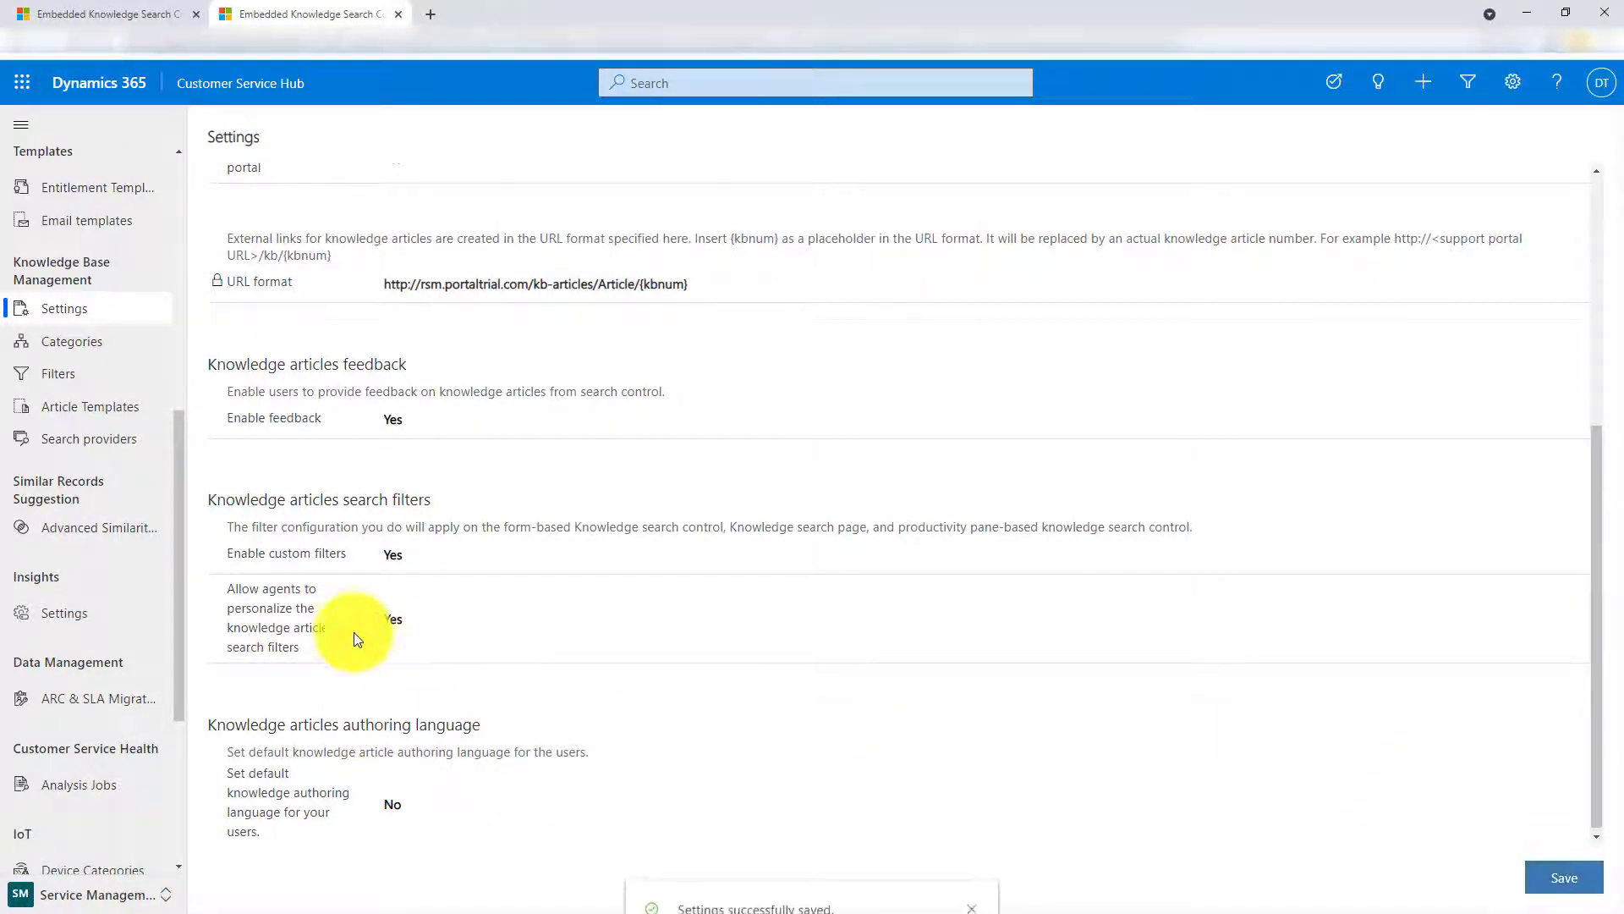
mouse_move(108, 894)
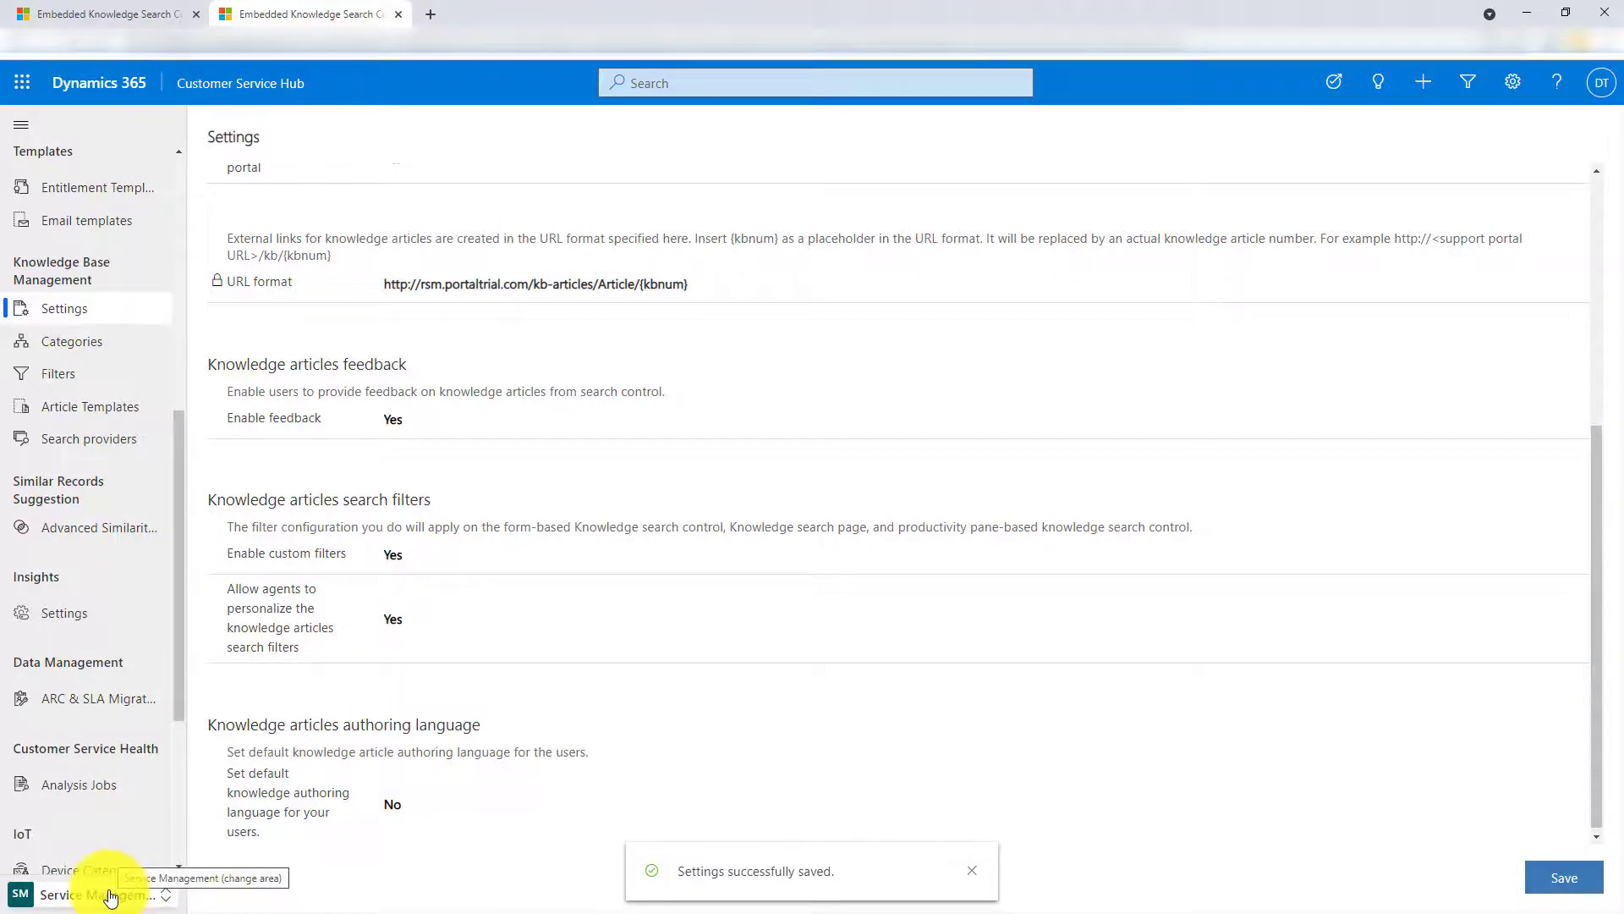
- Go to the knowledge search Filters page and review which Status values are visible
left_click(99, 893)
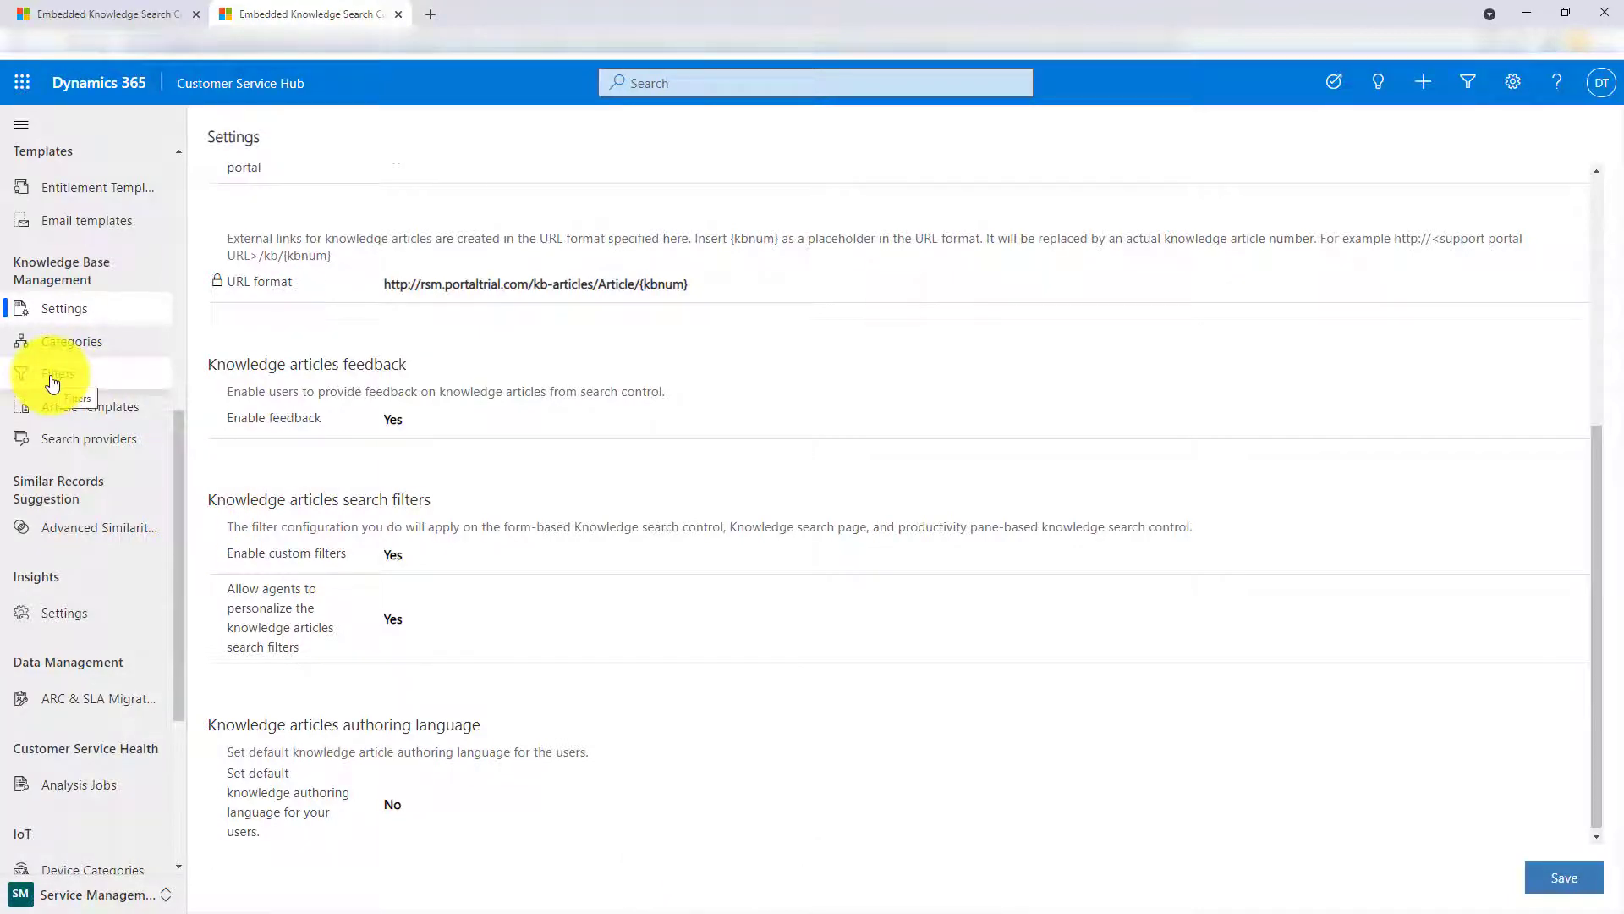
left_click(58, 376)
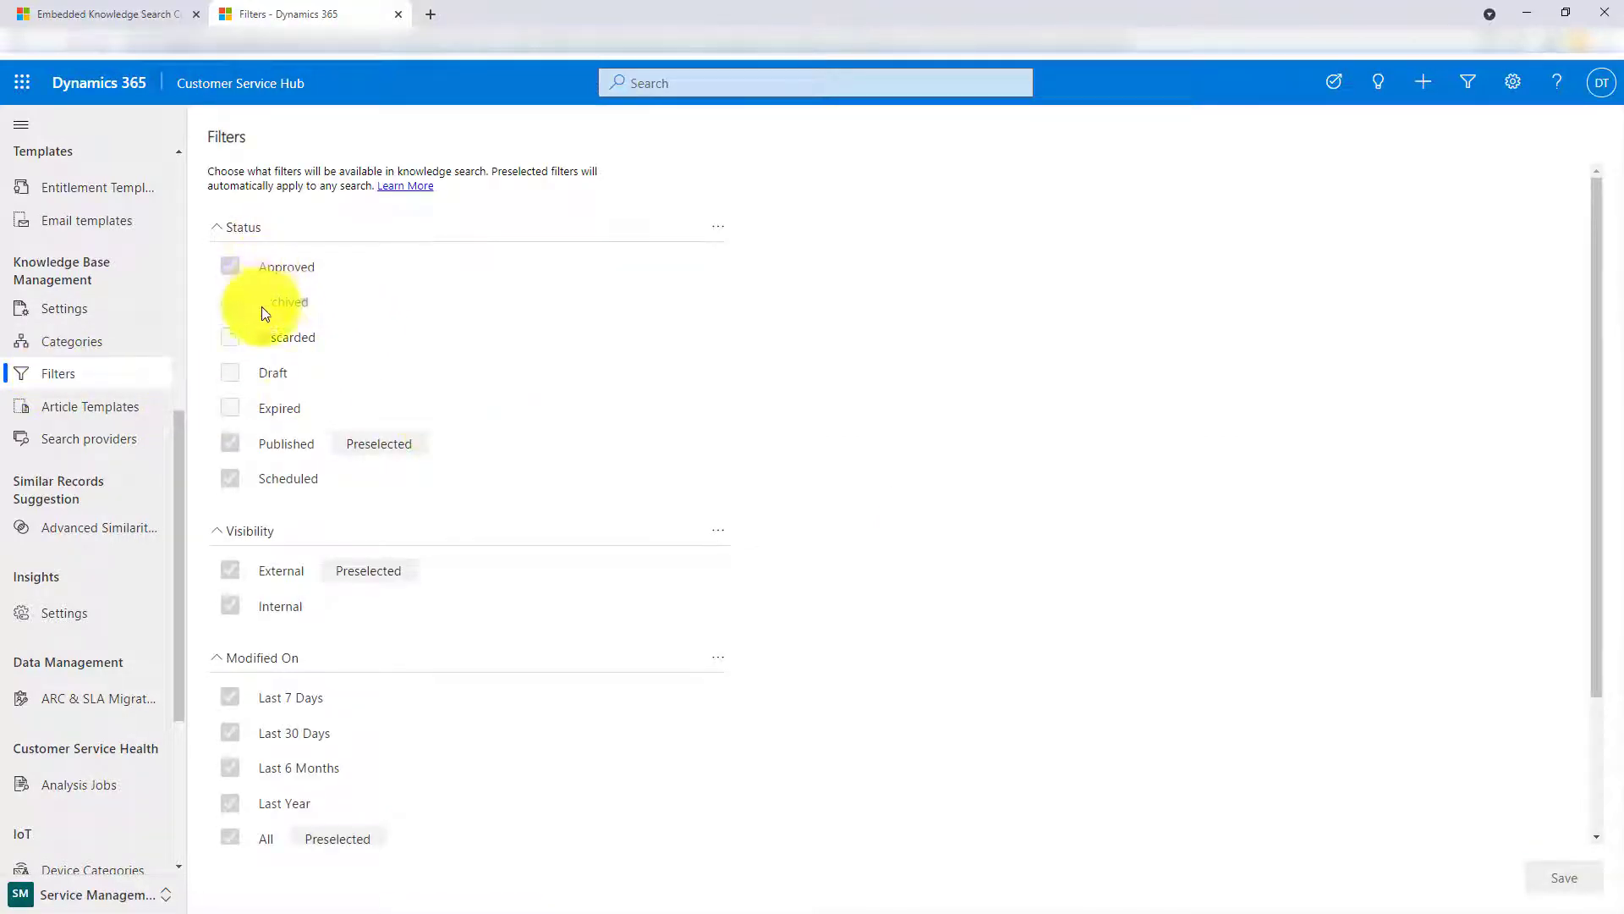
scroll("down", 3)
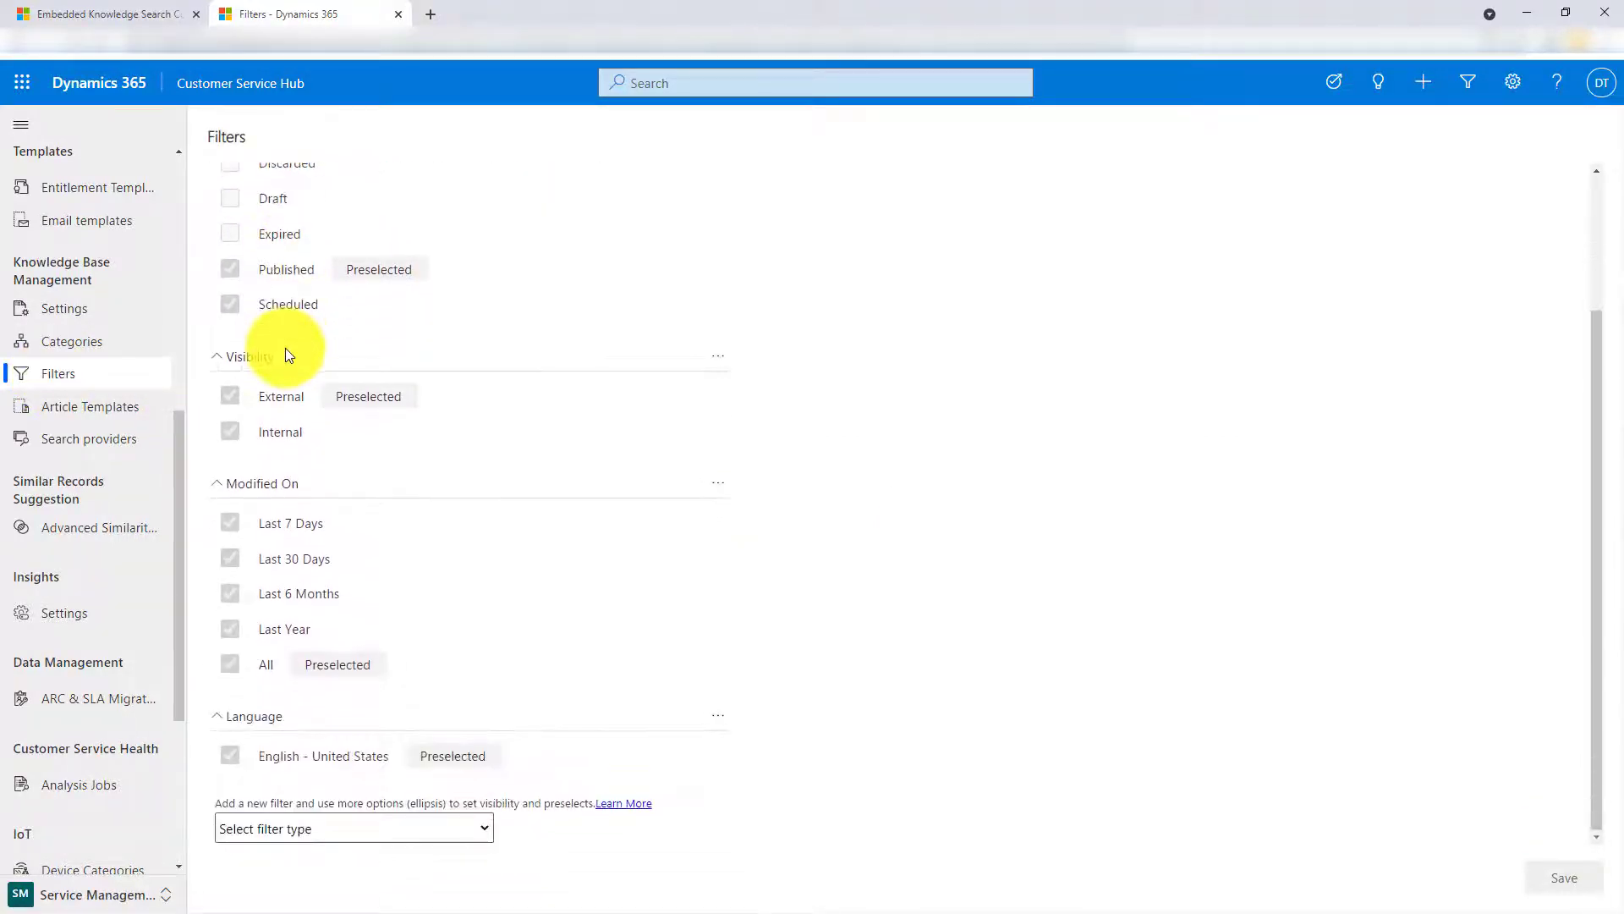
scroll("up", 3)
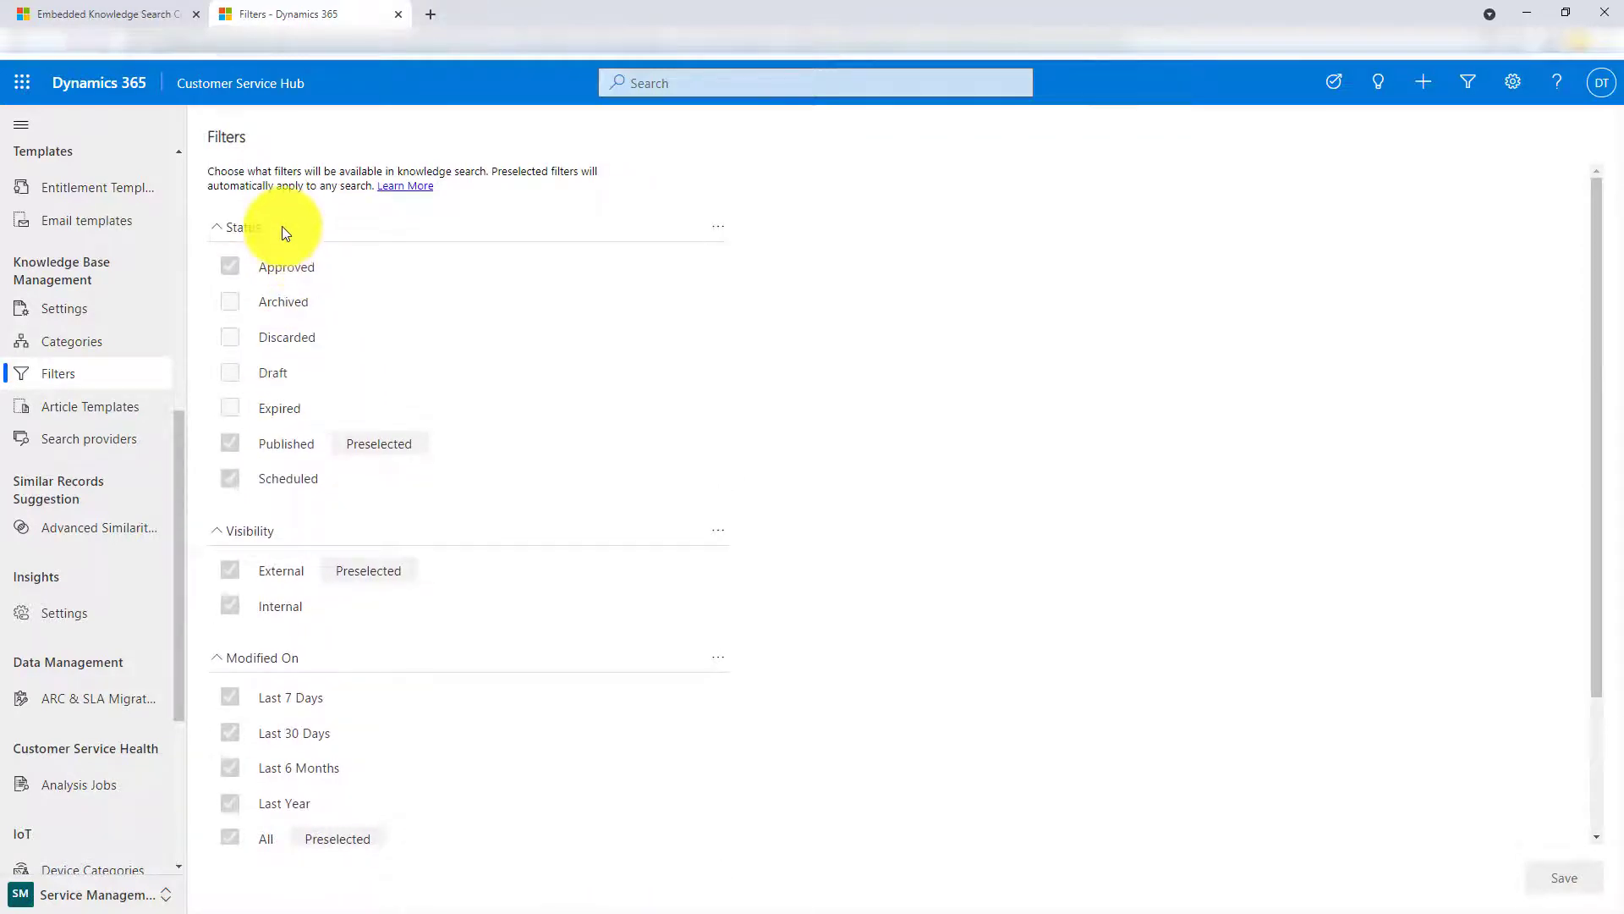
mouse_move(375, 668)
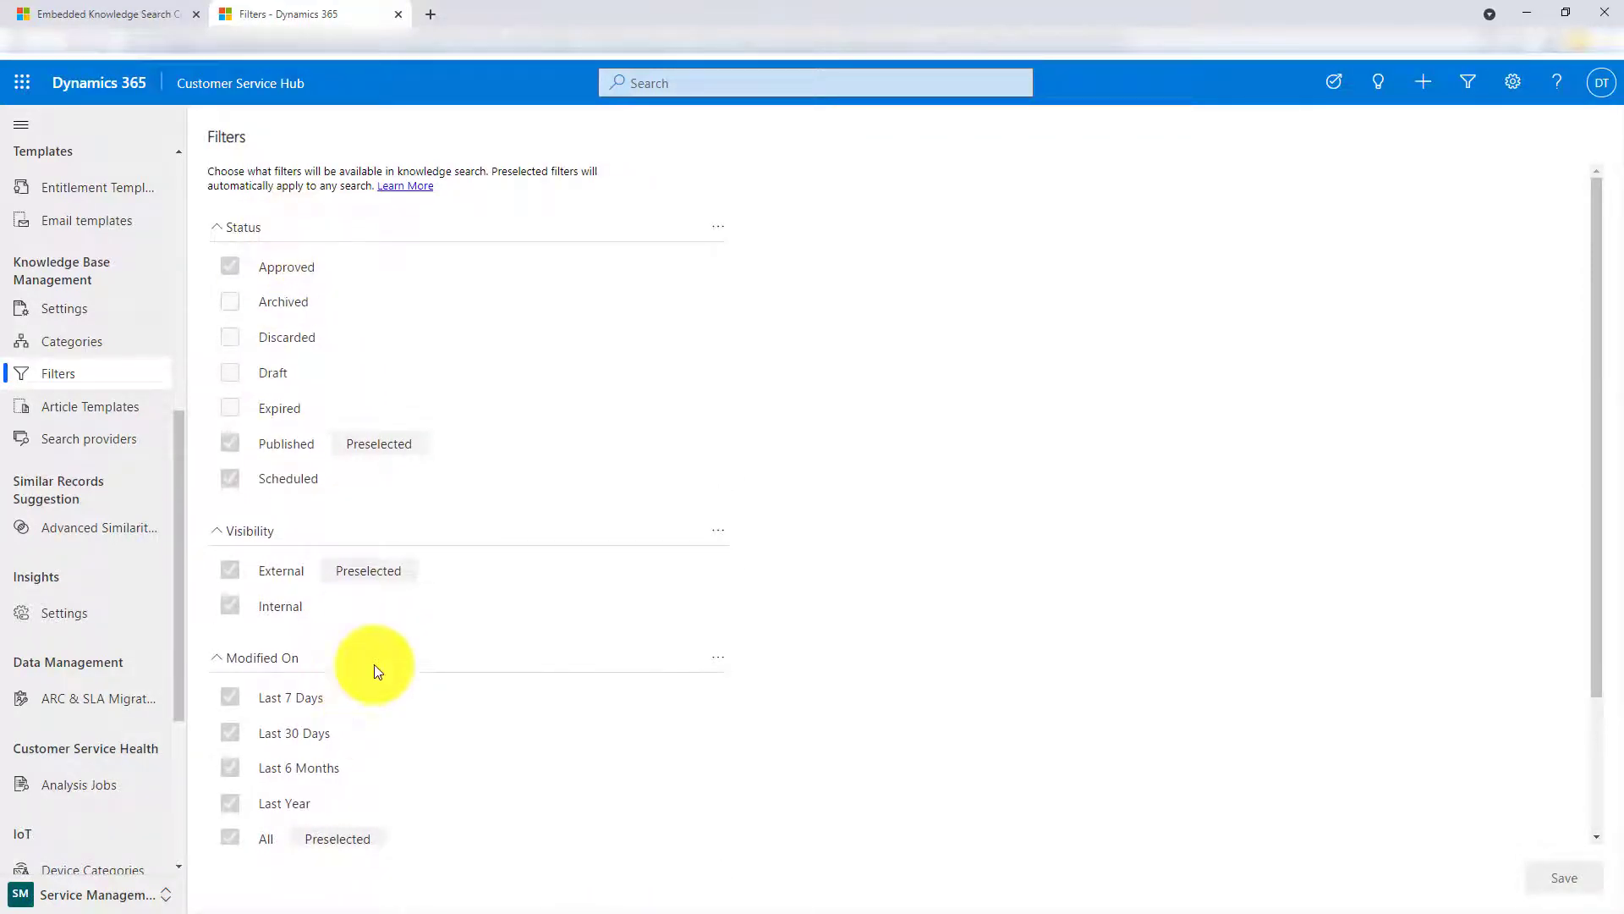
mouse_move(726, 237)
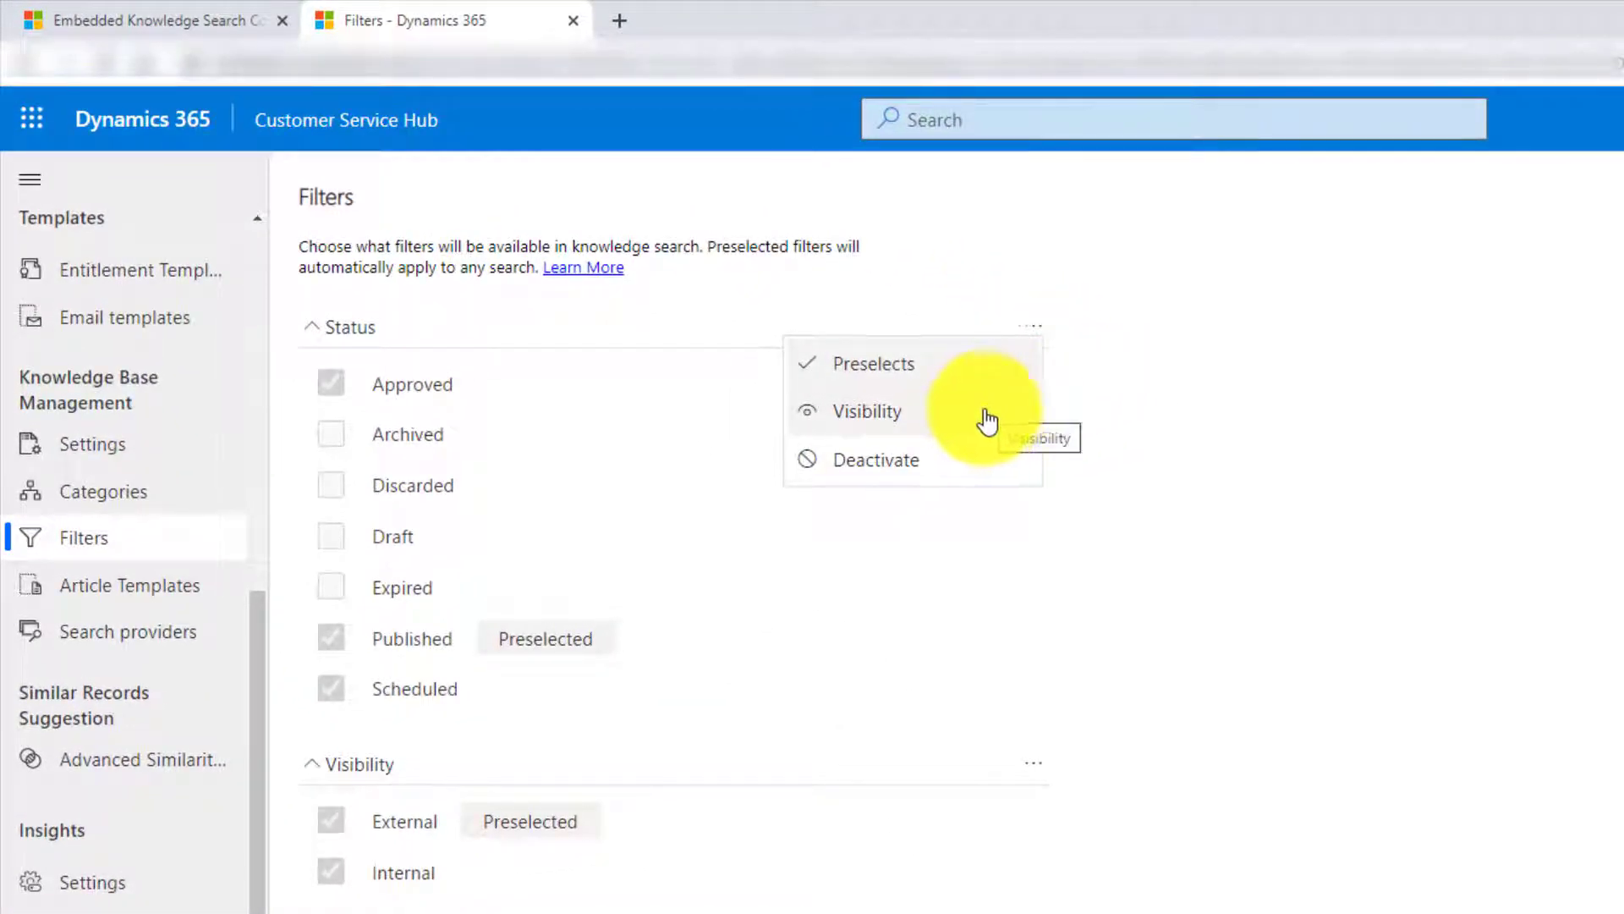
left_click(878, 362)
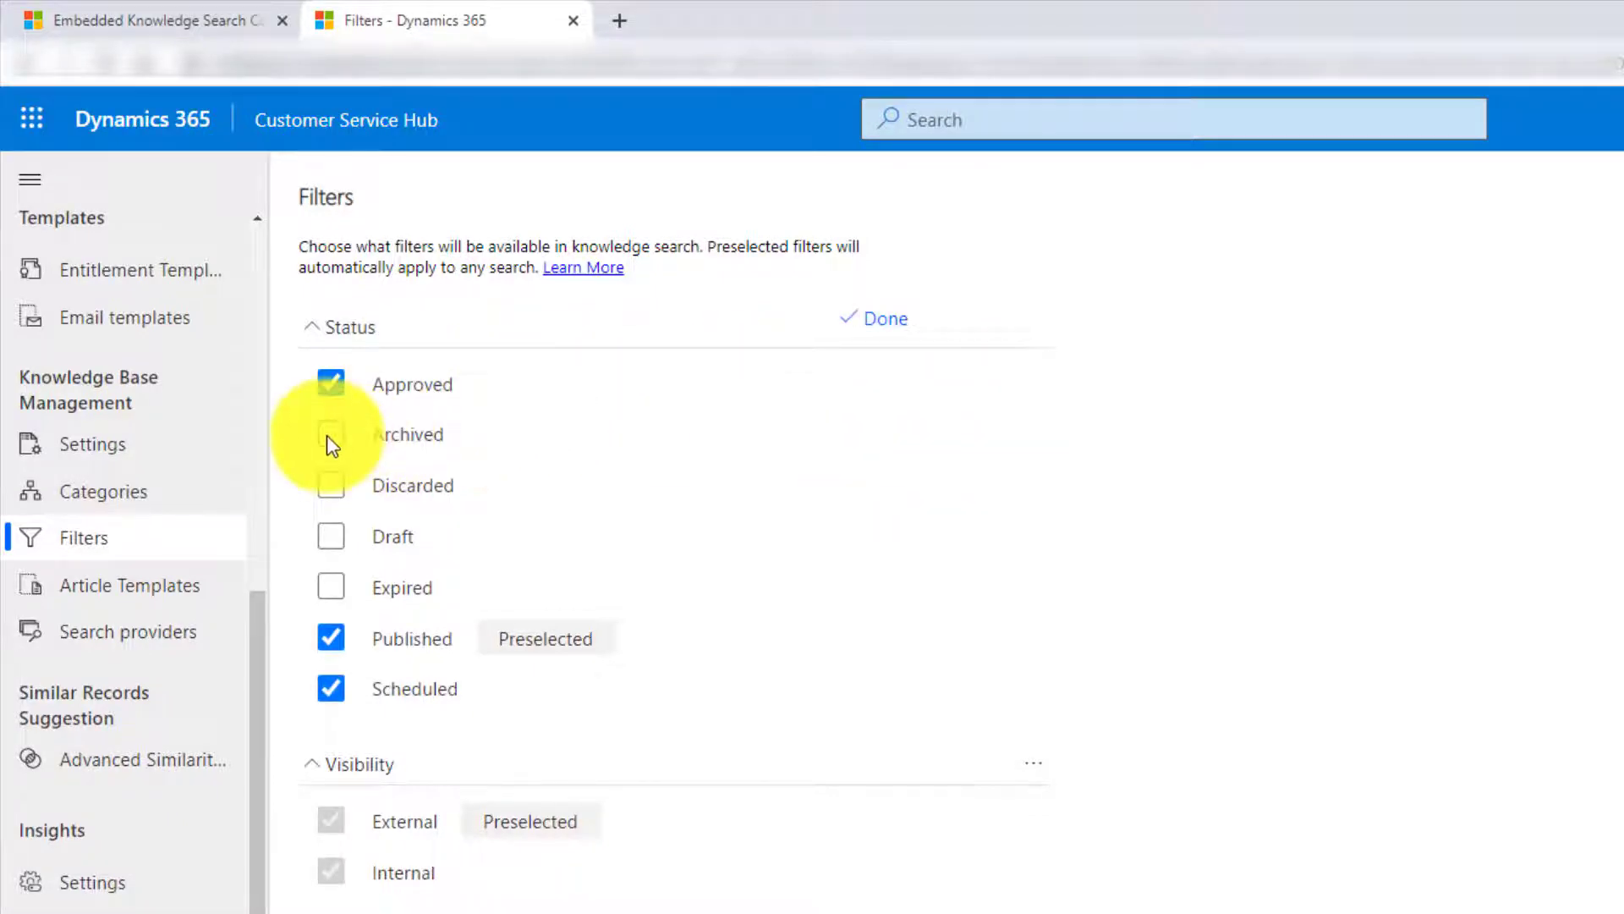
left_click(330, 435)
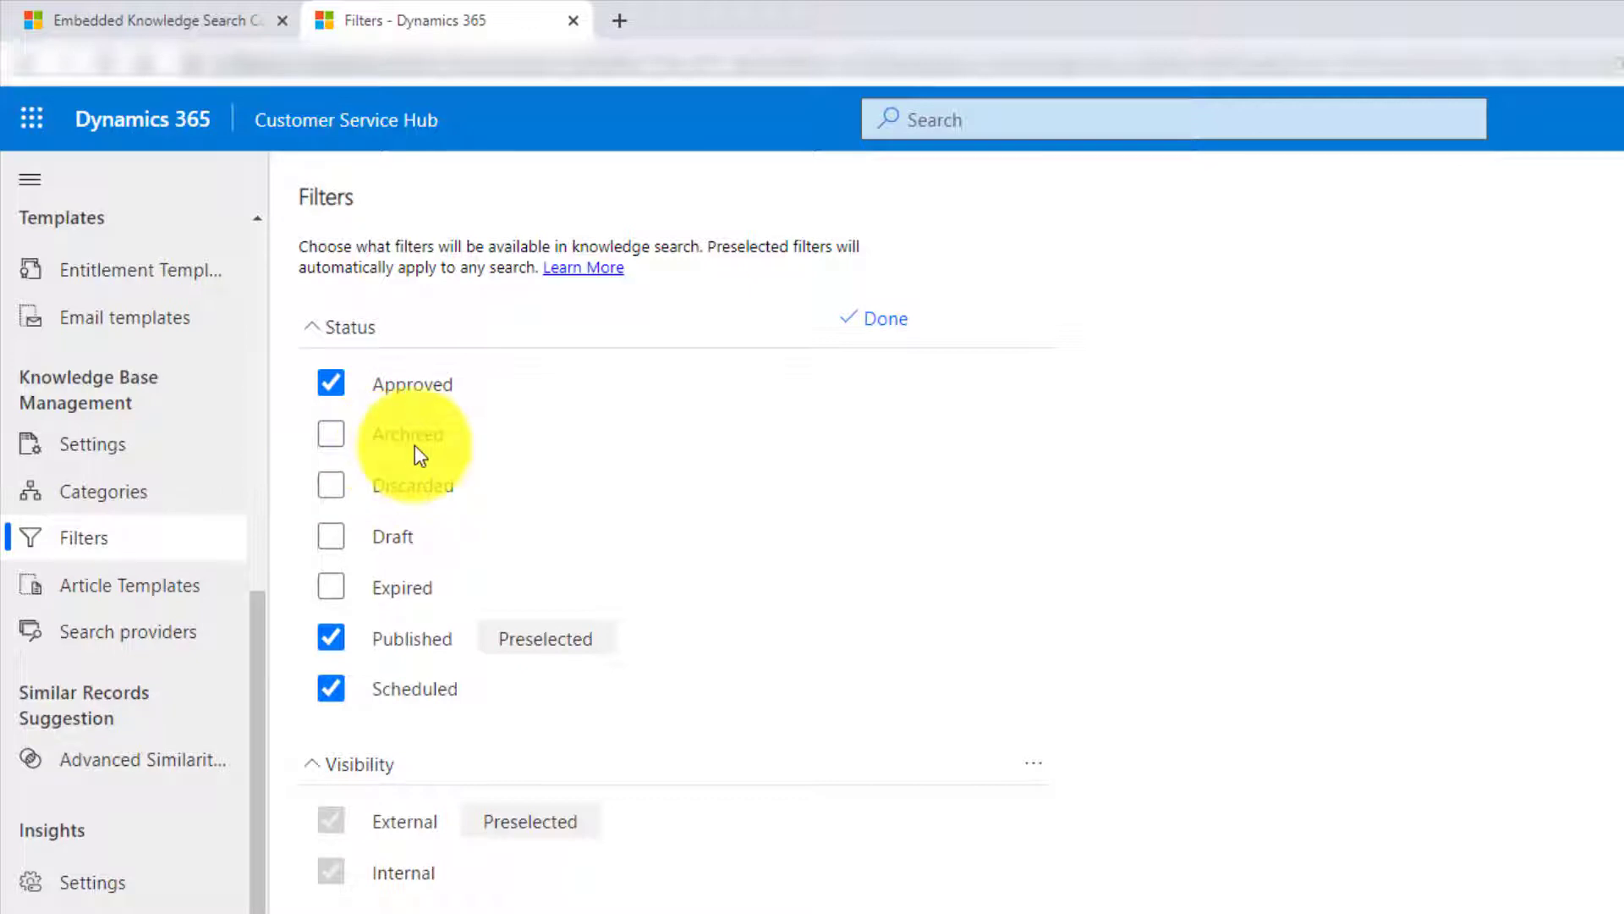
mouse_move(431, 543)
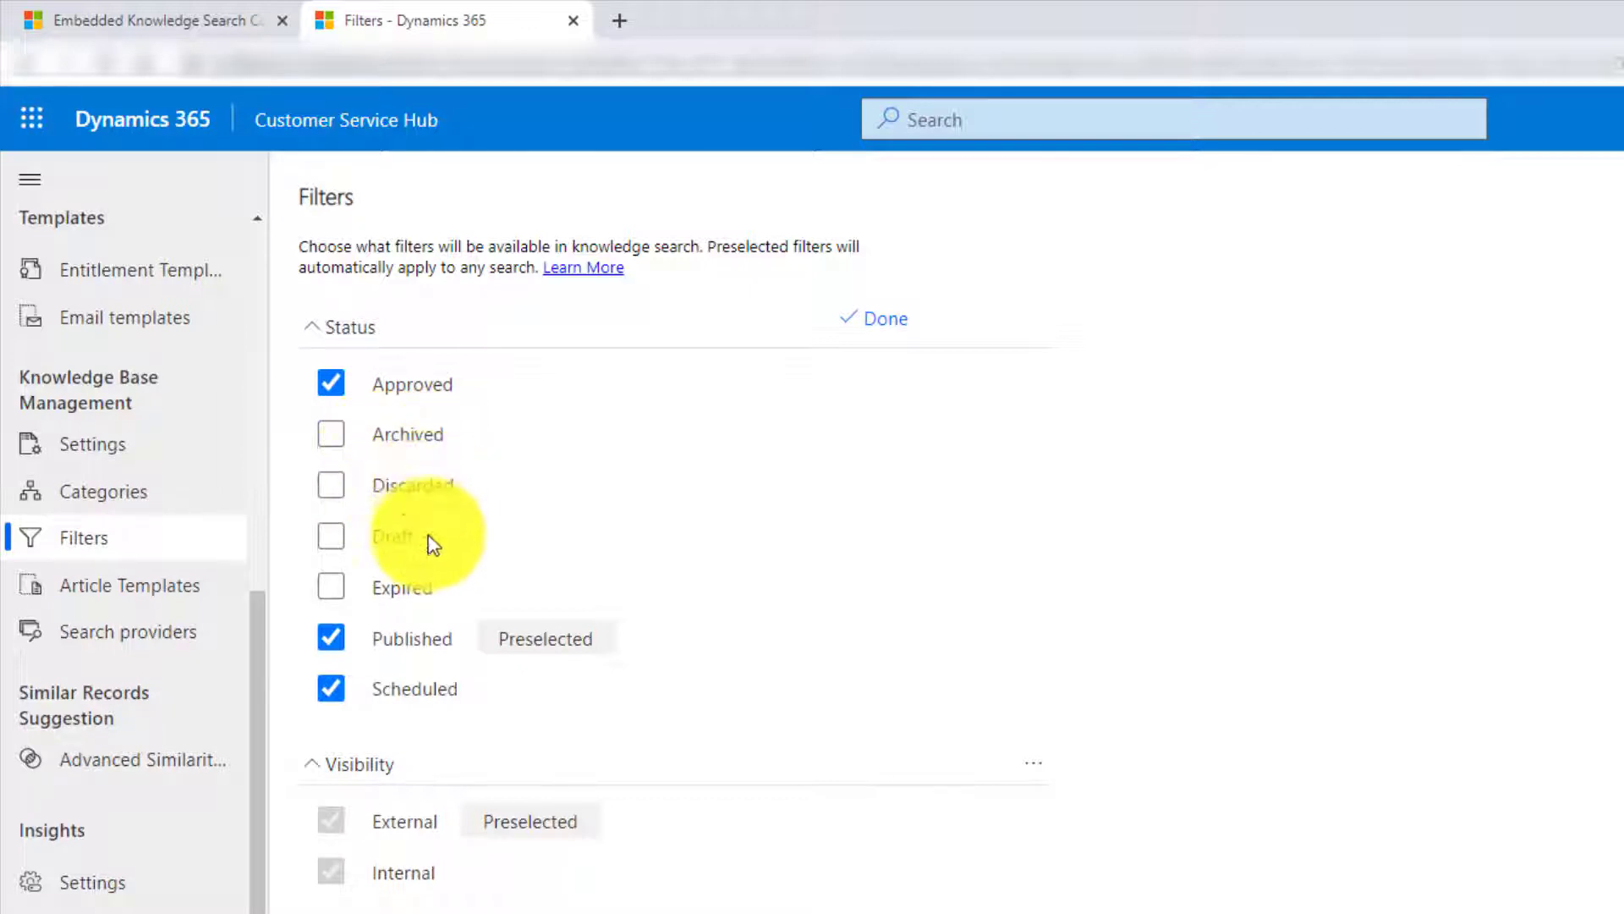
mouse_move(341, 490)
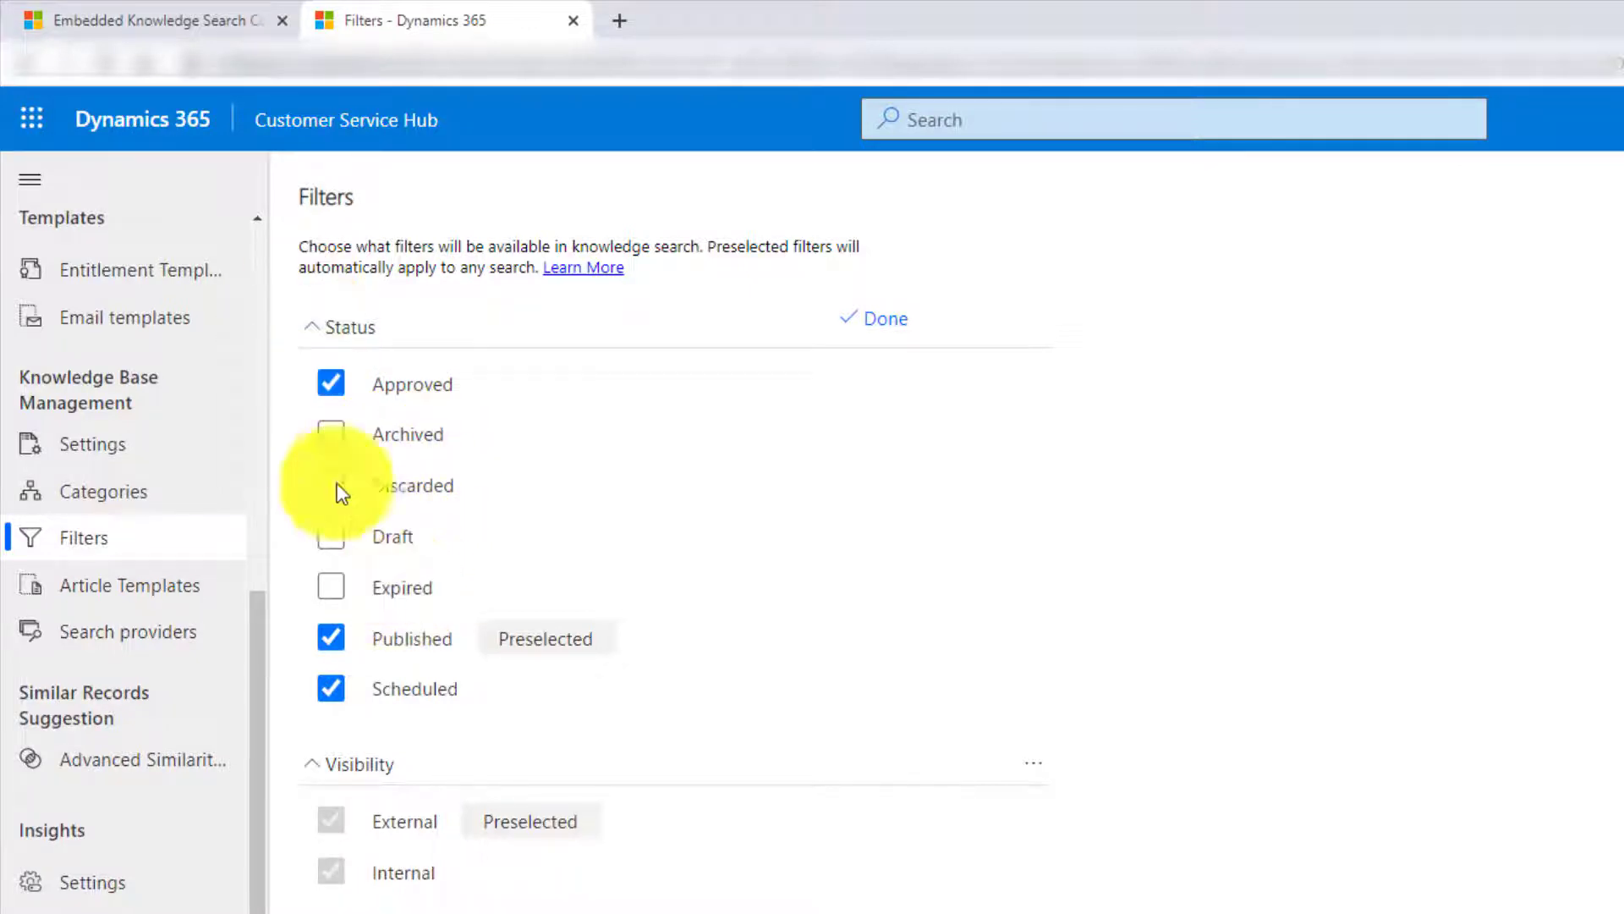
left_click(883, 318)
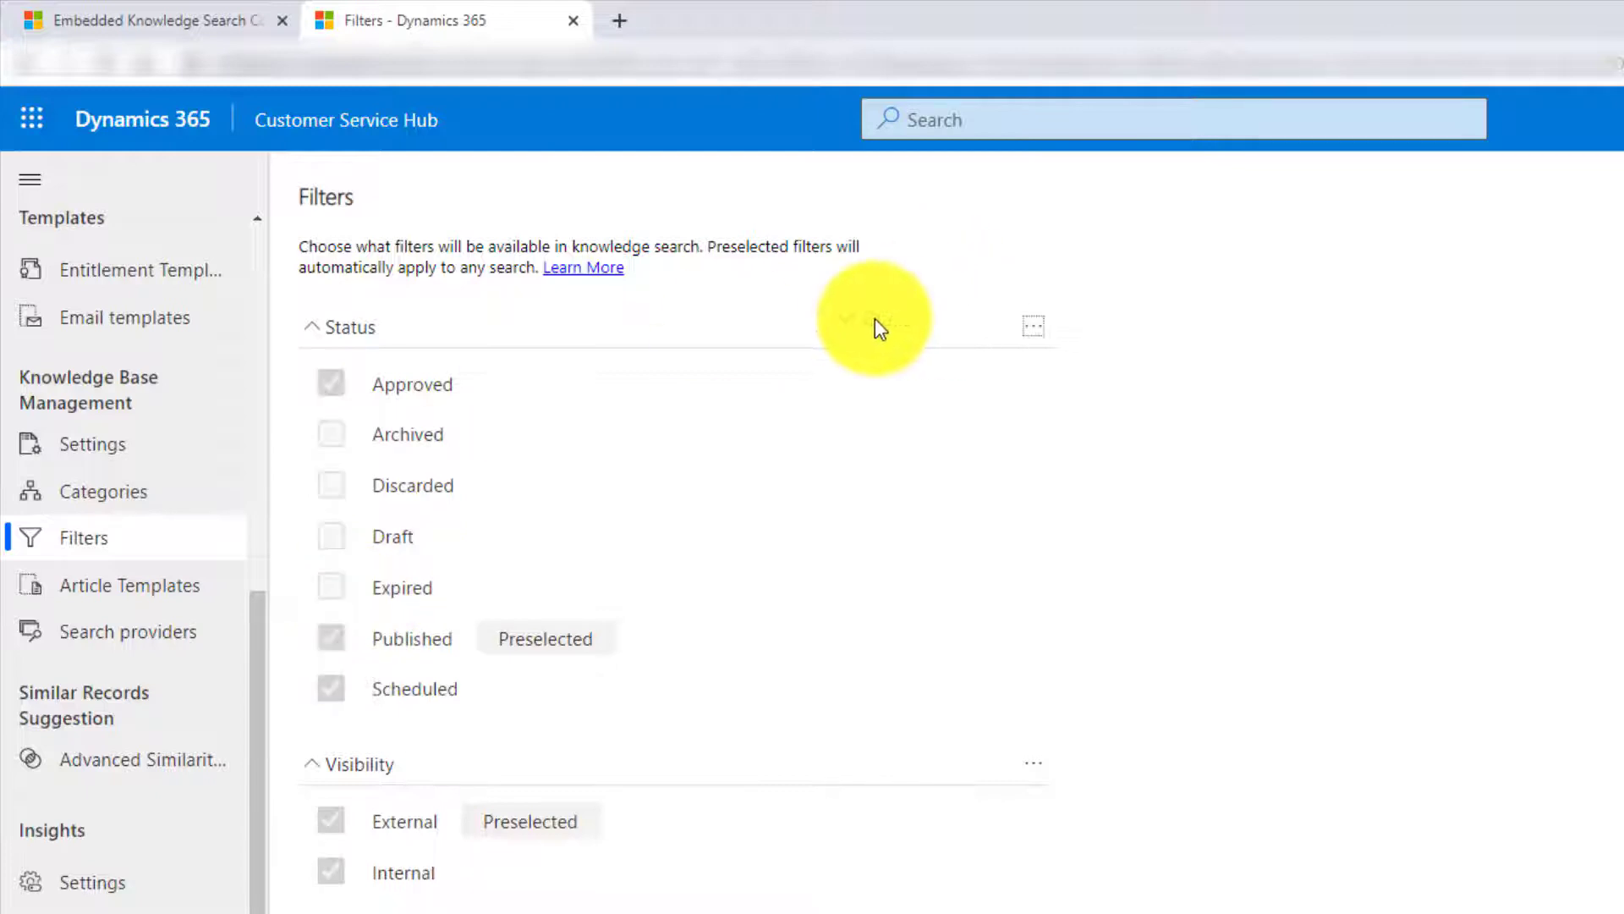
- Make Approved a preselected Status filter alongside Published and confirm
left_click(1032, 327)
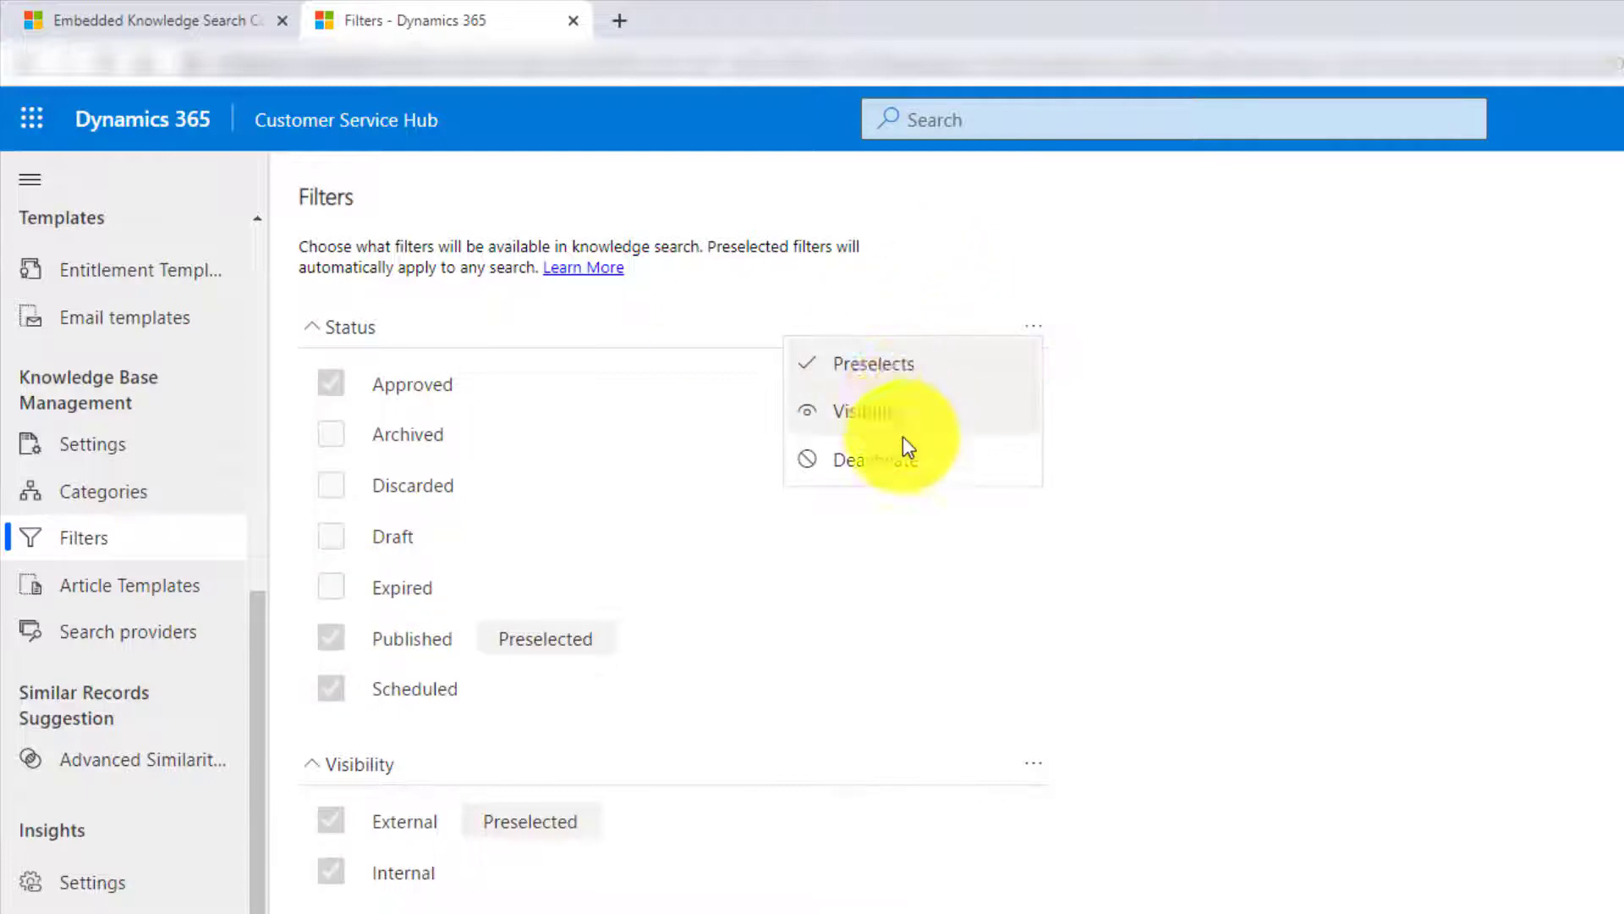
left_click(873, 362)
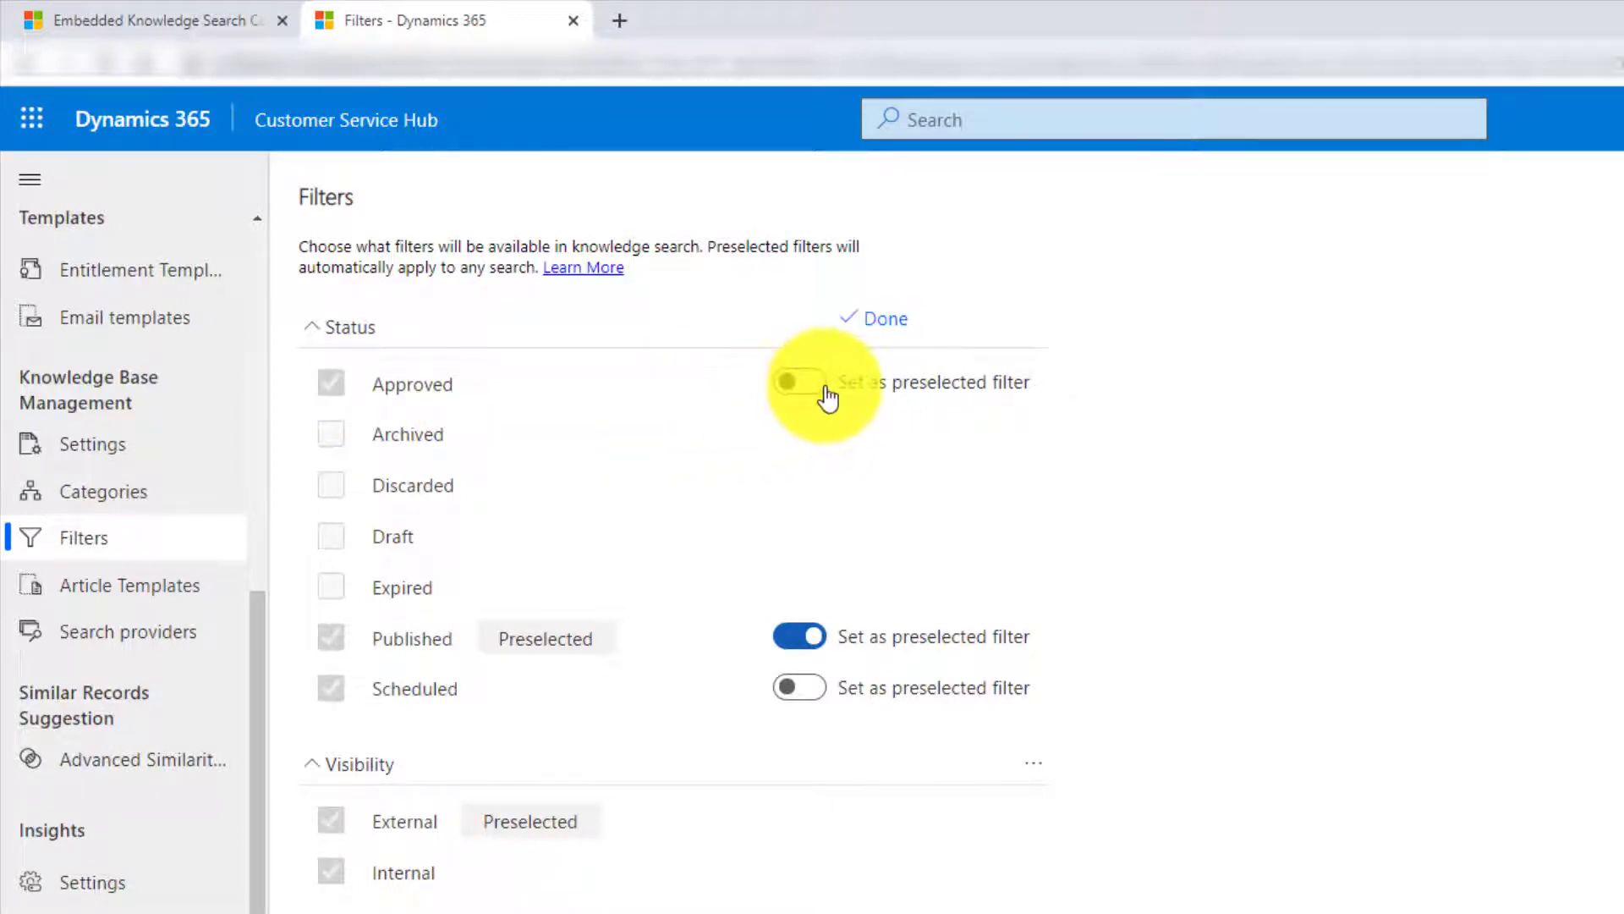
left_click(797, 382)
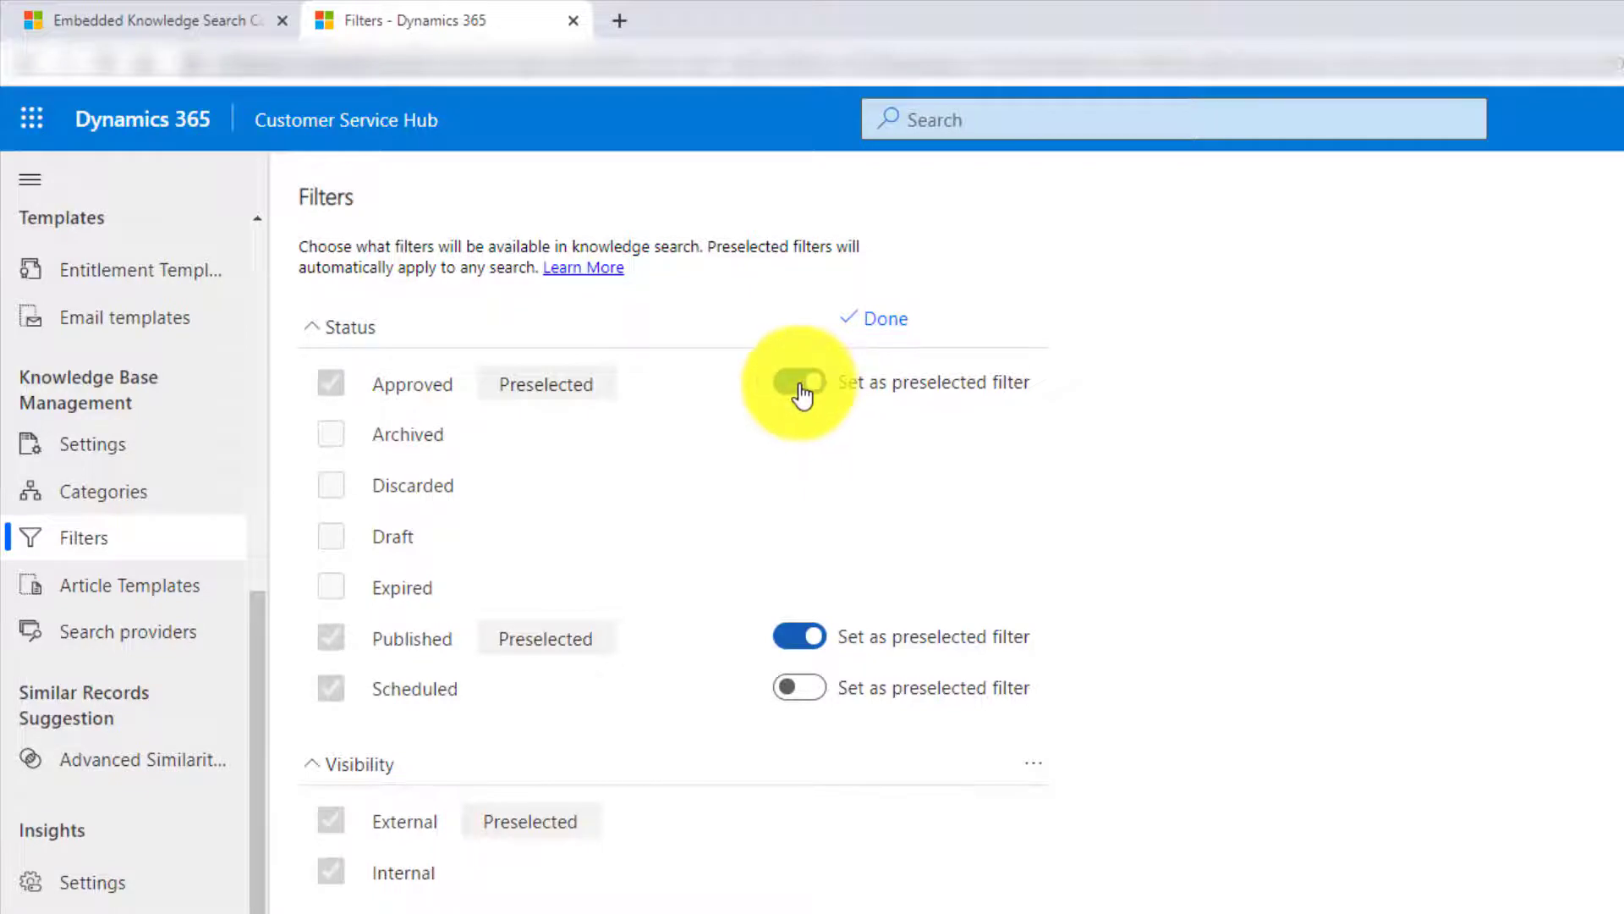
left_click(799, 381)
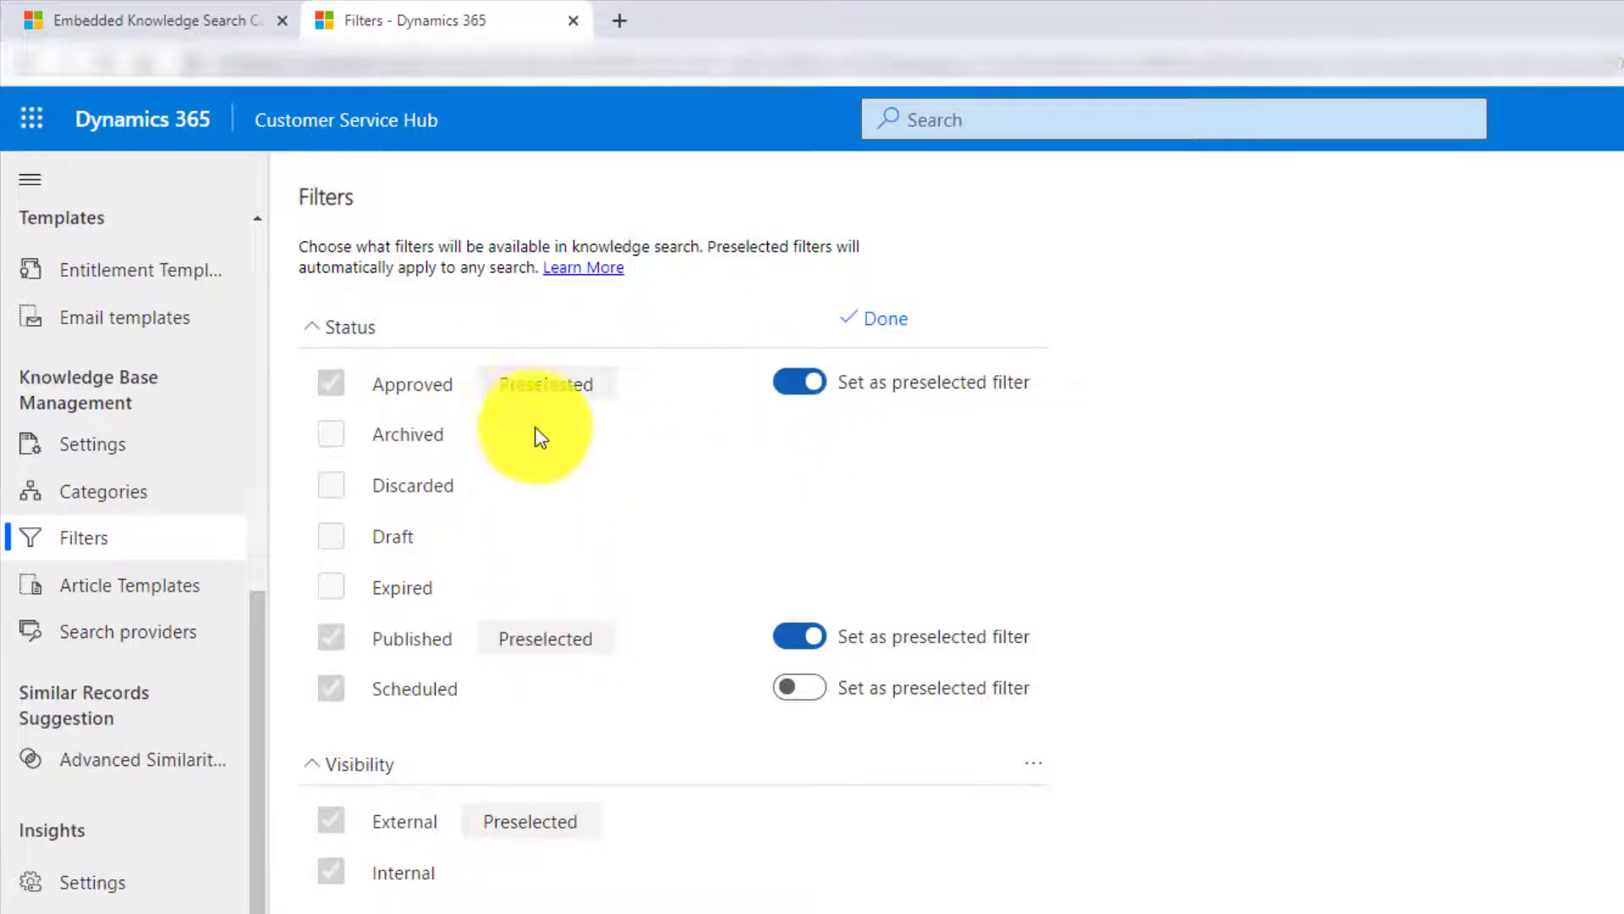
left_click(798, 380)
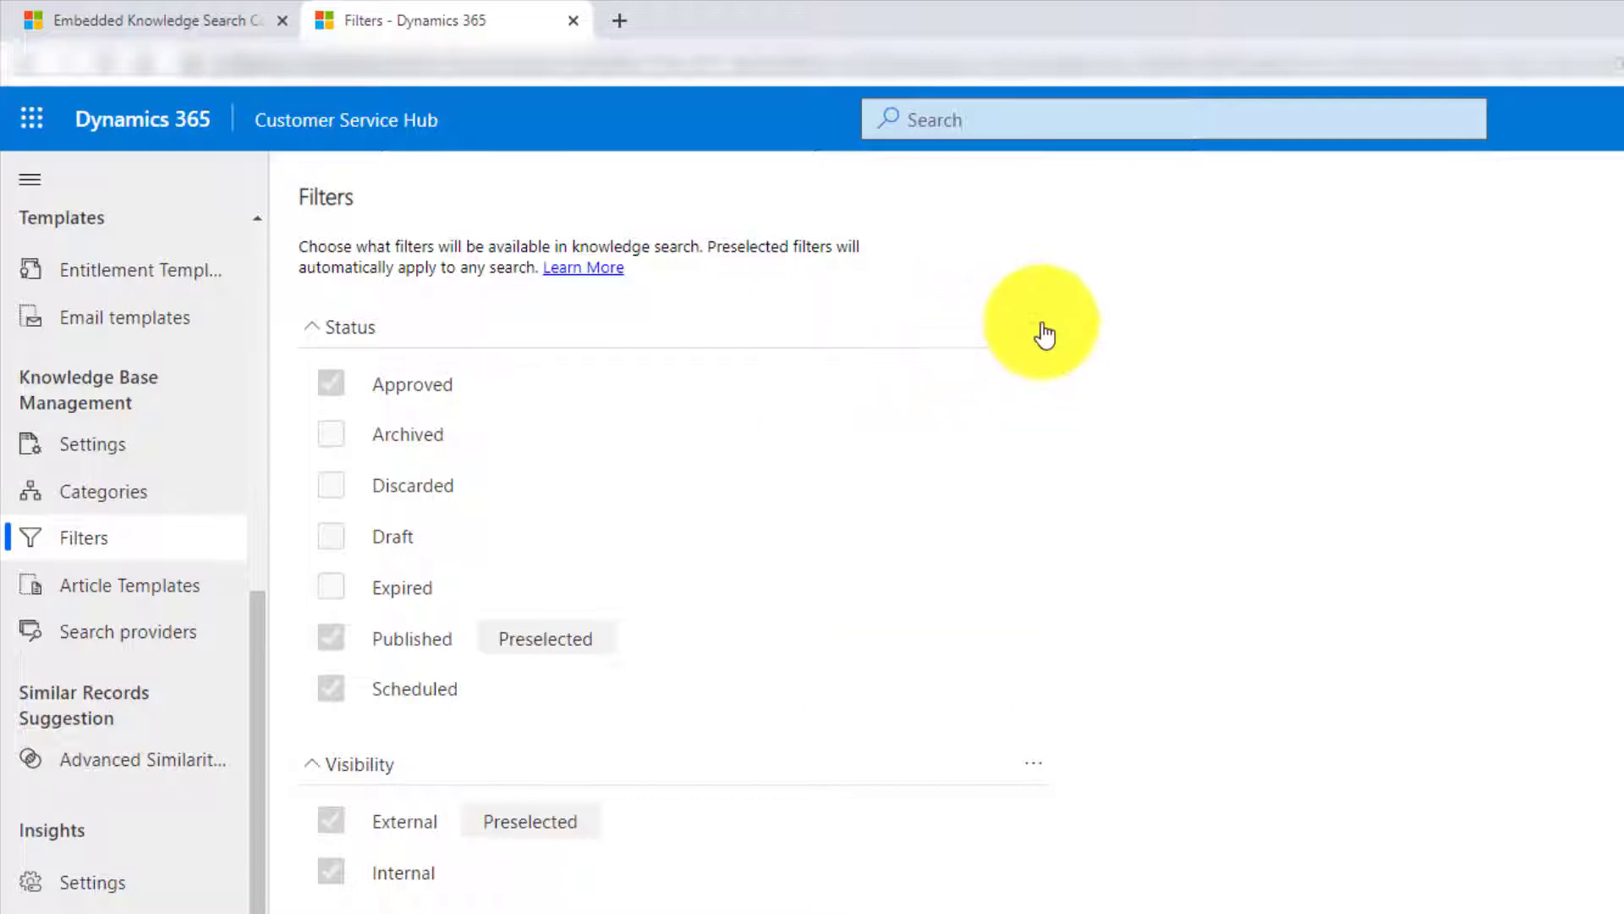
- Deactivate the Visibility and Language knowledge search filters from their ellipsis menus
left_click(1032, 324)
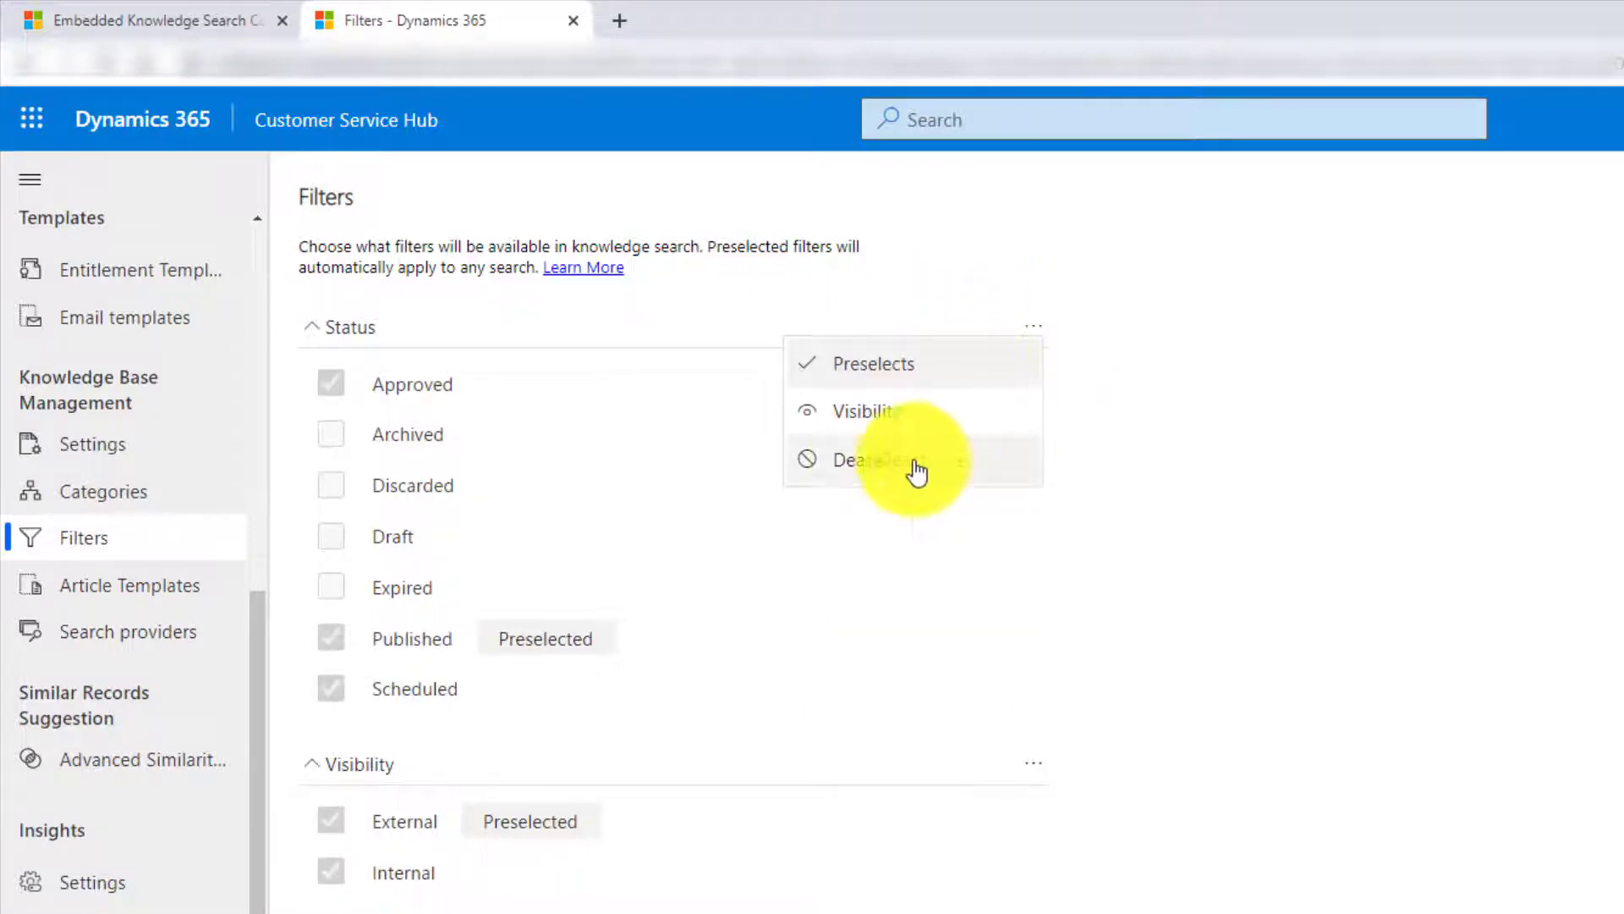
left_click(338, 327)
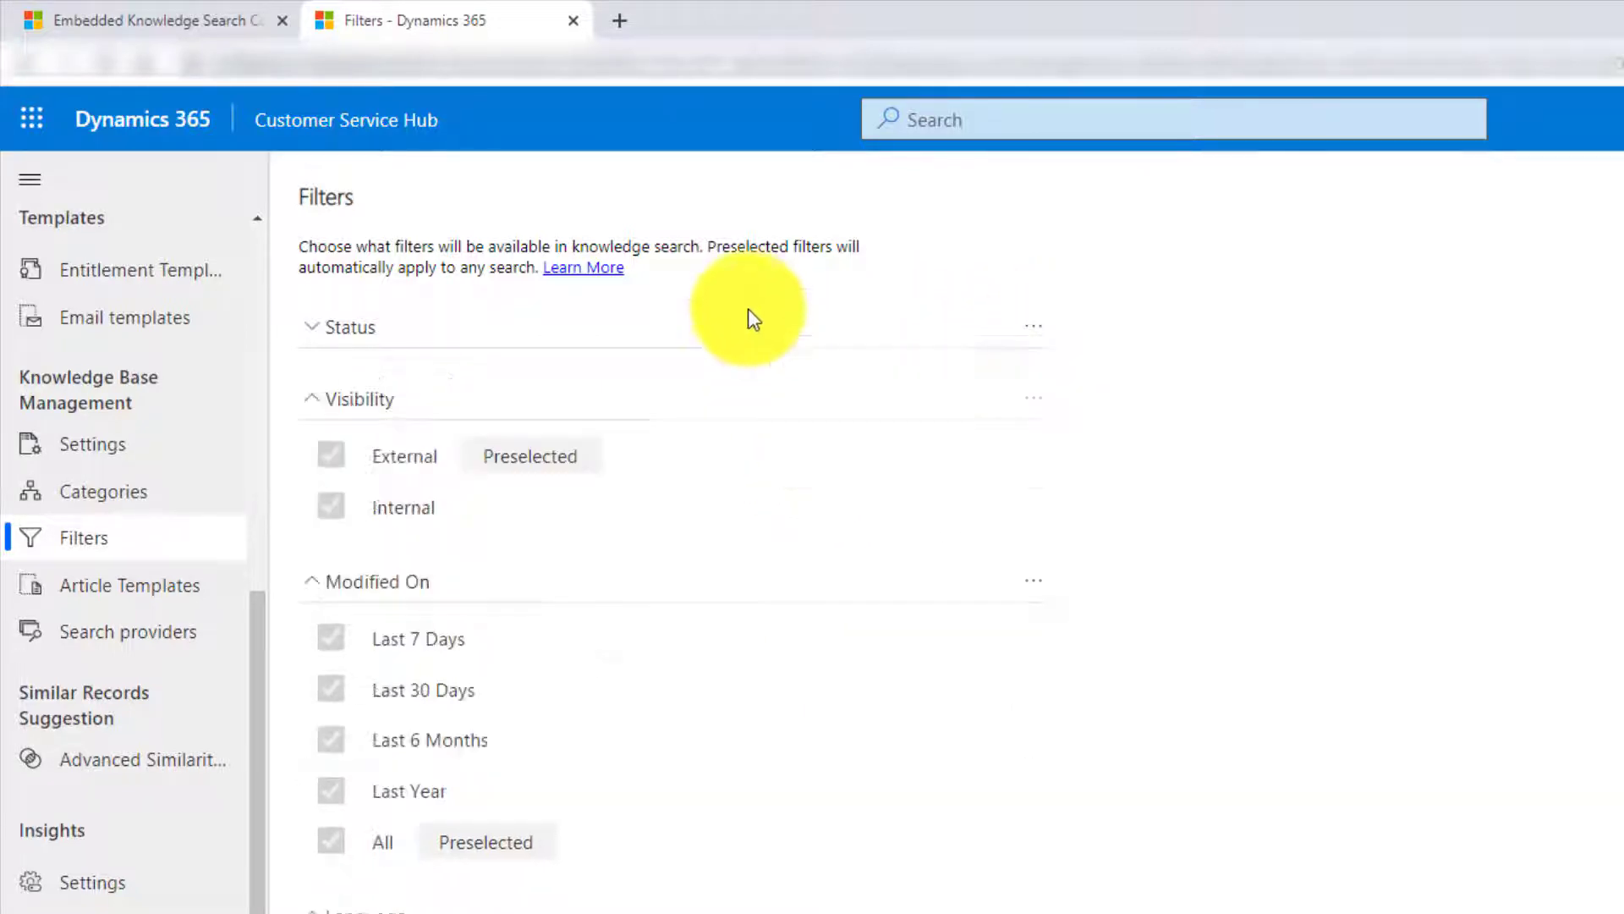
mouse_move(389, 482)
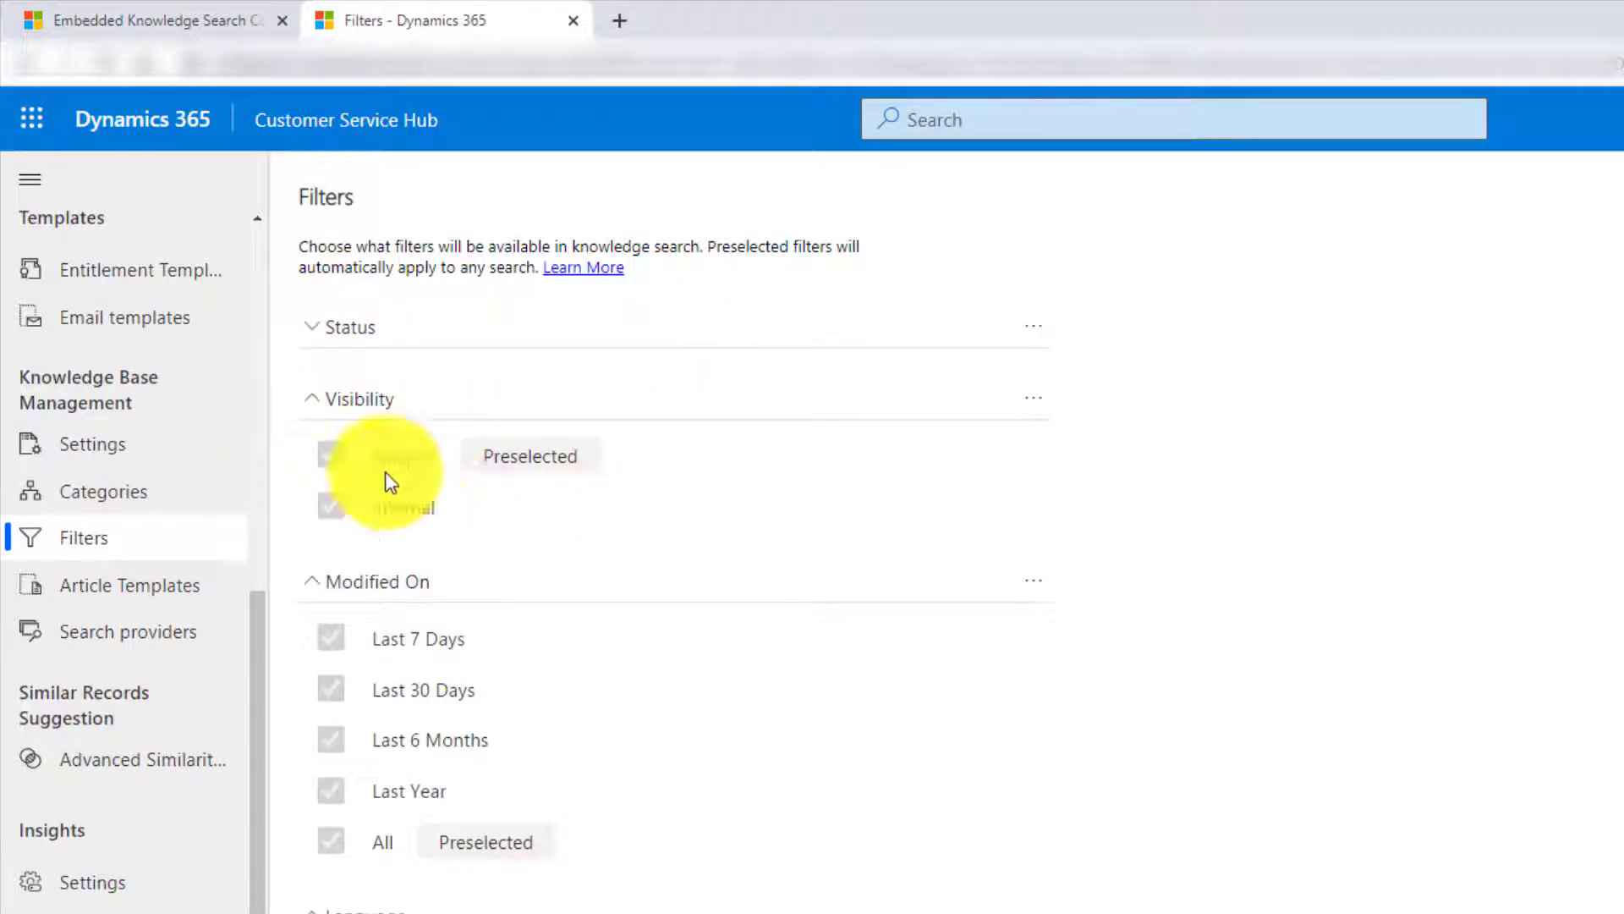
left_click(1032, 398)
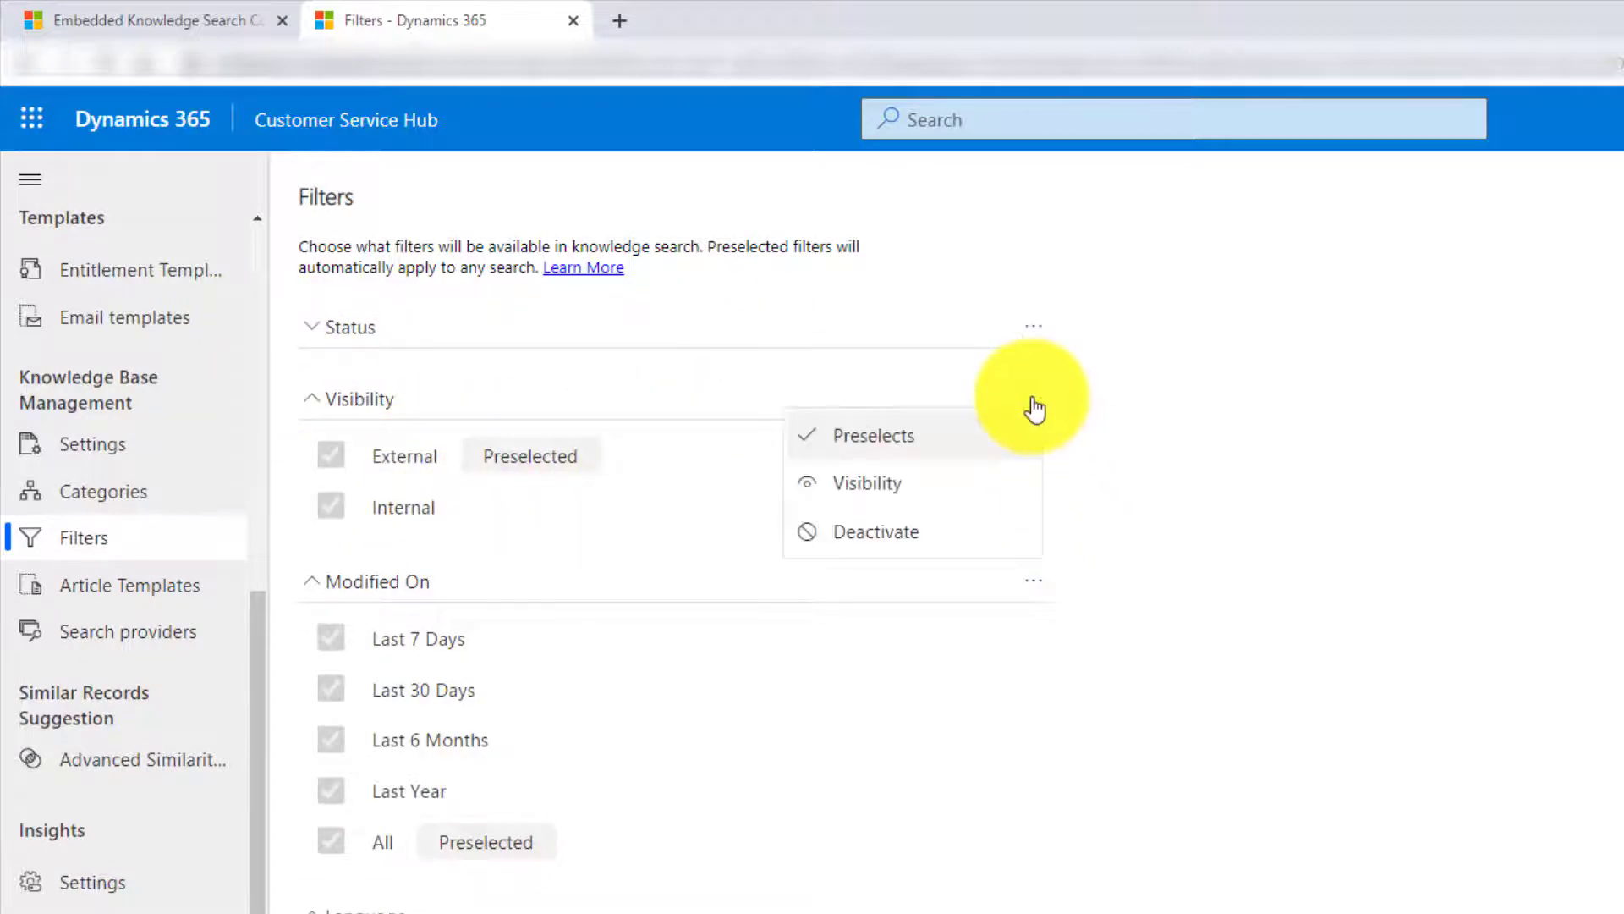
mouse_move(812, 503)
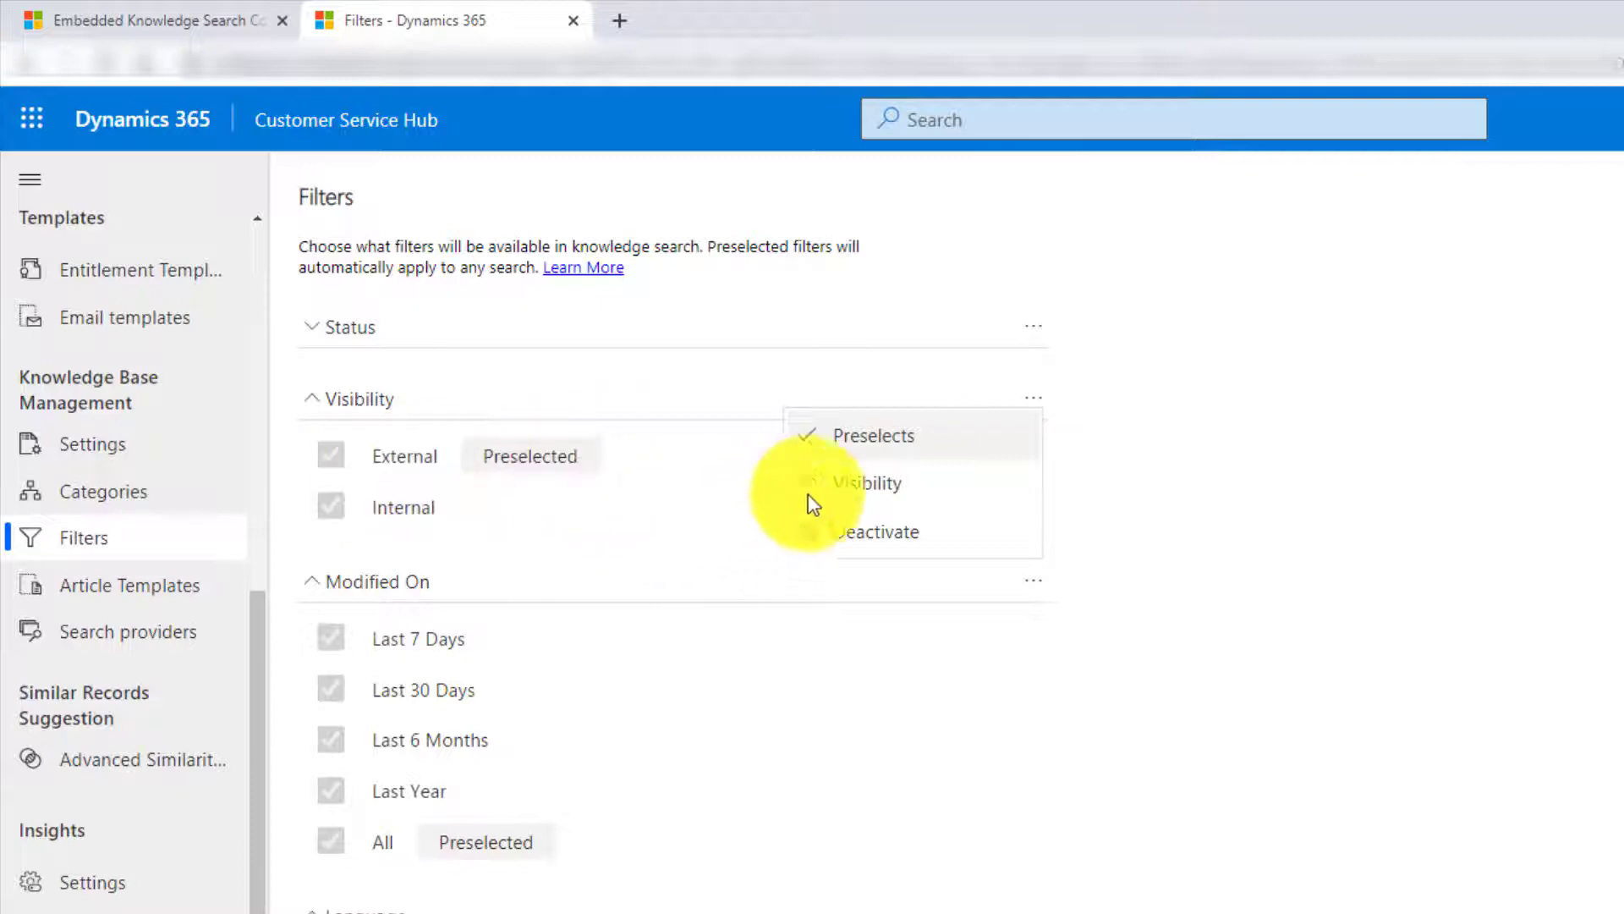
mouse_move(875, 531)
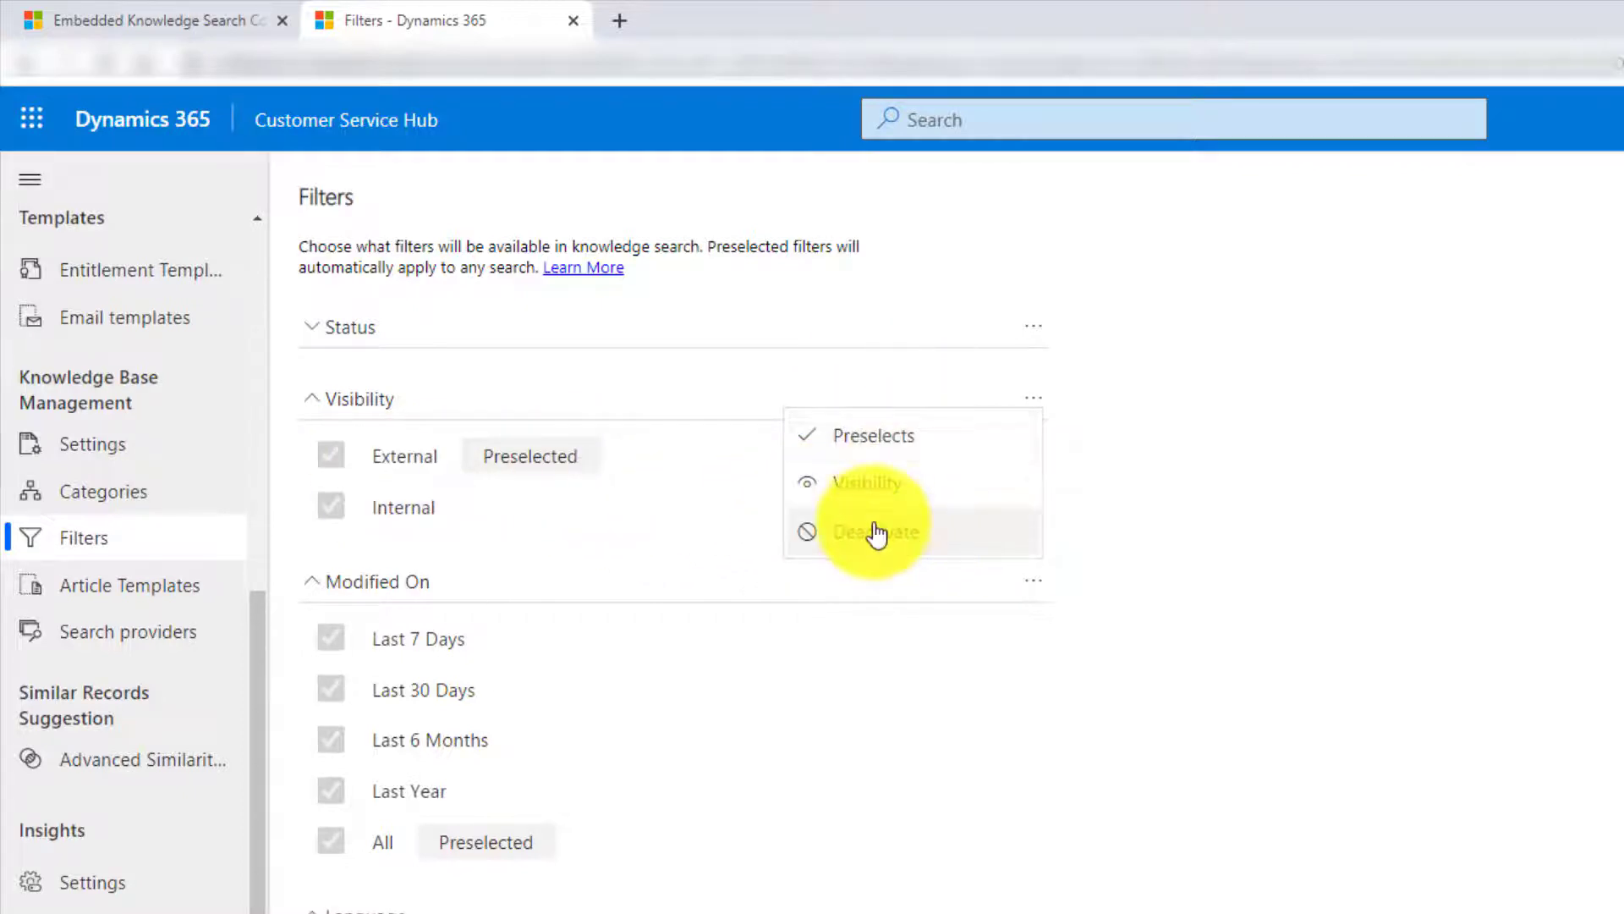
left_click(874, 532)
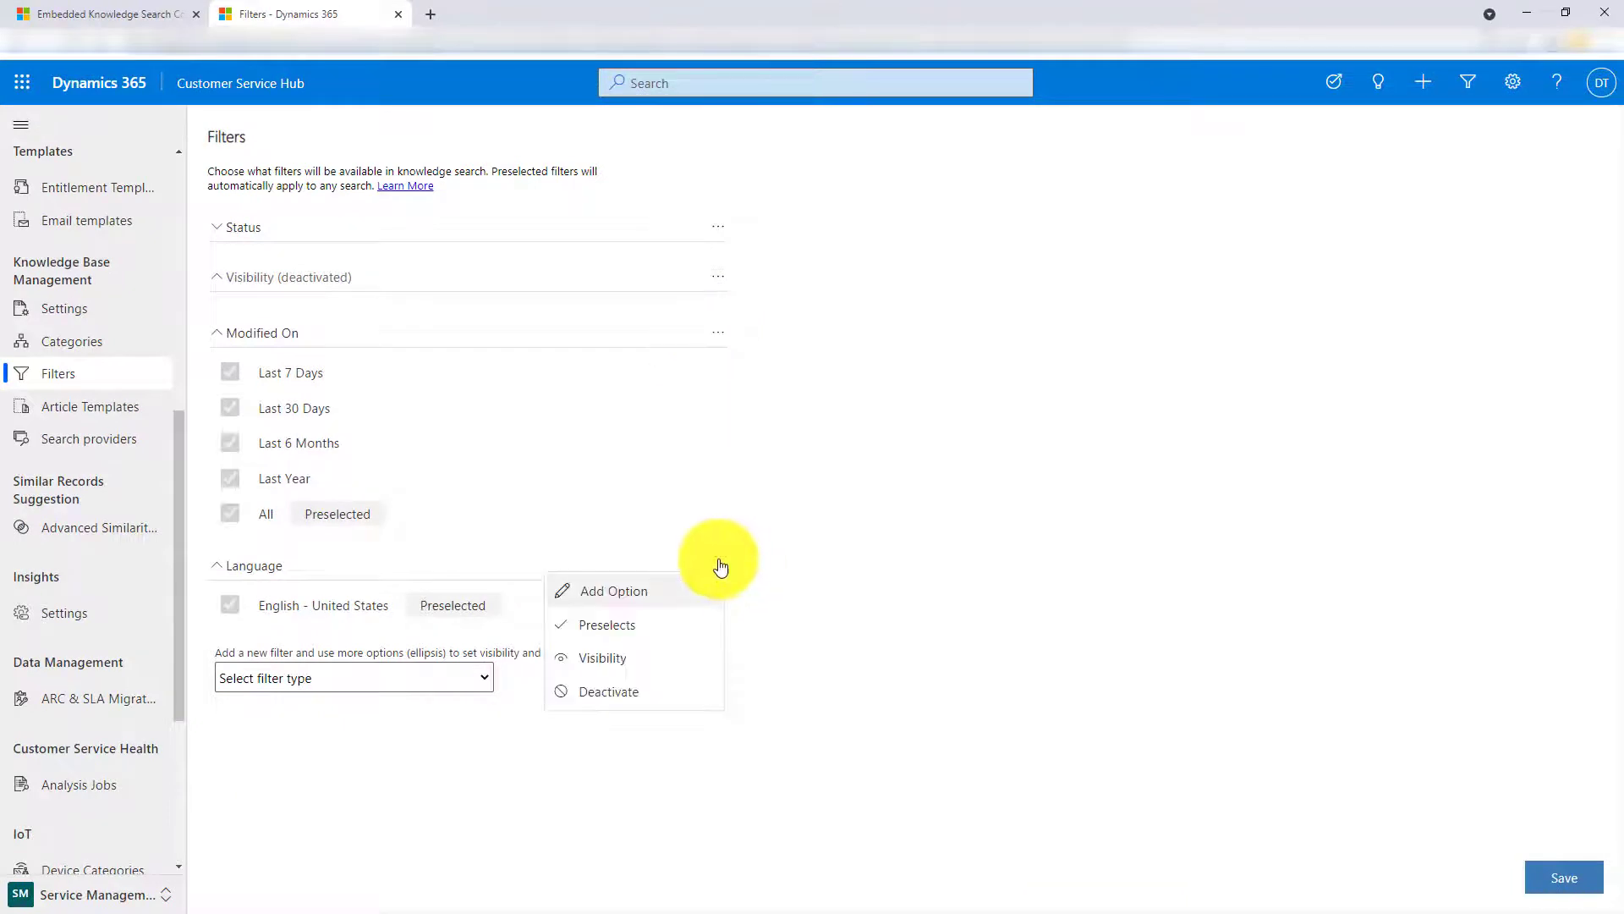
left_click(609, 690)
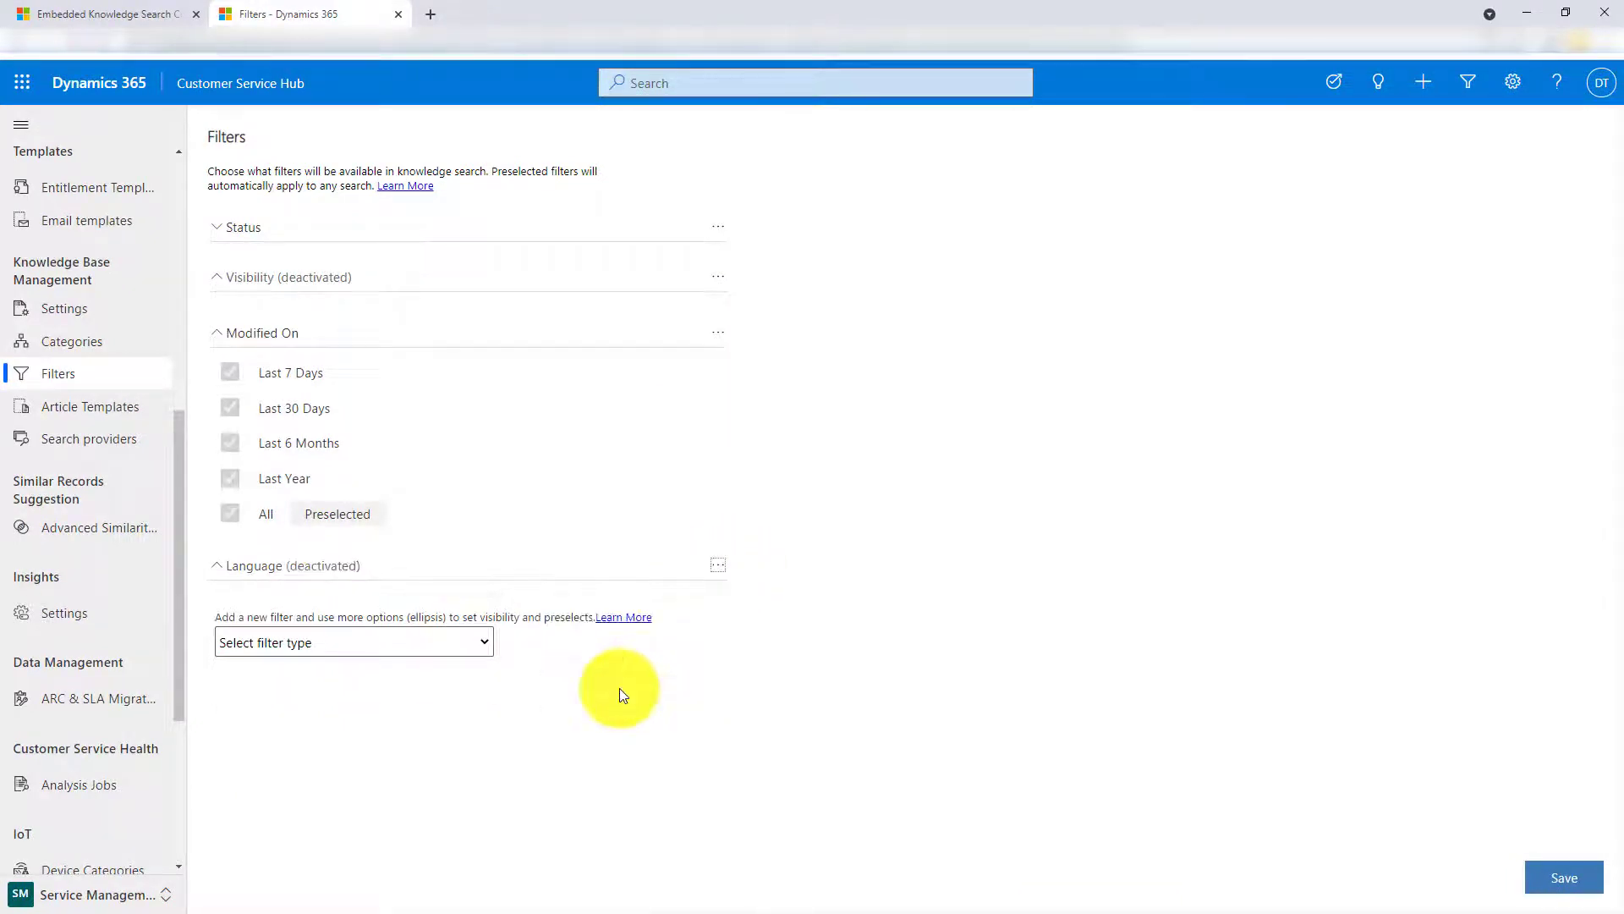
mouse_move(579, 687)
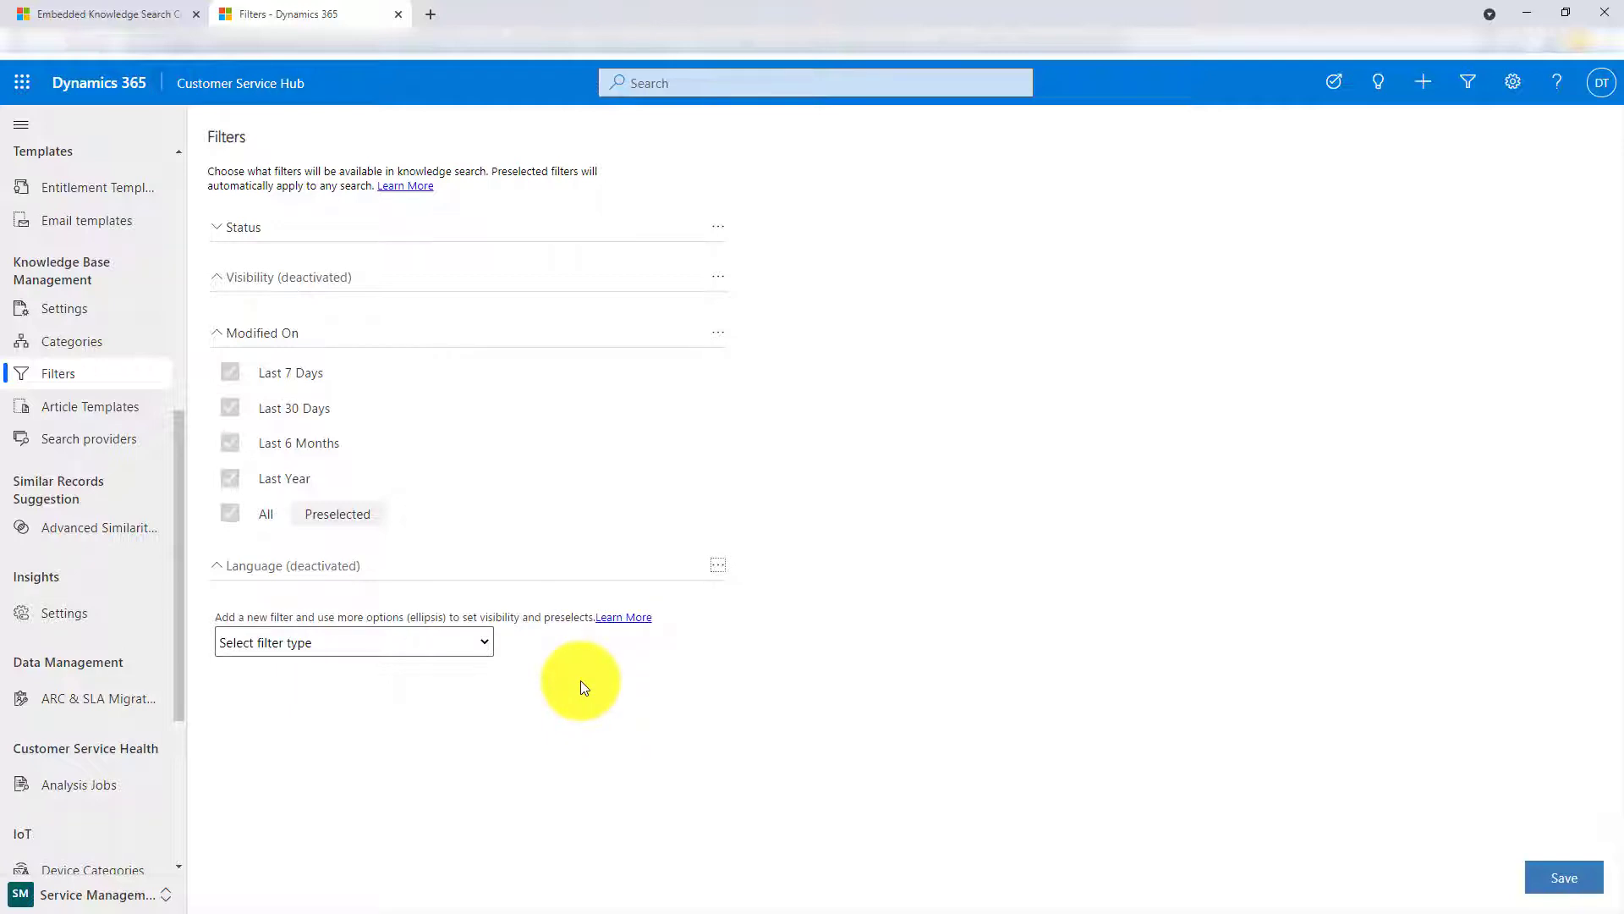
mouse_move(543, 655)
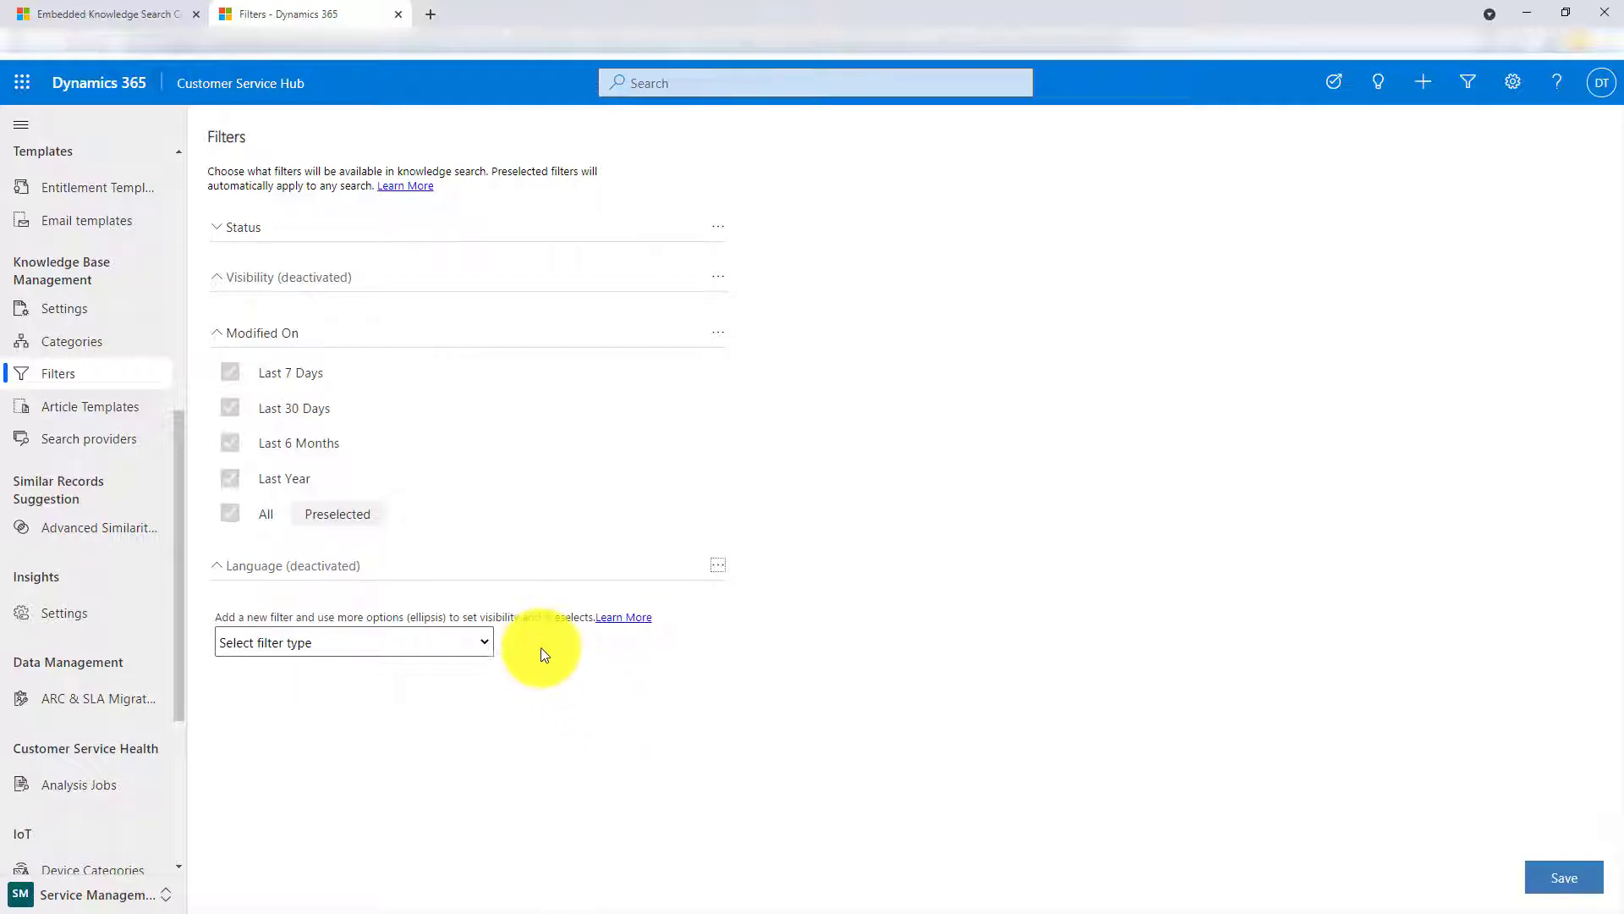
- Add an Expiration Date filter from the Select filter type list
left_click(352, 641)
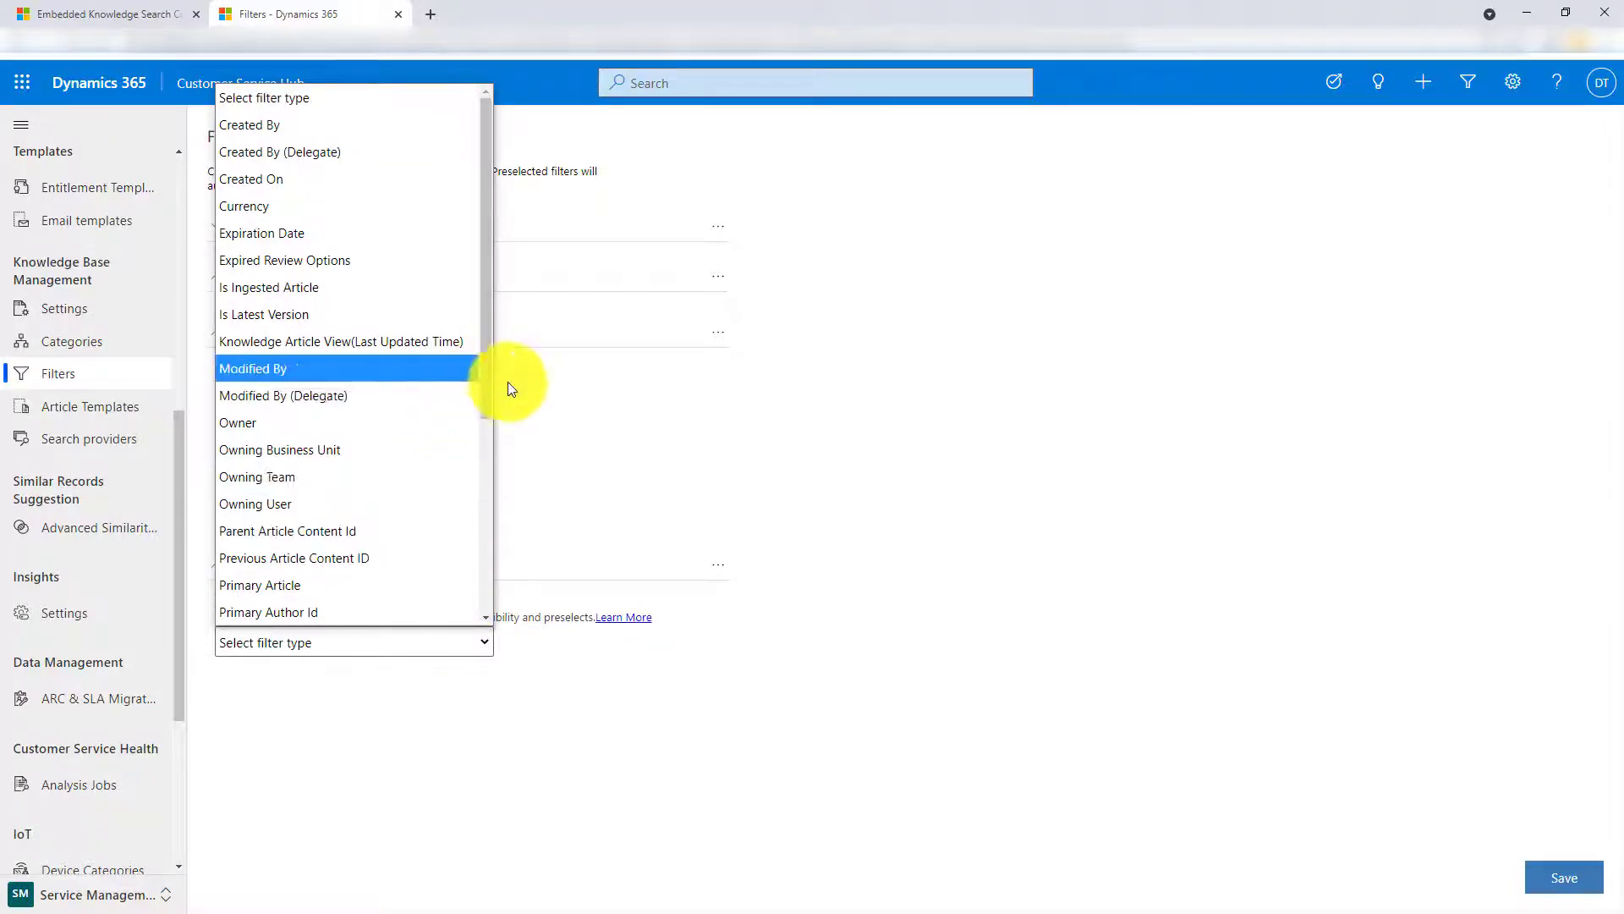
scroll("down", 3)
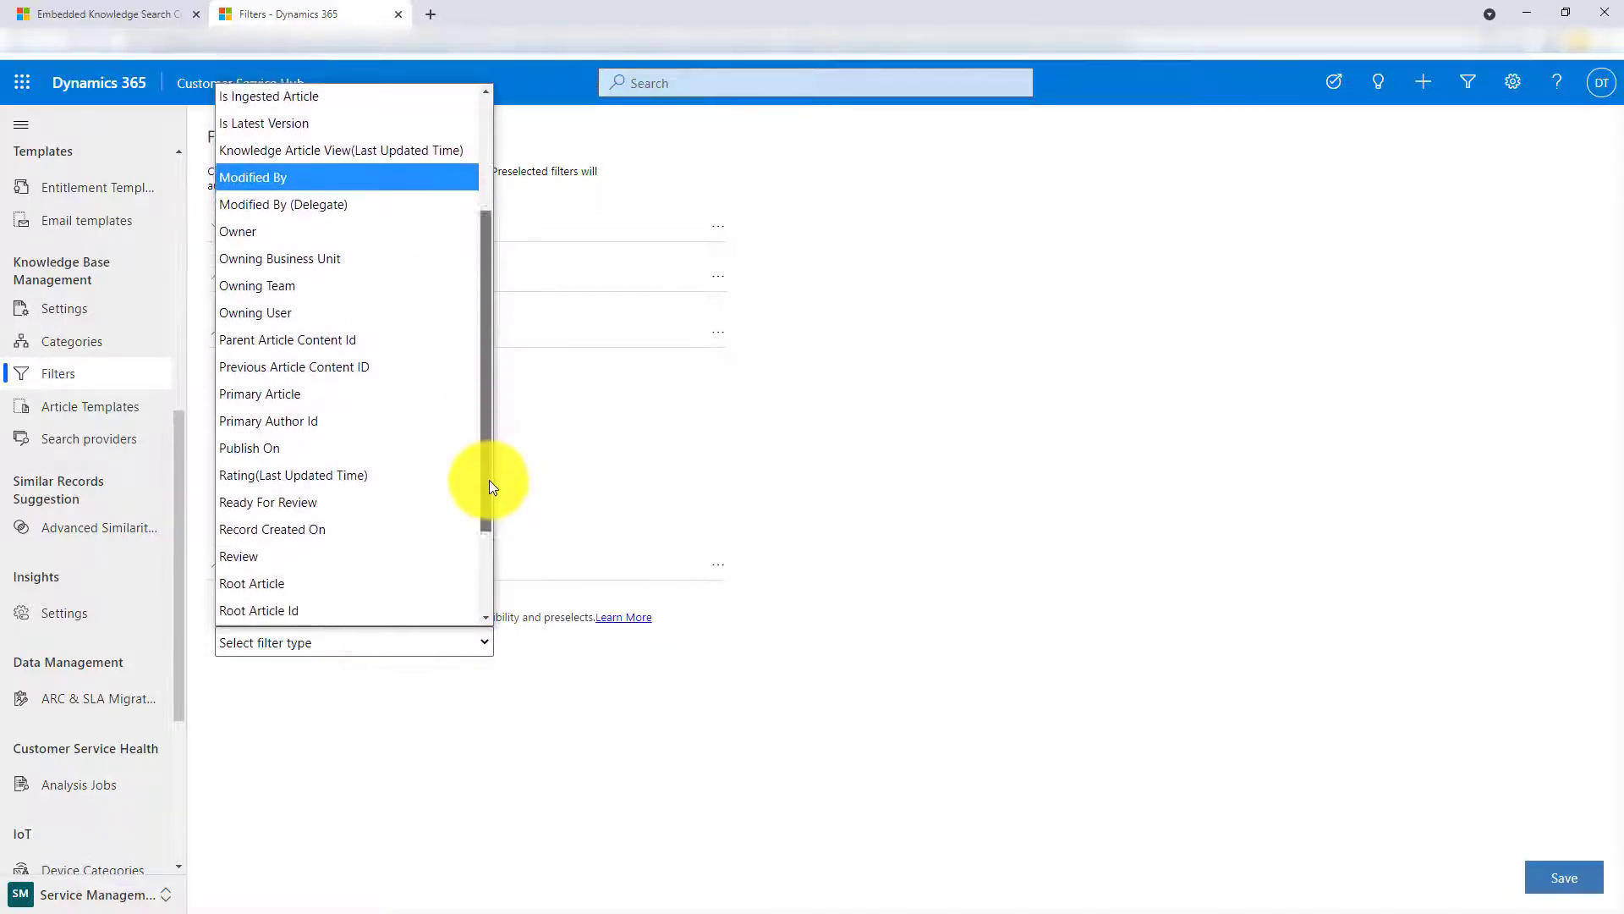
scroll("down", 3)
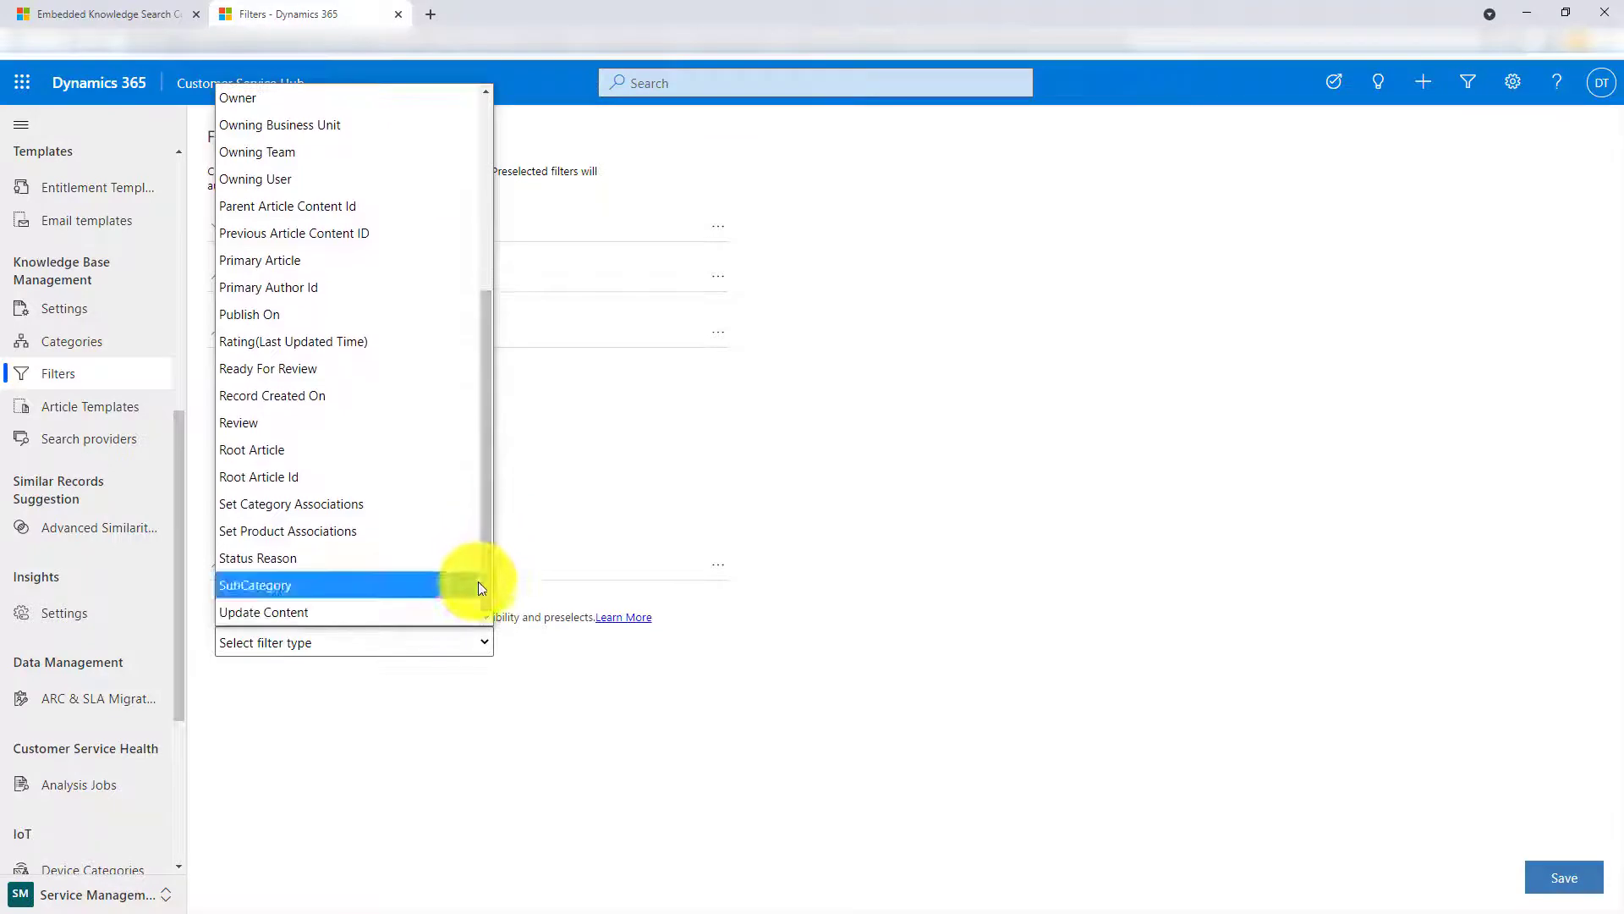
mouse_move(346, 529)
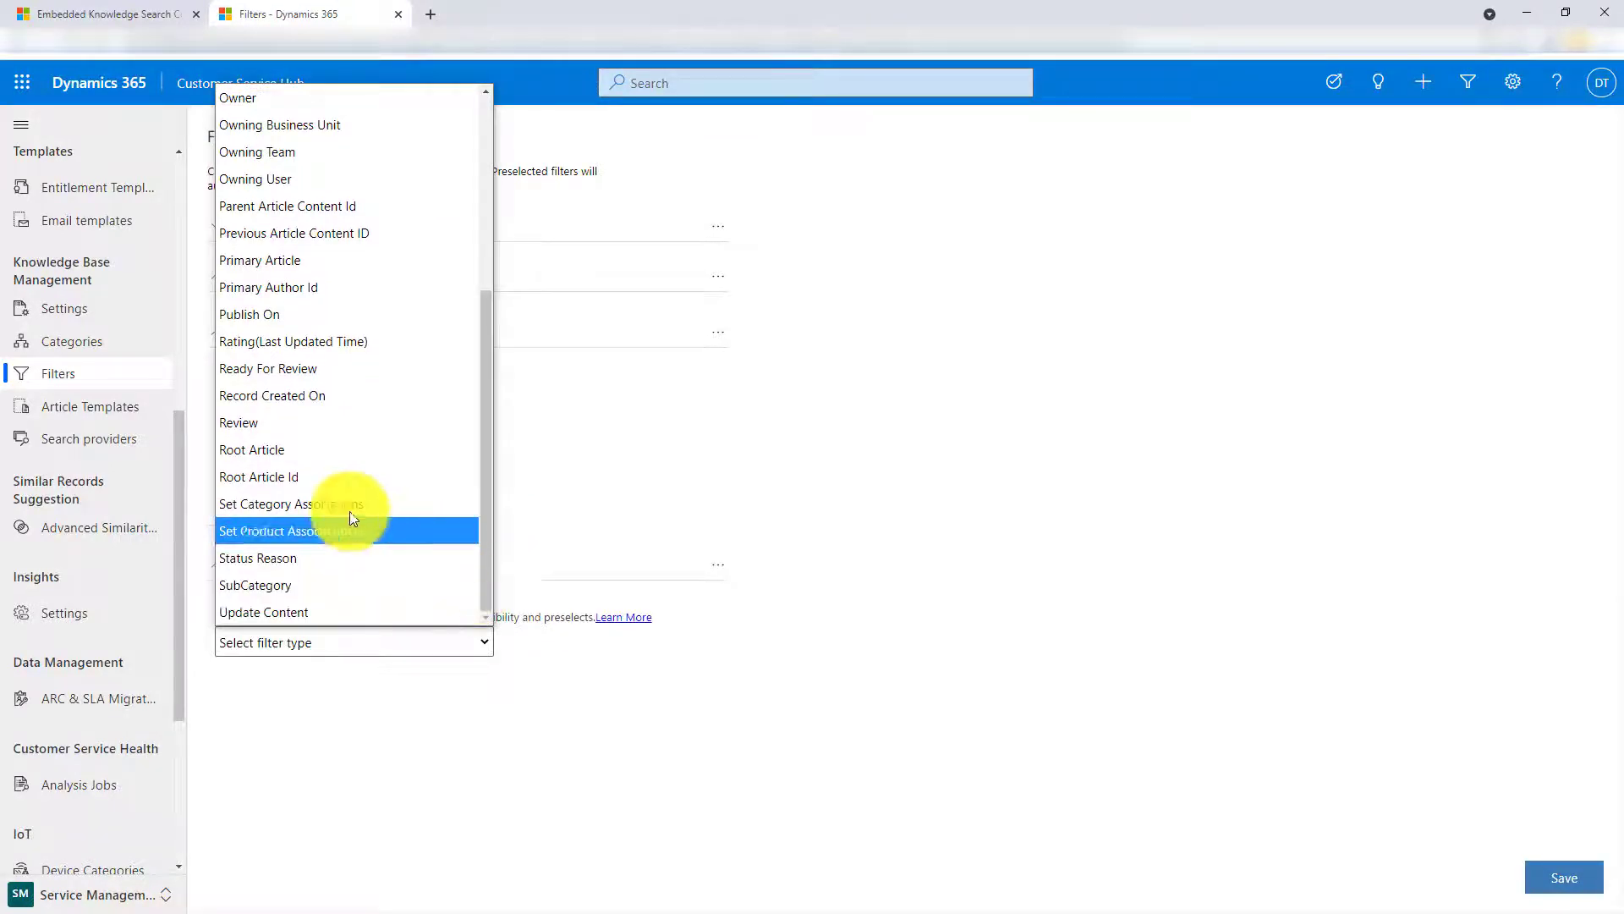
scroll("up", 3)
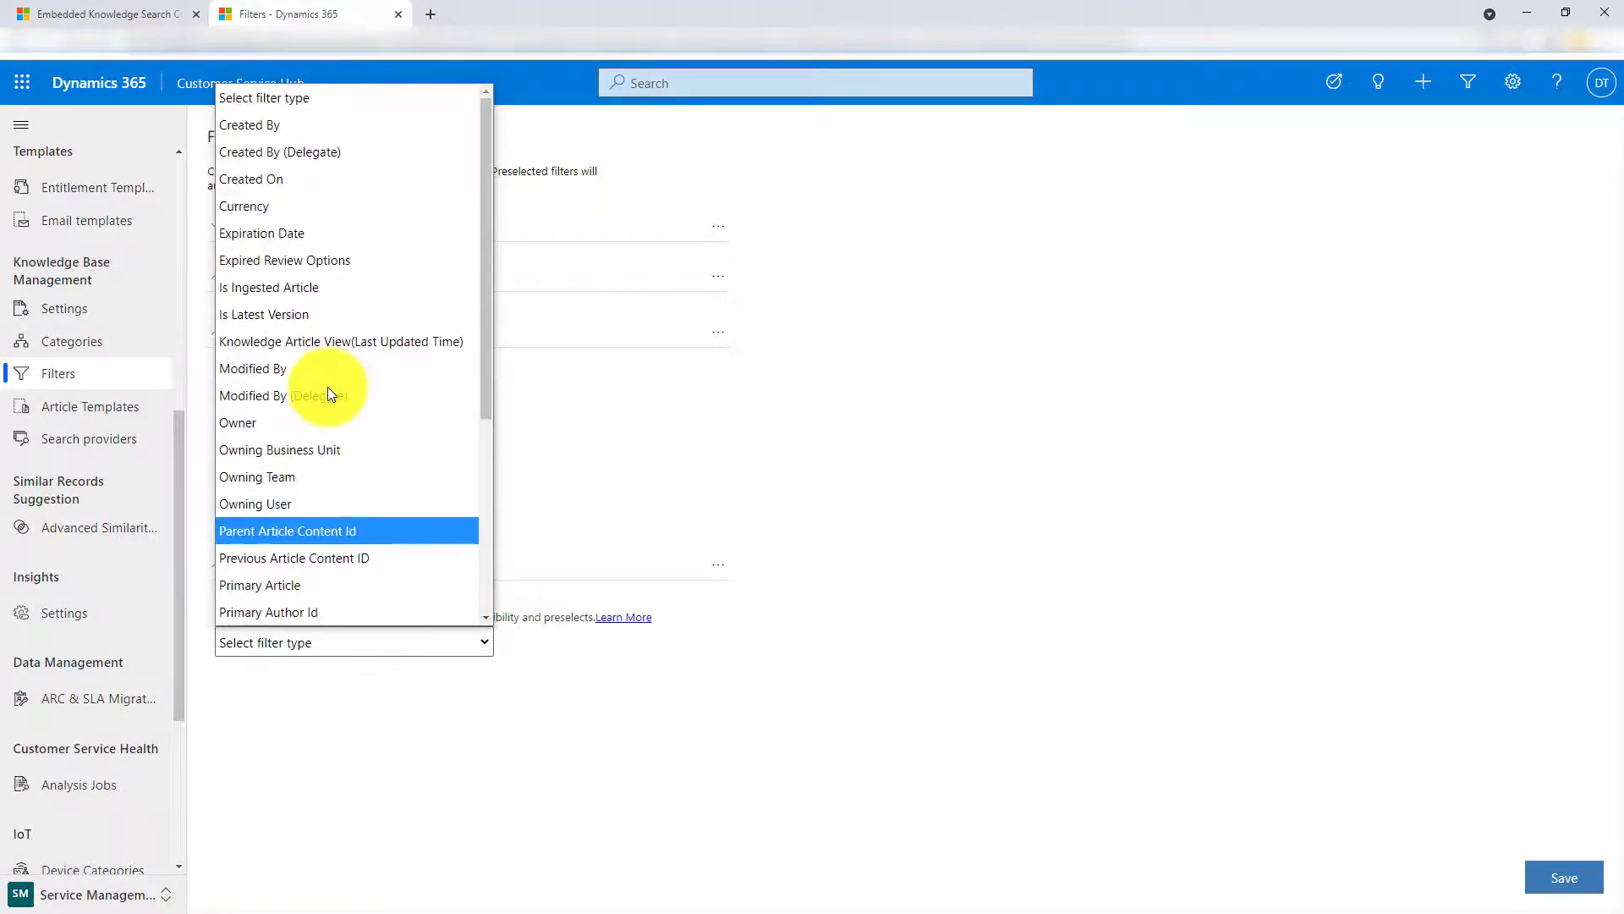
left_click(260, 234)
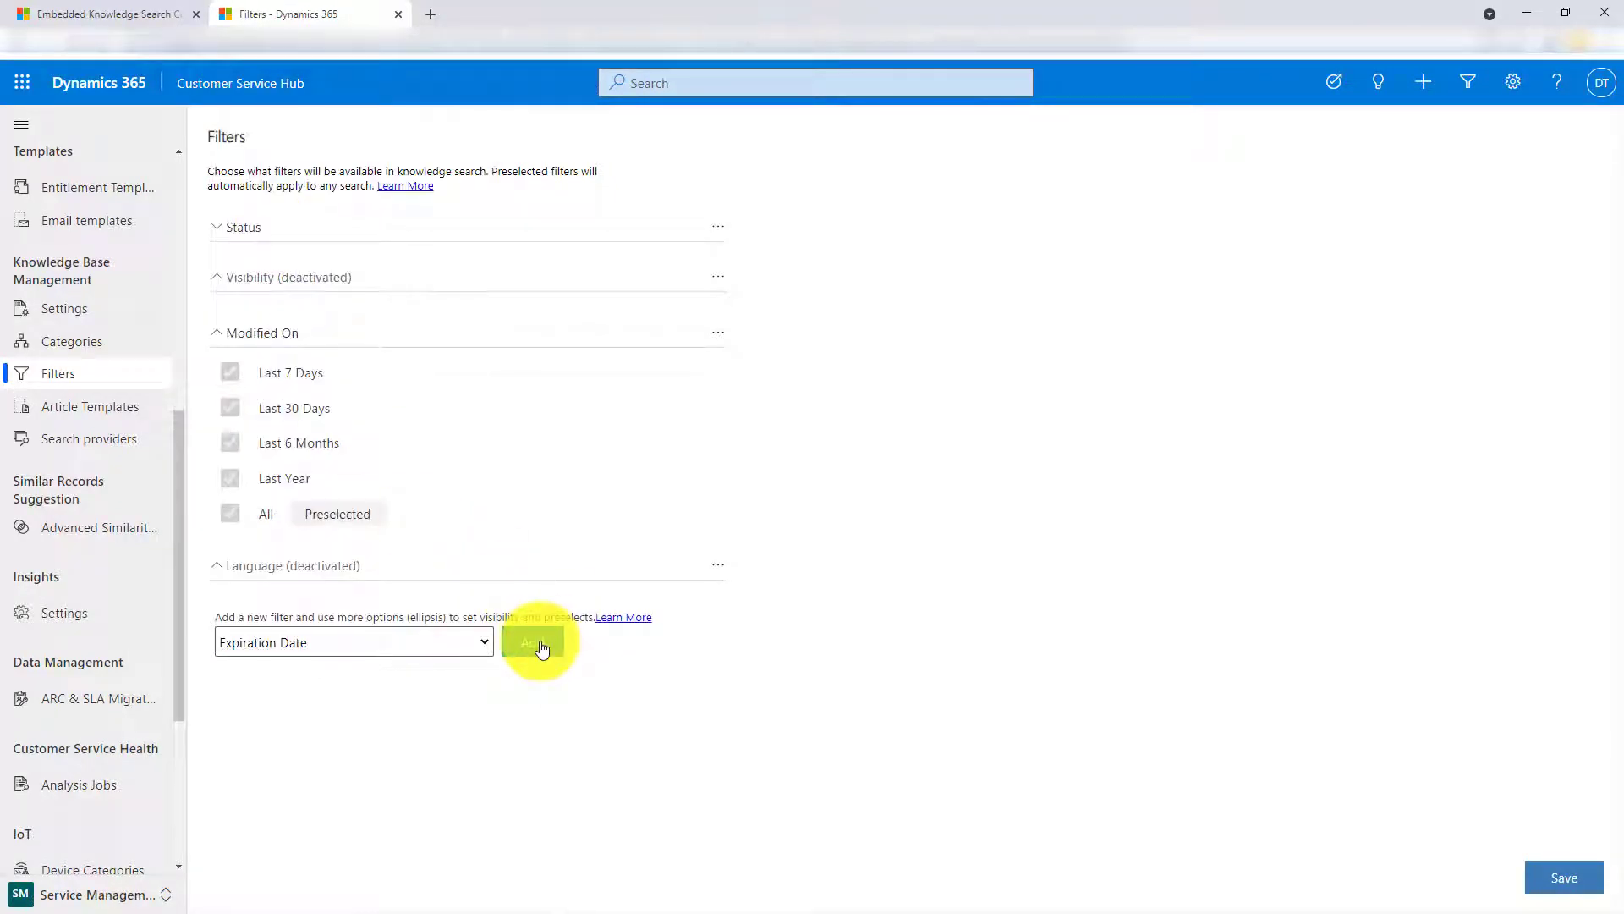
left_click(536, 643)
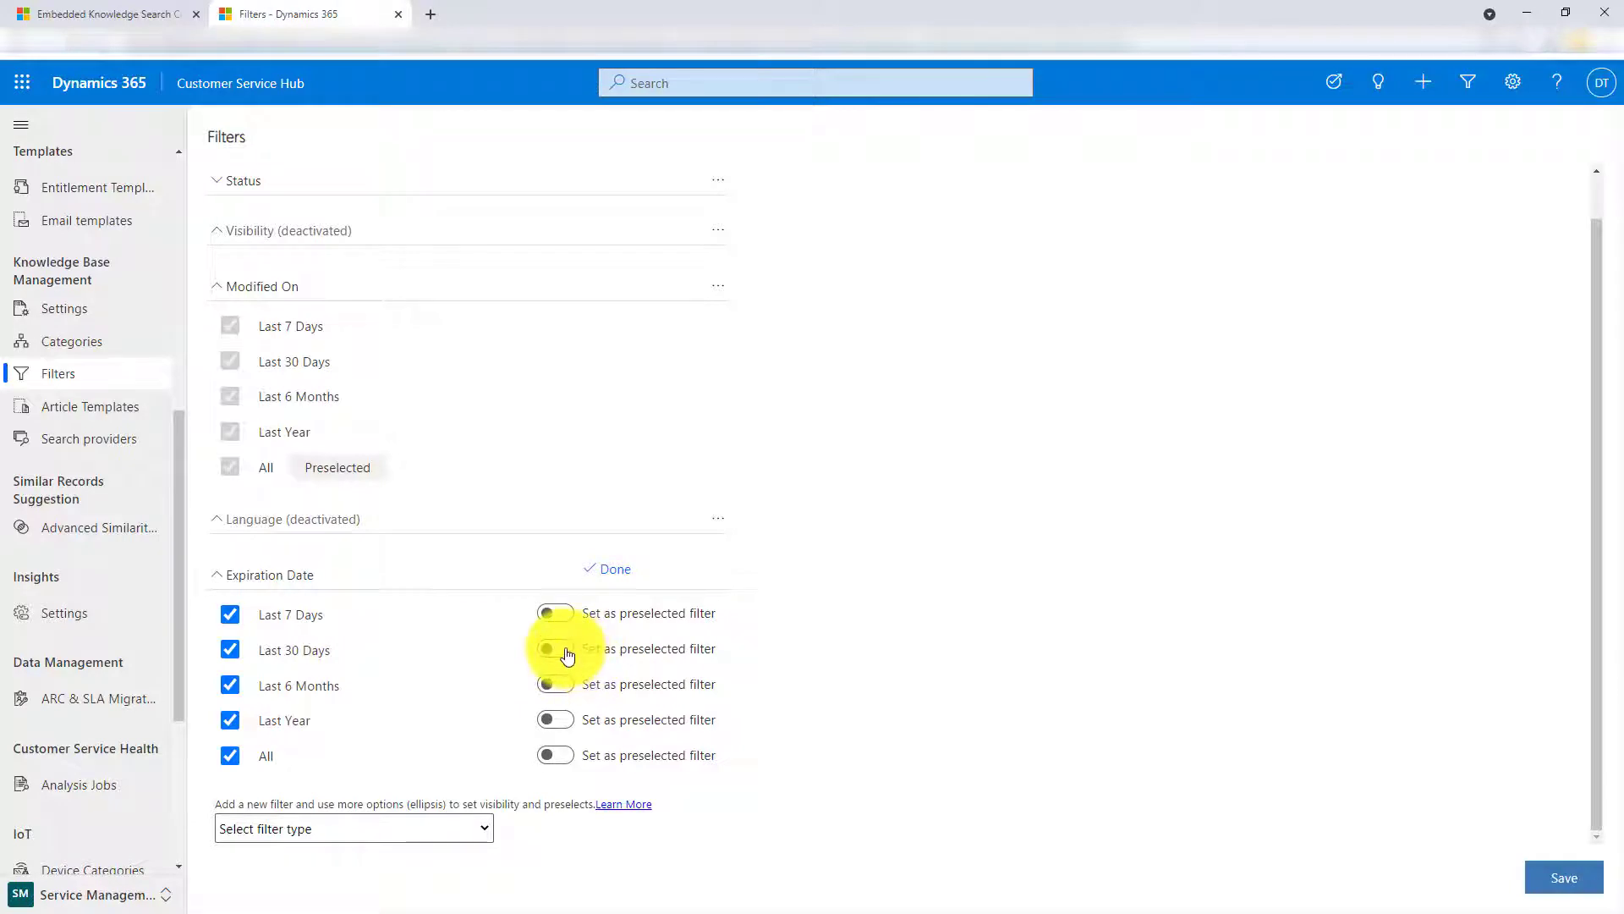
- Set All as the preselected Expiration Date option and finish editing
left_click(555, 648)
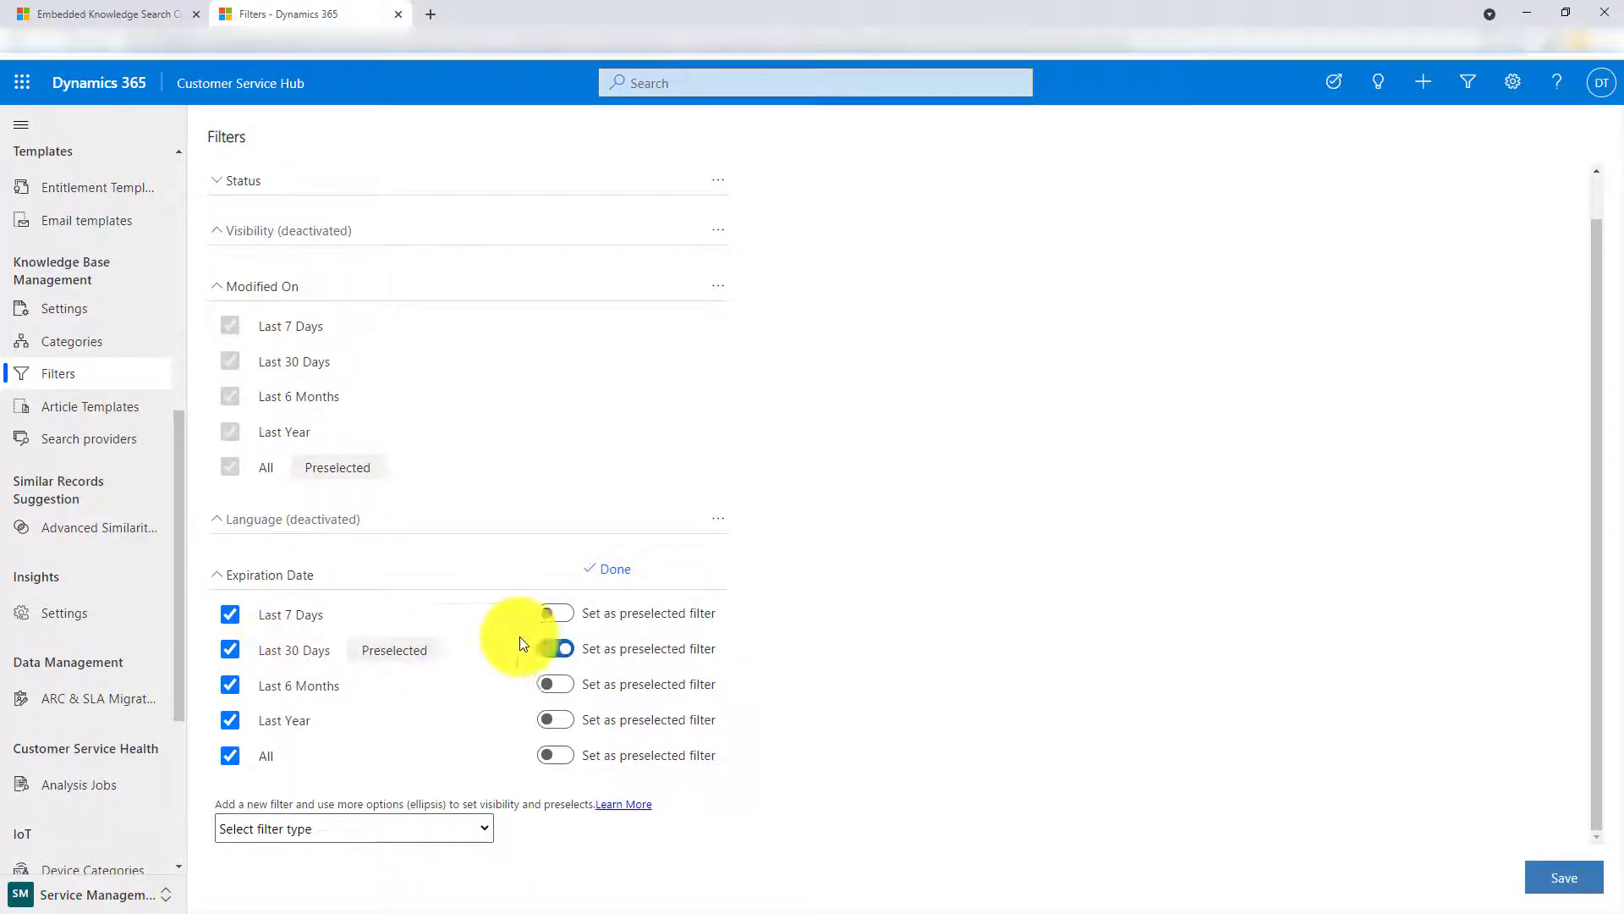
left_click(555, 613)
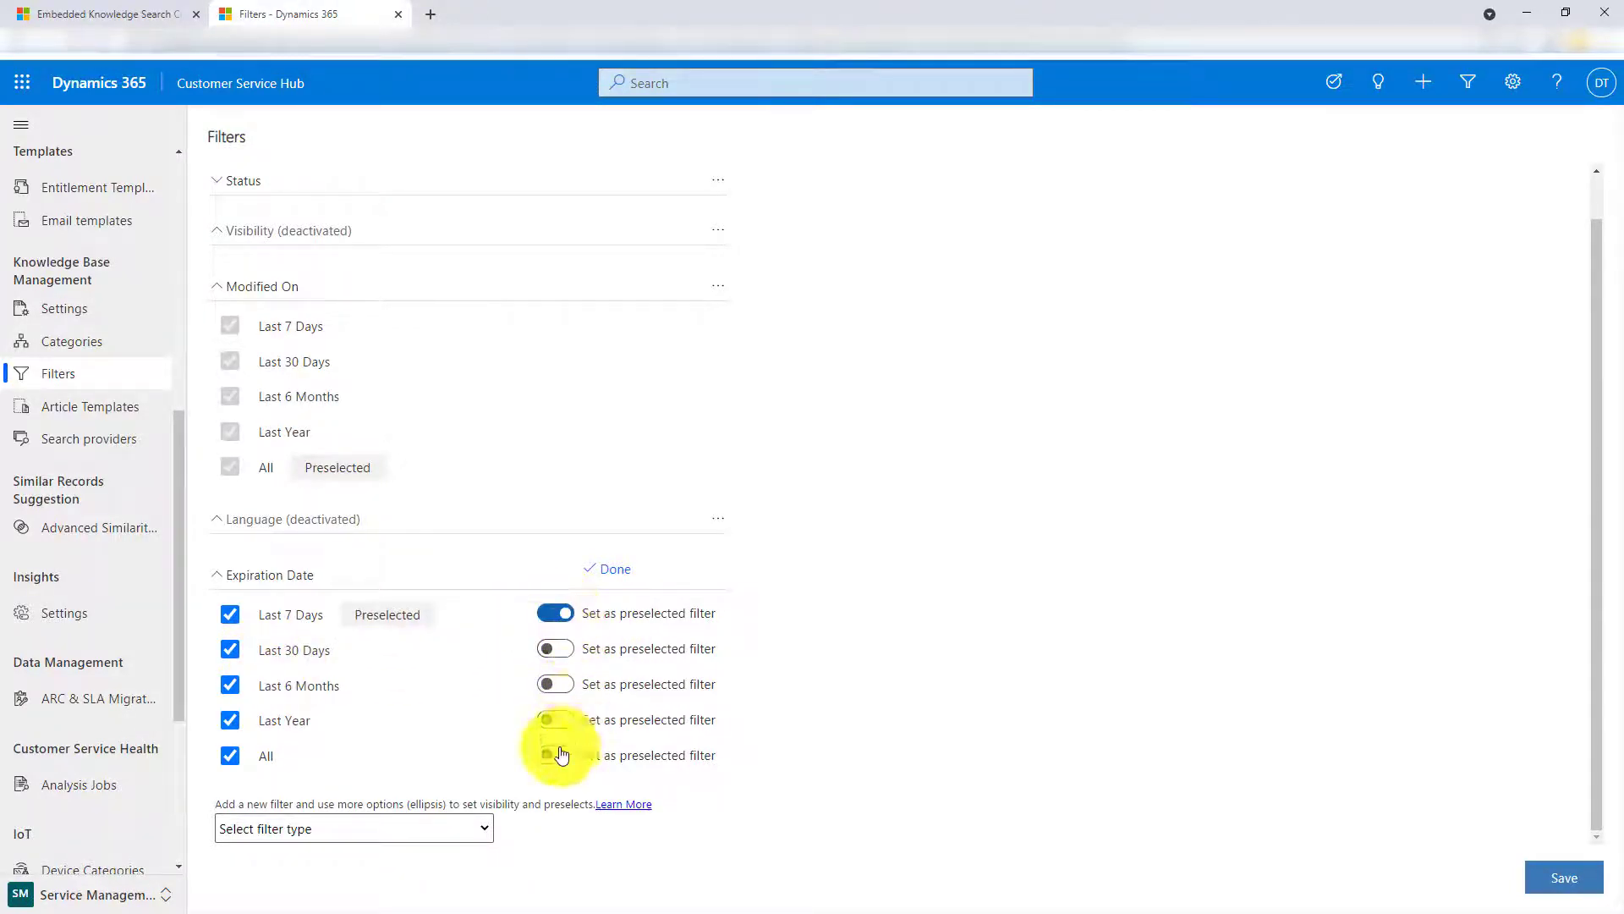
left_click(555, 754)
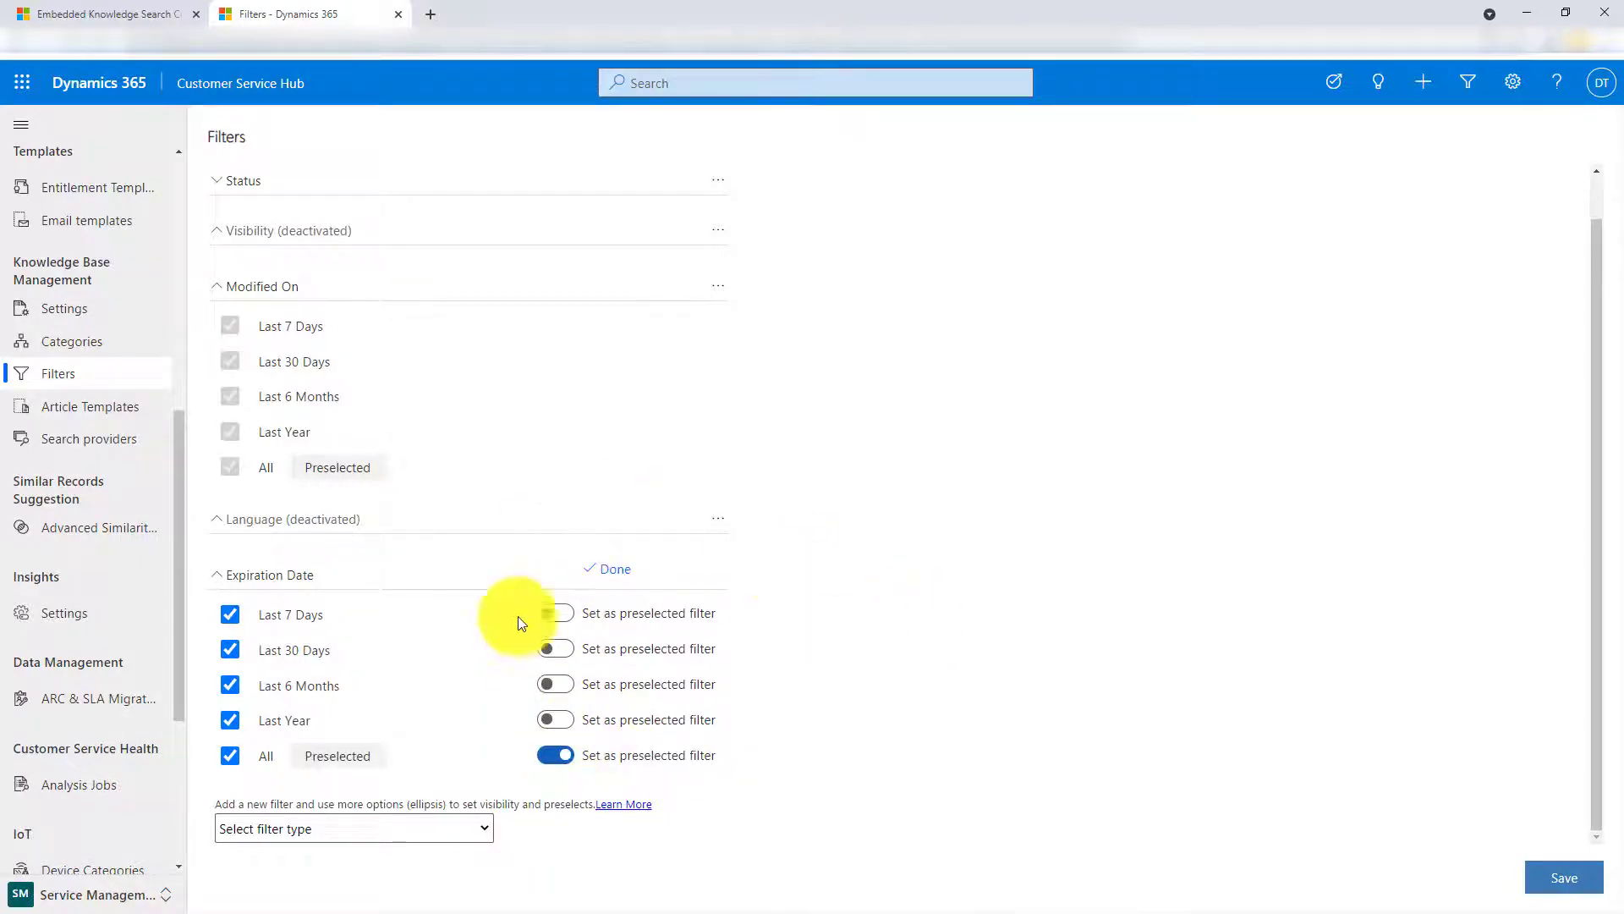
left_click(613, 568)
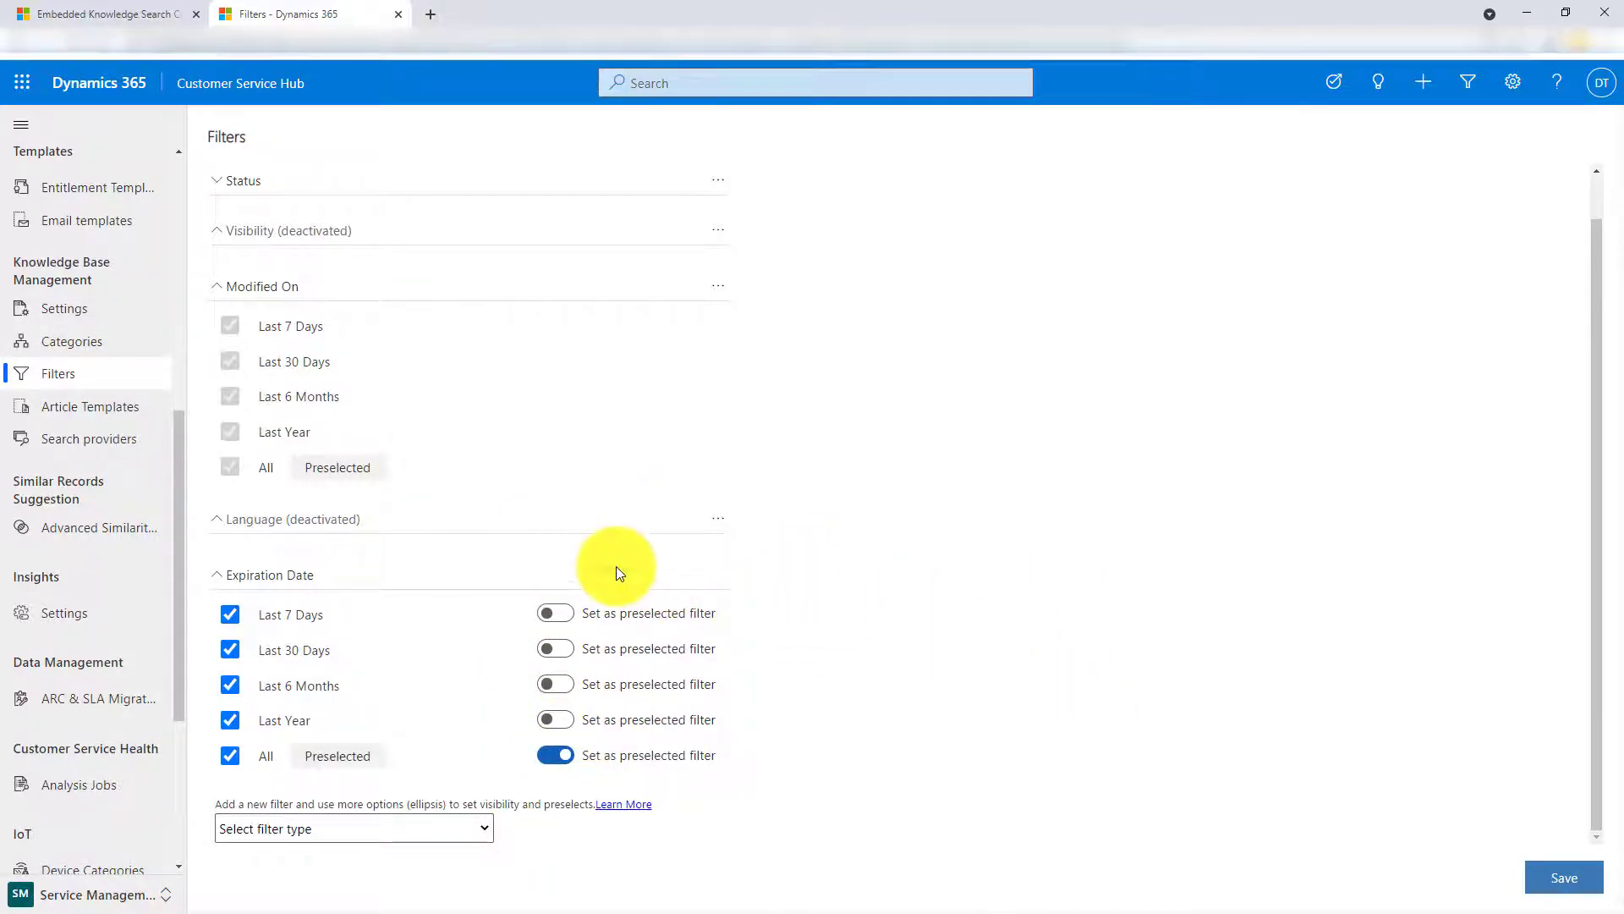
left_click(718, 574)
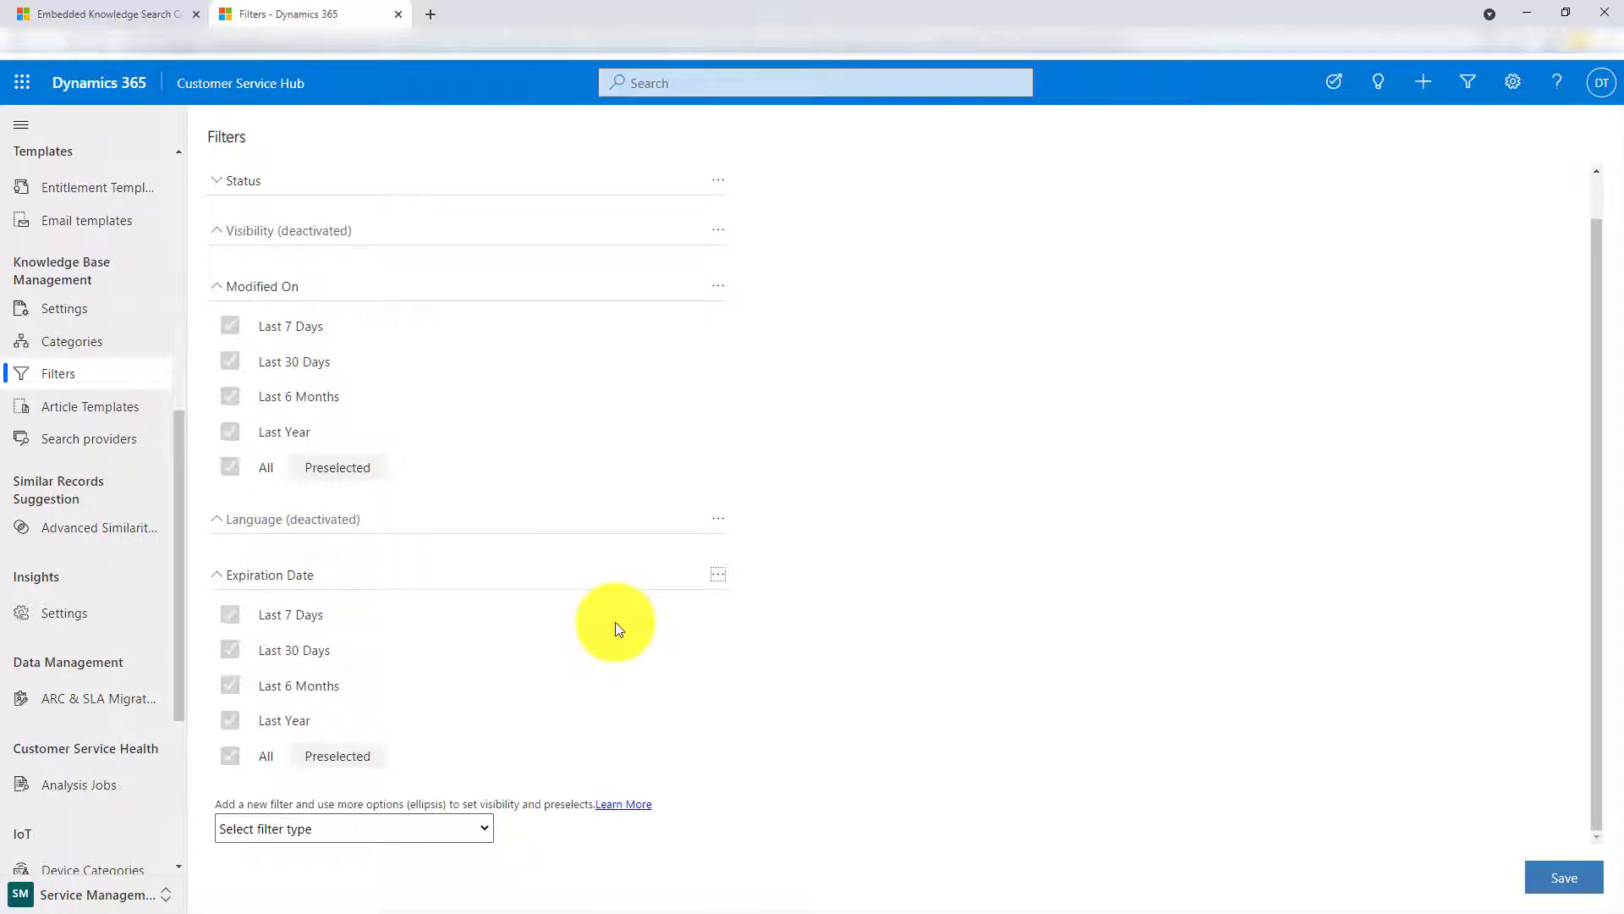
mouse_move(384, 575)
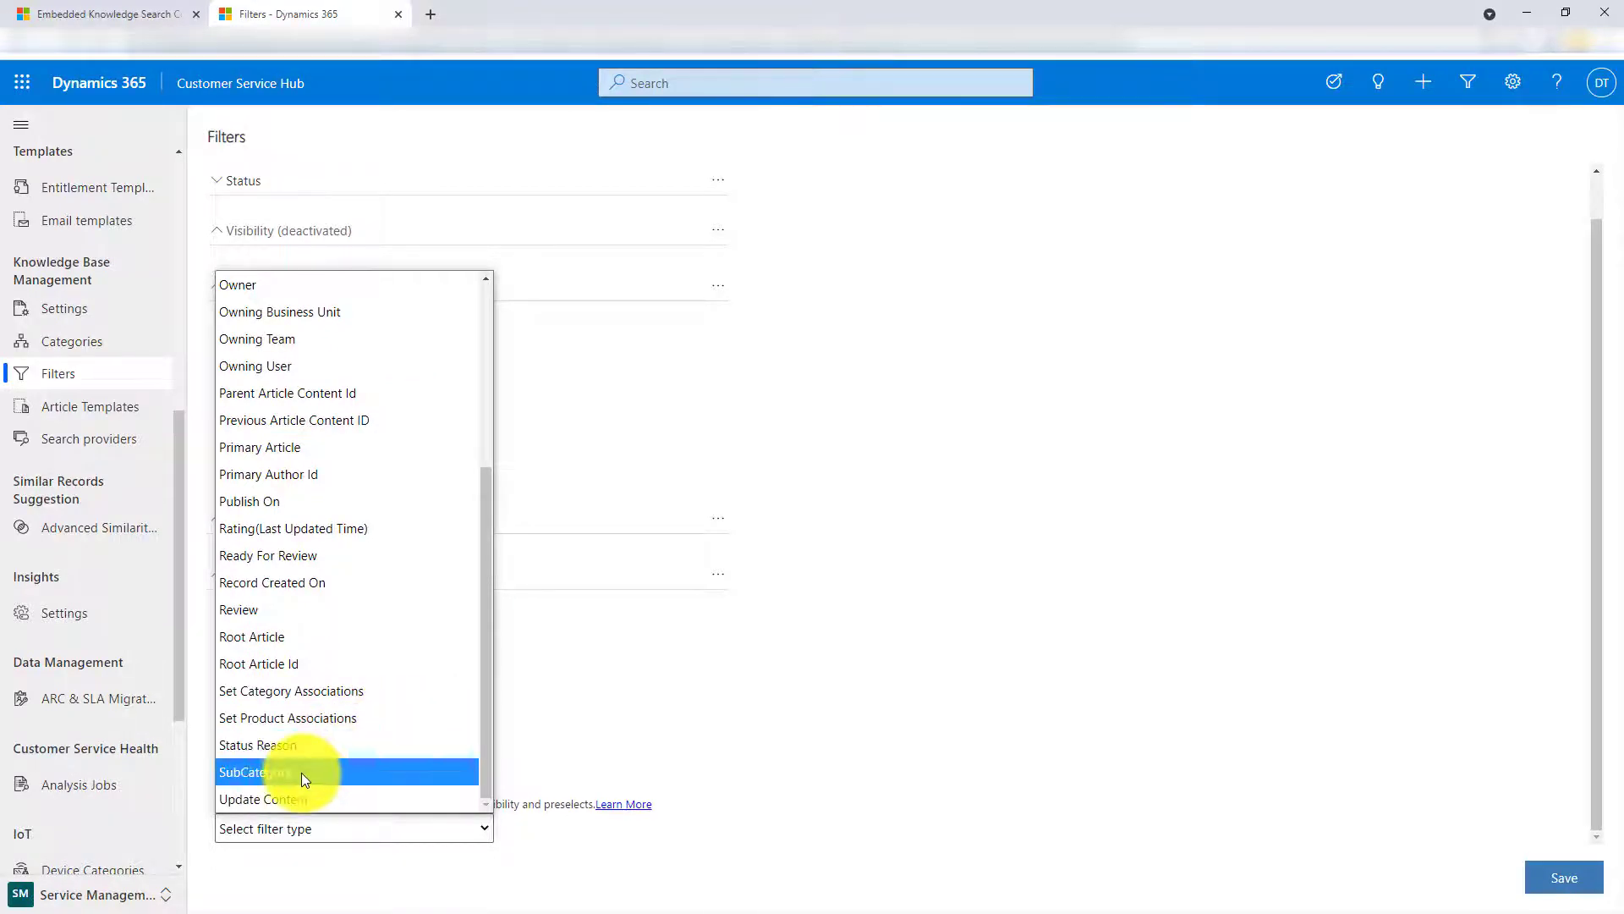
- Choose SubCategory as the next filter type to add
left_click(257, 771)
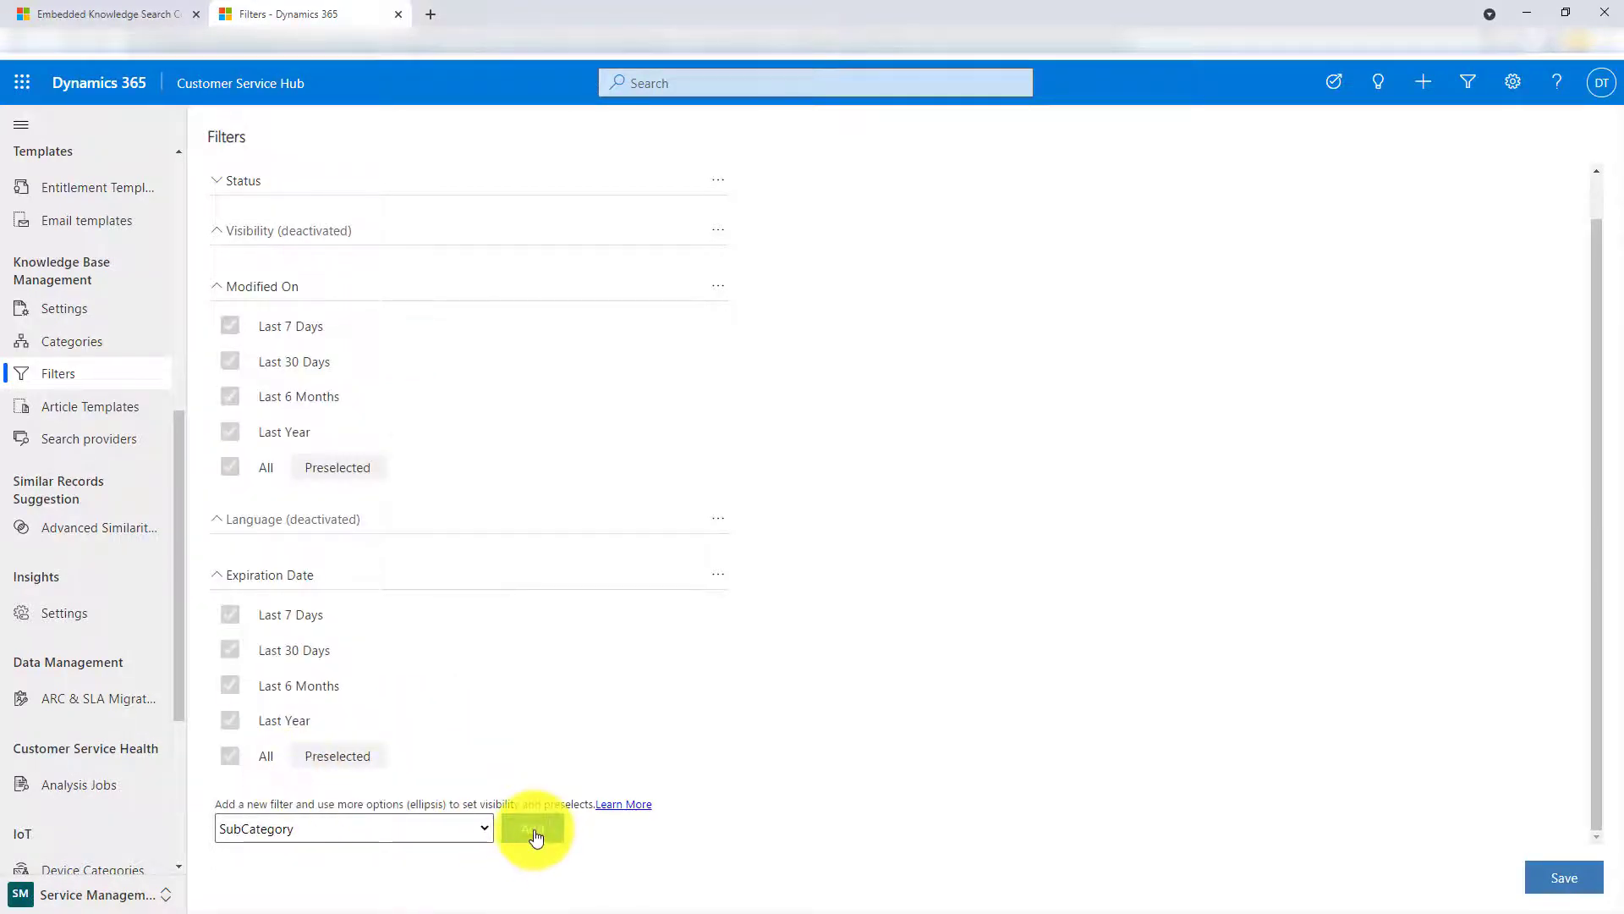
- Add the SubCategory filter with Active Child Case Types such as Bill not received and Dealer Setup as values
left_click(533, 827)
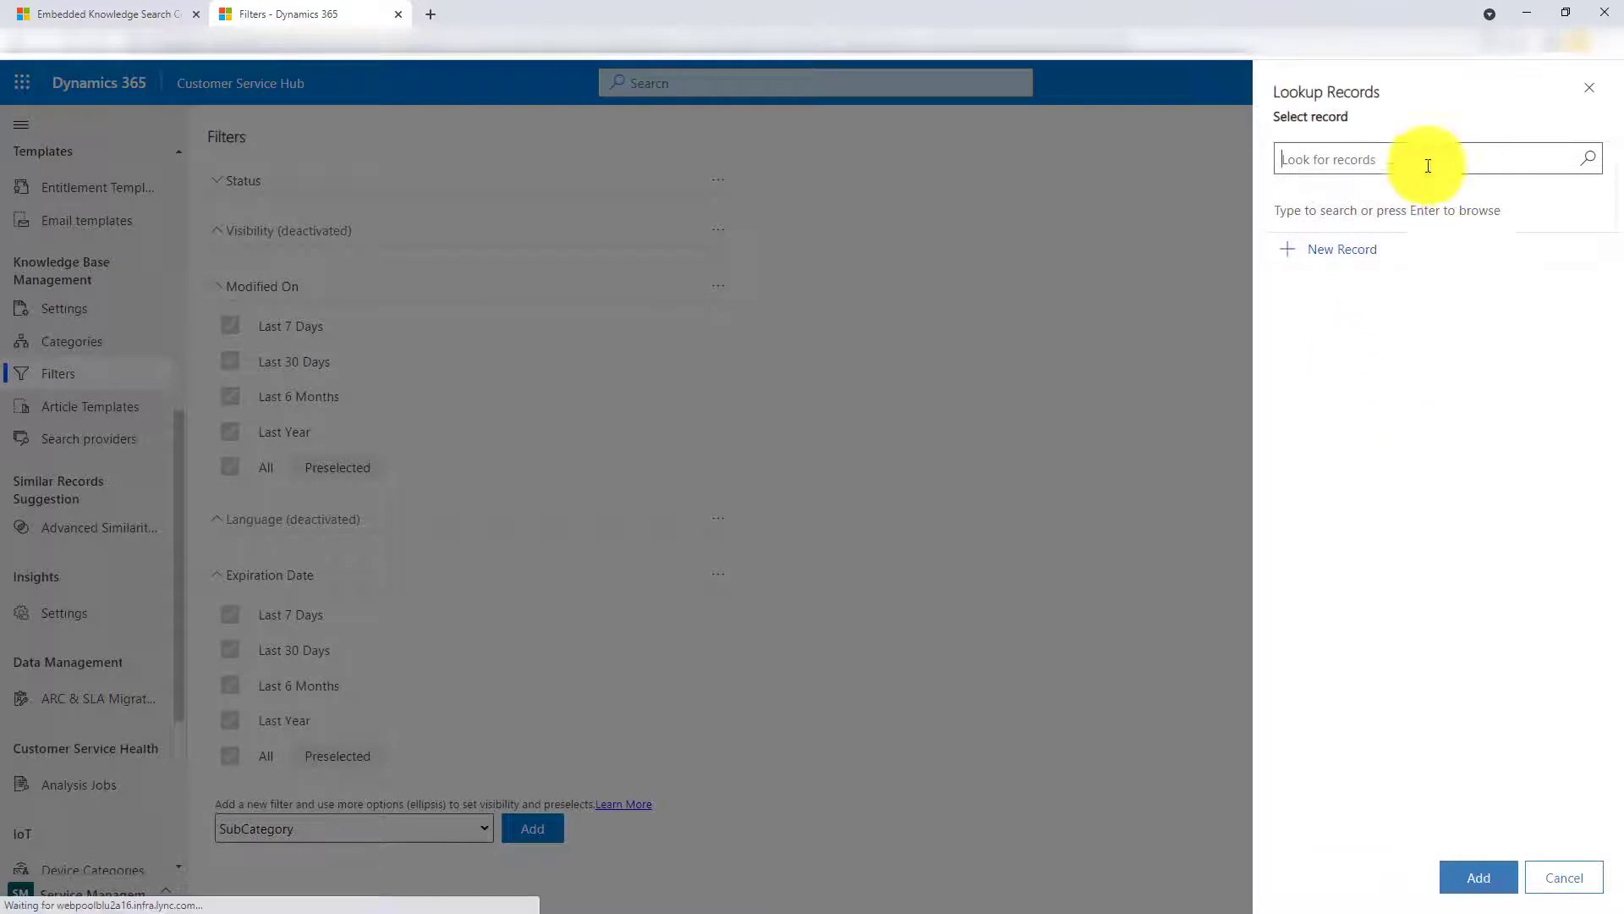
mouse_move(1059, 433)
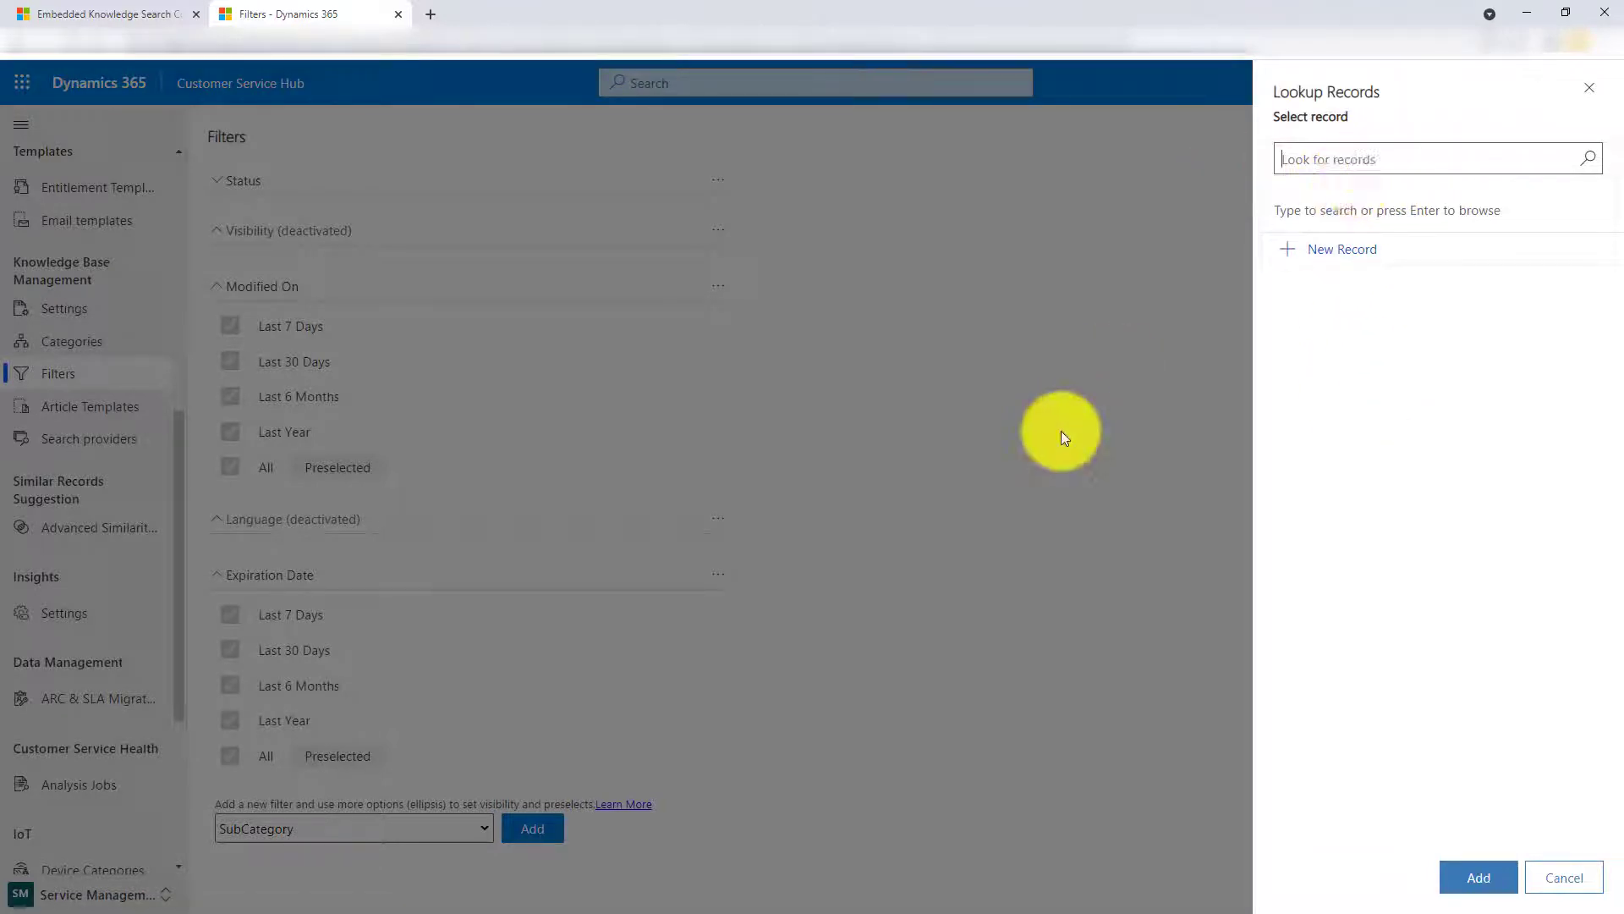
mouse_move(1519, 229)
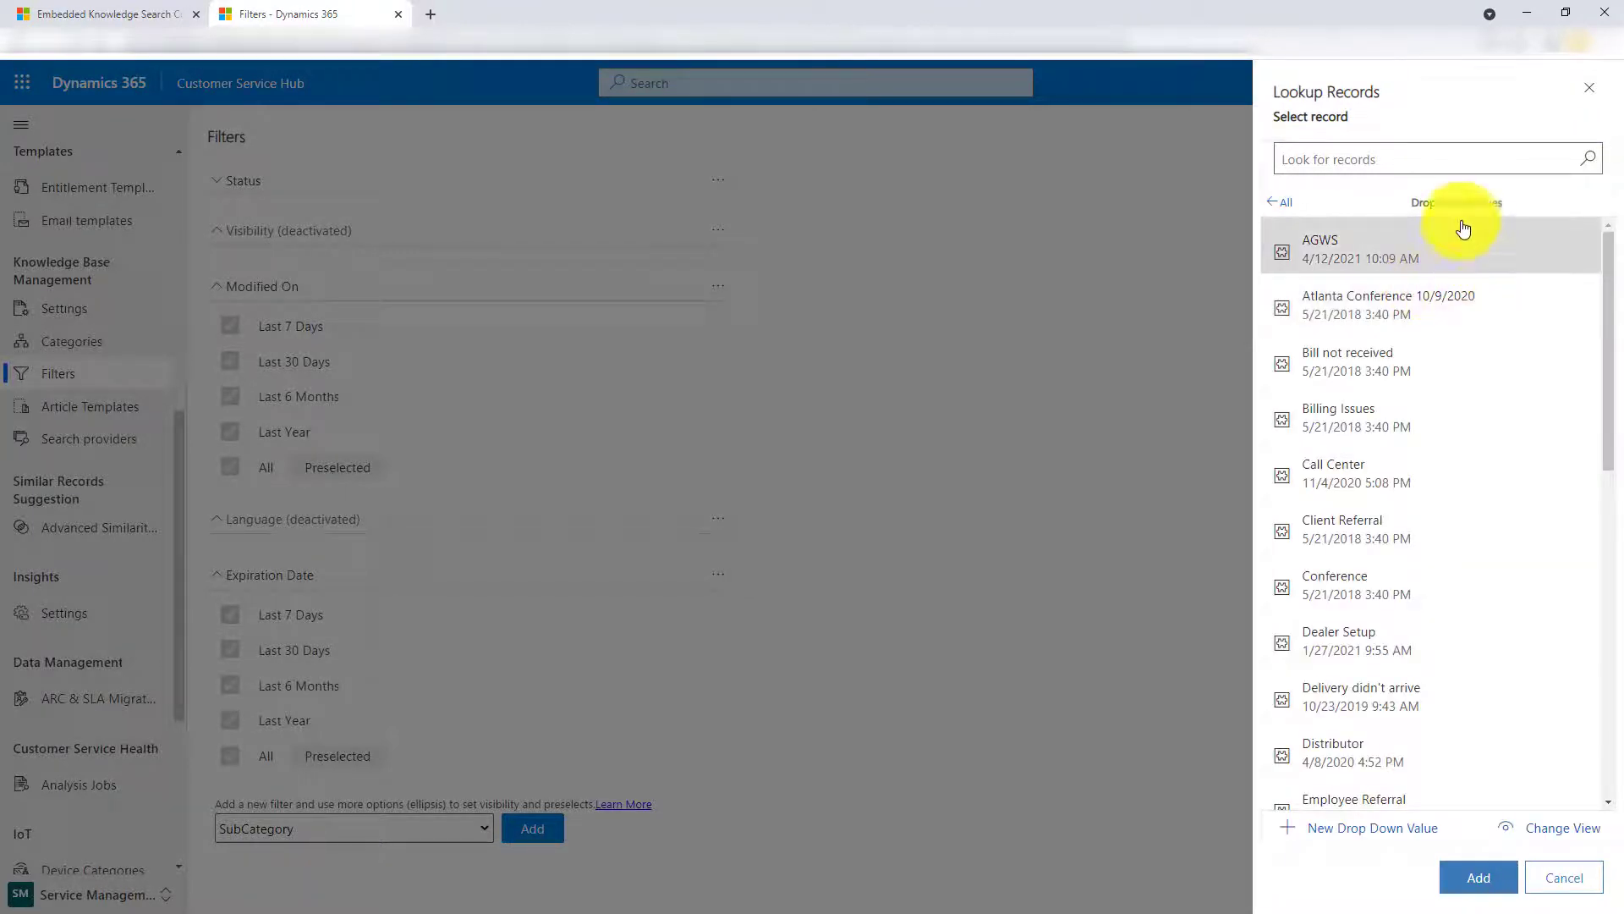
left_click(1558, 827)
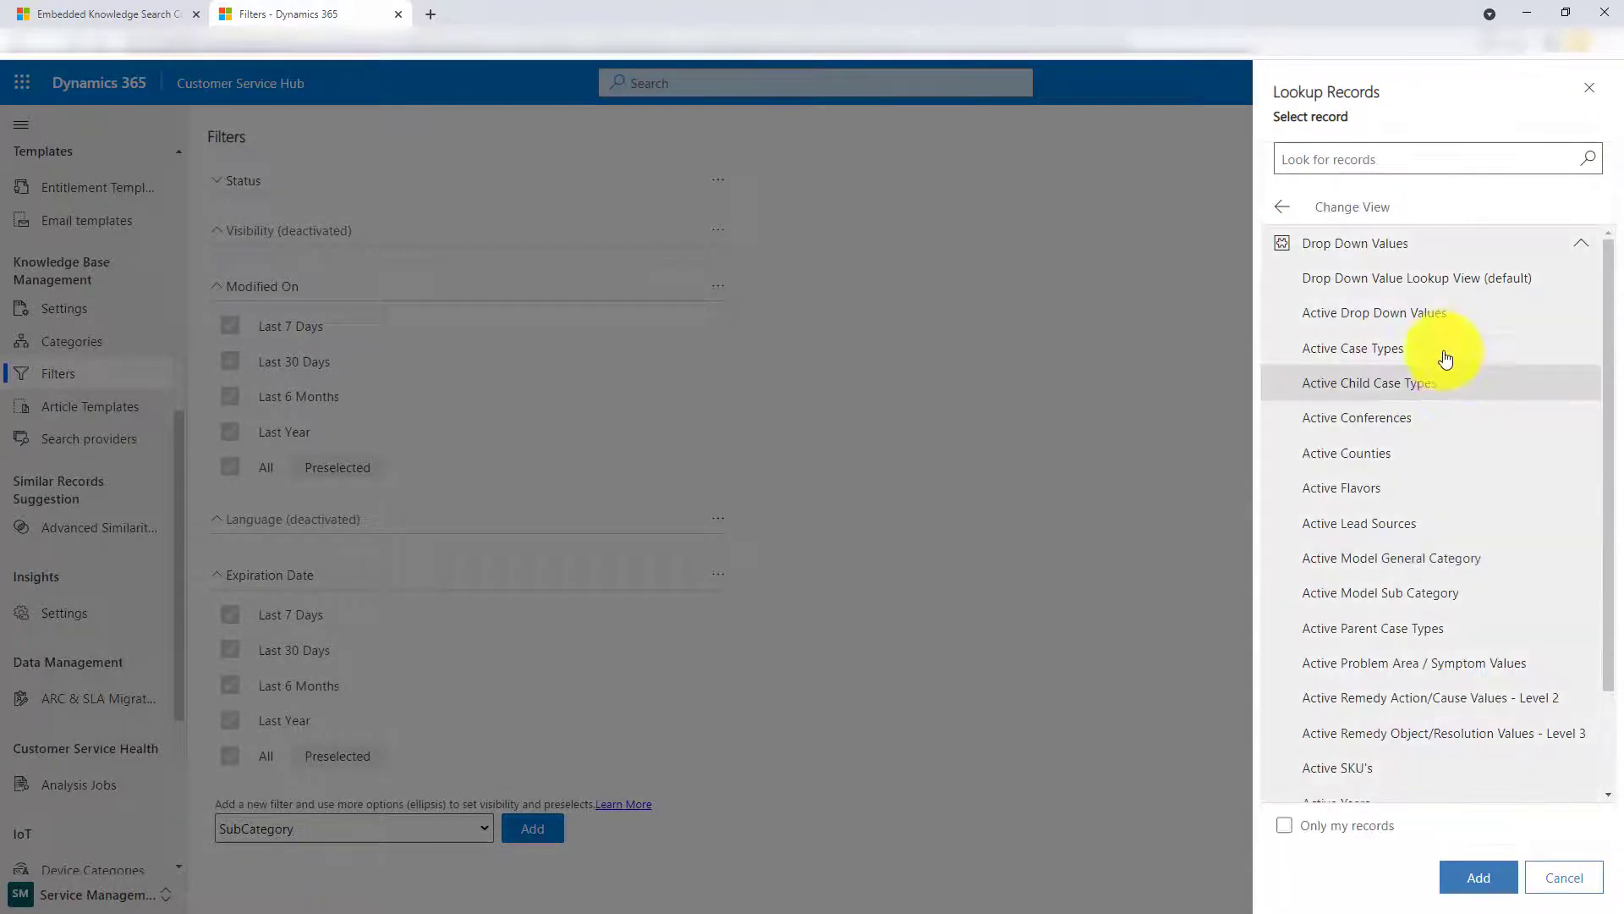
mouse_move(1465, 368)
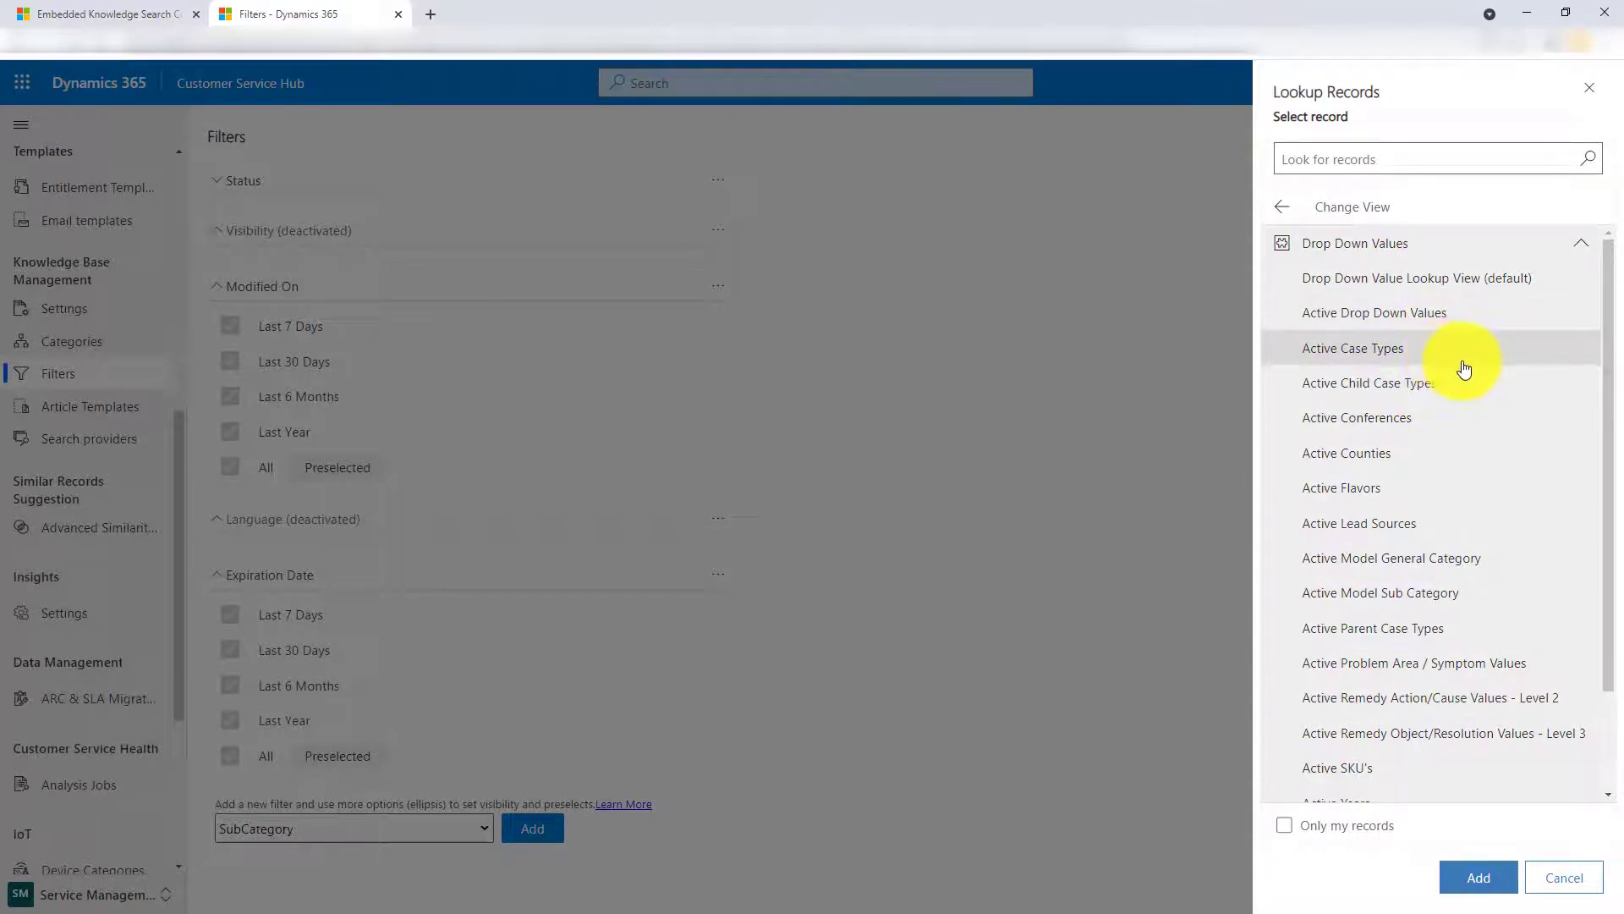
left_click(1367, 383)
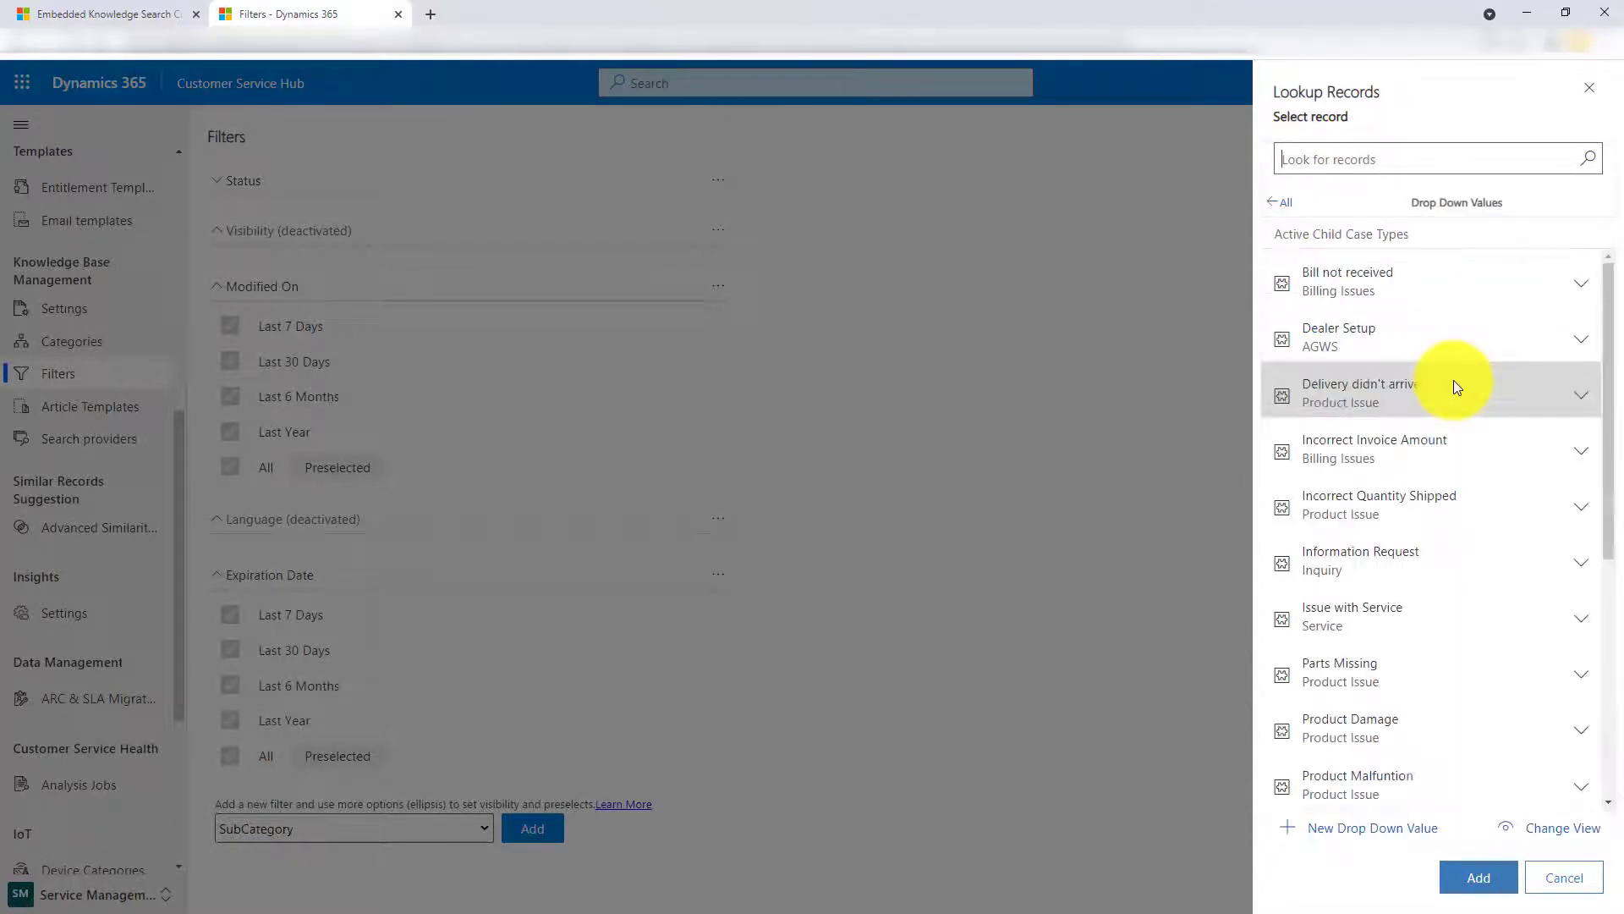
left_click(1347, 281)
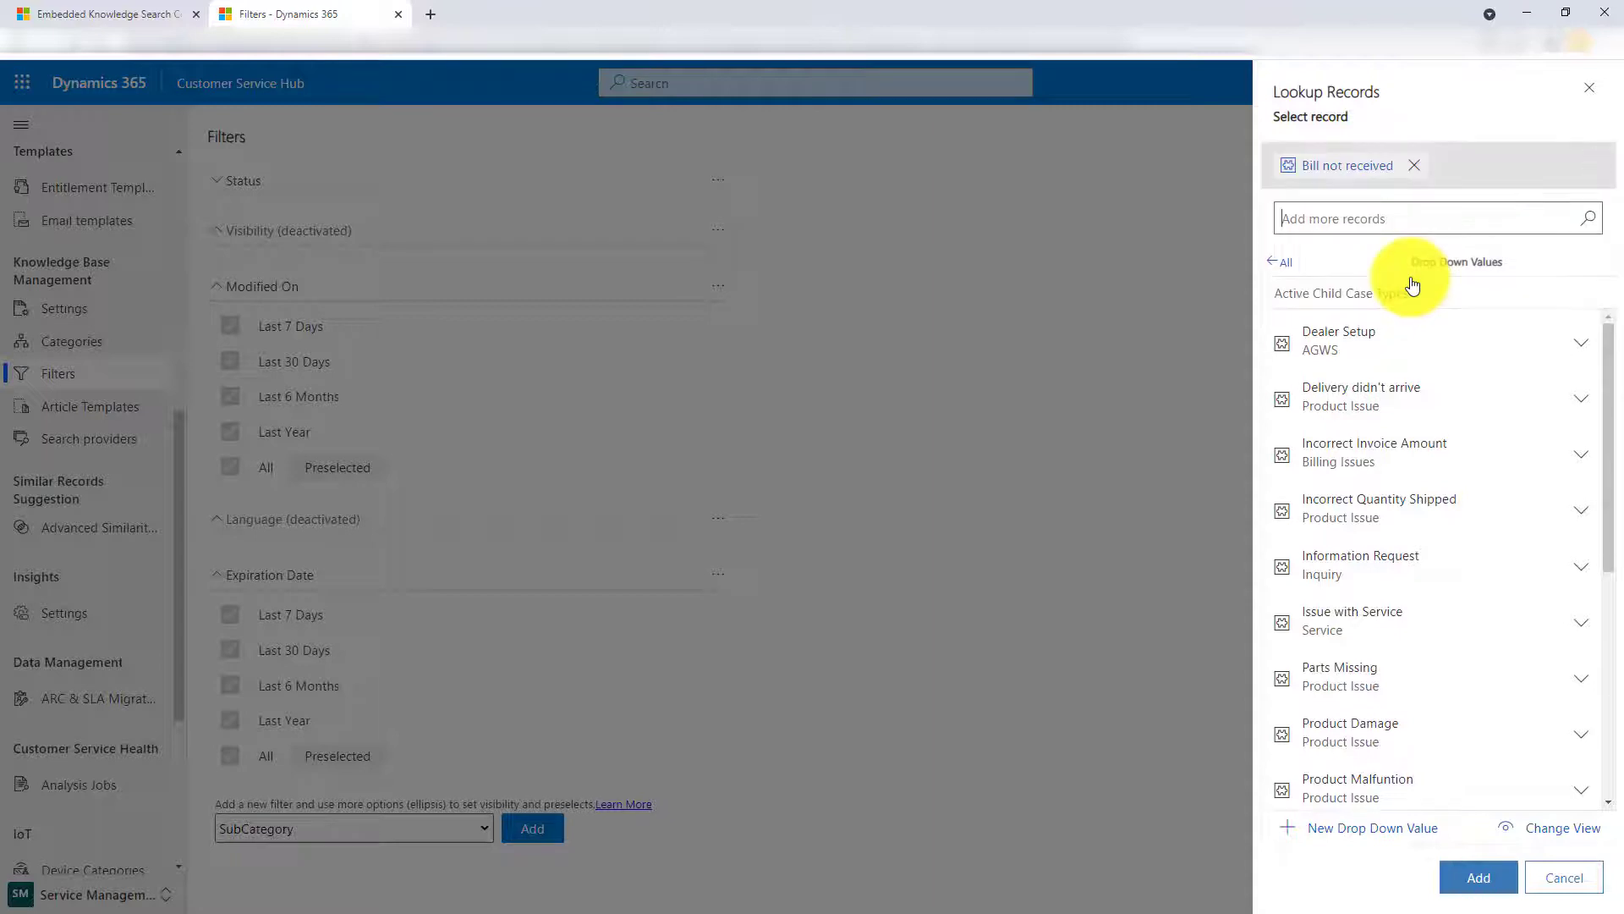
left_click(1337, 341)
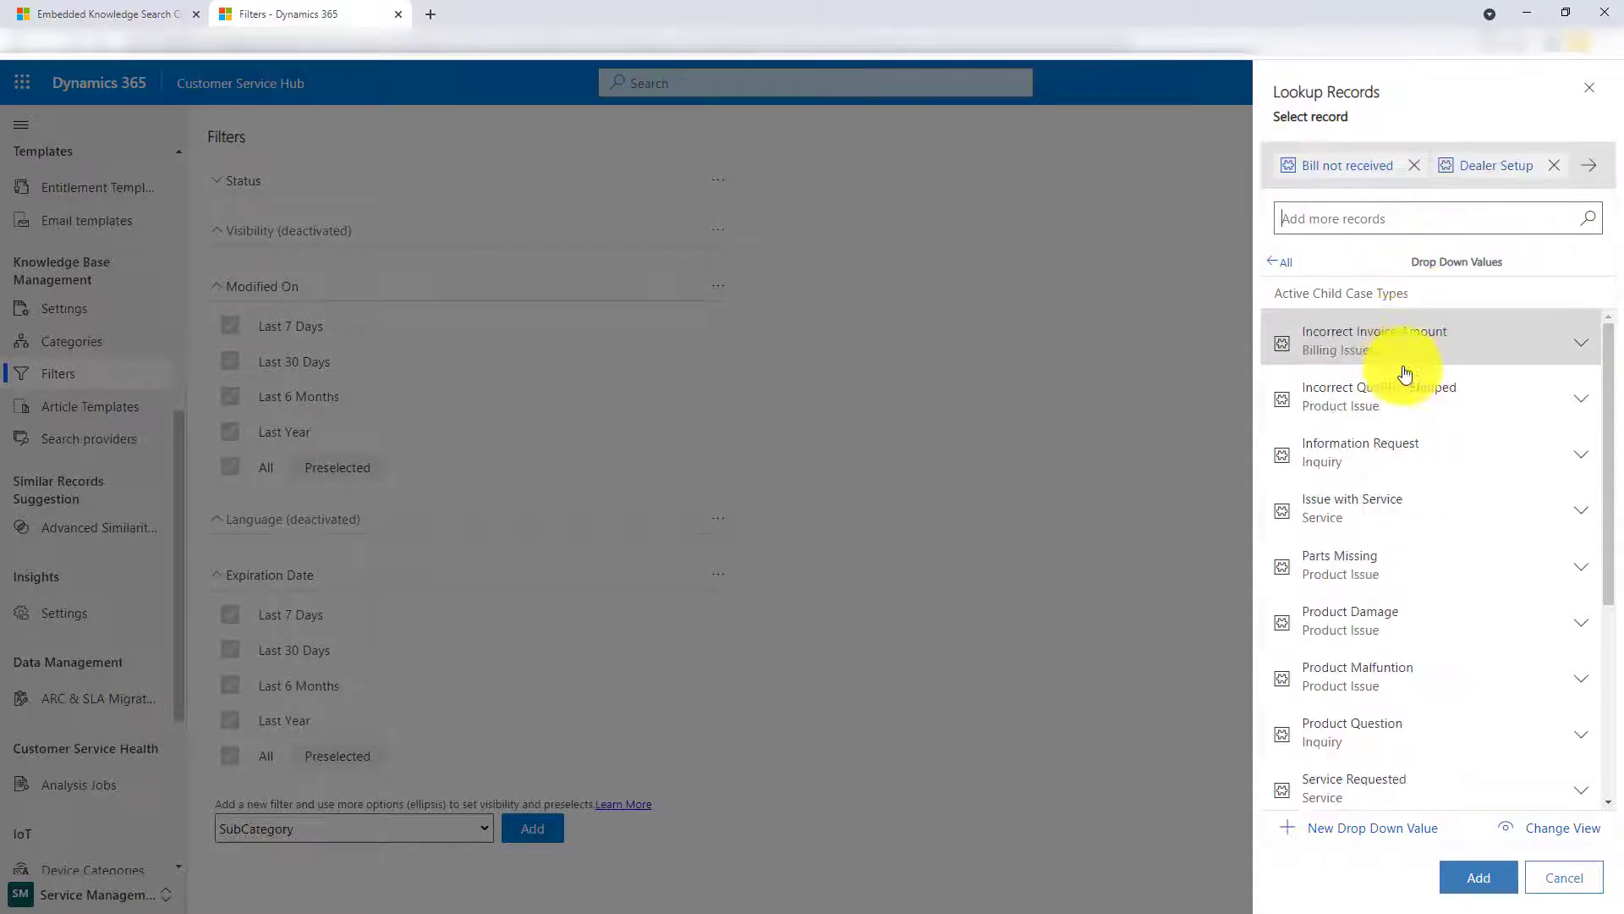
scroll("down", 3)
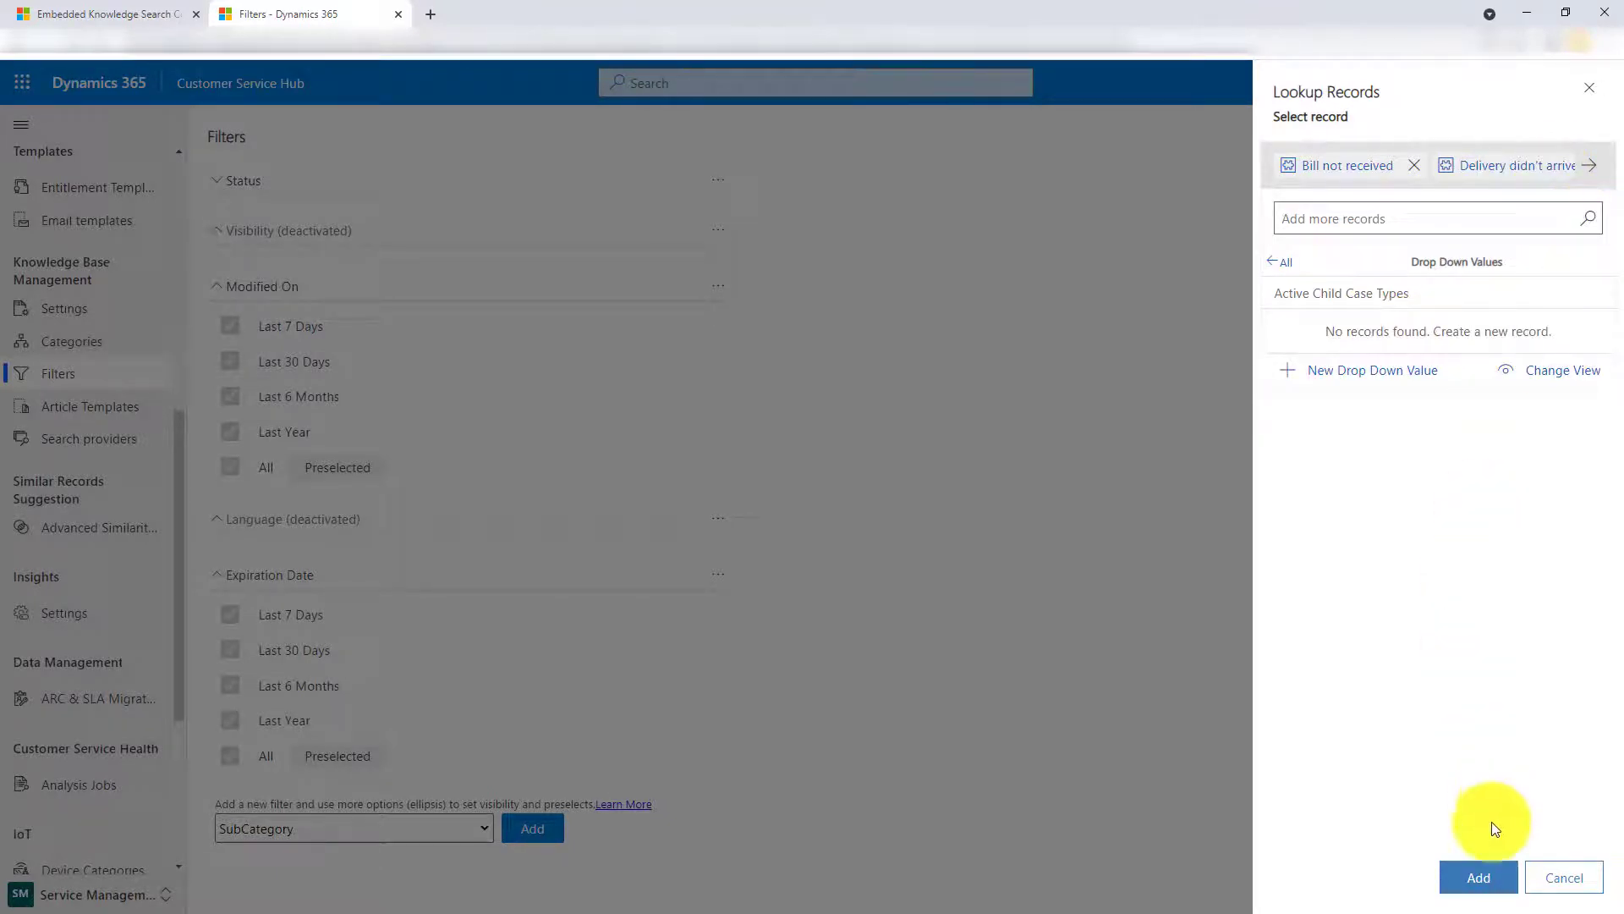
left_click(1478, 877)
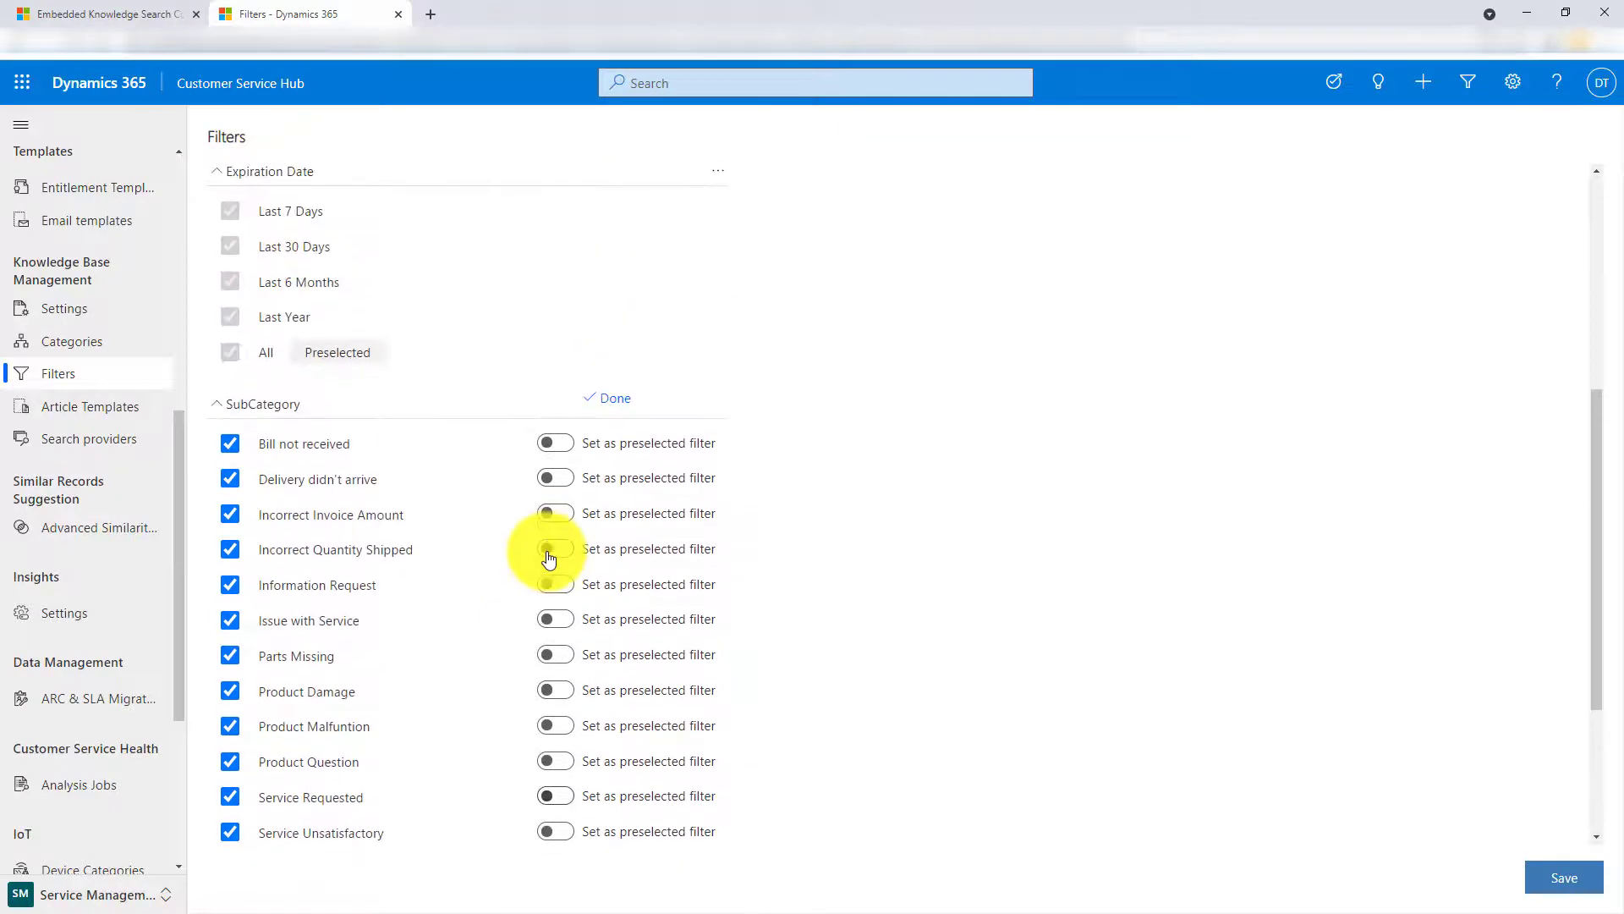
- Finish the SubCategory filter options and save the knowledge search filters
left_click(613, 397)
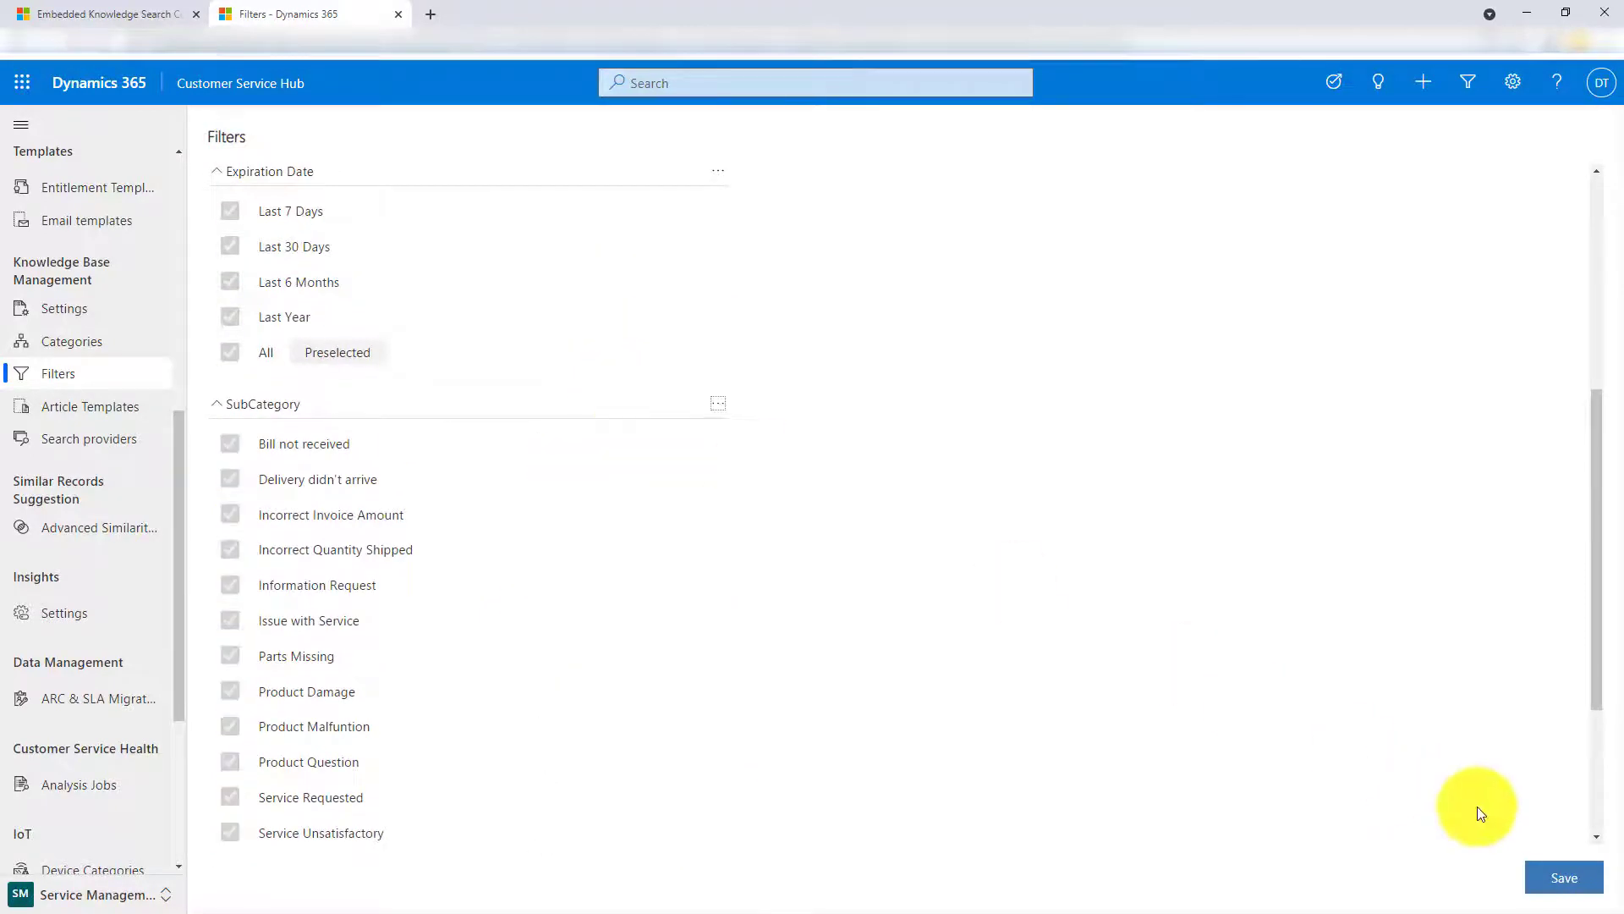
mouse_move(1142, 693)
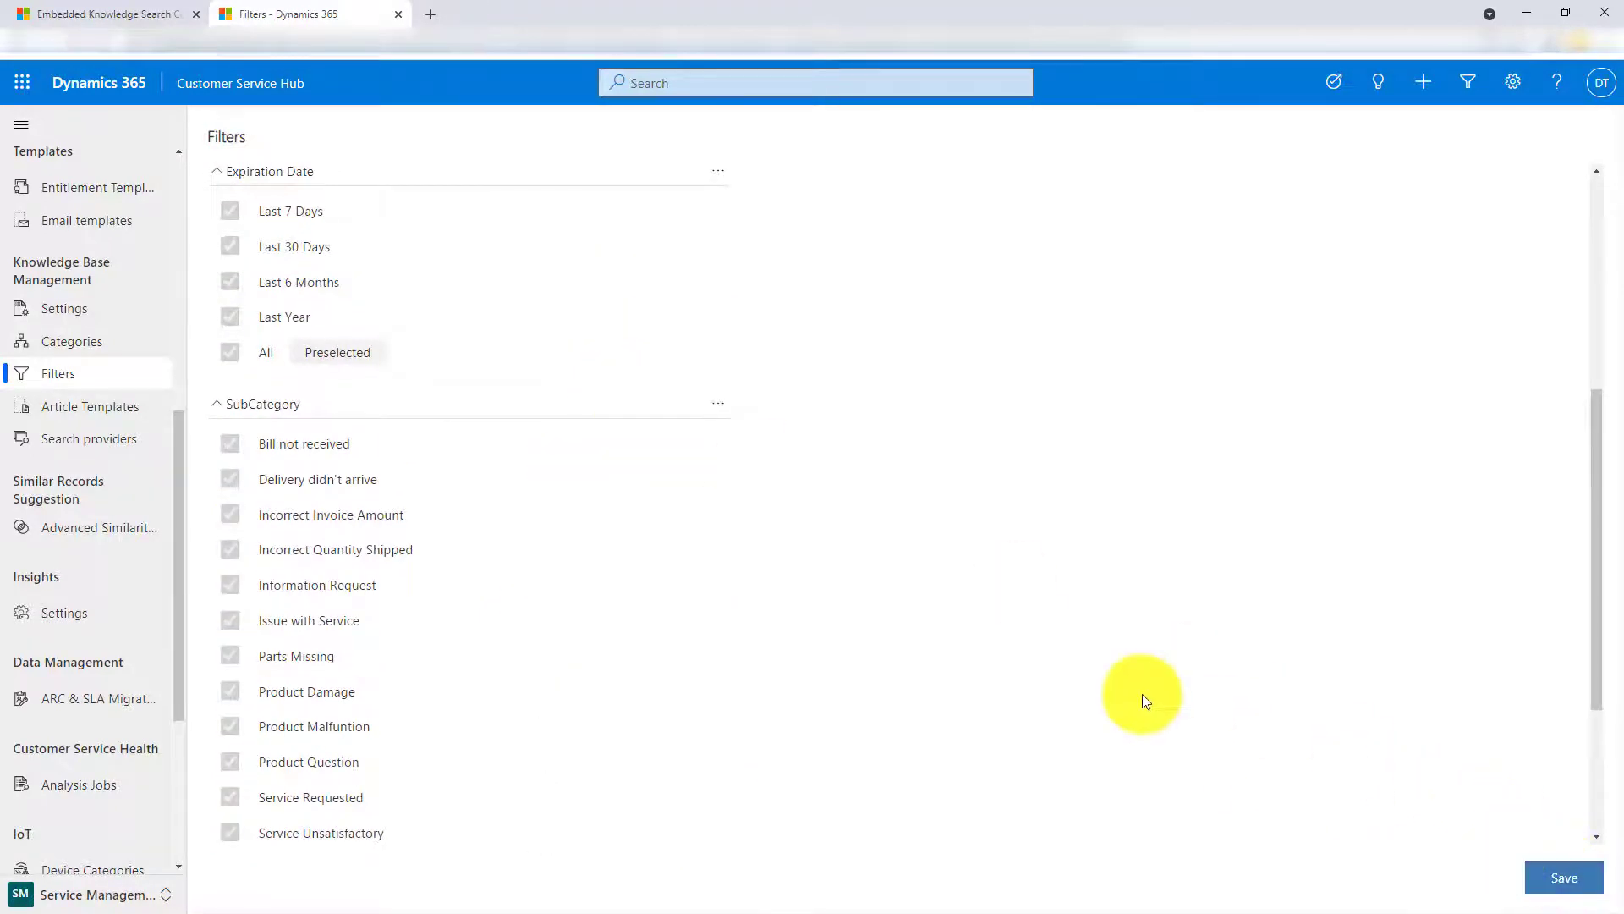
left_click(1563, 876)
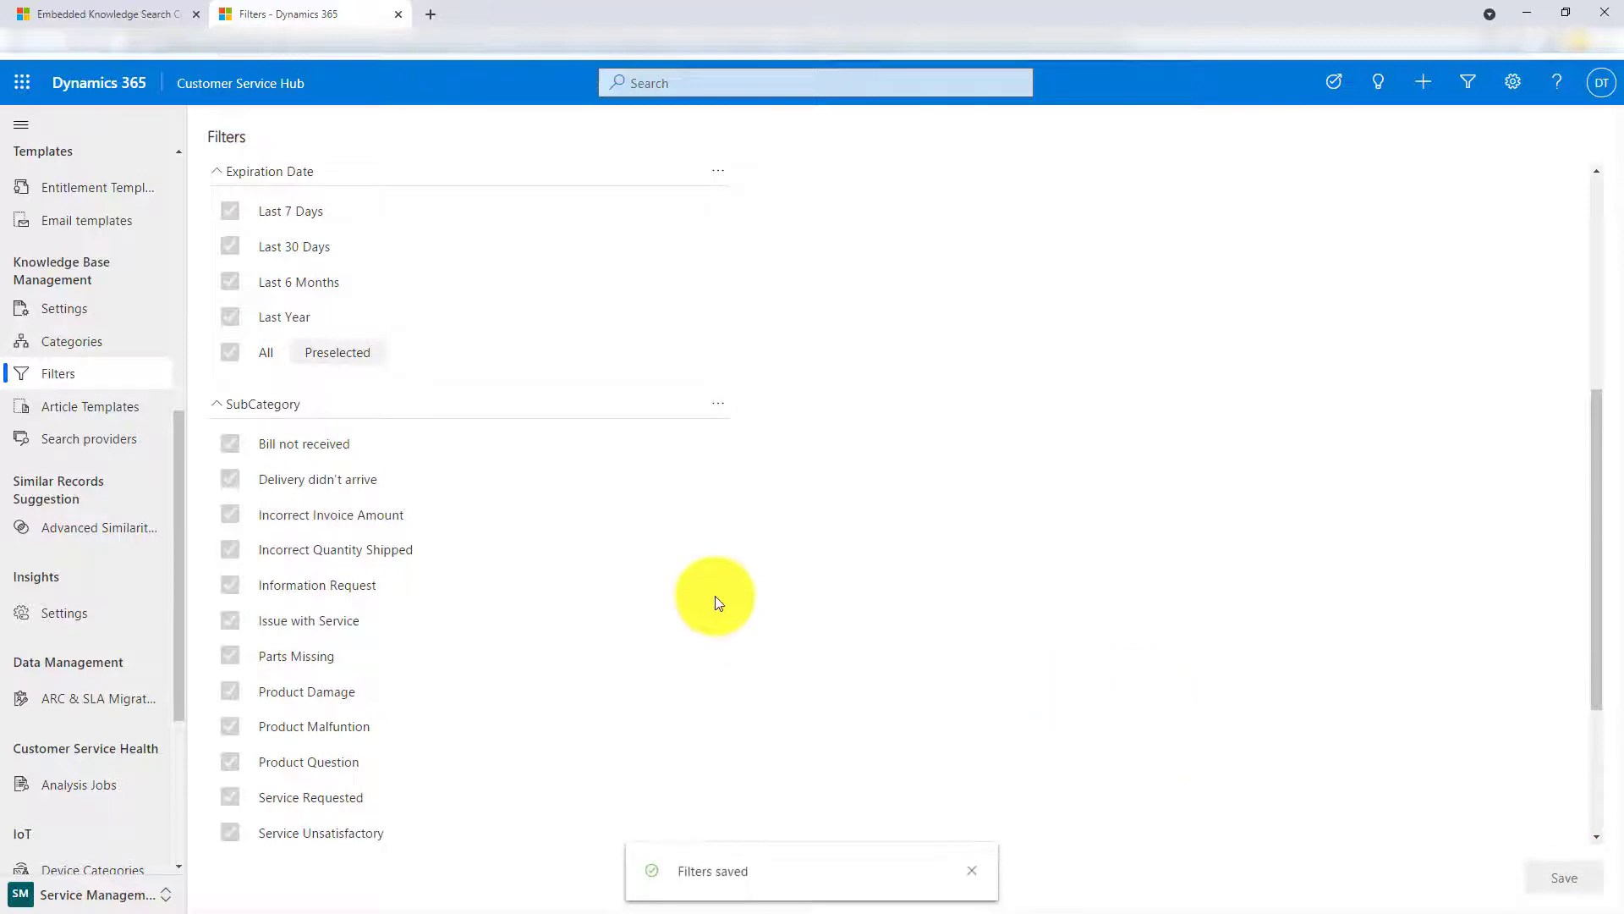
mouse_move(717, 602)
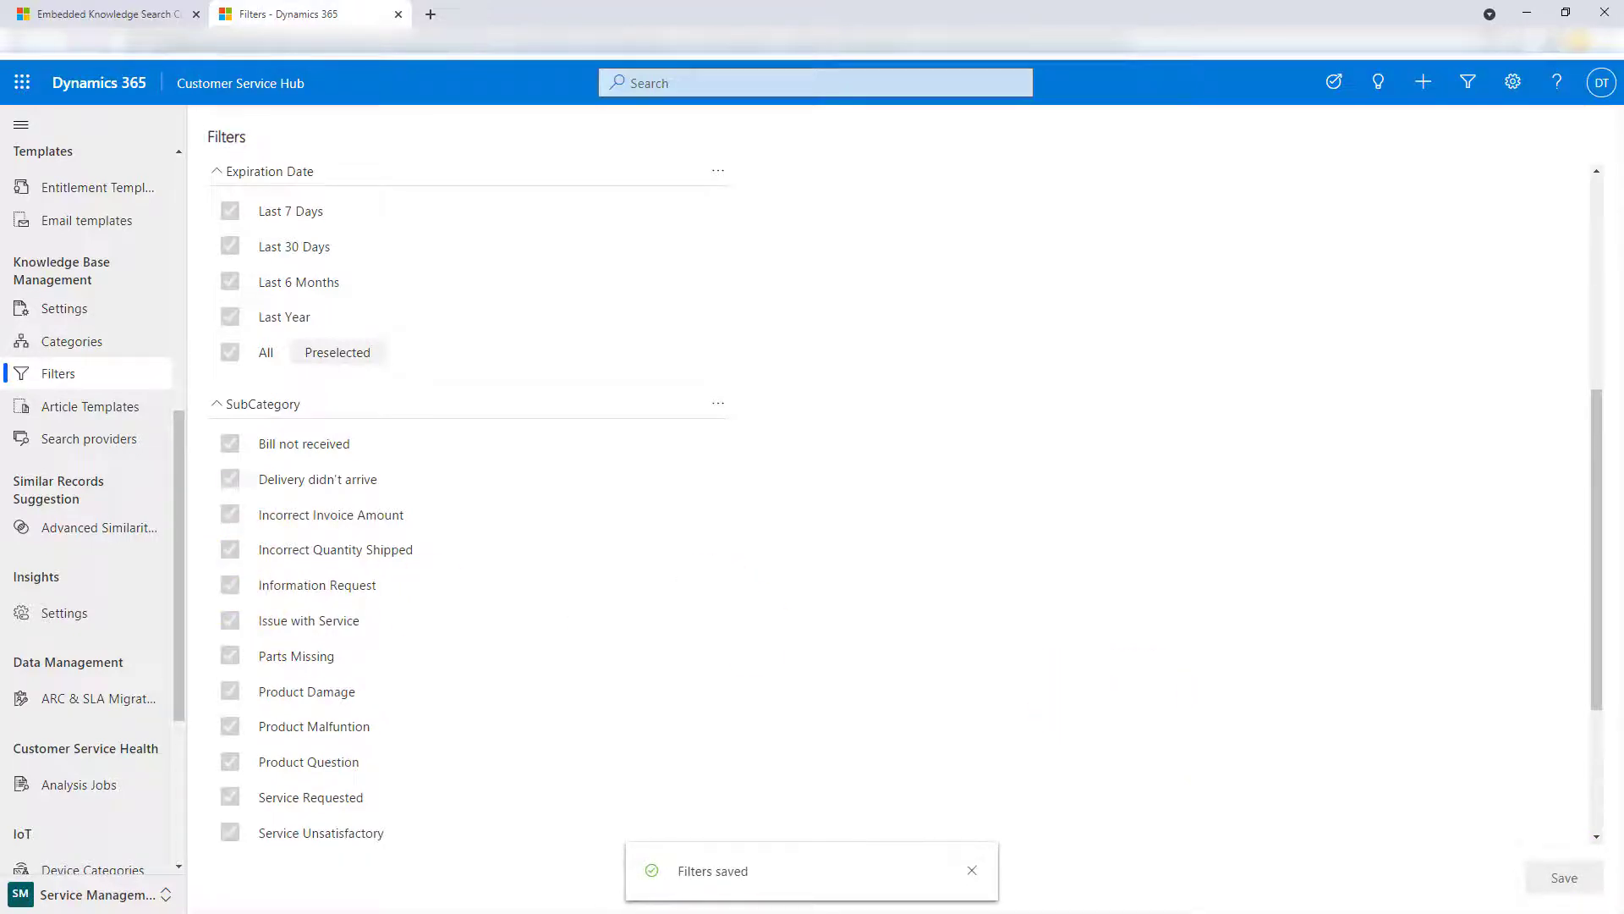
mouse_move(122, 893)
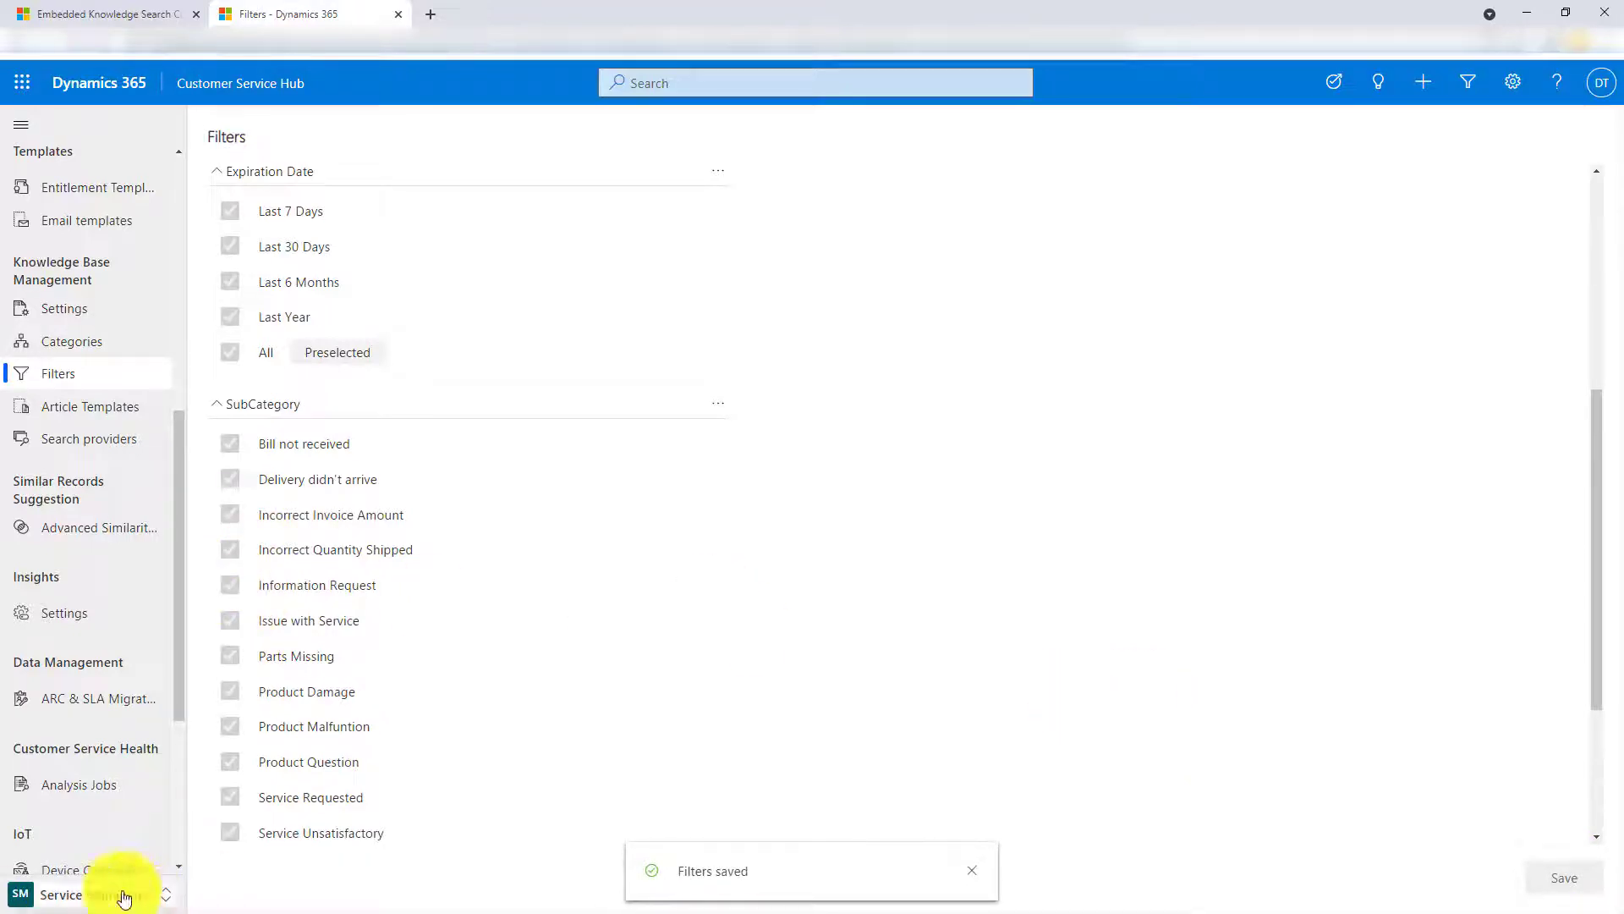
- Switch back to the Service area via the area switcher, landing on the Tier 1 Dashboard
left_click(98, 893)
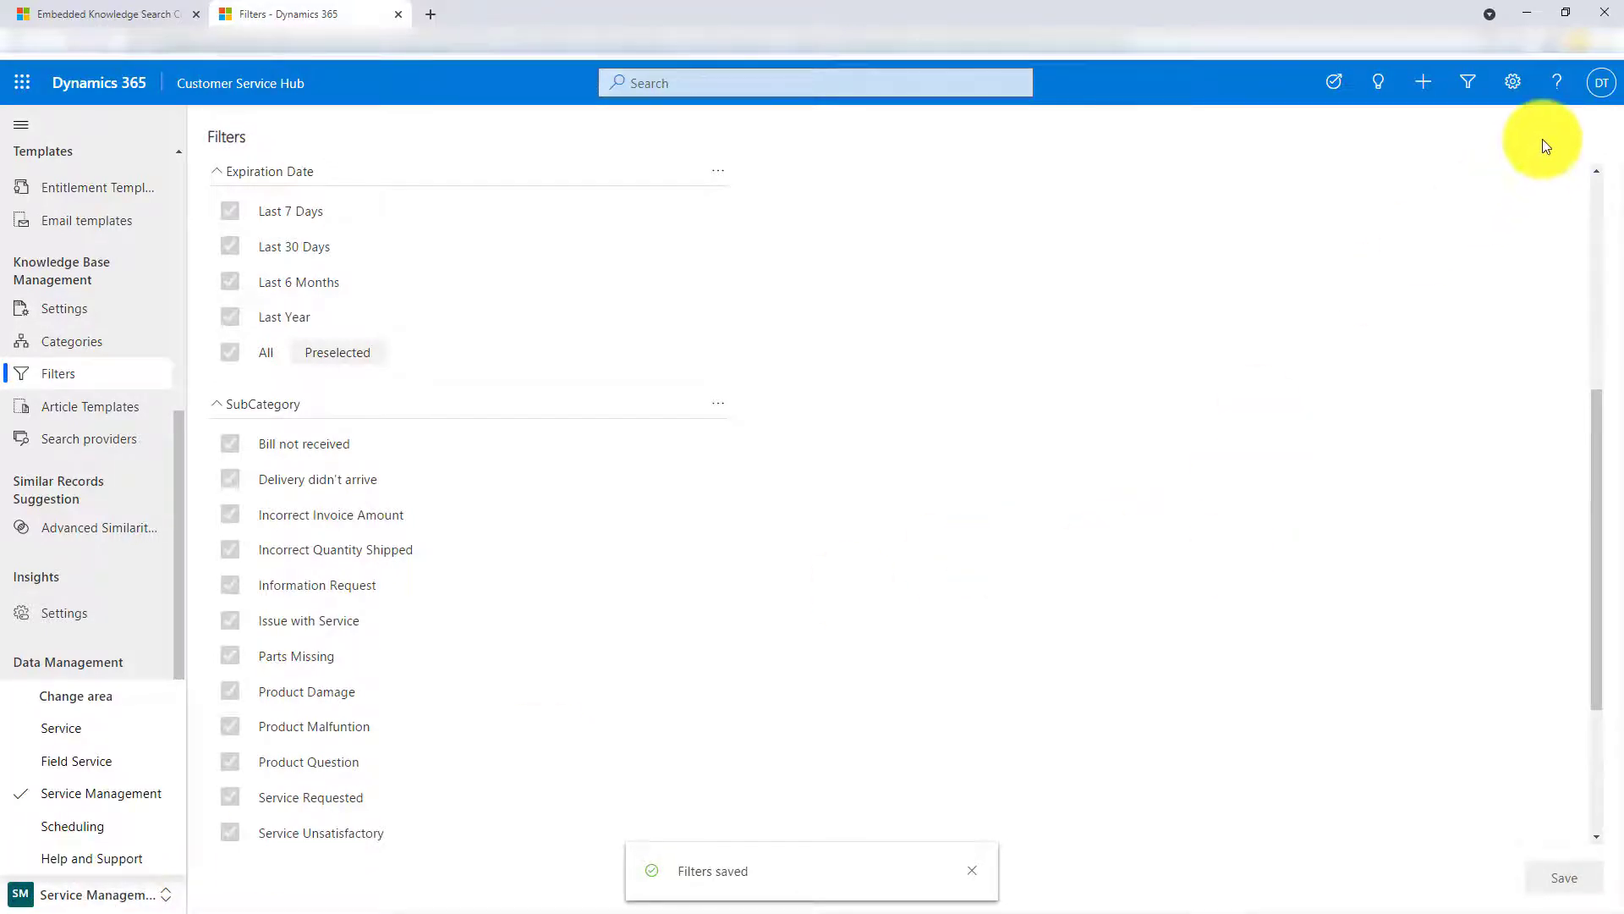
left_click(1511, 81)
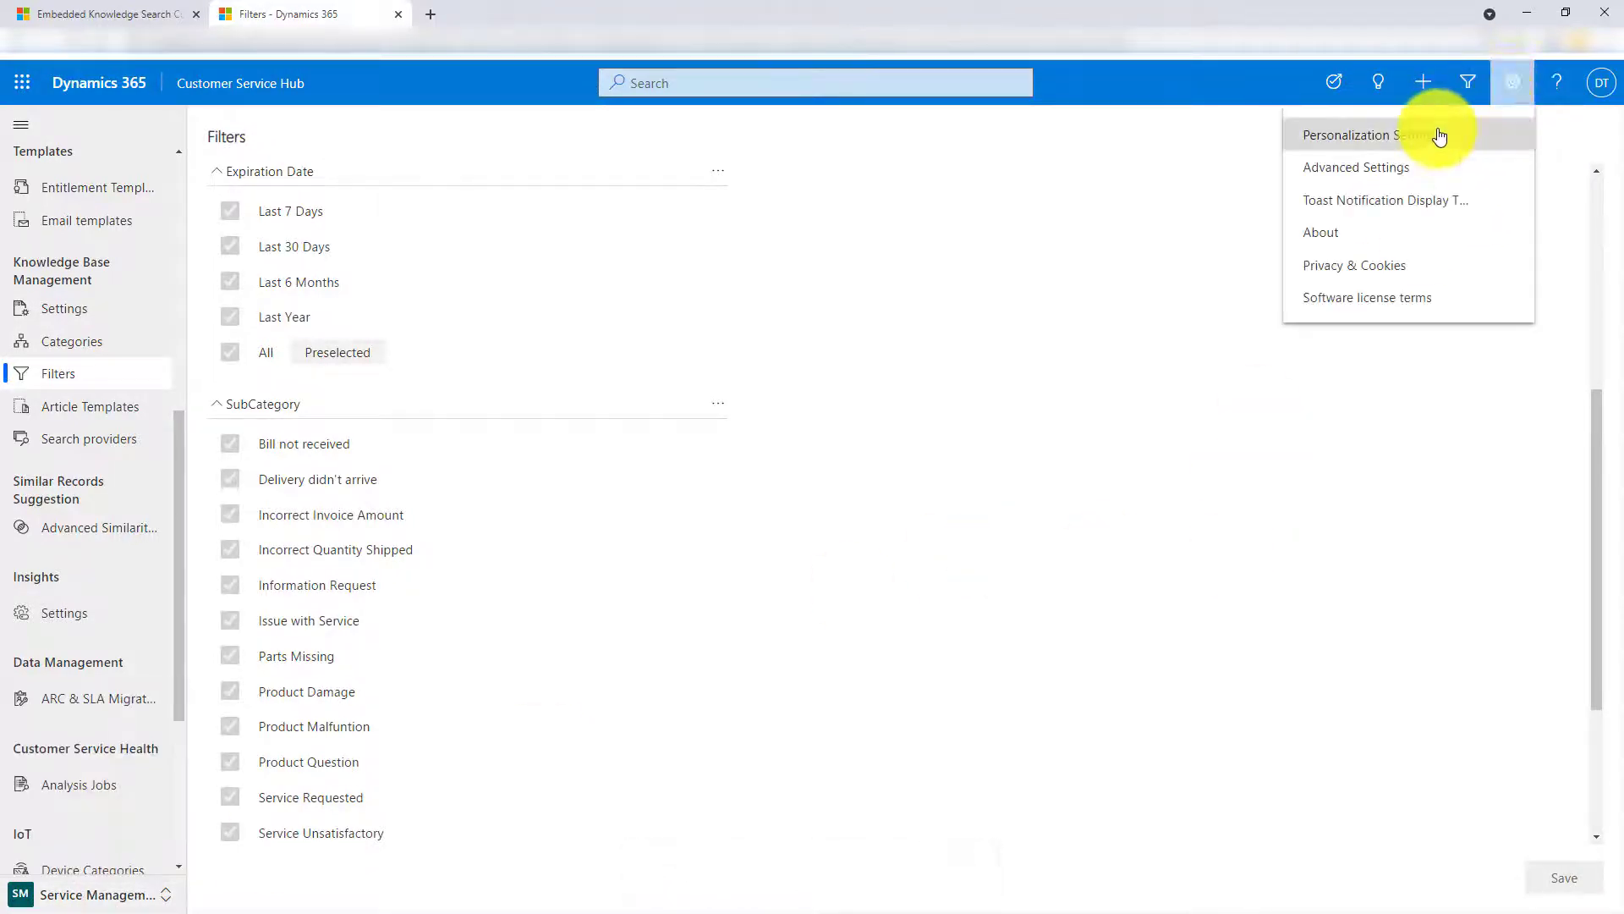
mouse_move(186, 638)
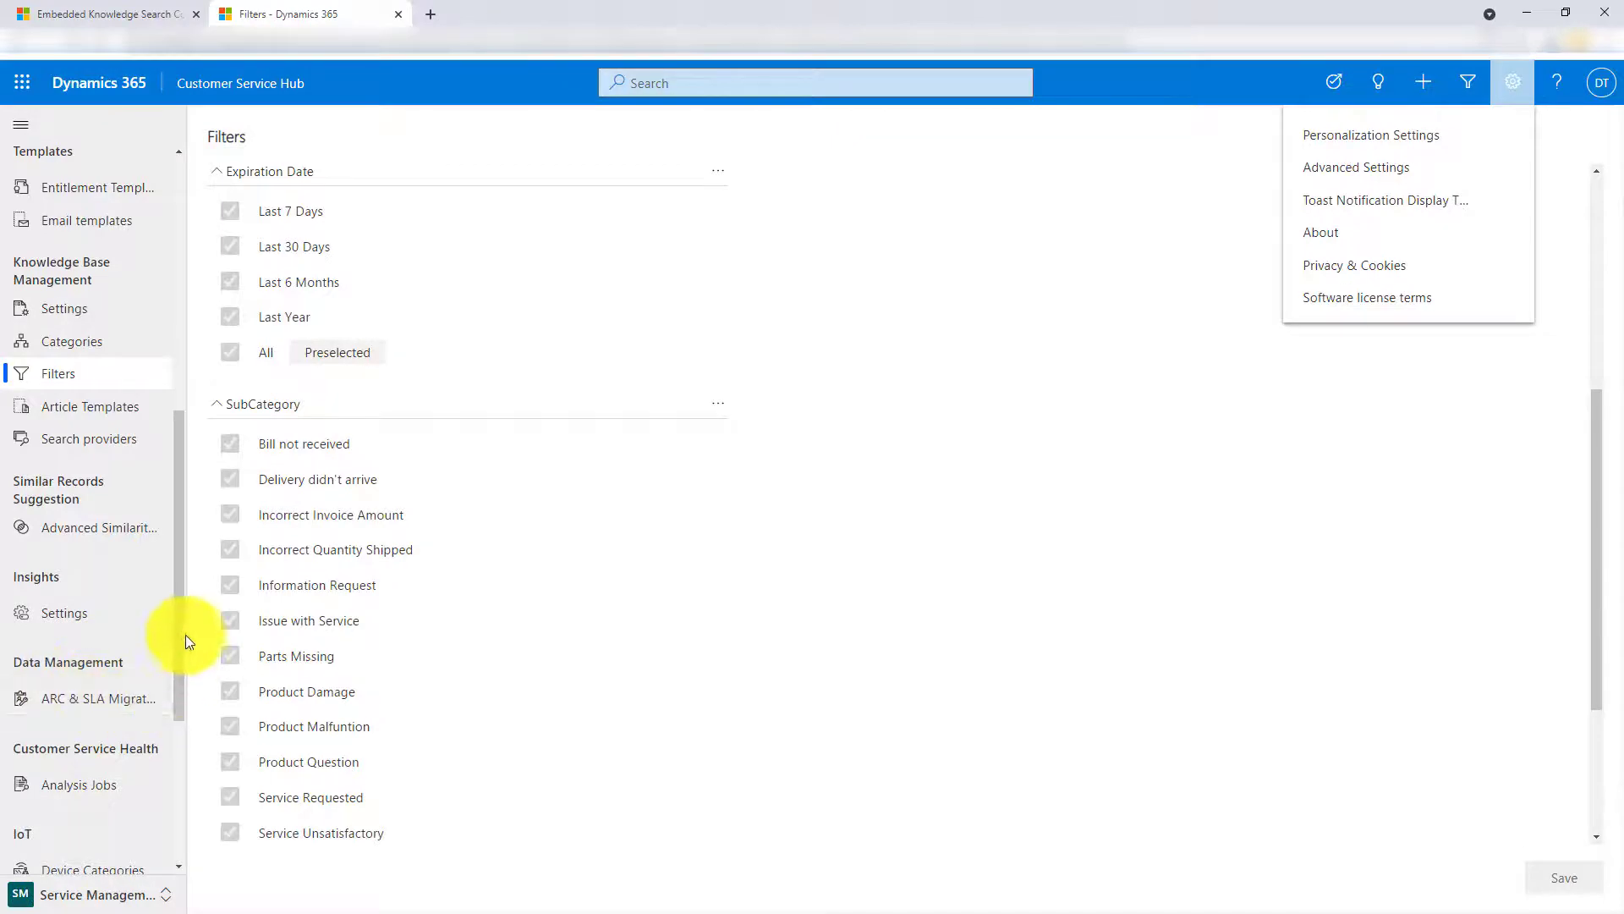
left_click(98, 893)
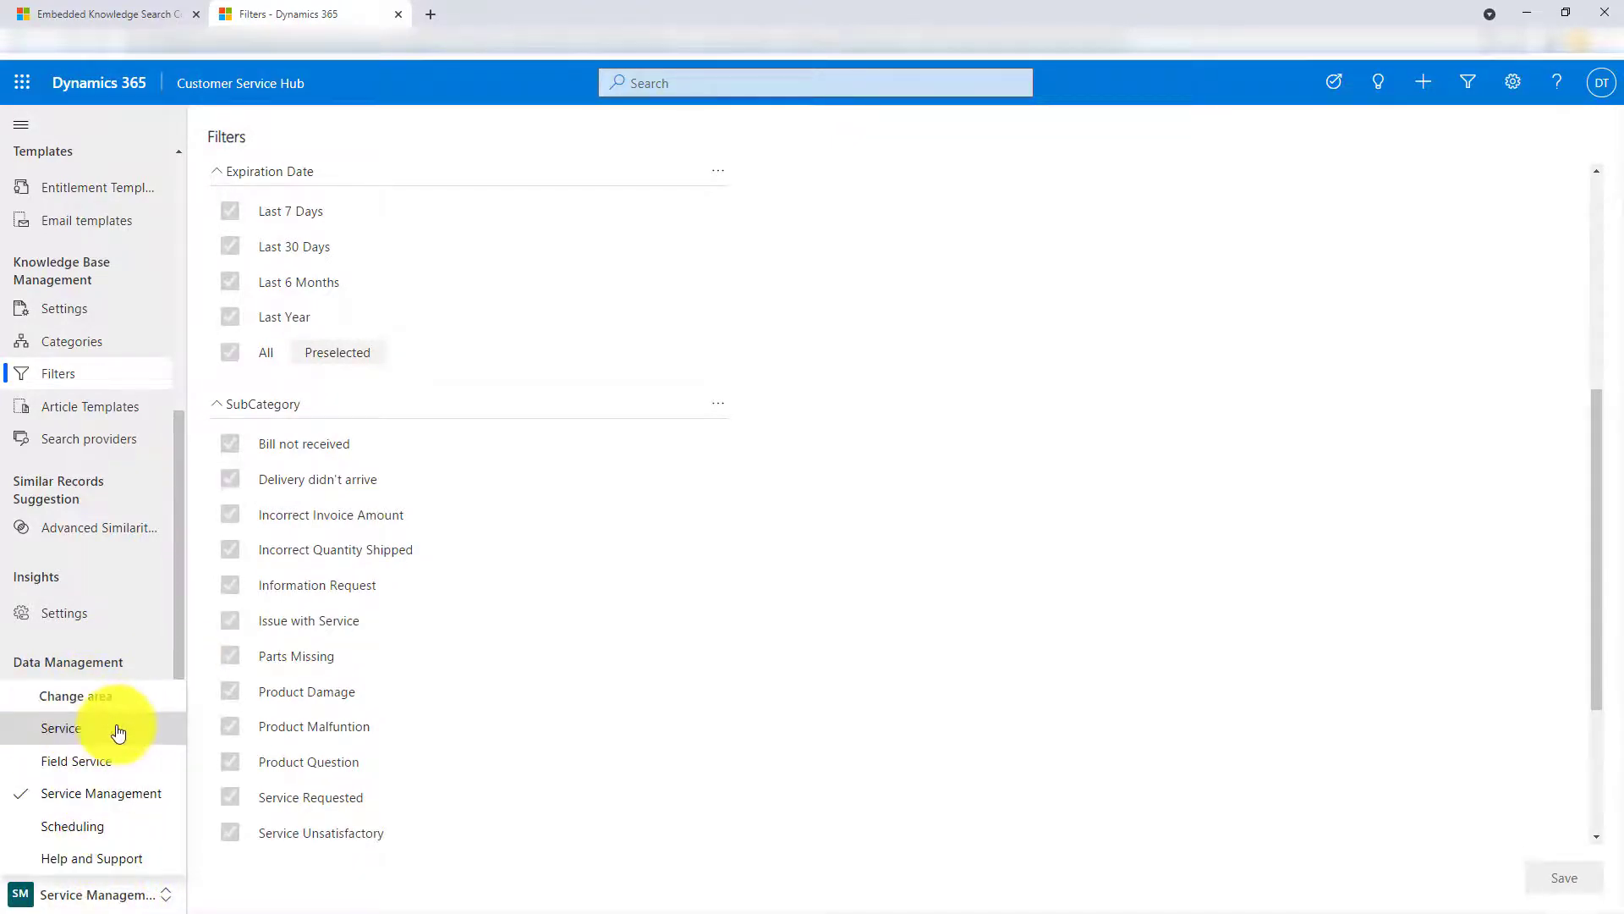
left_click(59, 727)
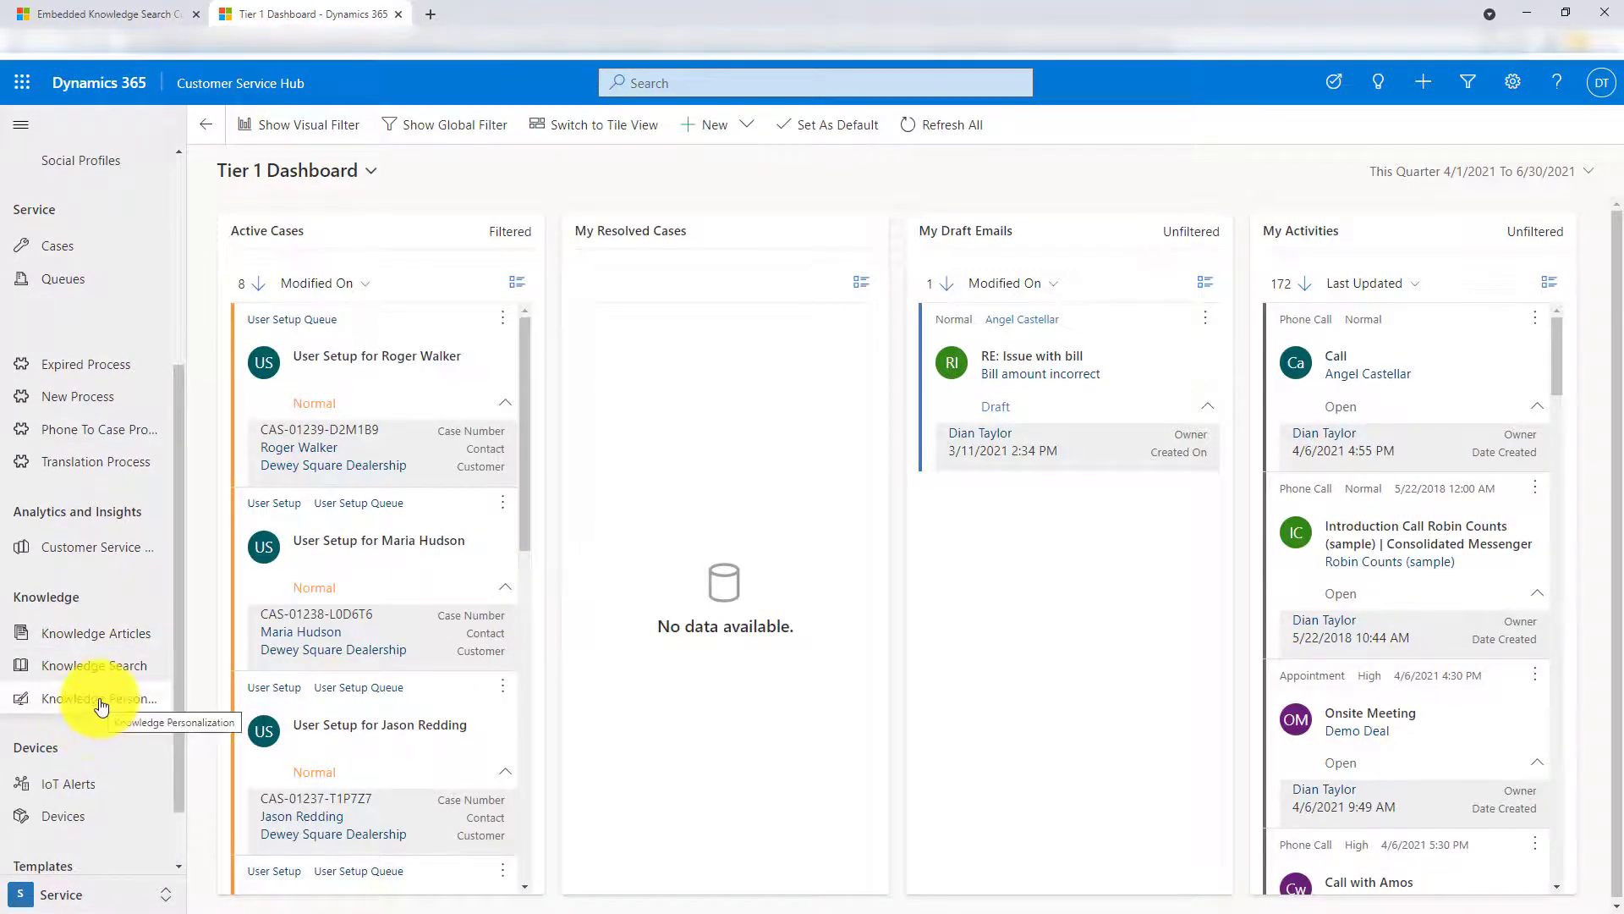
- In knowledge personalization Filters, mark the Published status filter as Preselected
left_click(98, 697)
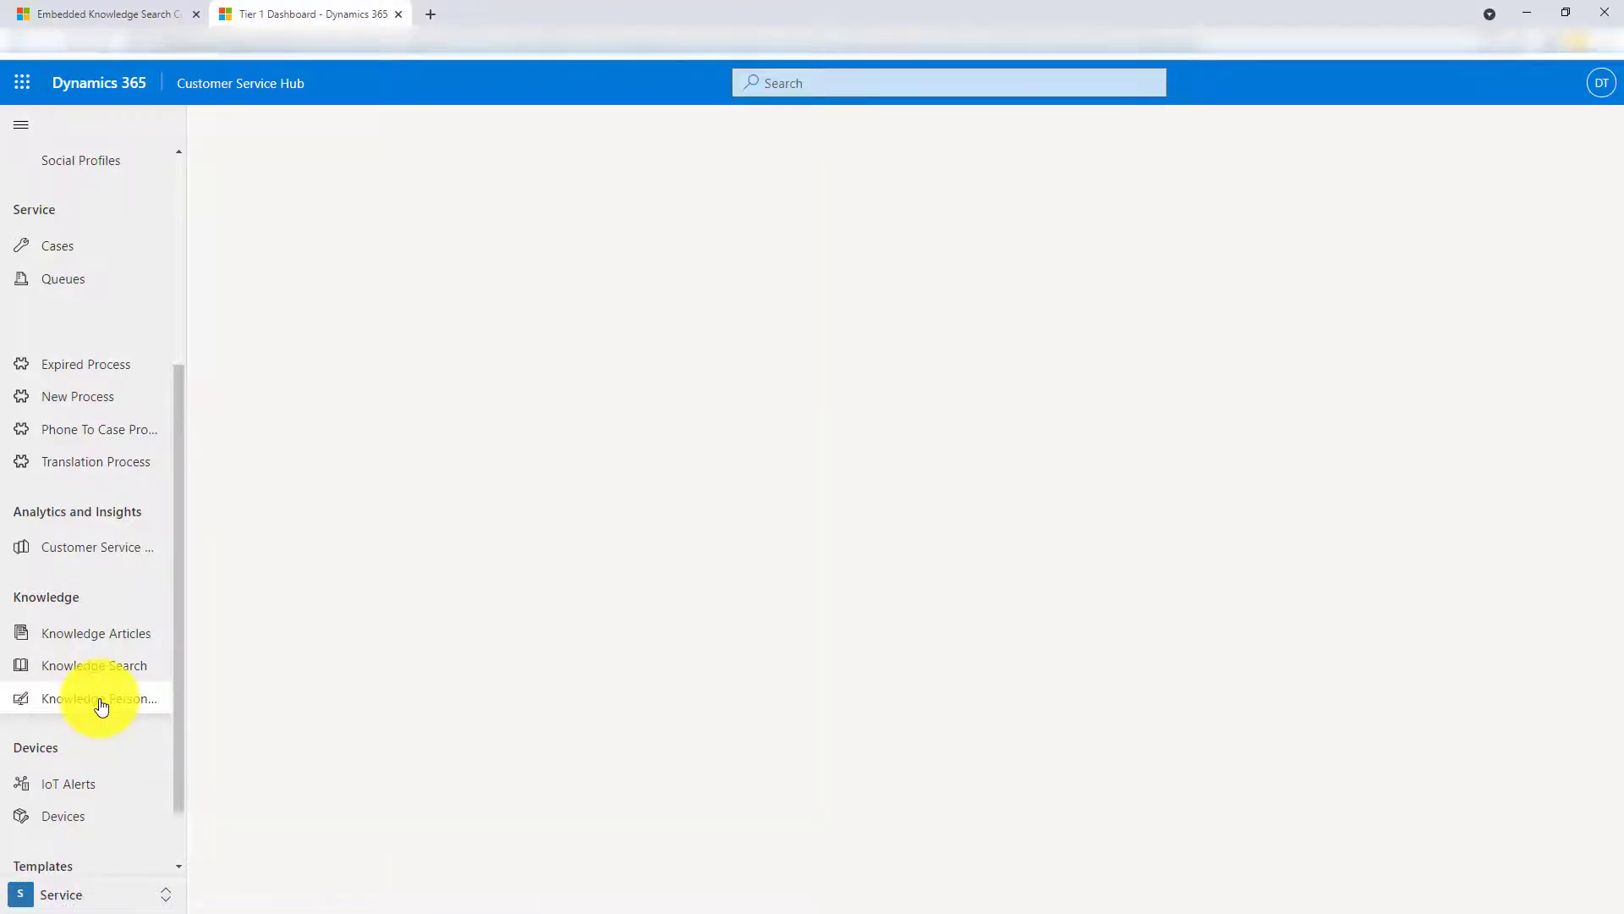
left_click(98, 698)
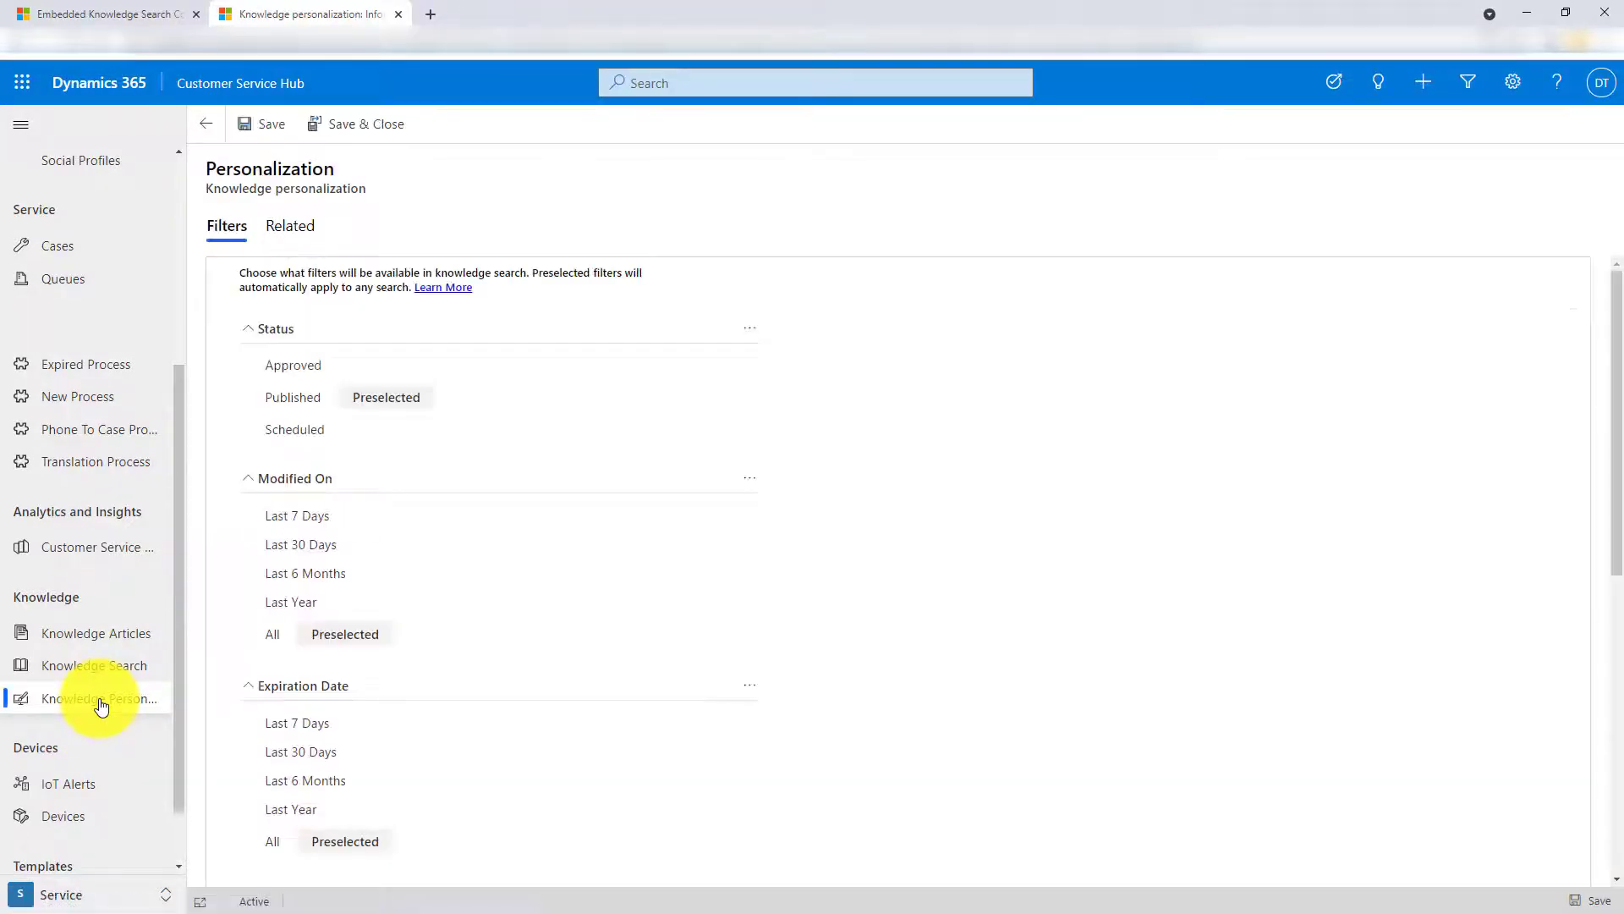
mouse_move(697, 453)
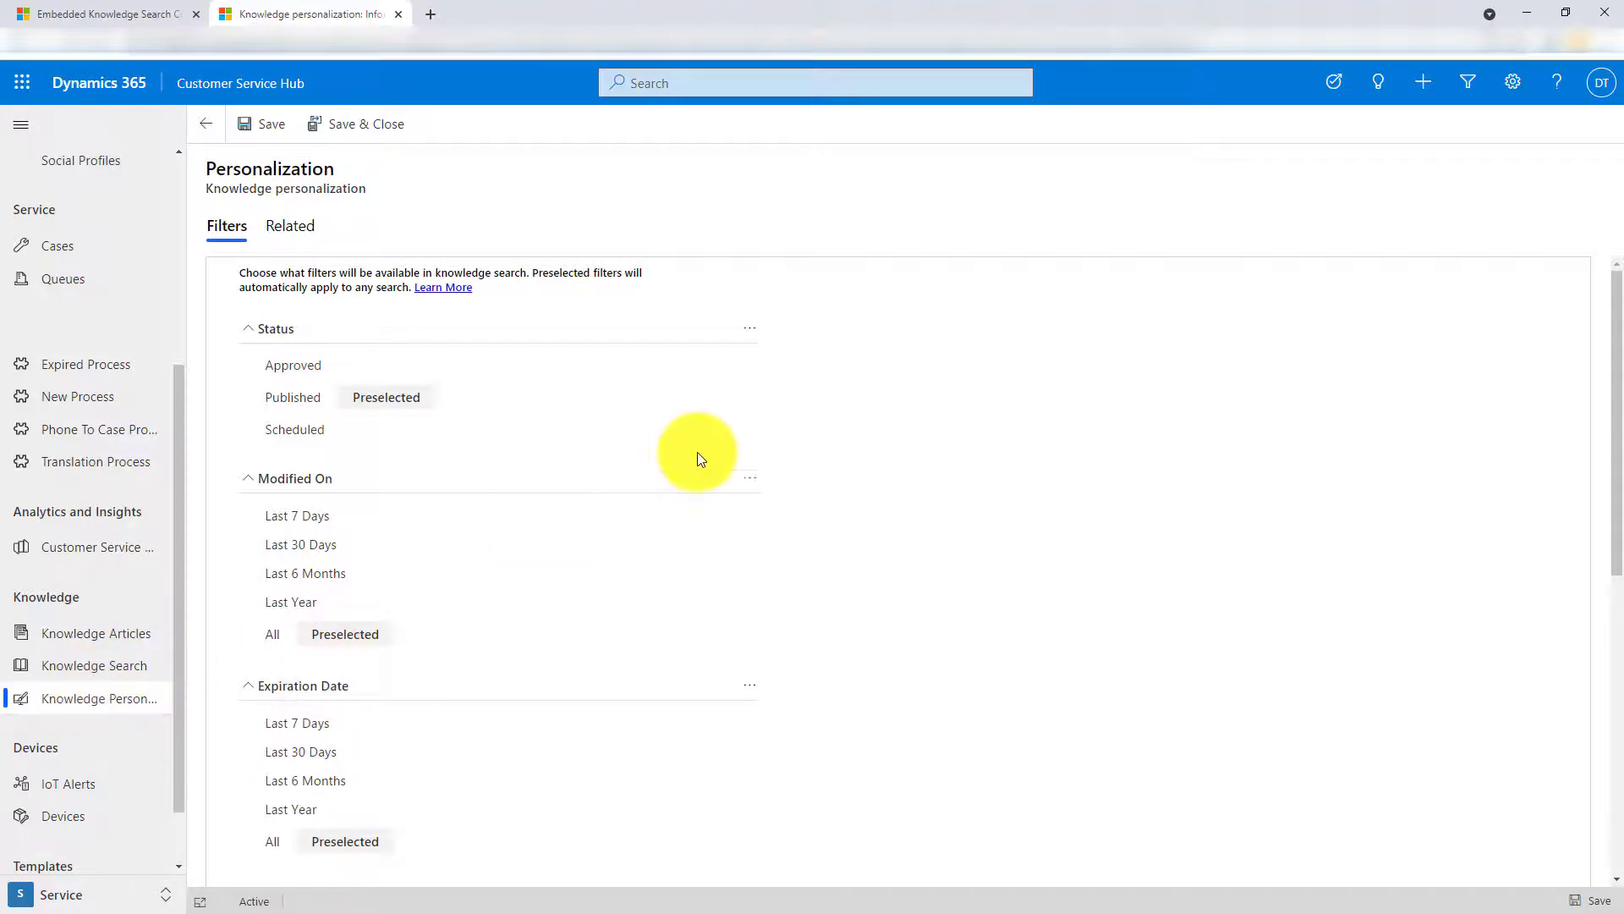
mouse_move(753, 333)
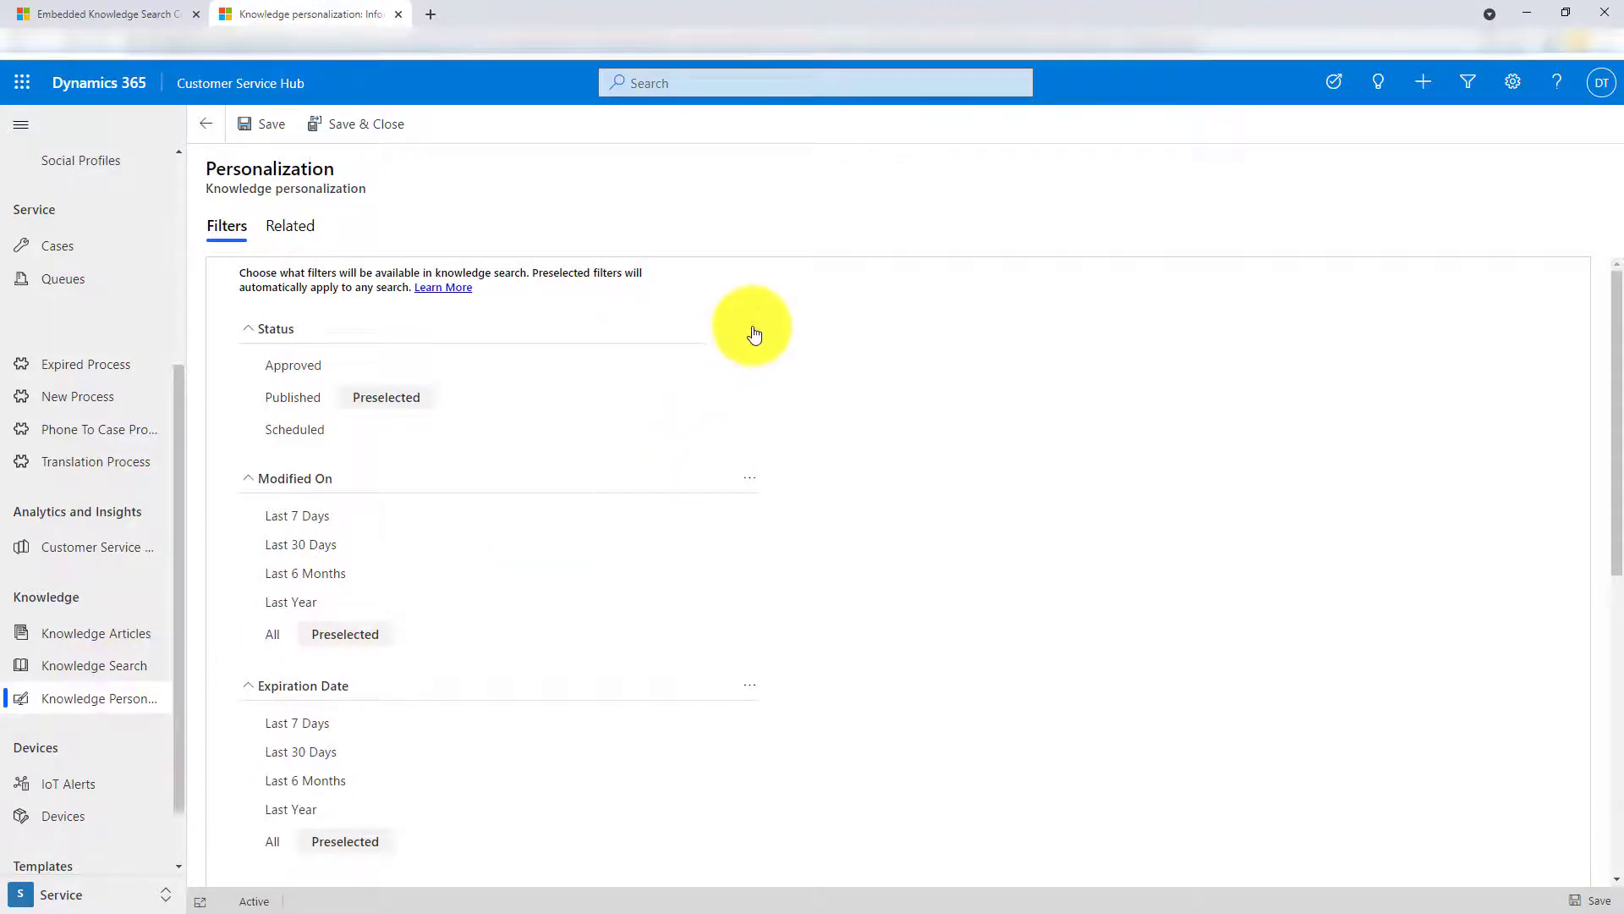
left_click(750, 328)
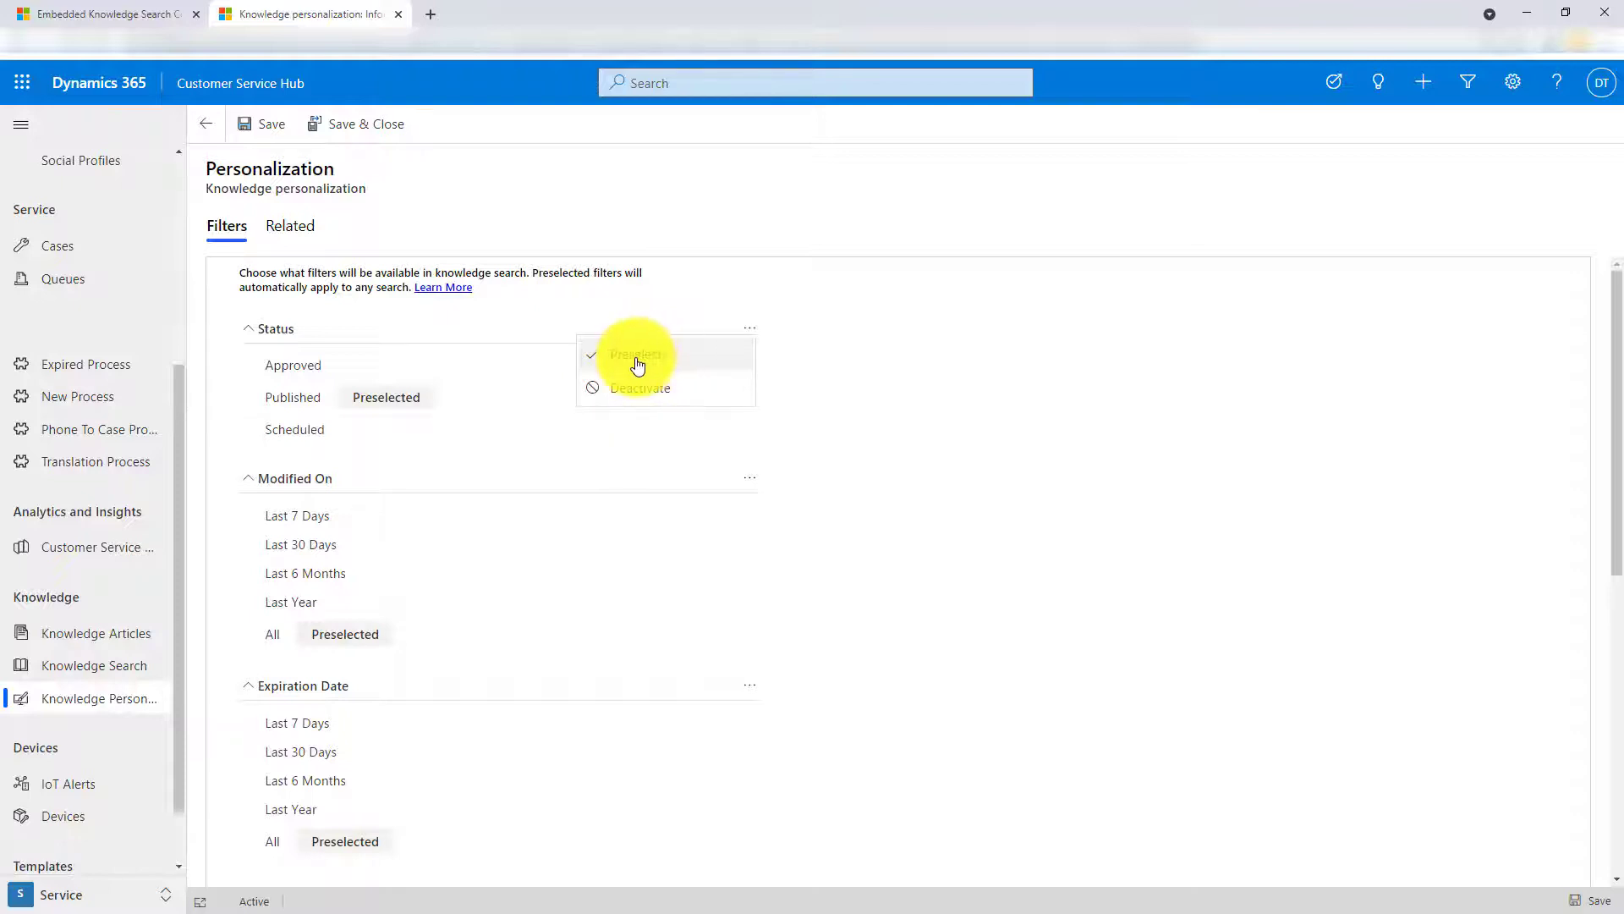
left_click(638, 354)
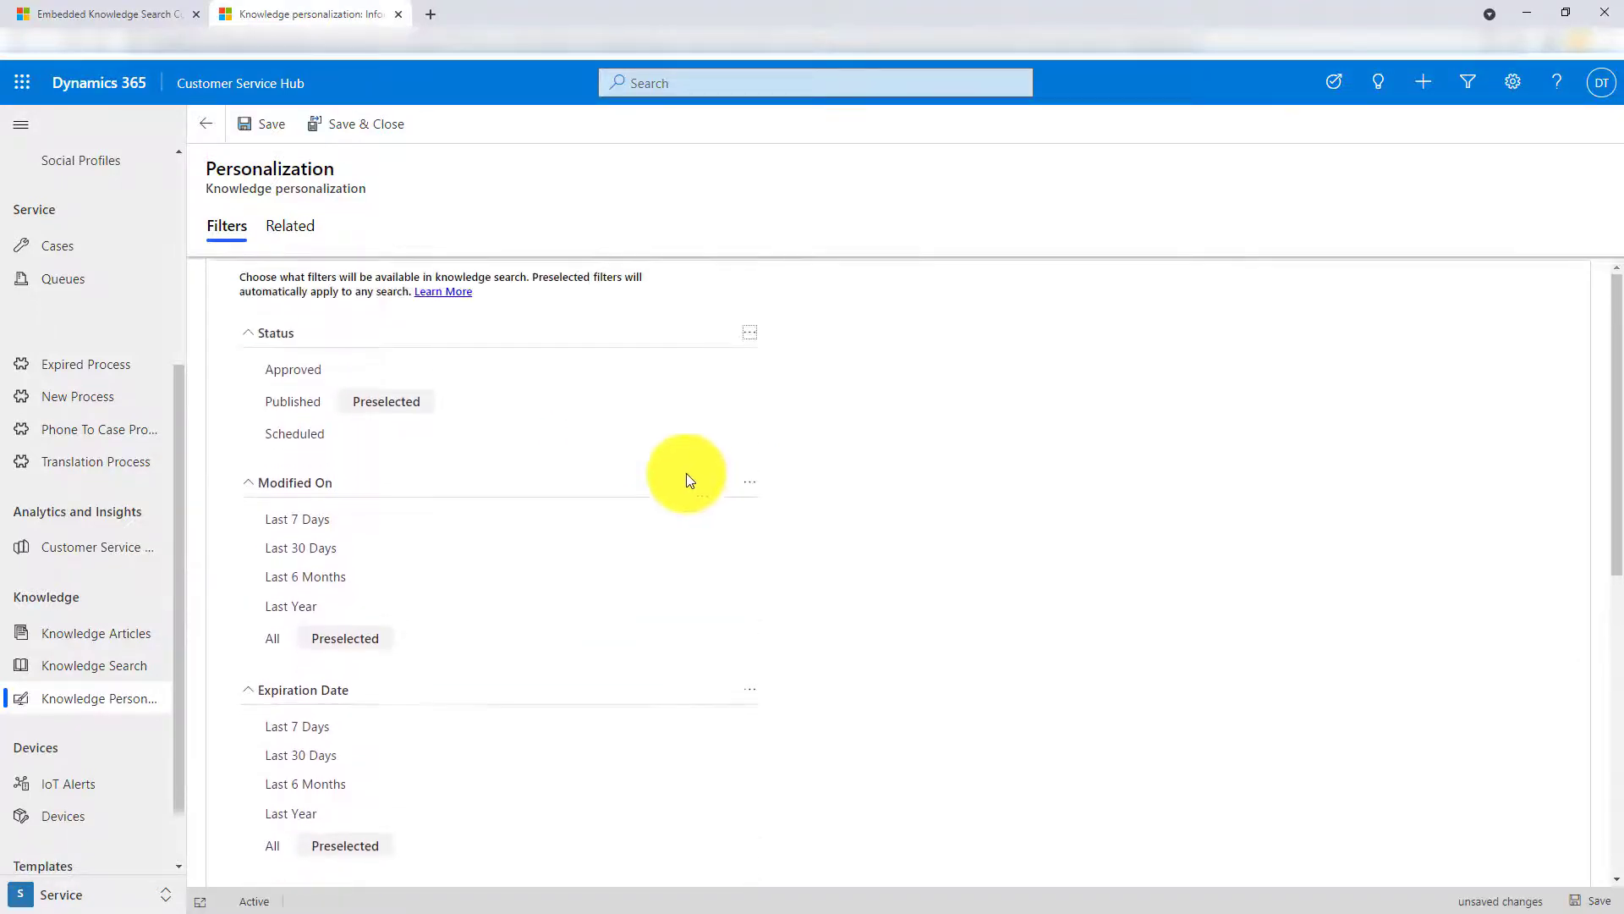
scroll("down", 3)
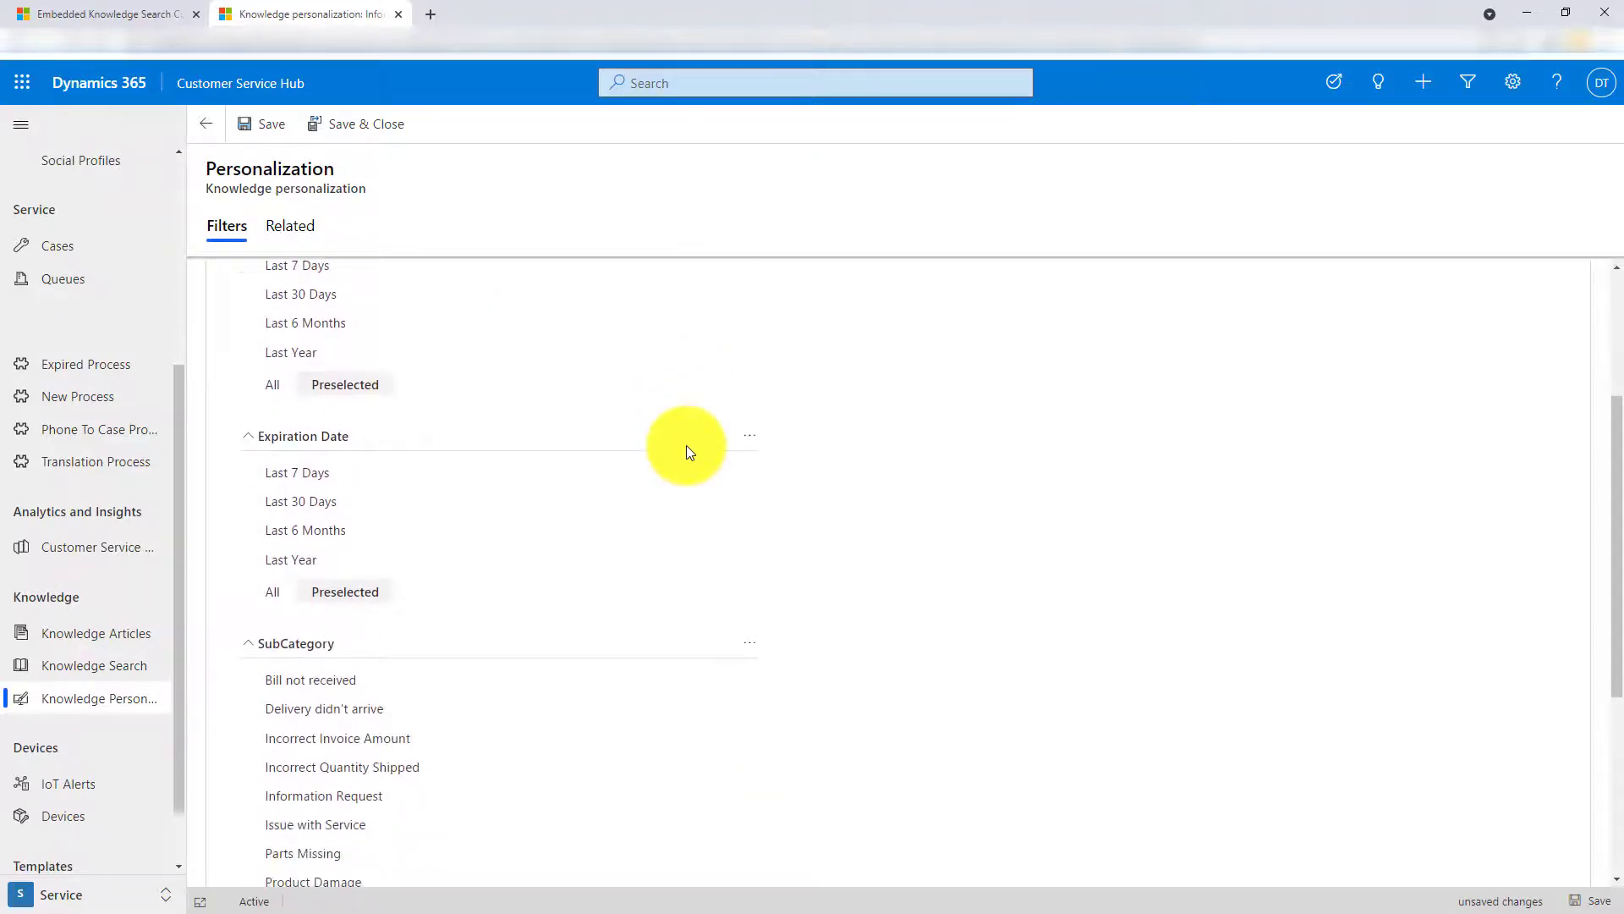
scroll("up", 3)
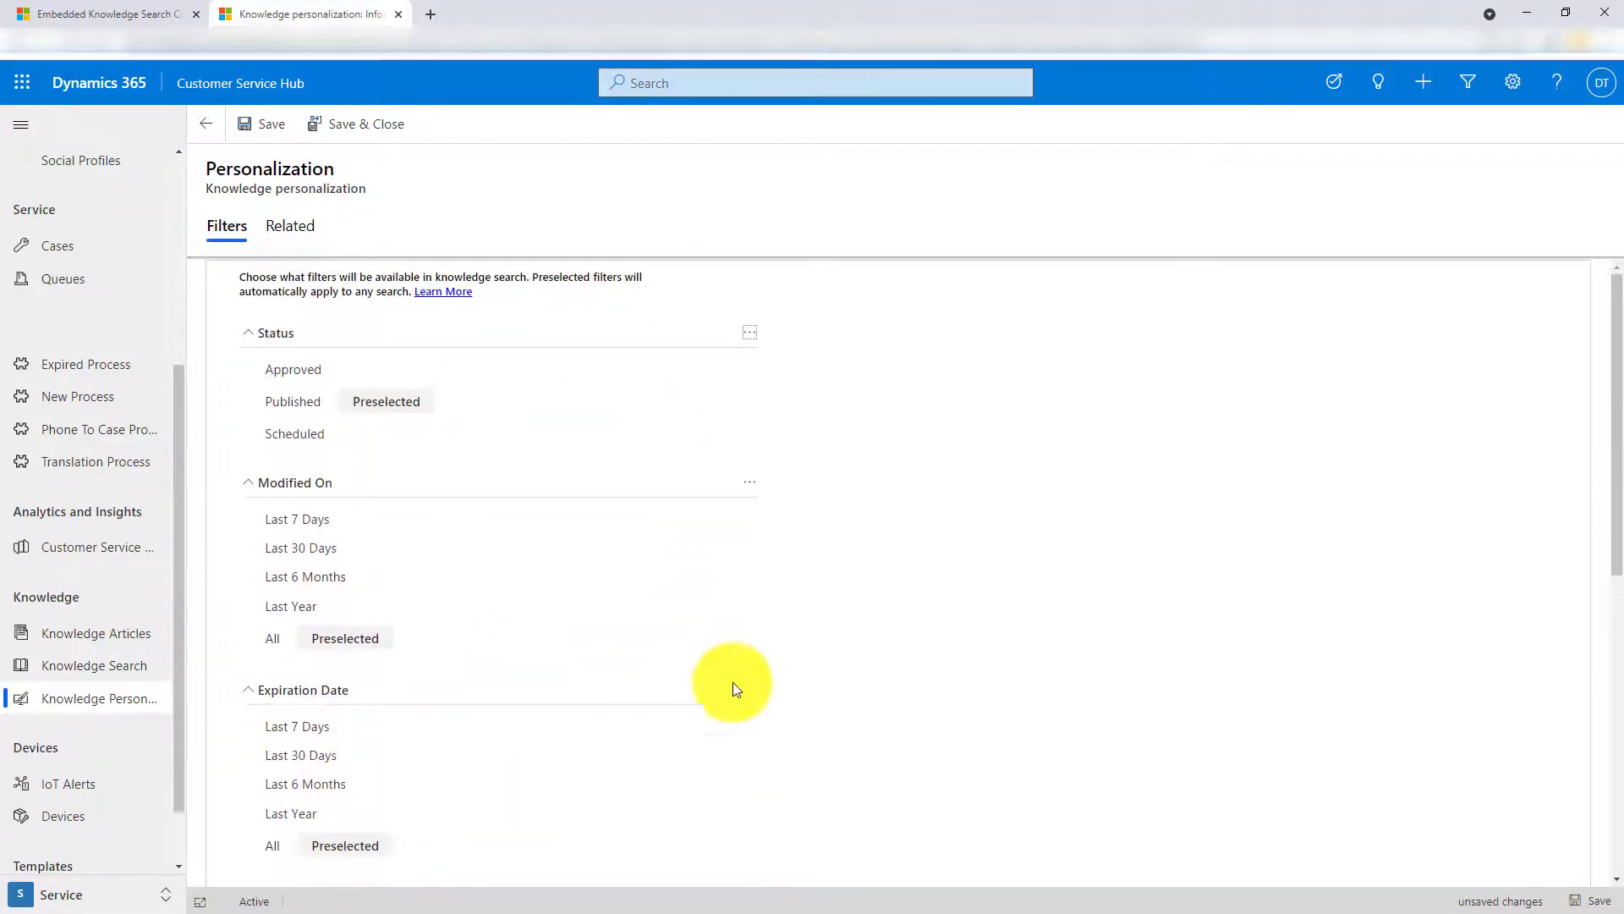
scroll("down", 3)
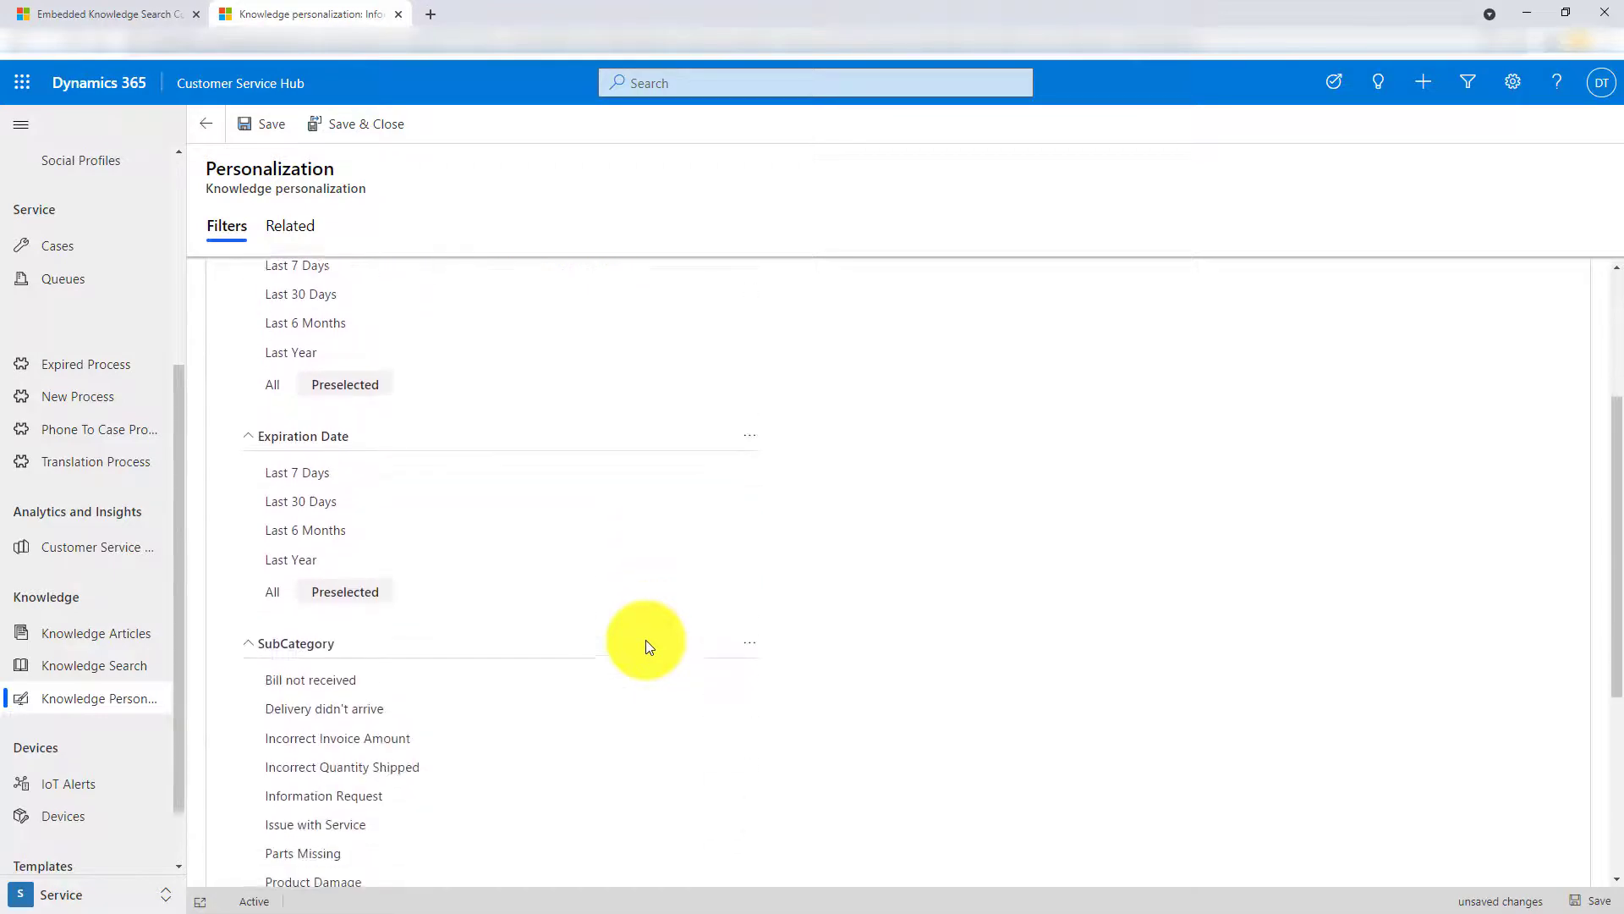
scroll("down", 3)
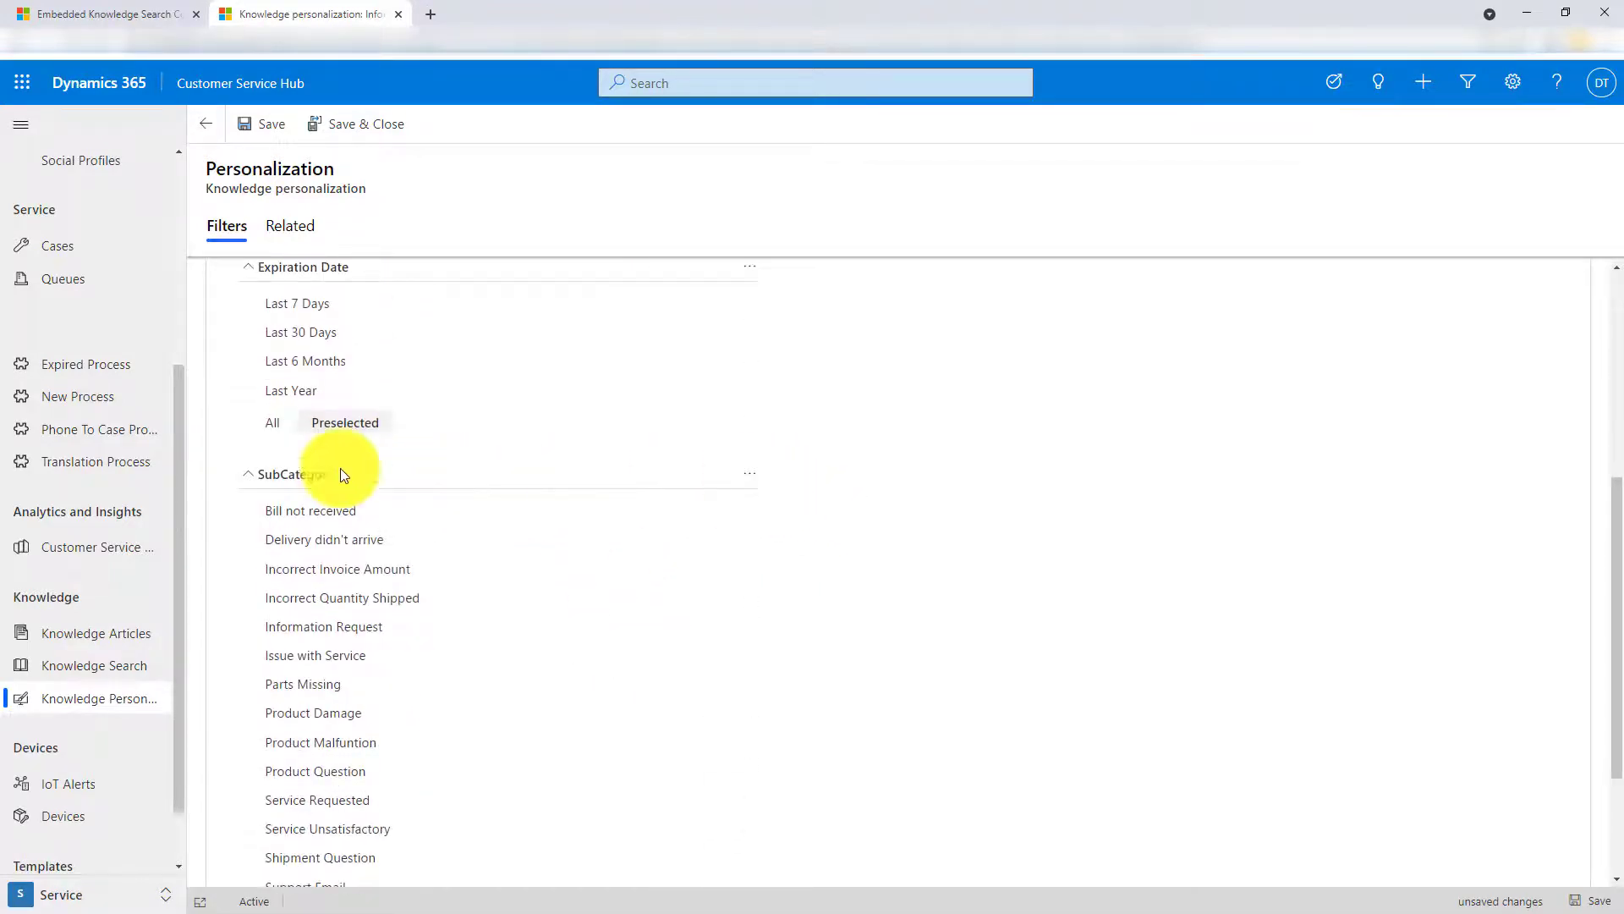
- Review SubCategory, mark Modified On 'All' as Preselected and deactivate the Expiration Date filter
left_click(750, 473)
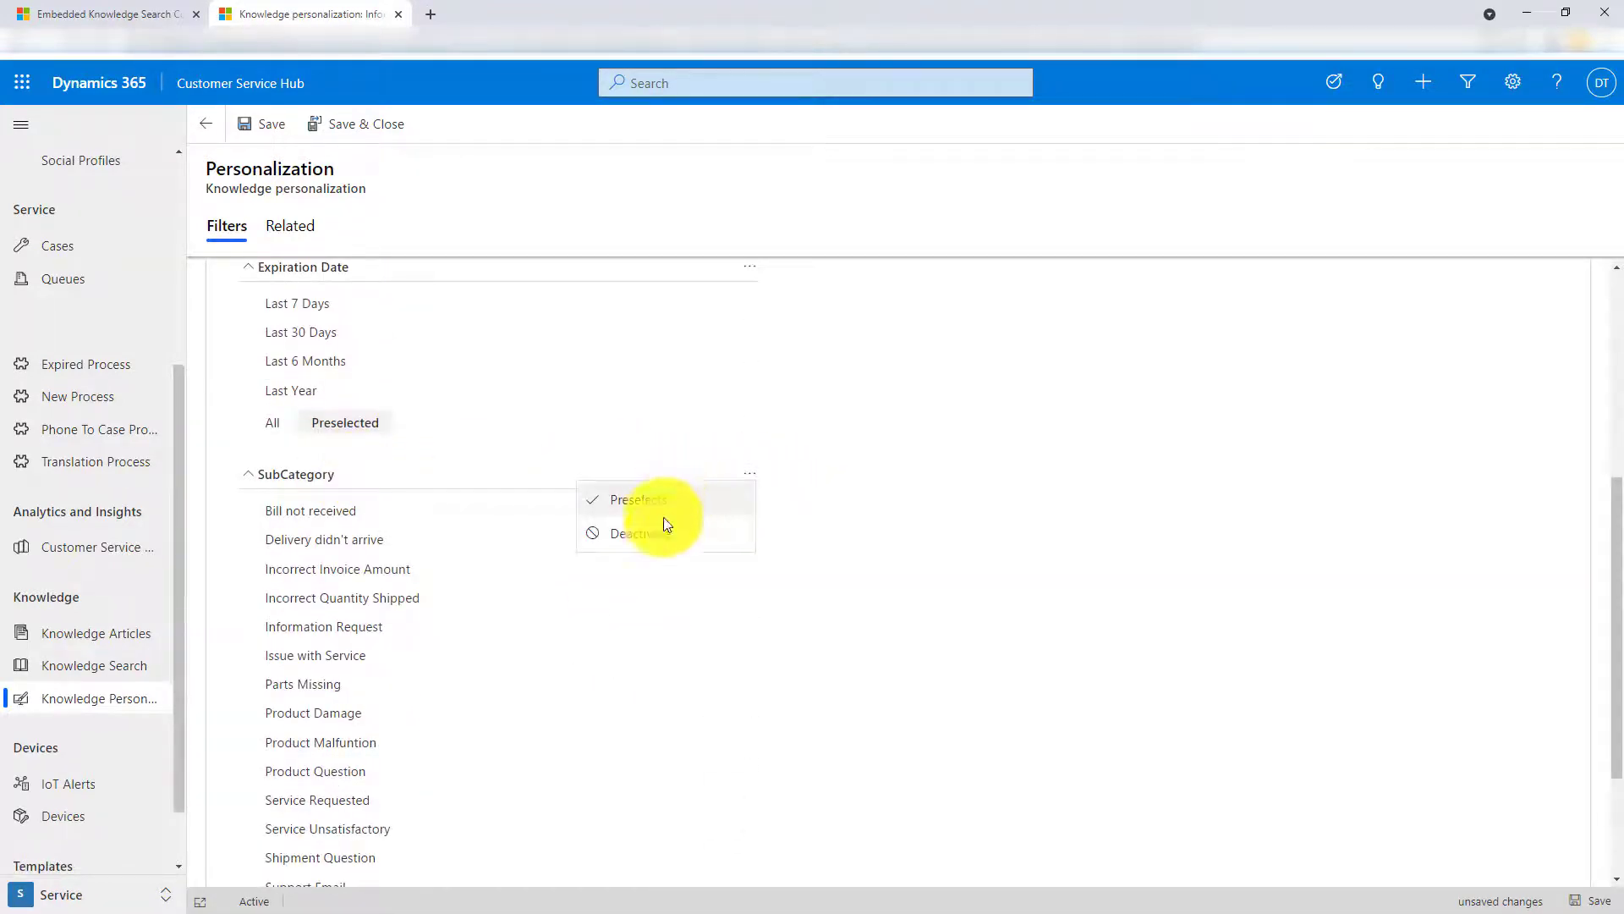
mouse_move(639, 635)
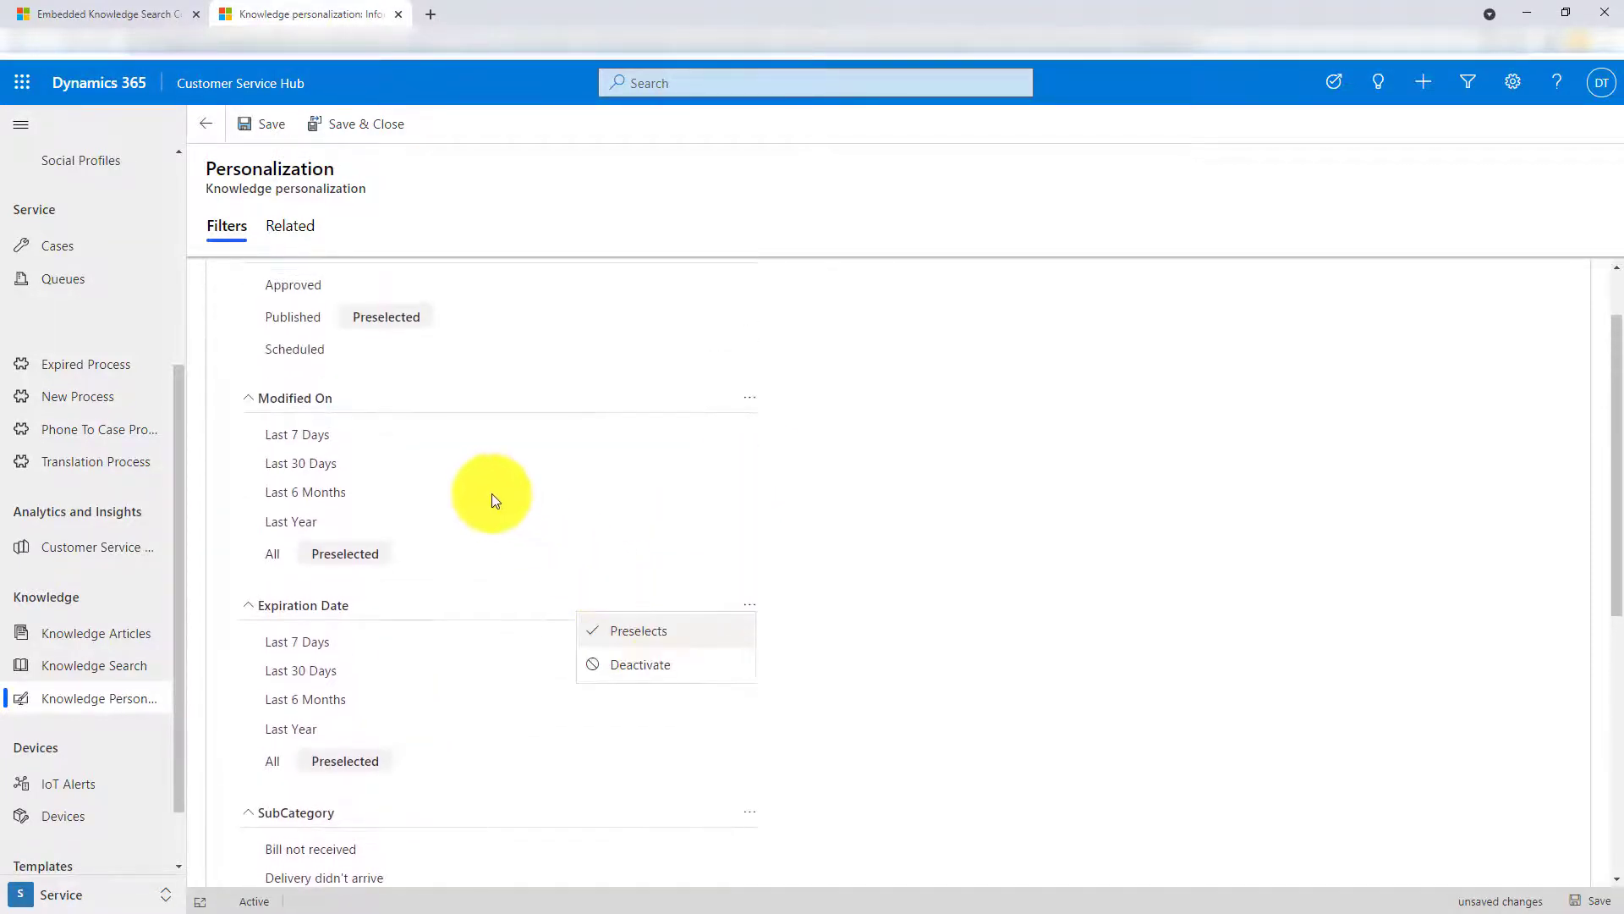
left_click(749, 396)
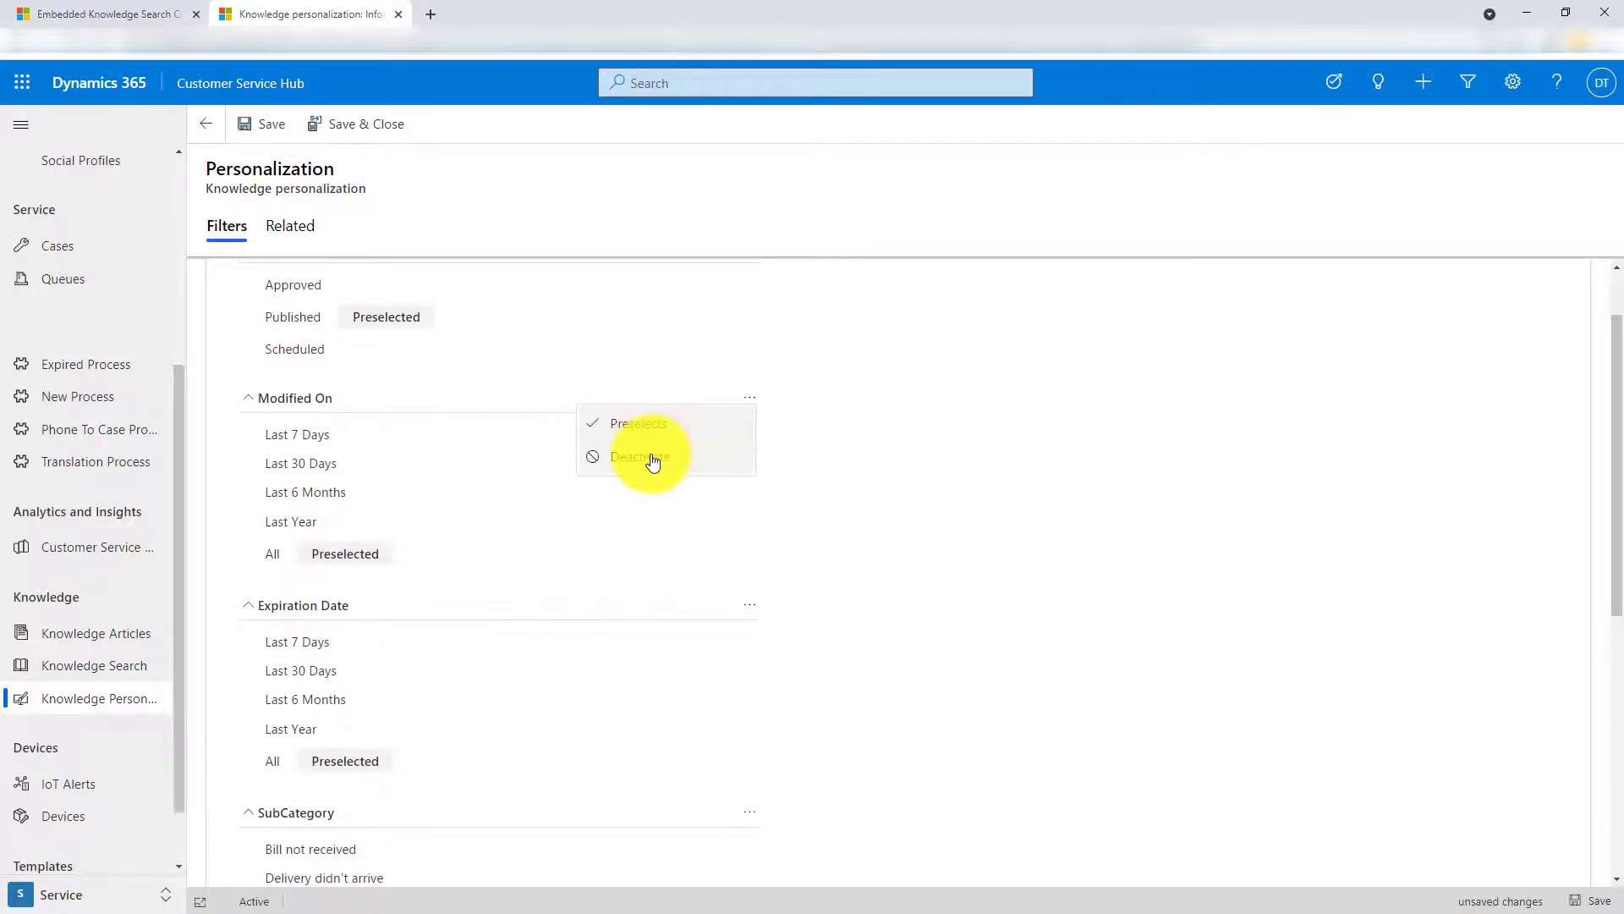
scroll("up", 3)
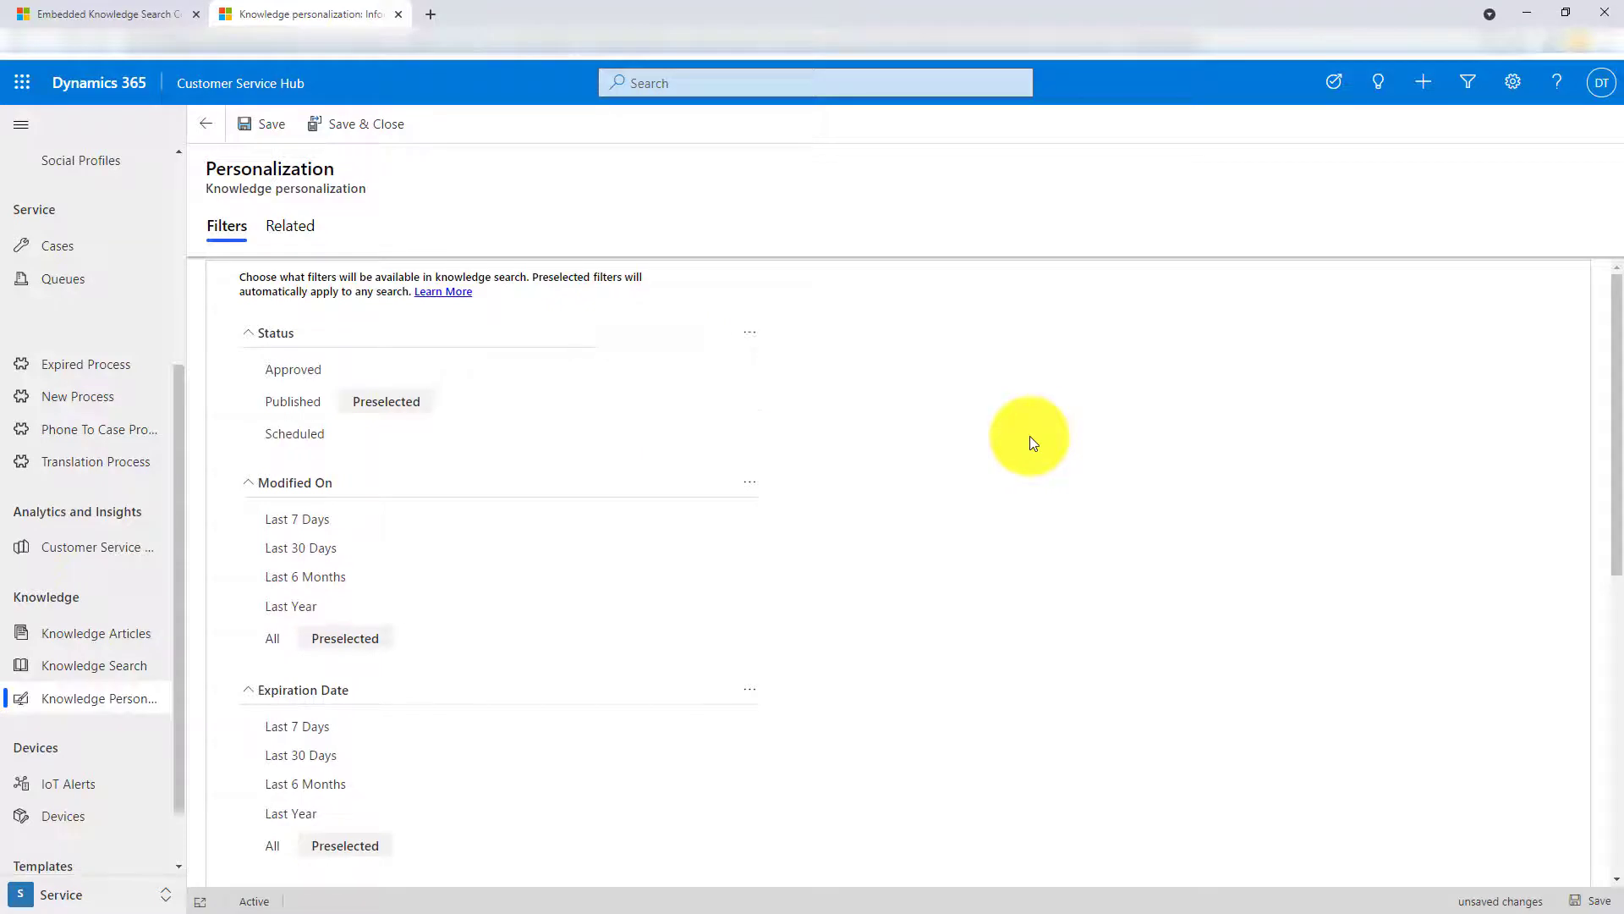
mouse_move(805, 352)
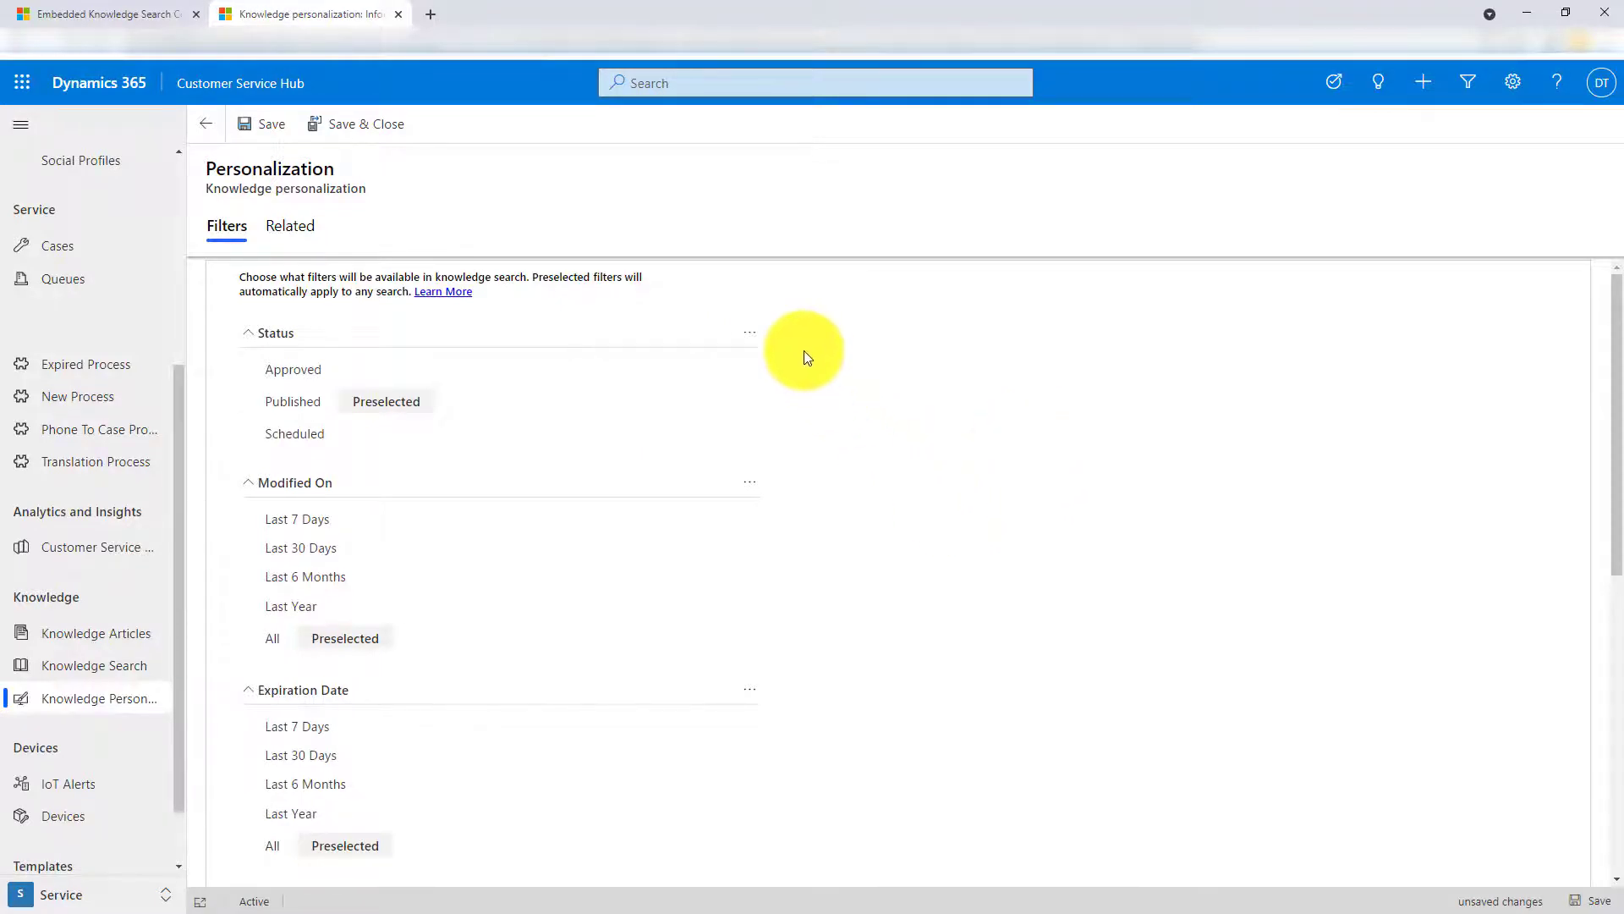
scroll("down", 3)
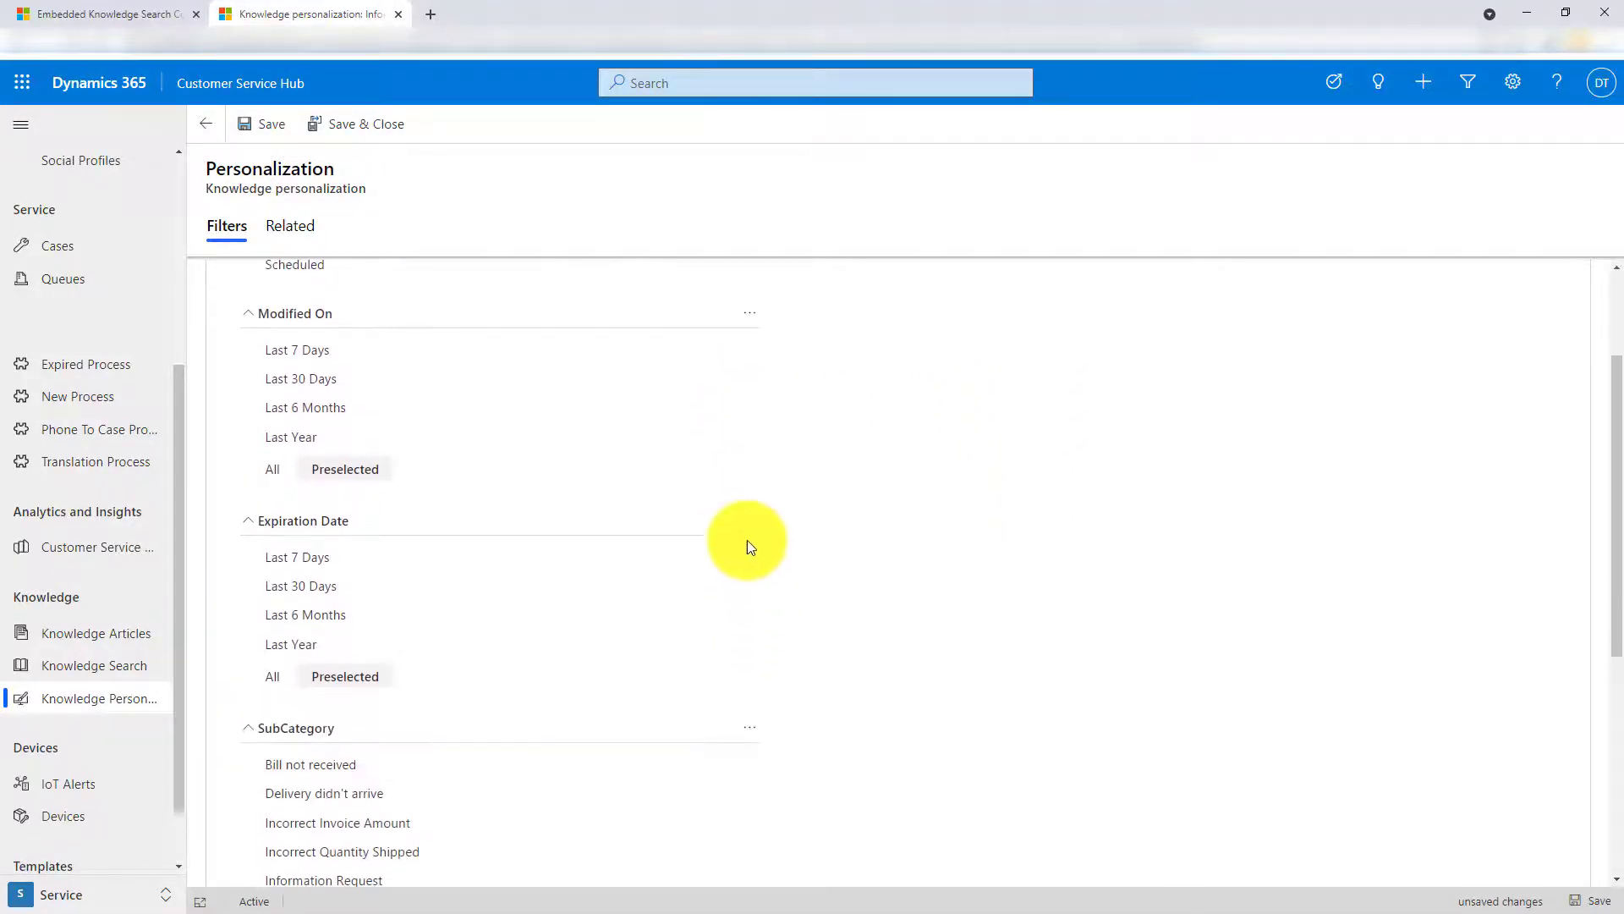
left_click(750, 519)
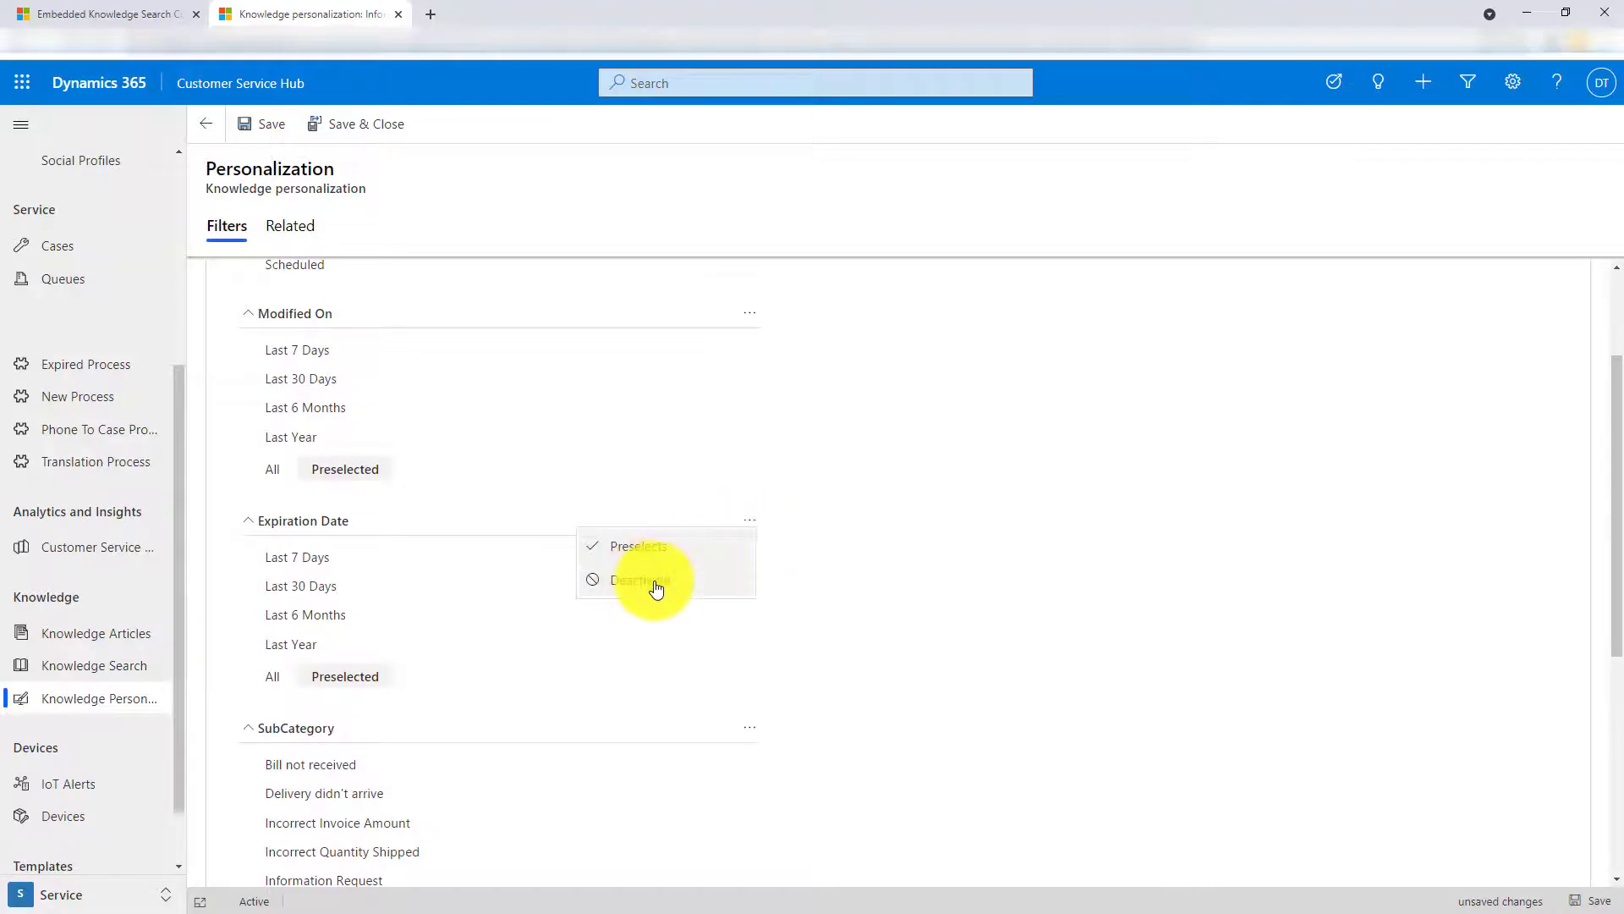
left_click(640, 579)
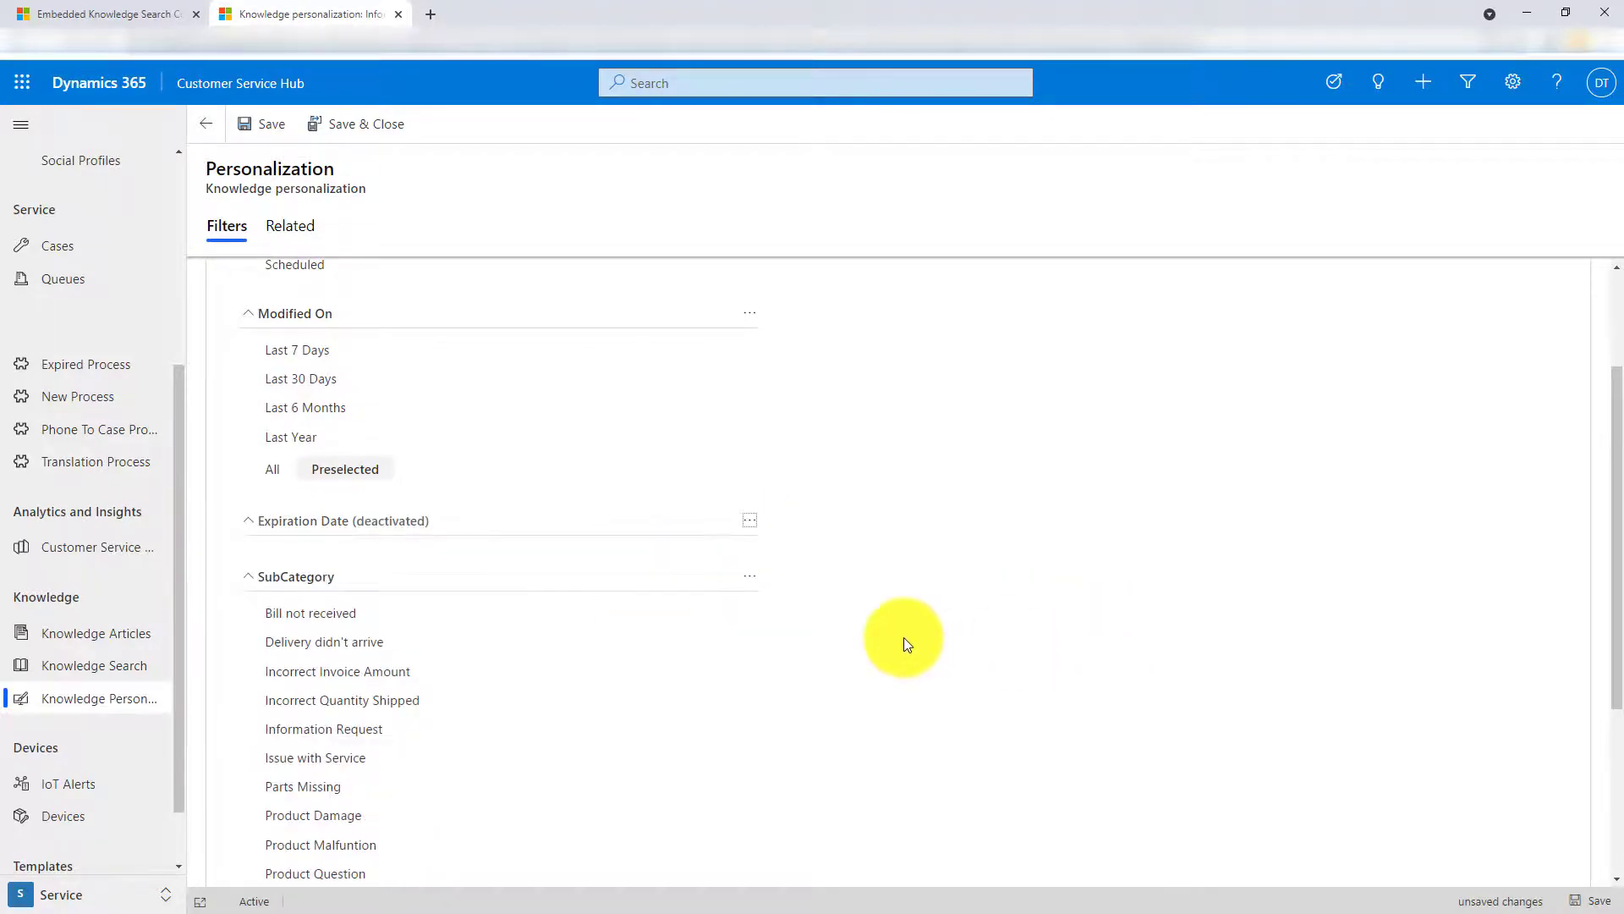
scroll("up", 3)
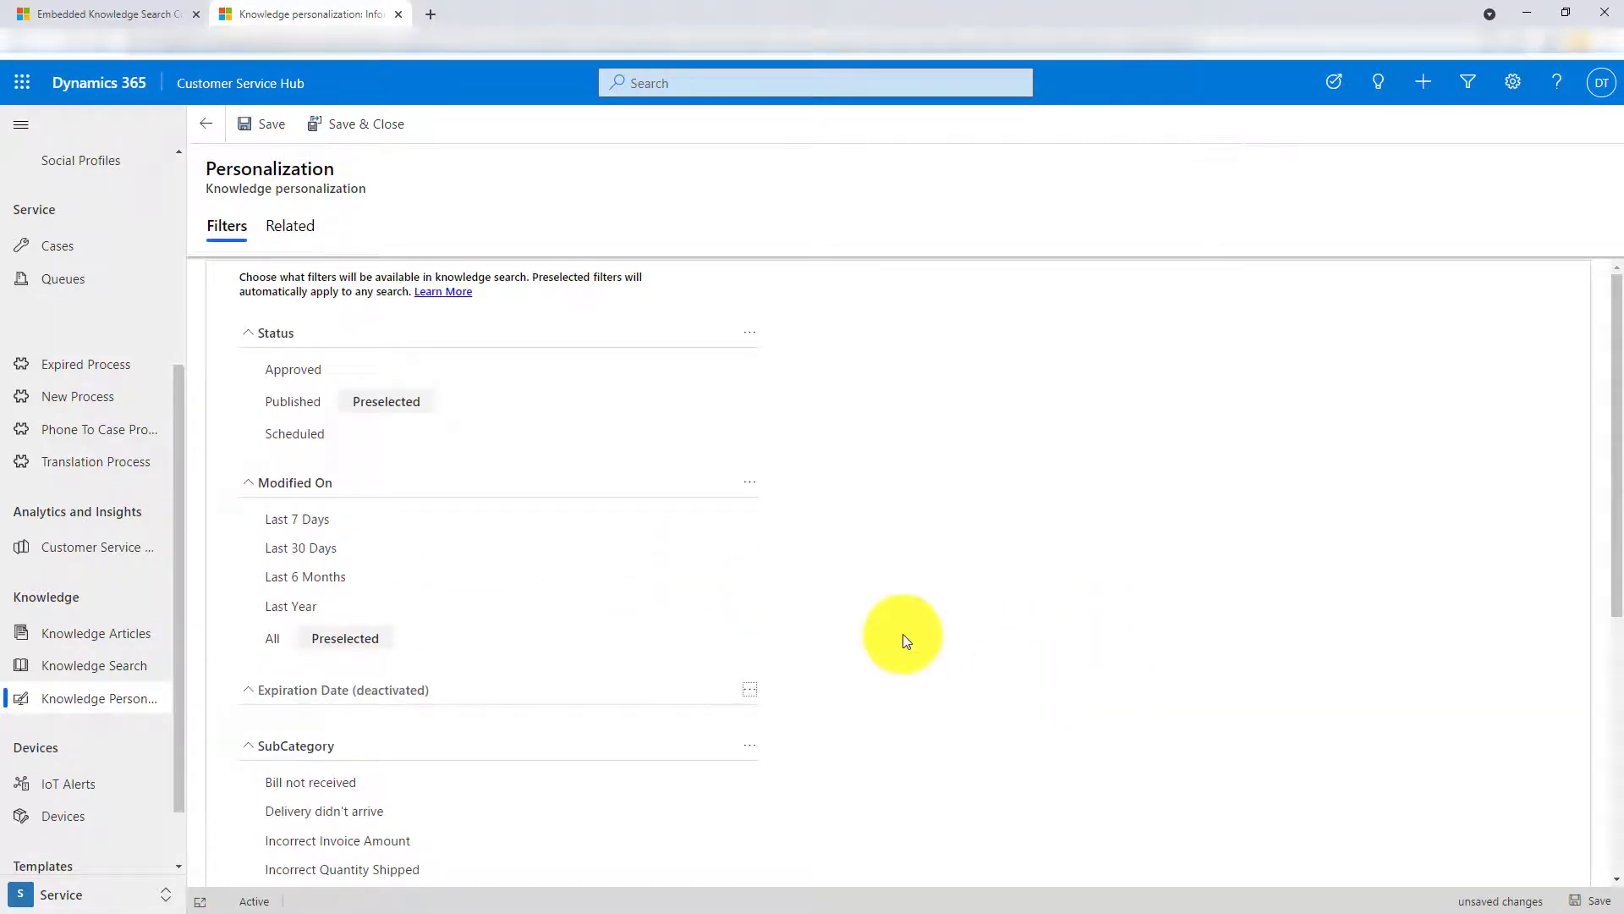
scroll("down", 3)
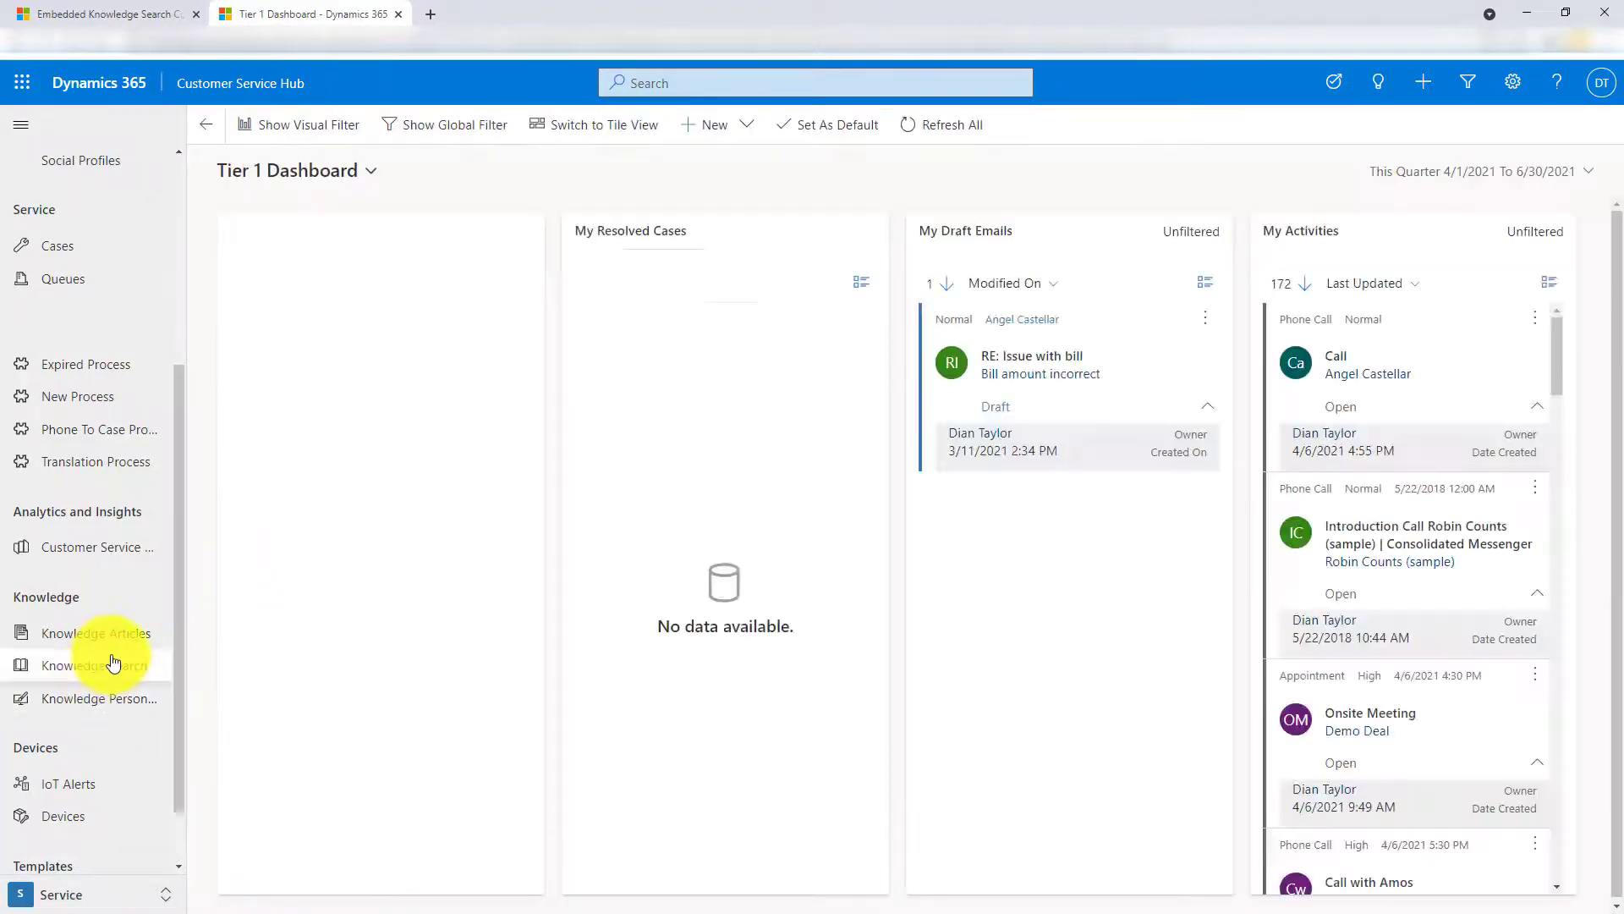
- Search knowledge for 'issue' and toggle the SubCategory filter 'Bill not received' on and off
left_click(94, 665)
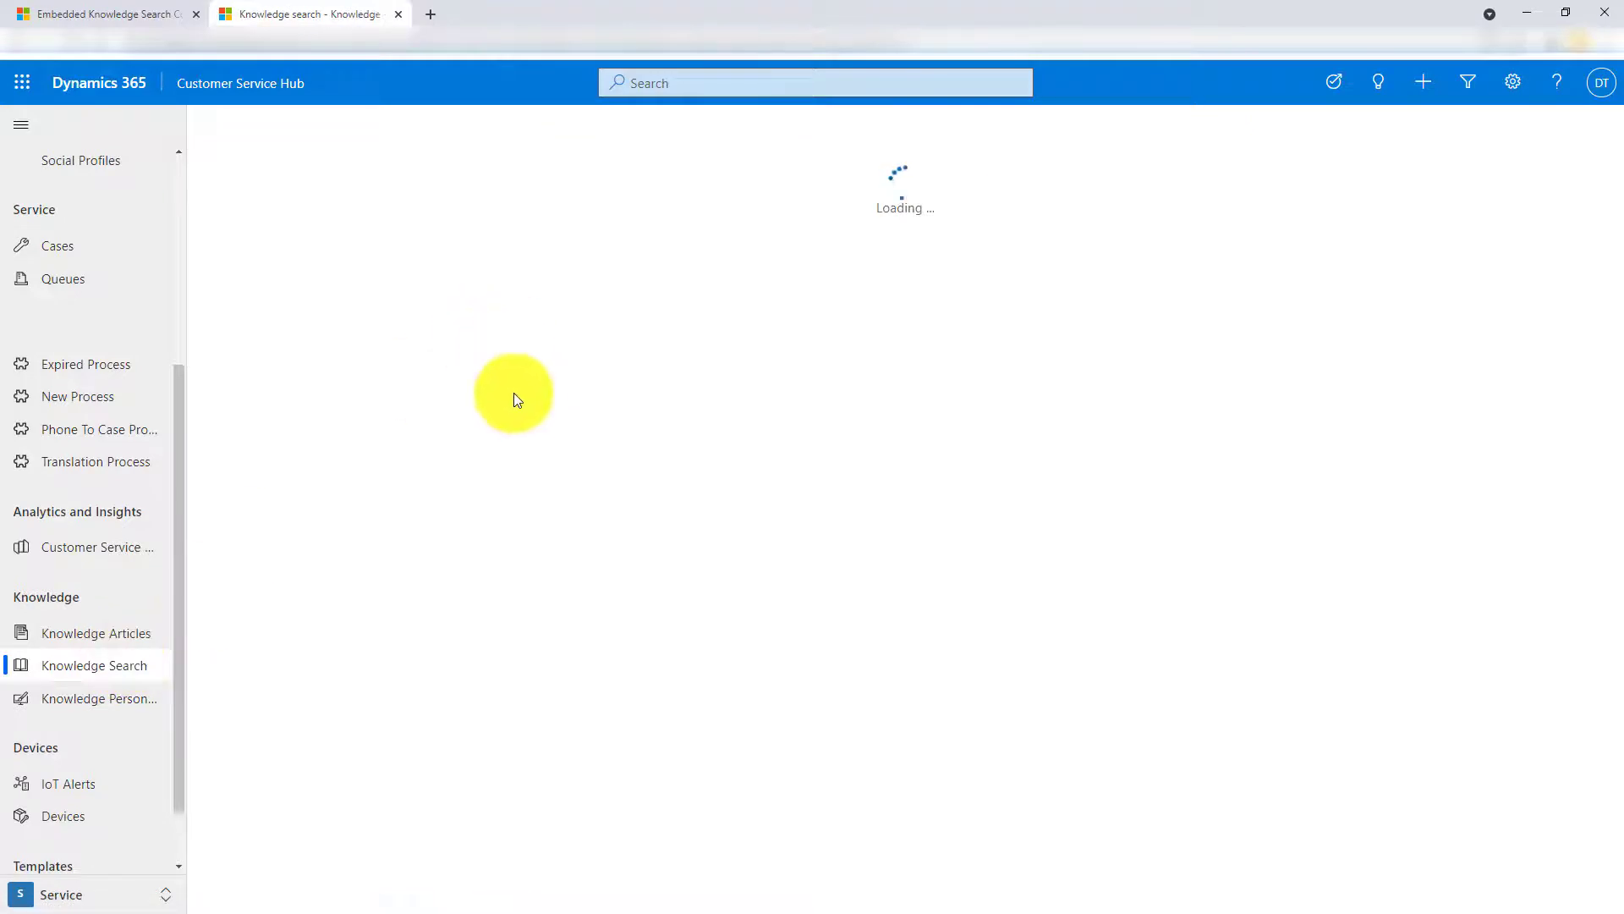
mouse_move(161, 453)
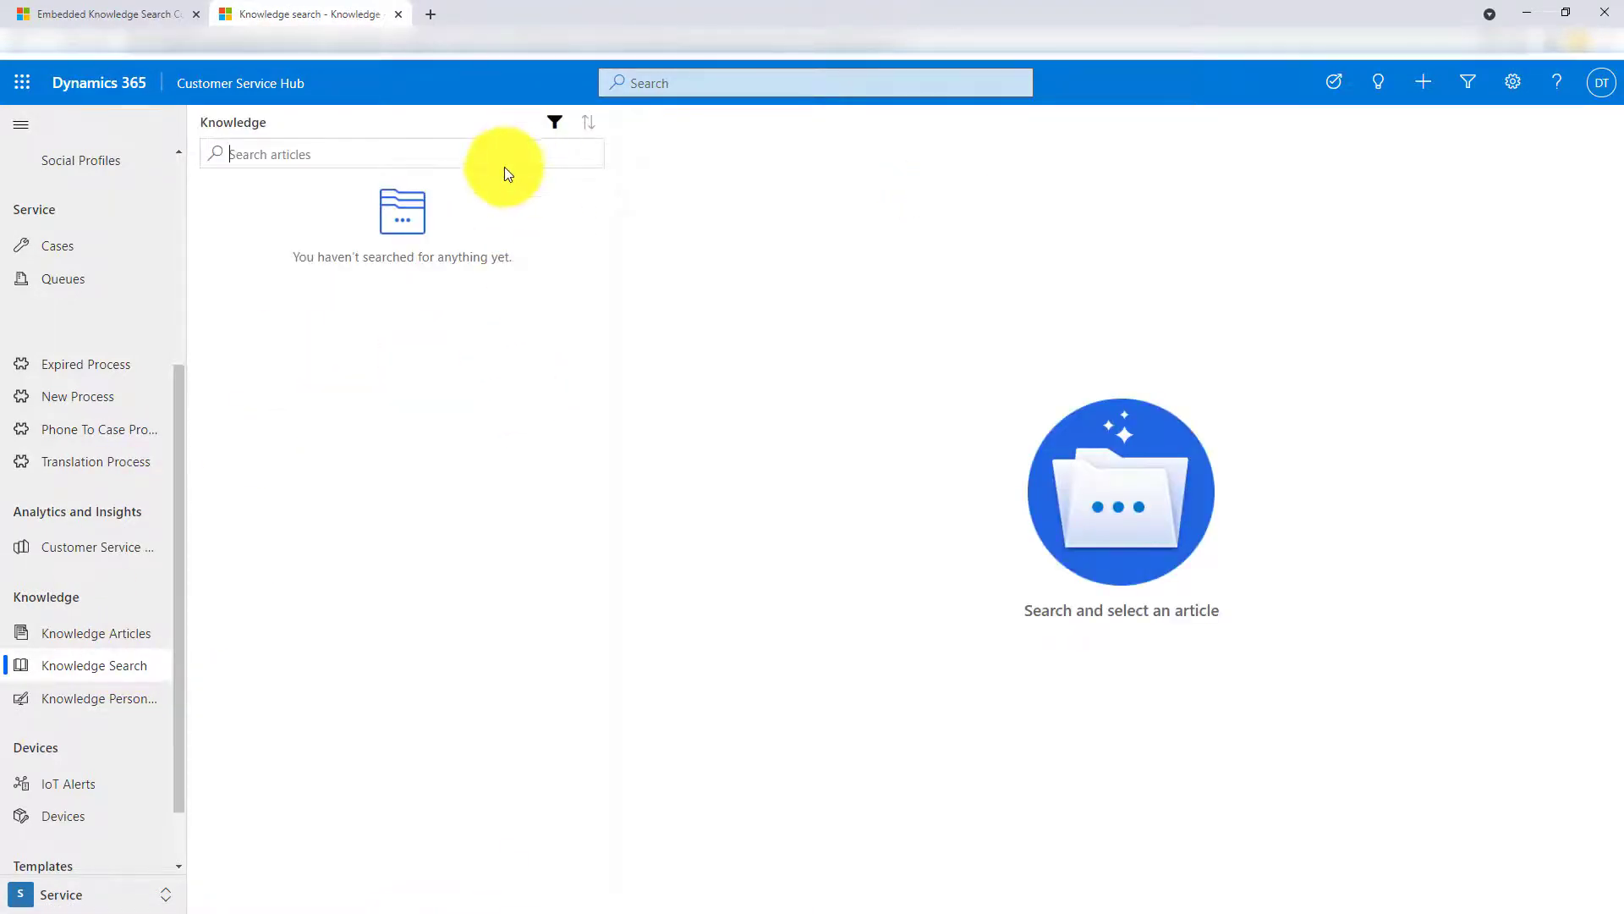
type("issue\\")
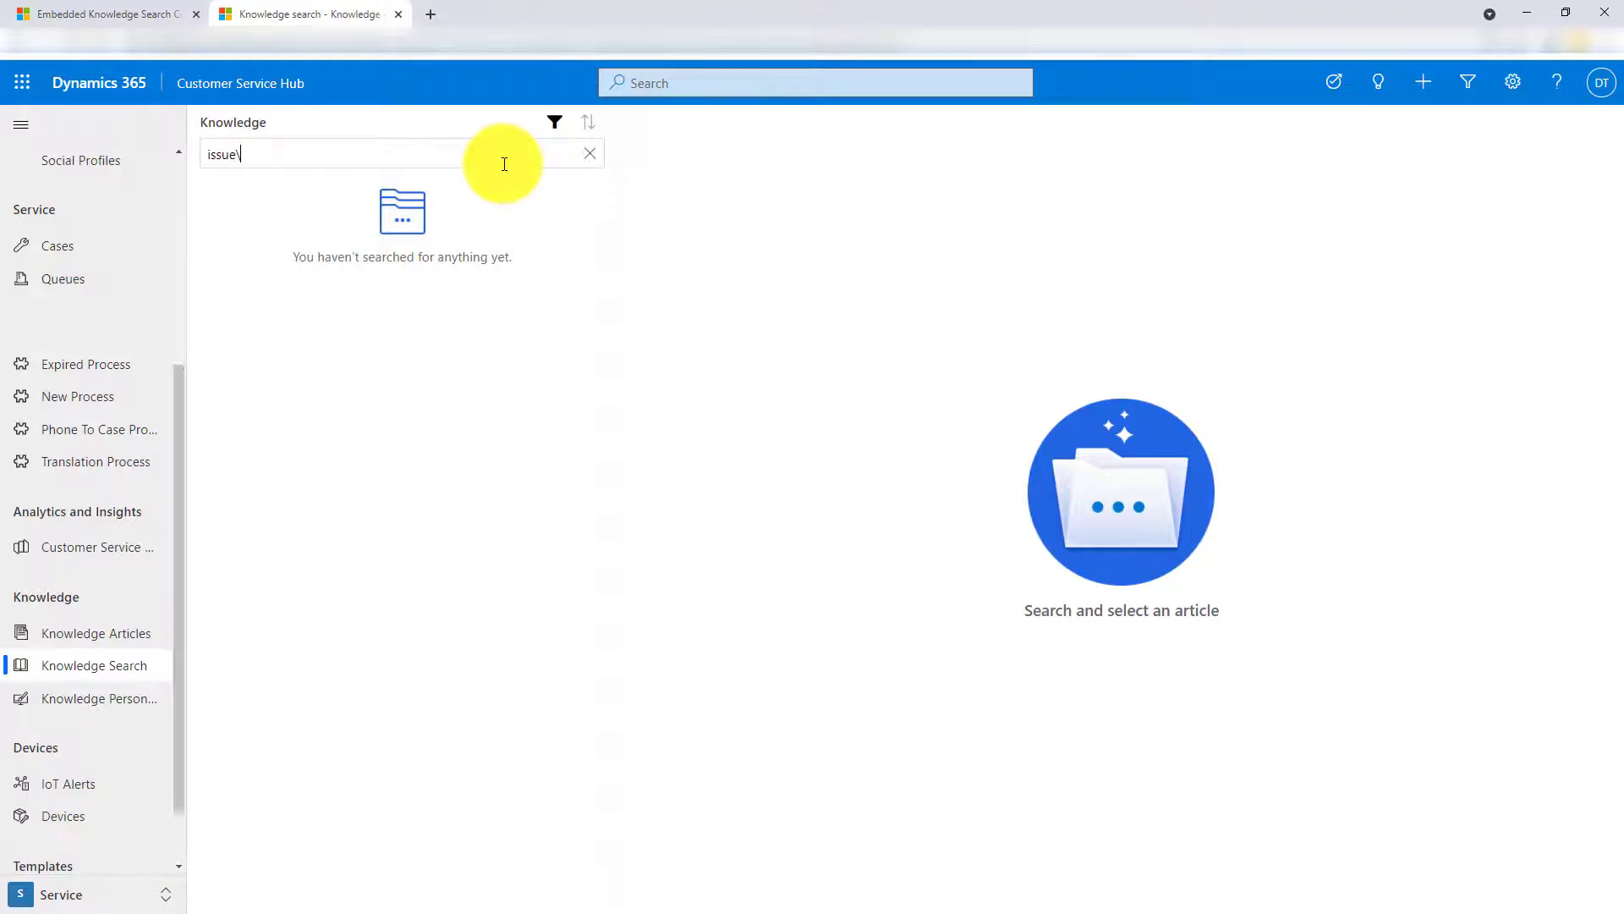
key("Return")
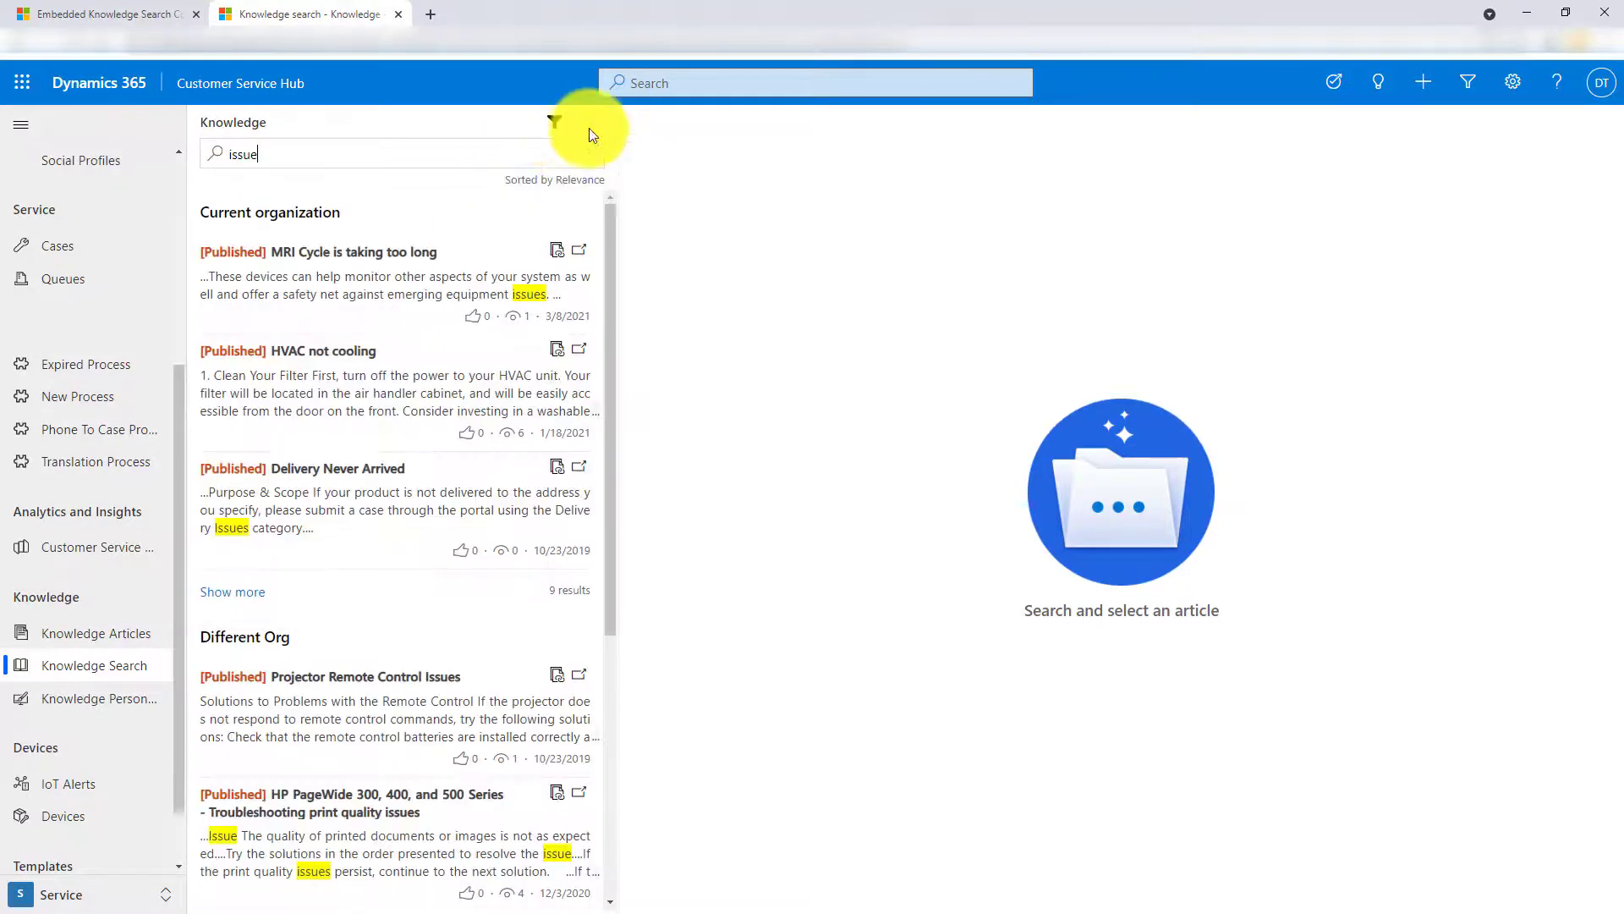
left_click(555, 121)
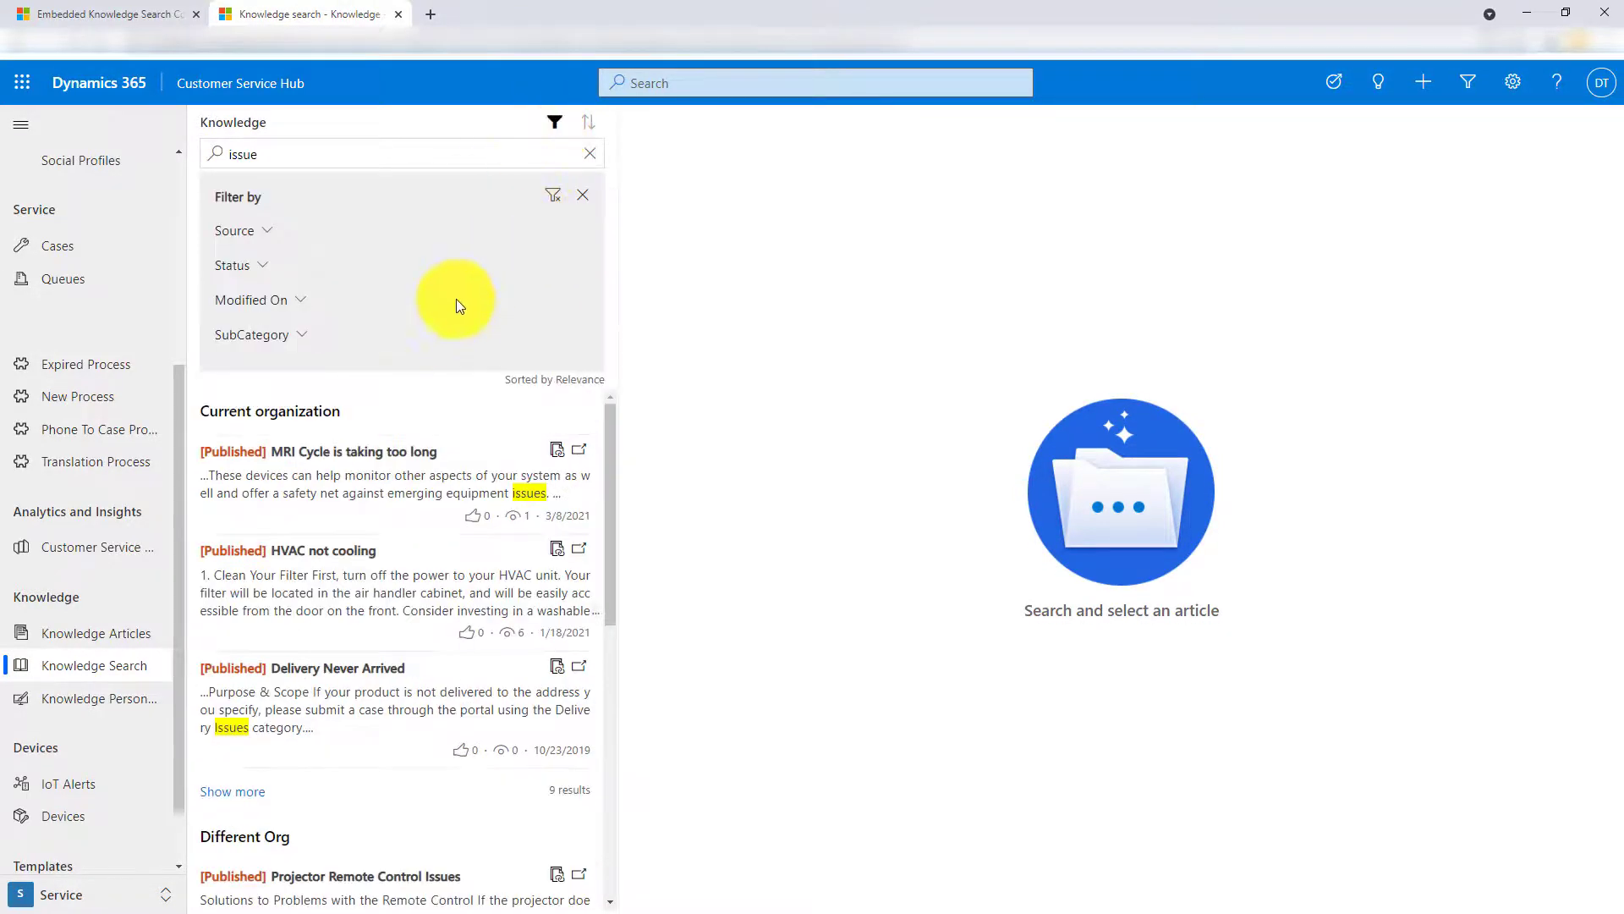
mouse_move(321, 352)
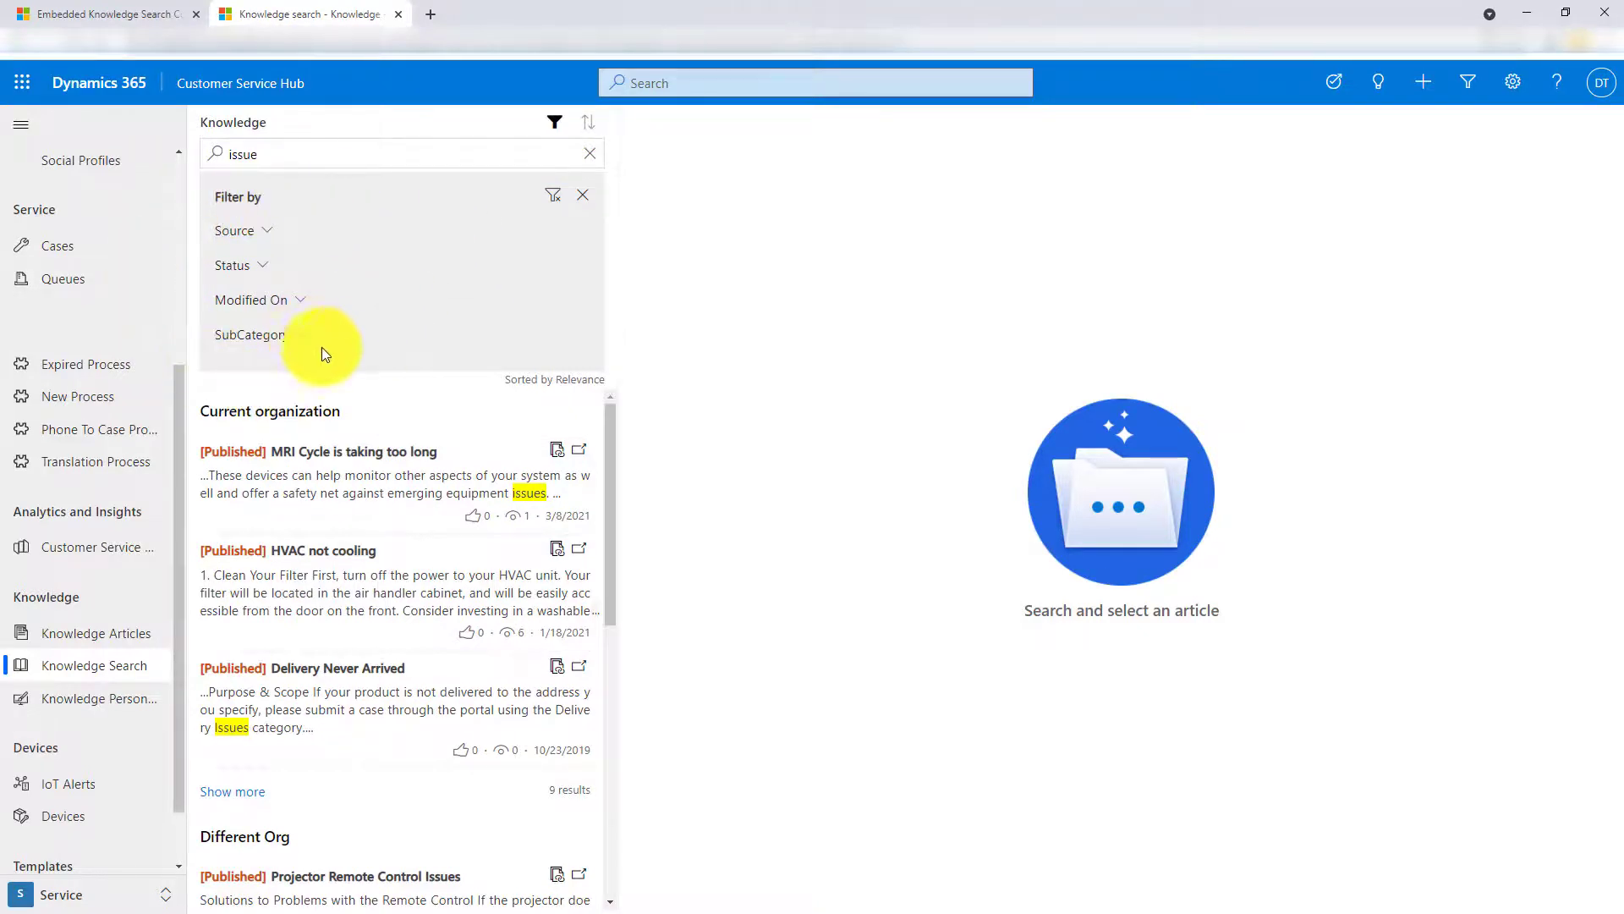
left_click(250, 334)
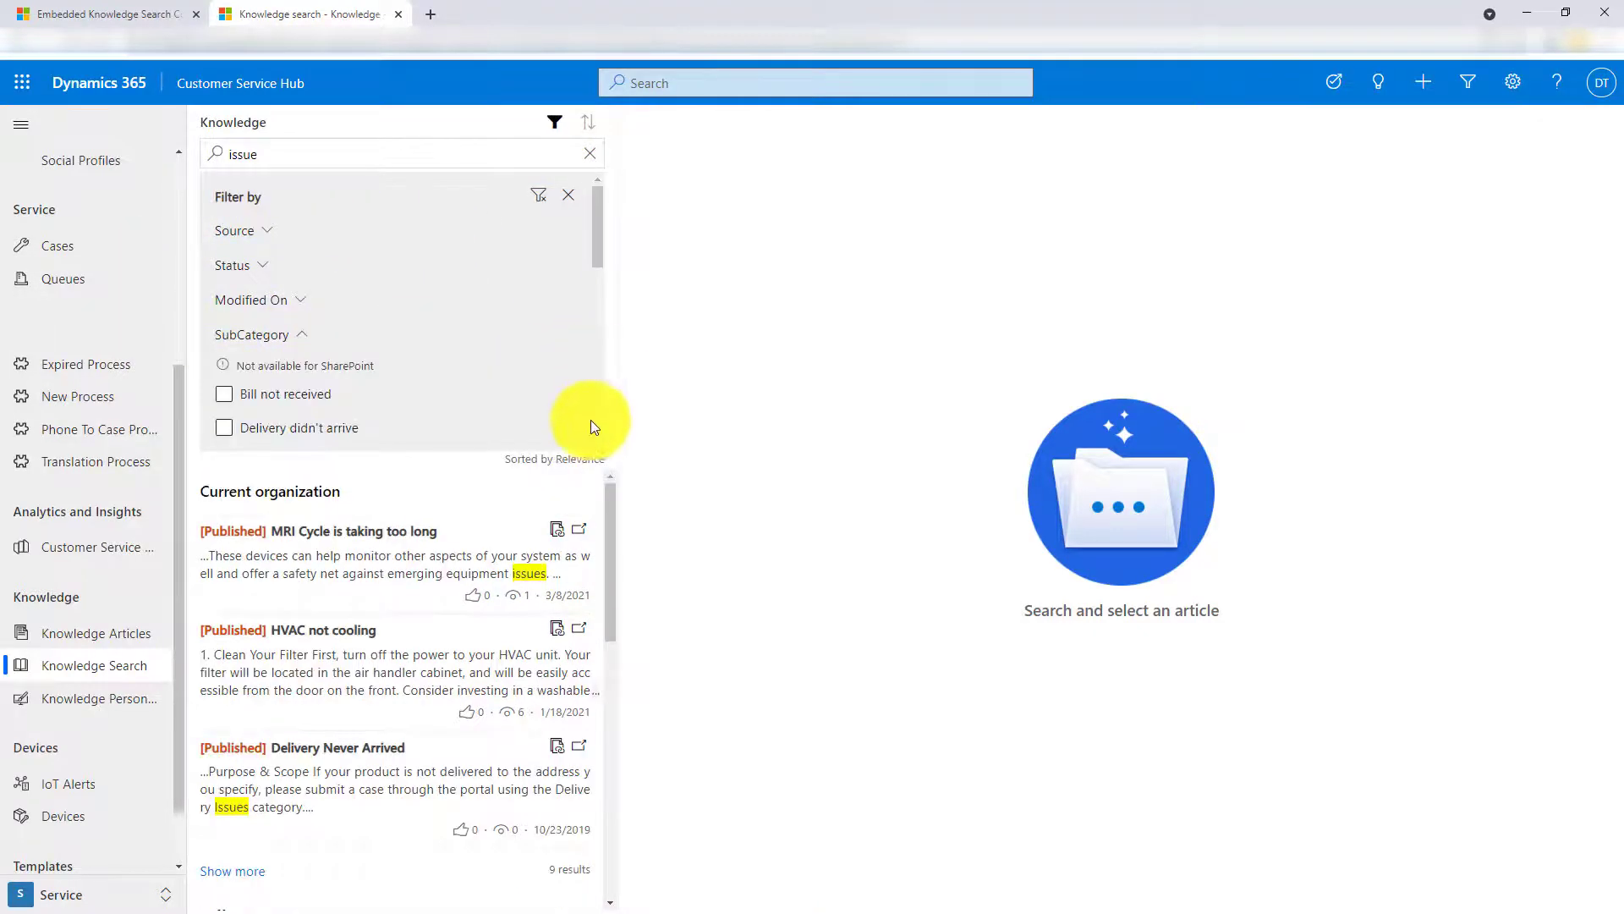
left_click(223, 395)
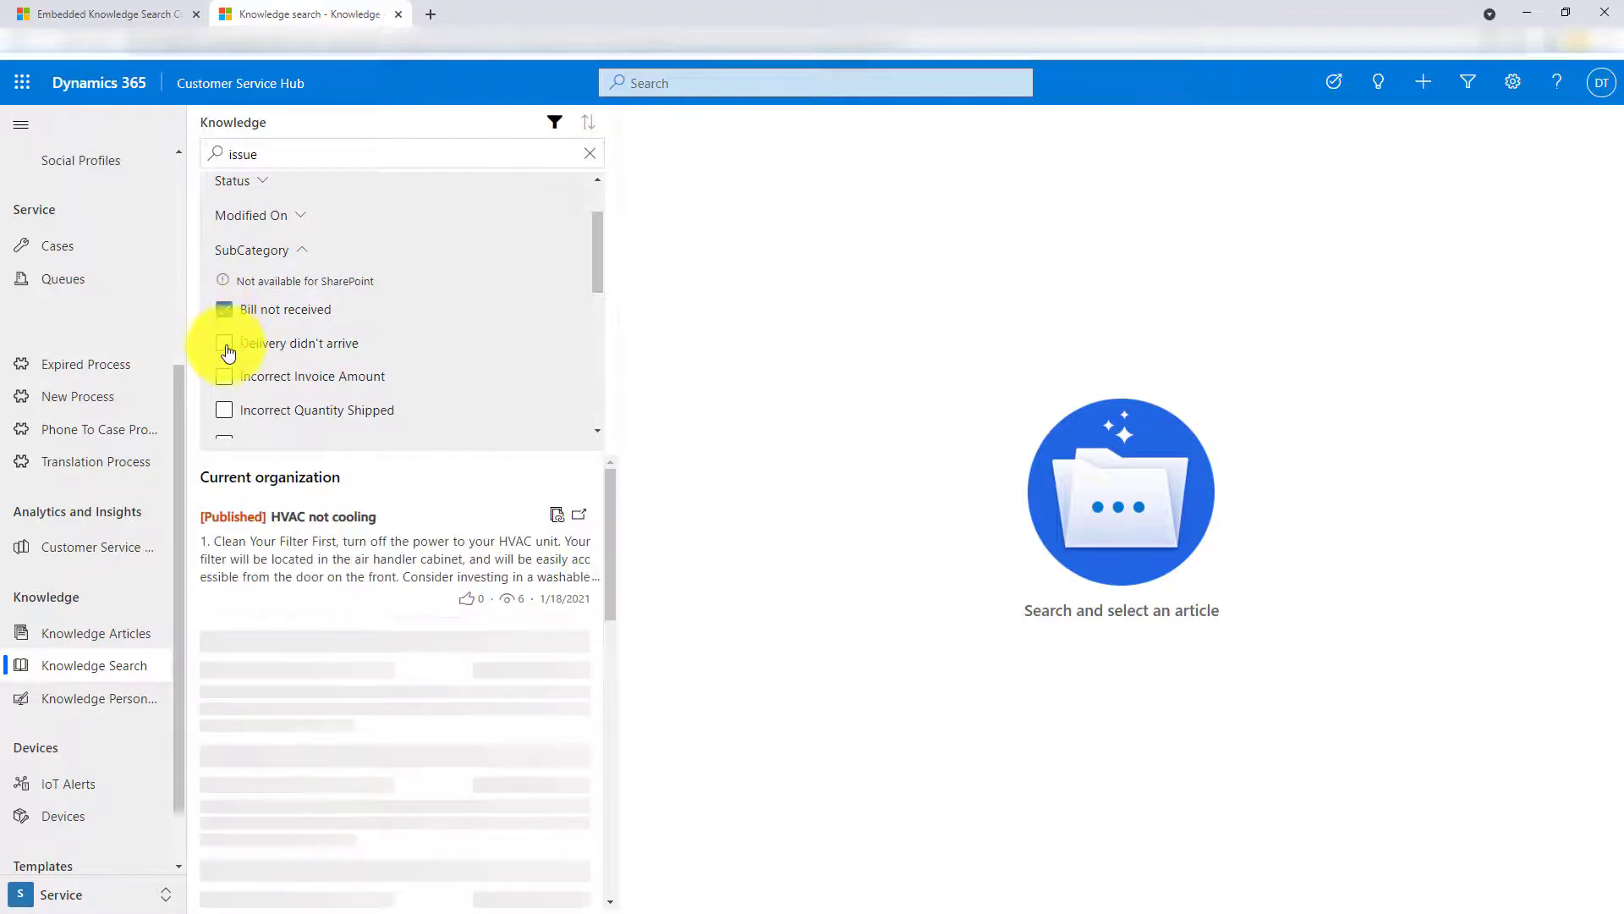
left_click(224, 343)
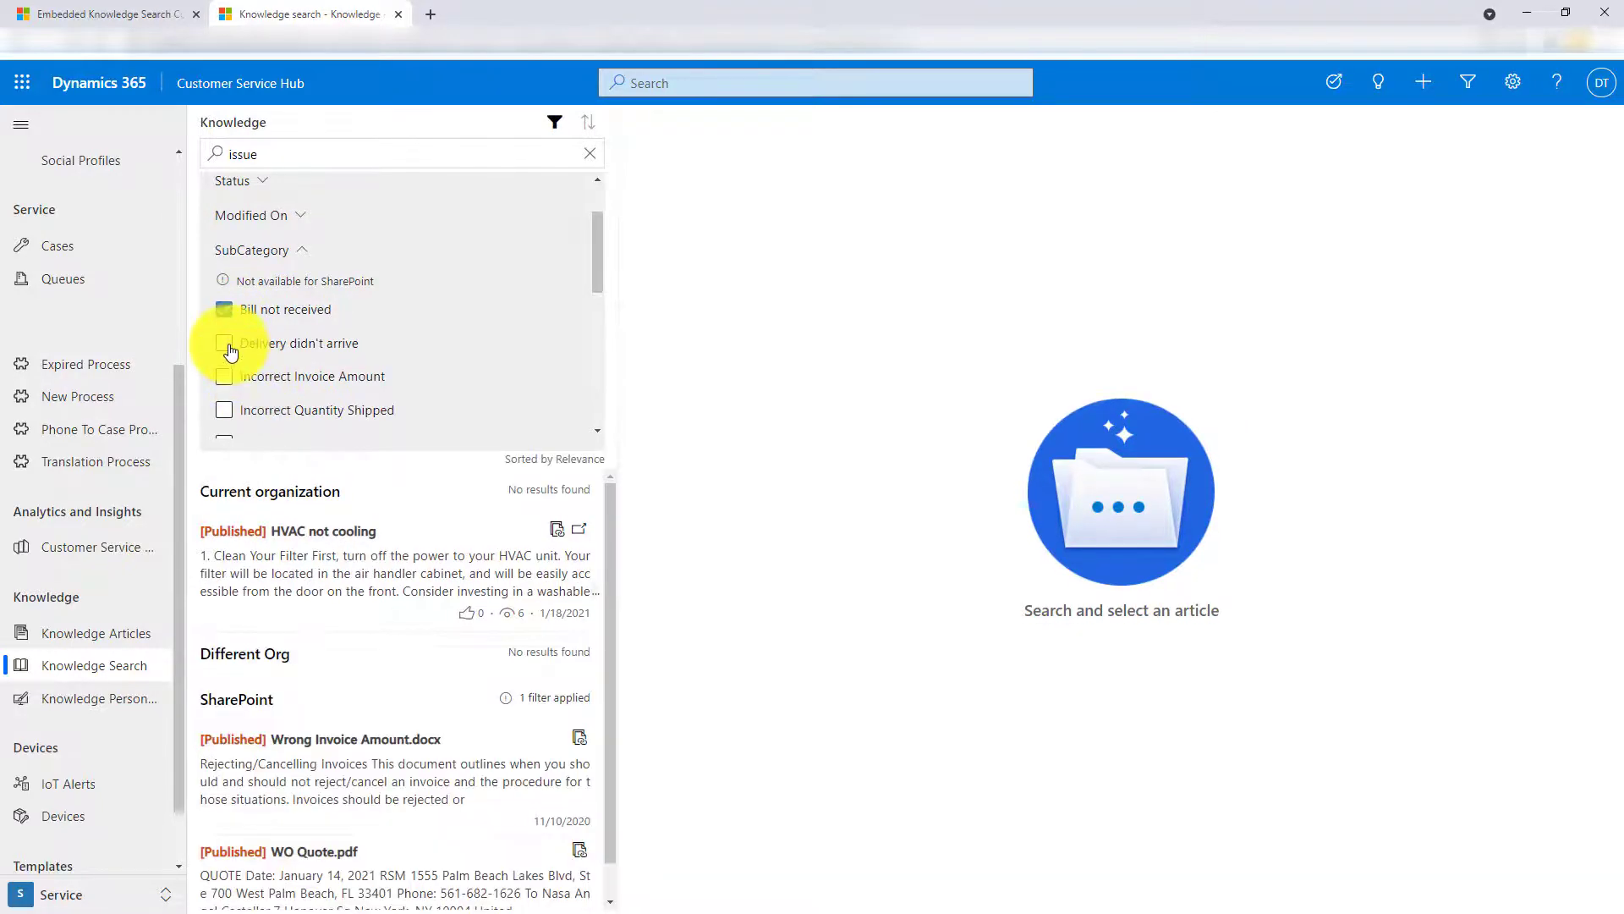
left_click(224, 343)
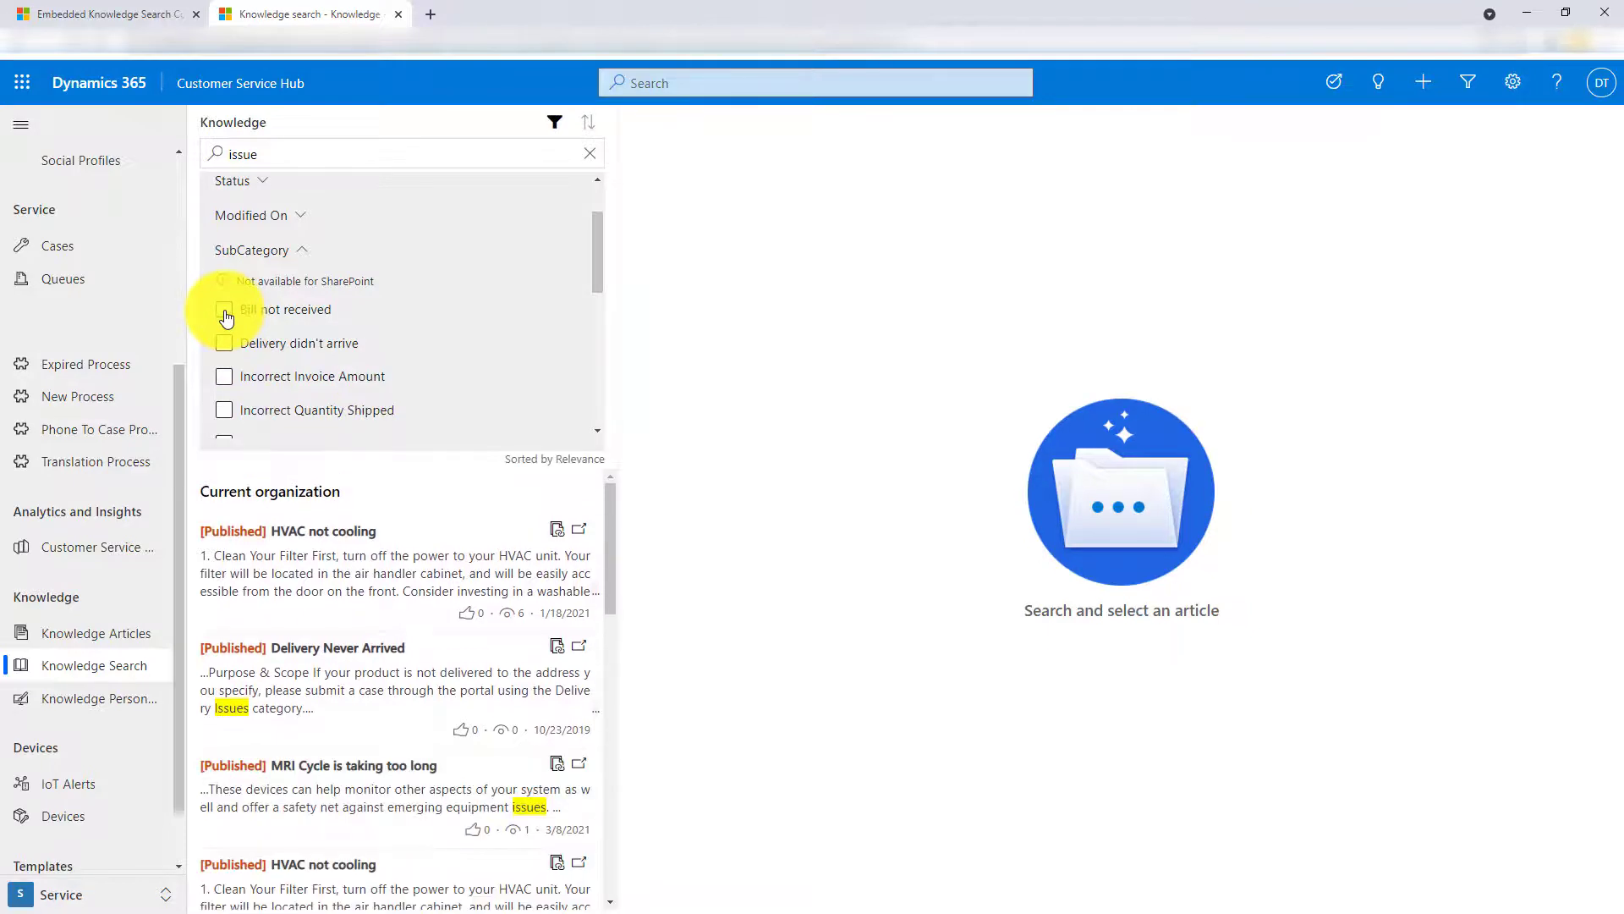
- Clear the search text and bring up the list of app areas
left_click(589, 154)
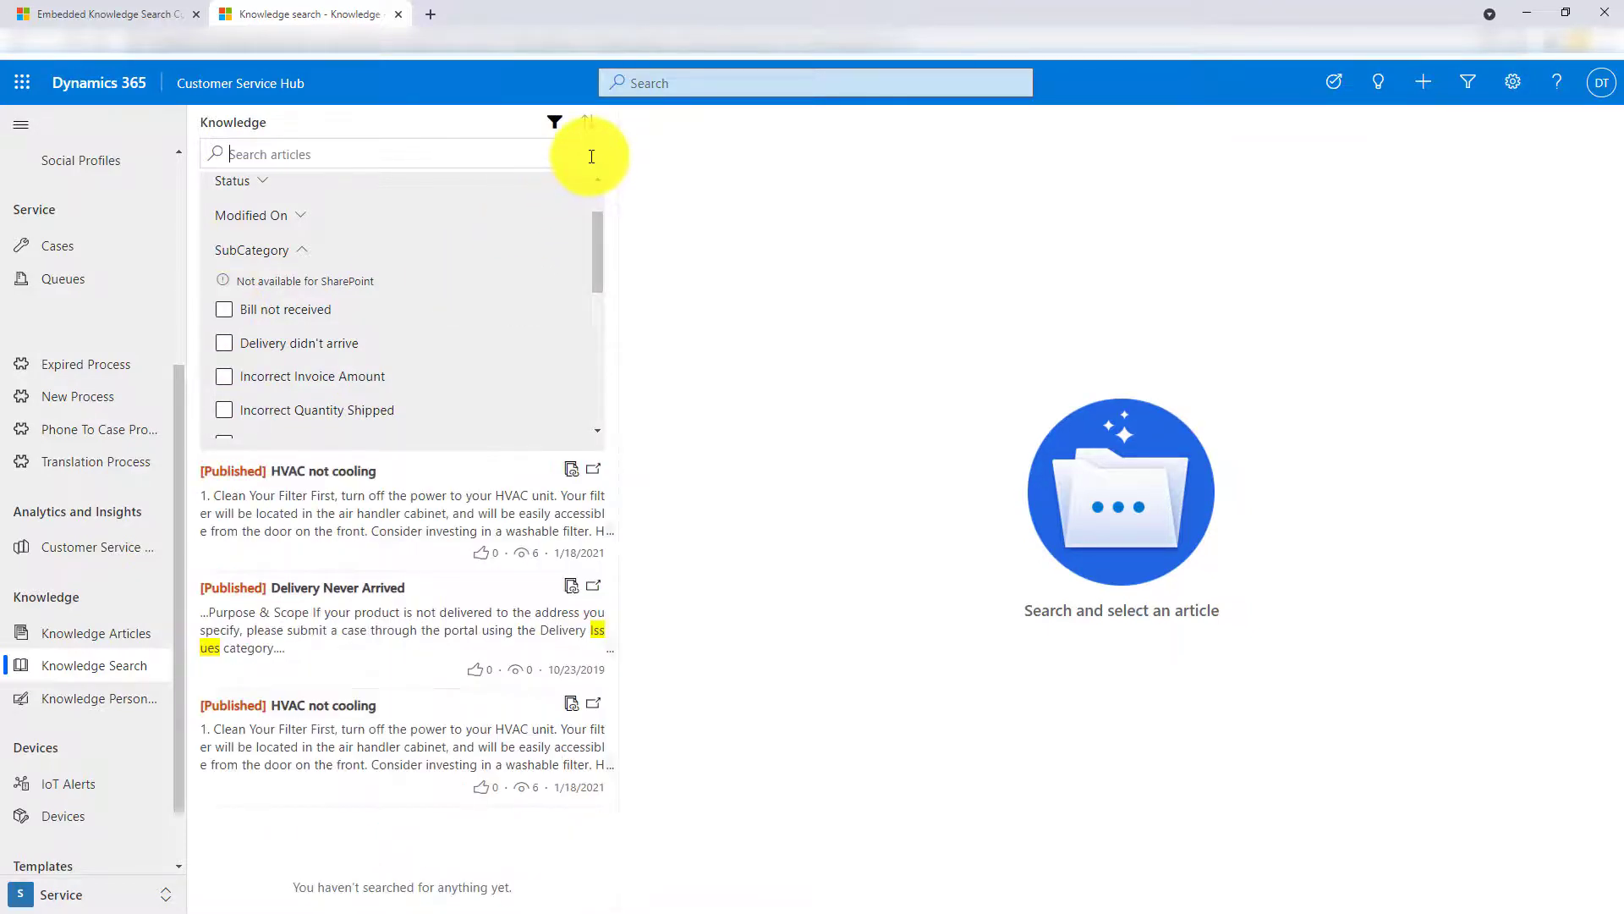
left_click(60, 893)
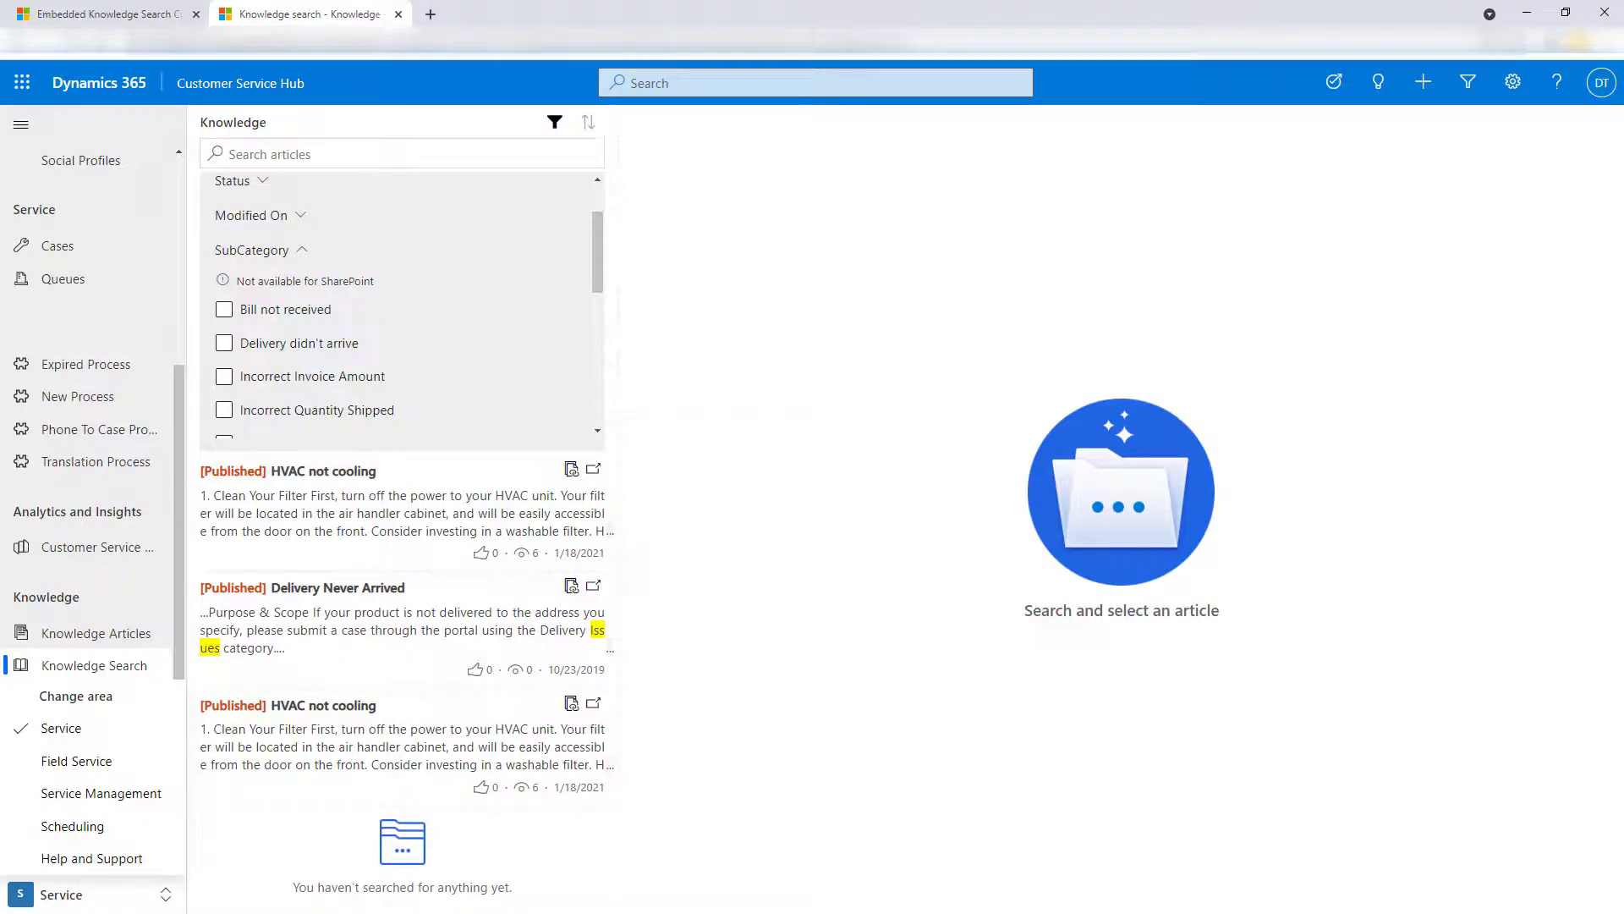
scroll("down", 3)
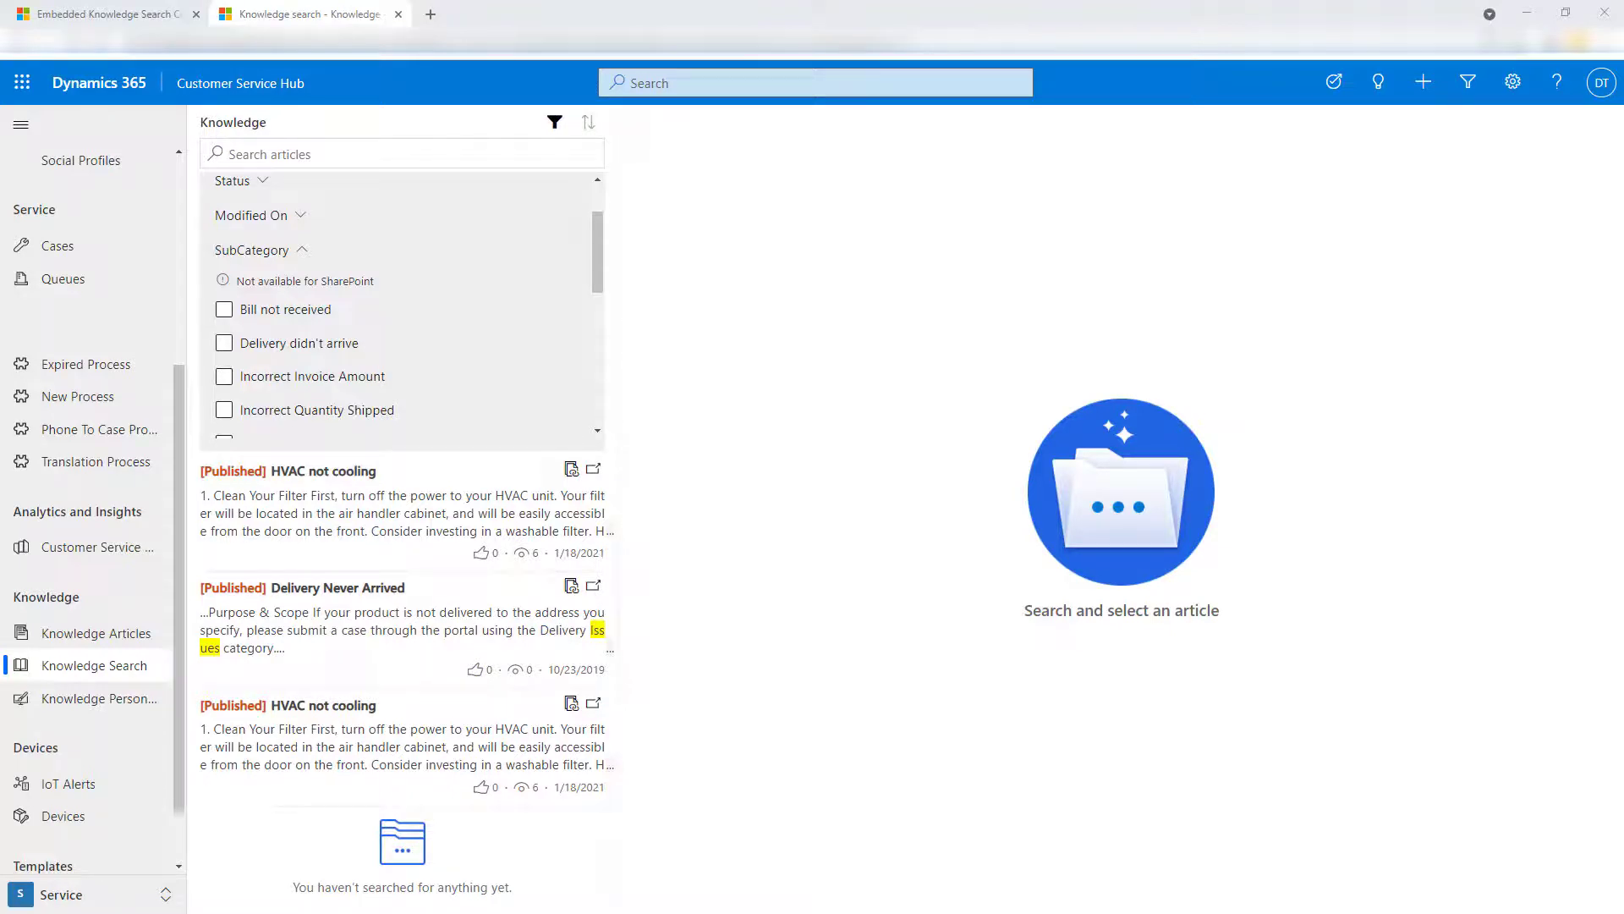
scroll("down", 3)
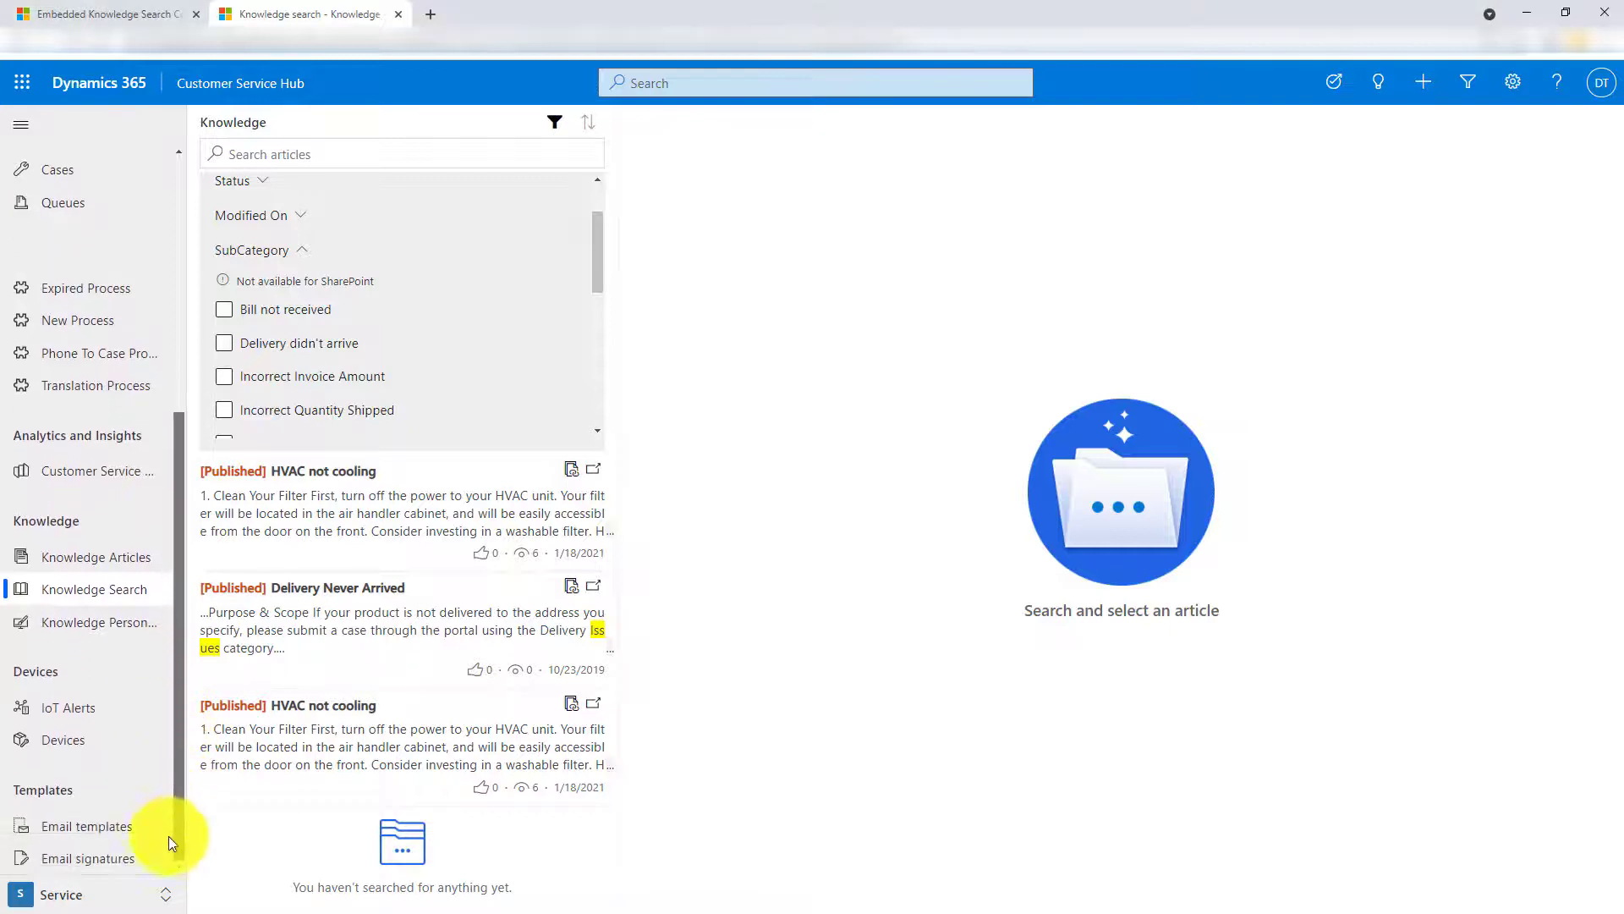
left_click(61, 893)
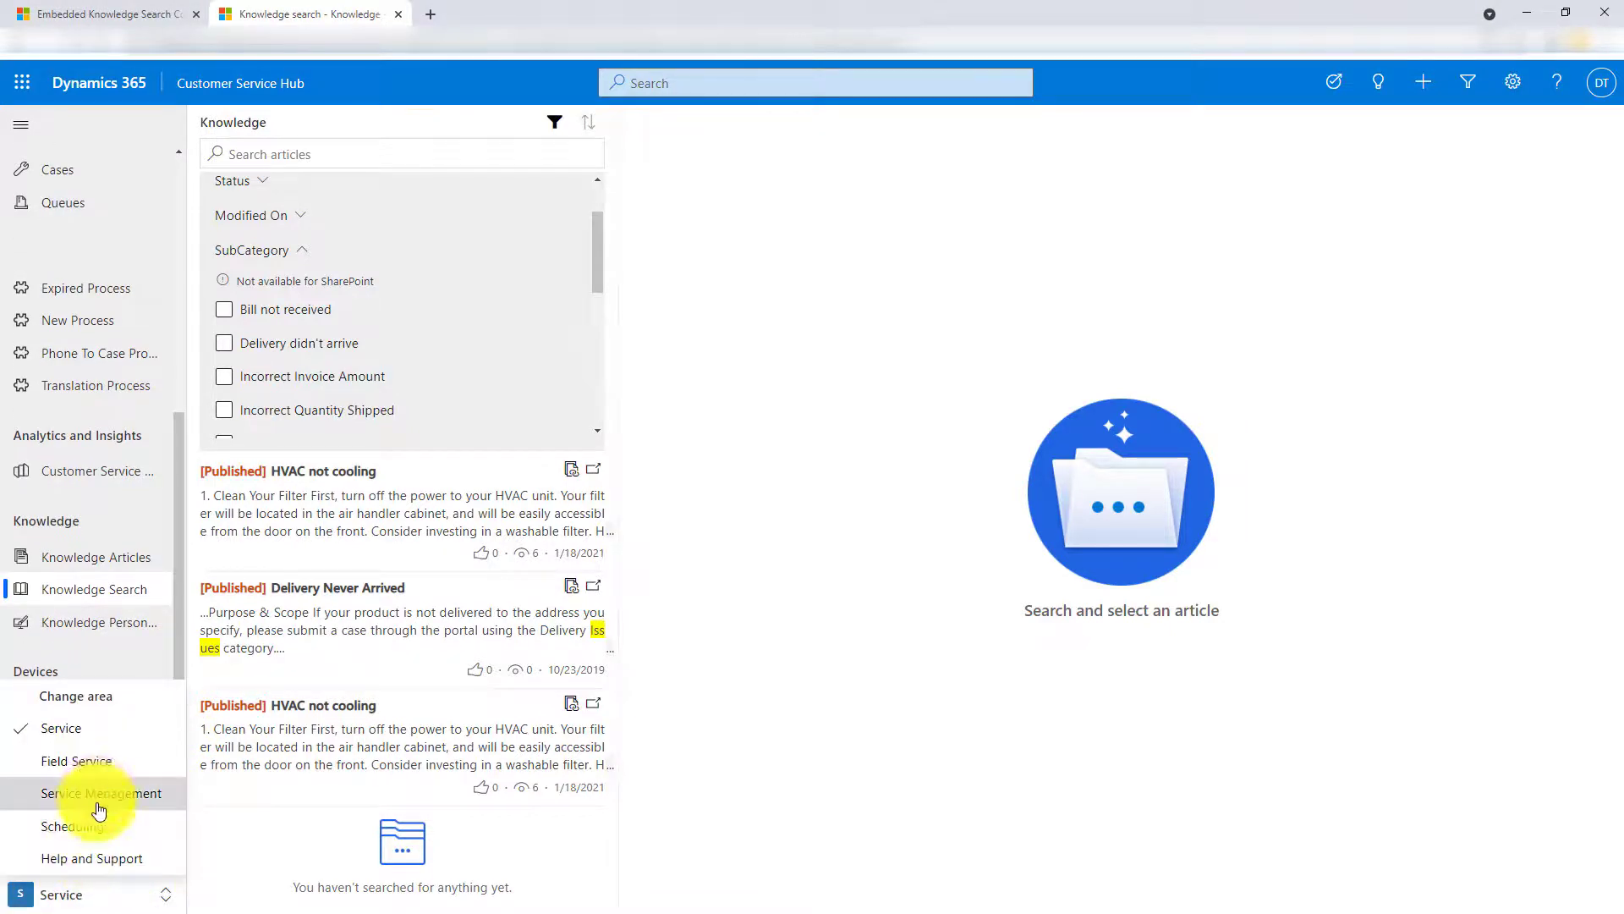
- Go to Service Management and bring up the knowledge base management settings
left_click(98, 792)
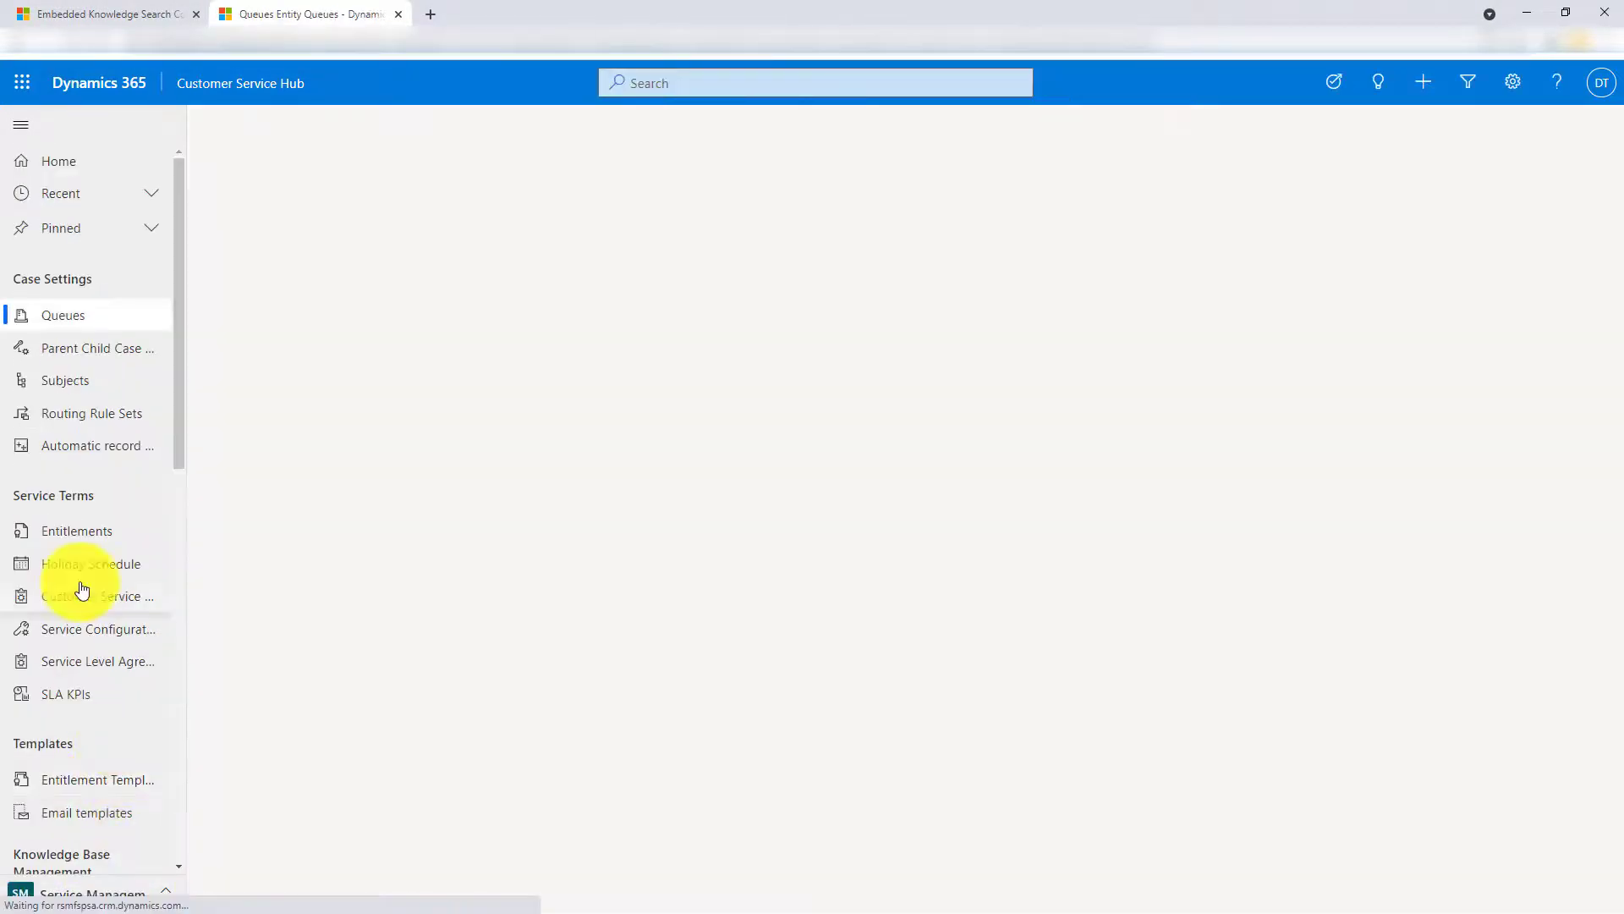
left_click(63, 314)
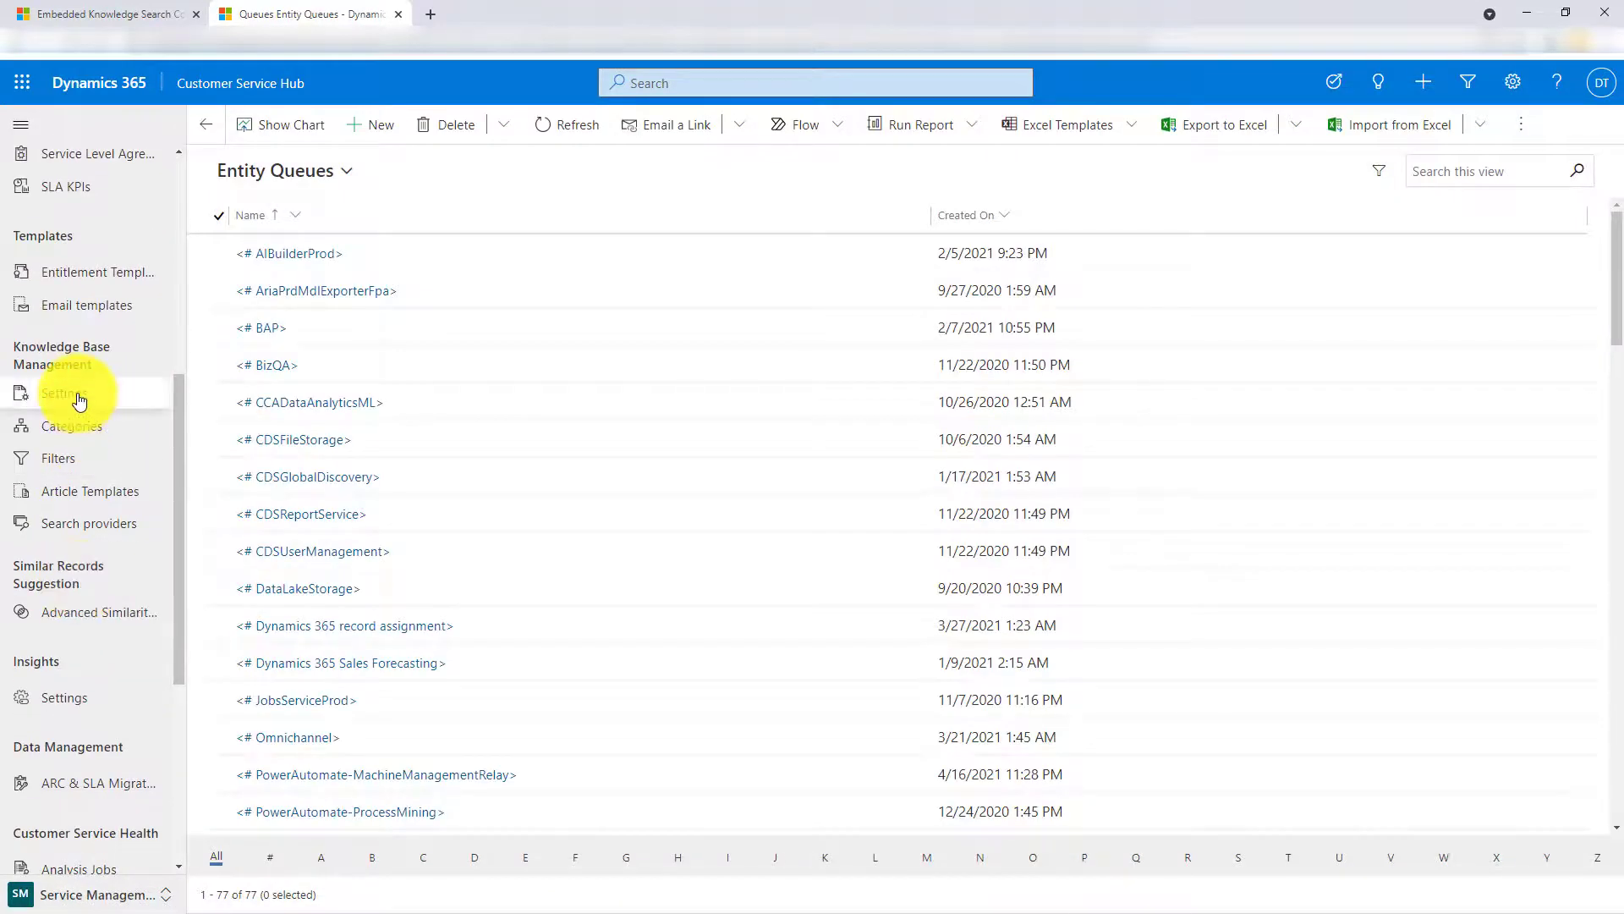
left_click(65, 392)
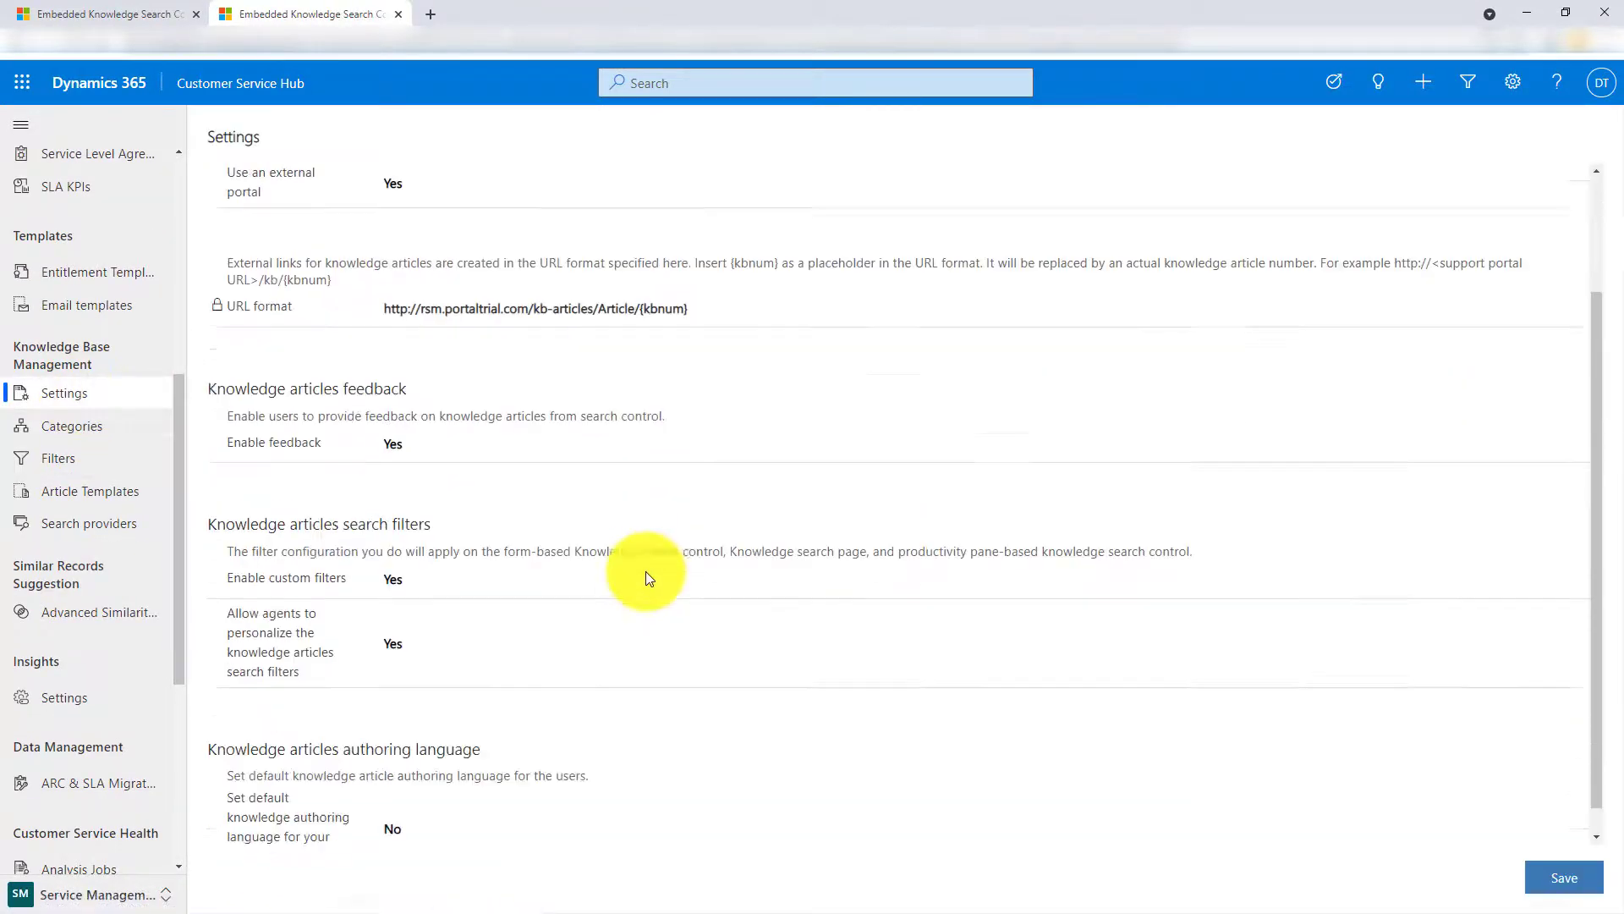
scroll("down", 3)
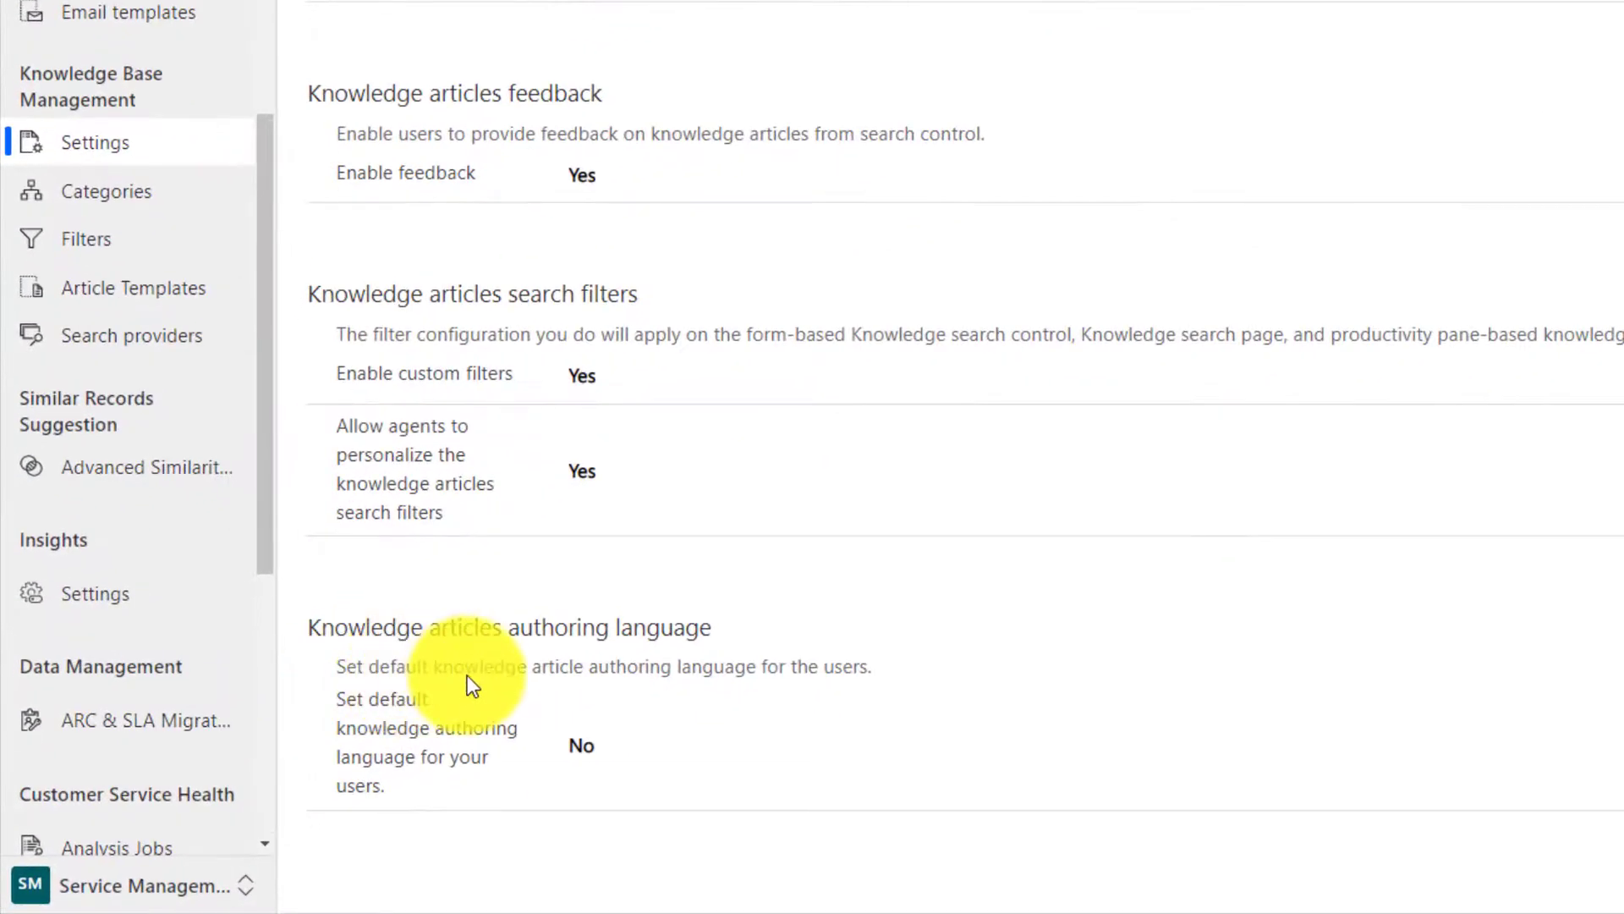
mouse_move(619, 682)
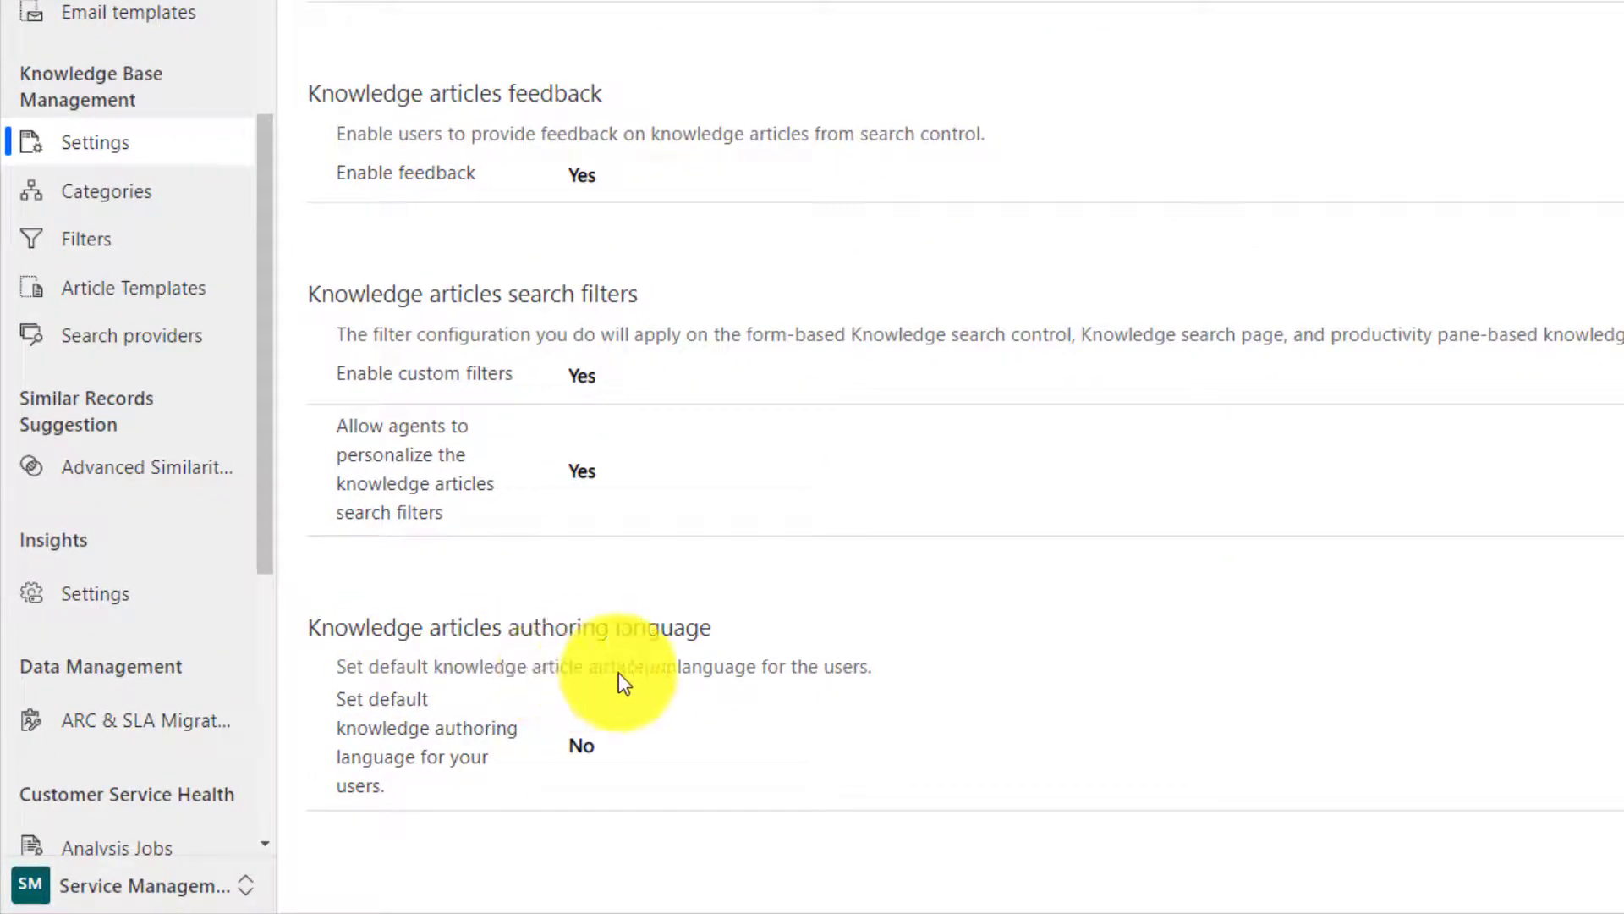
scroll("up", 3)
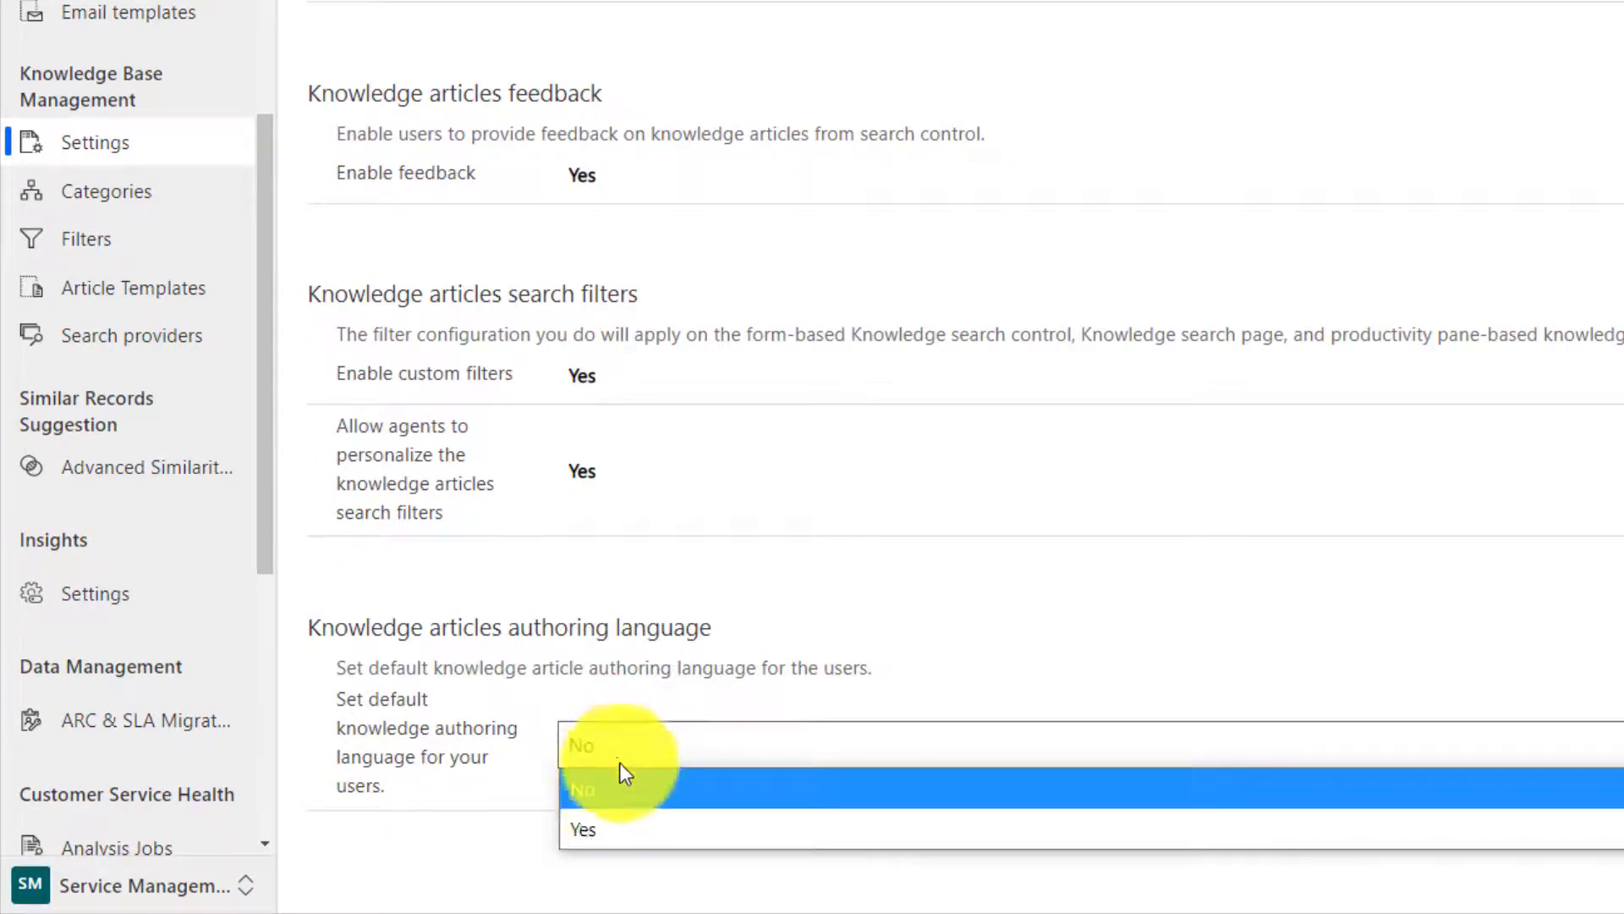
- Keep the organization's UI language as authoring default and allow users to set their own authoring language
left_click(580, 829)
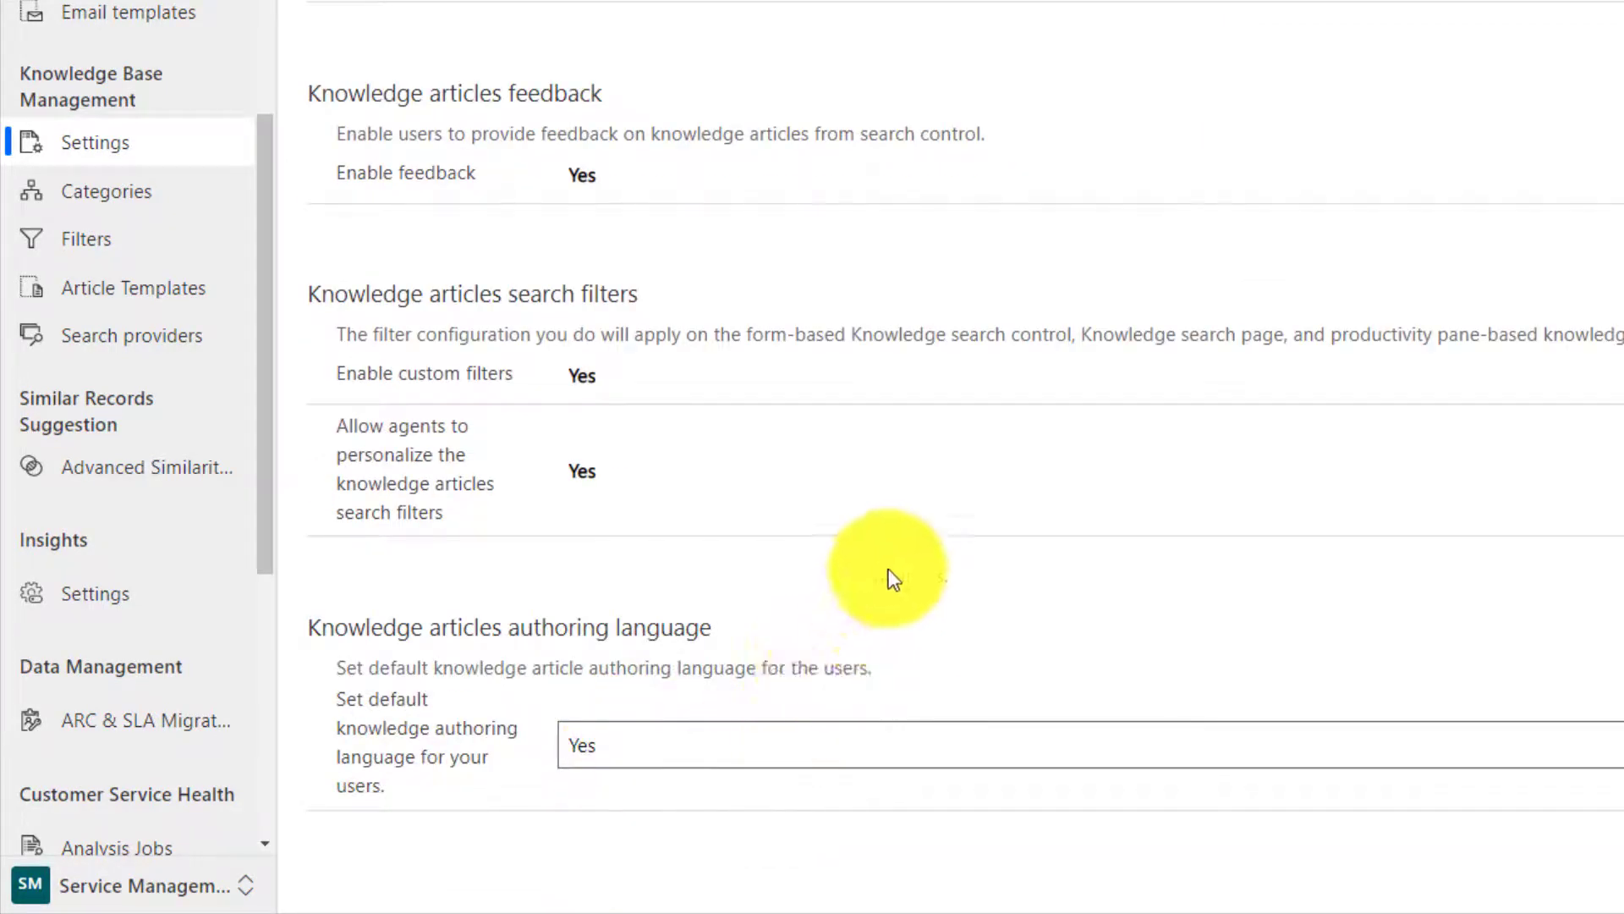
scroll("down", 3)
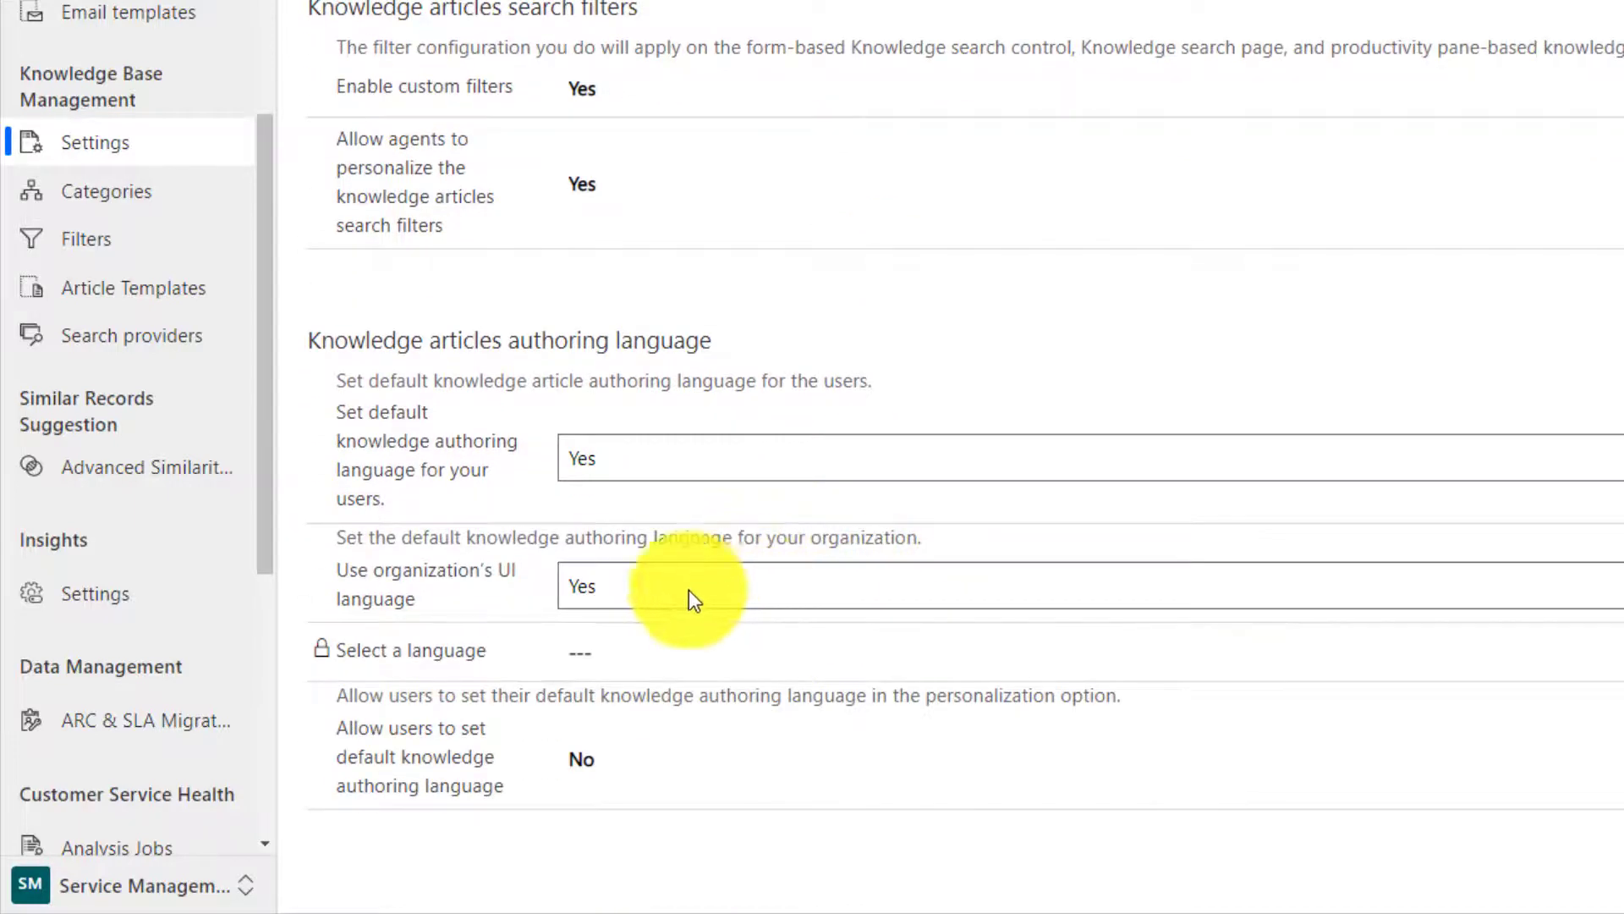
mouse_move(405, 575)
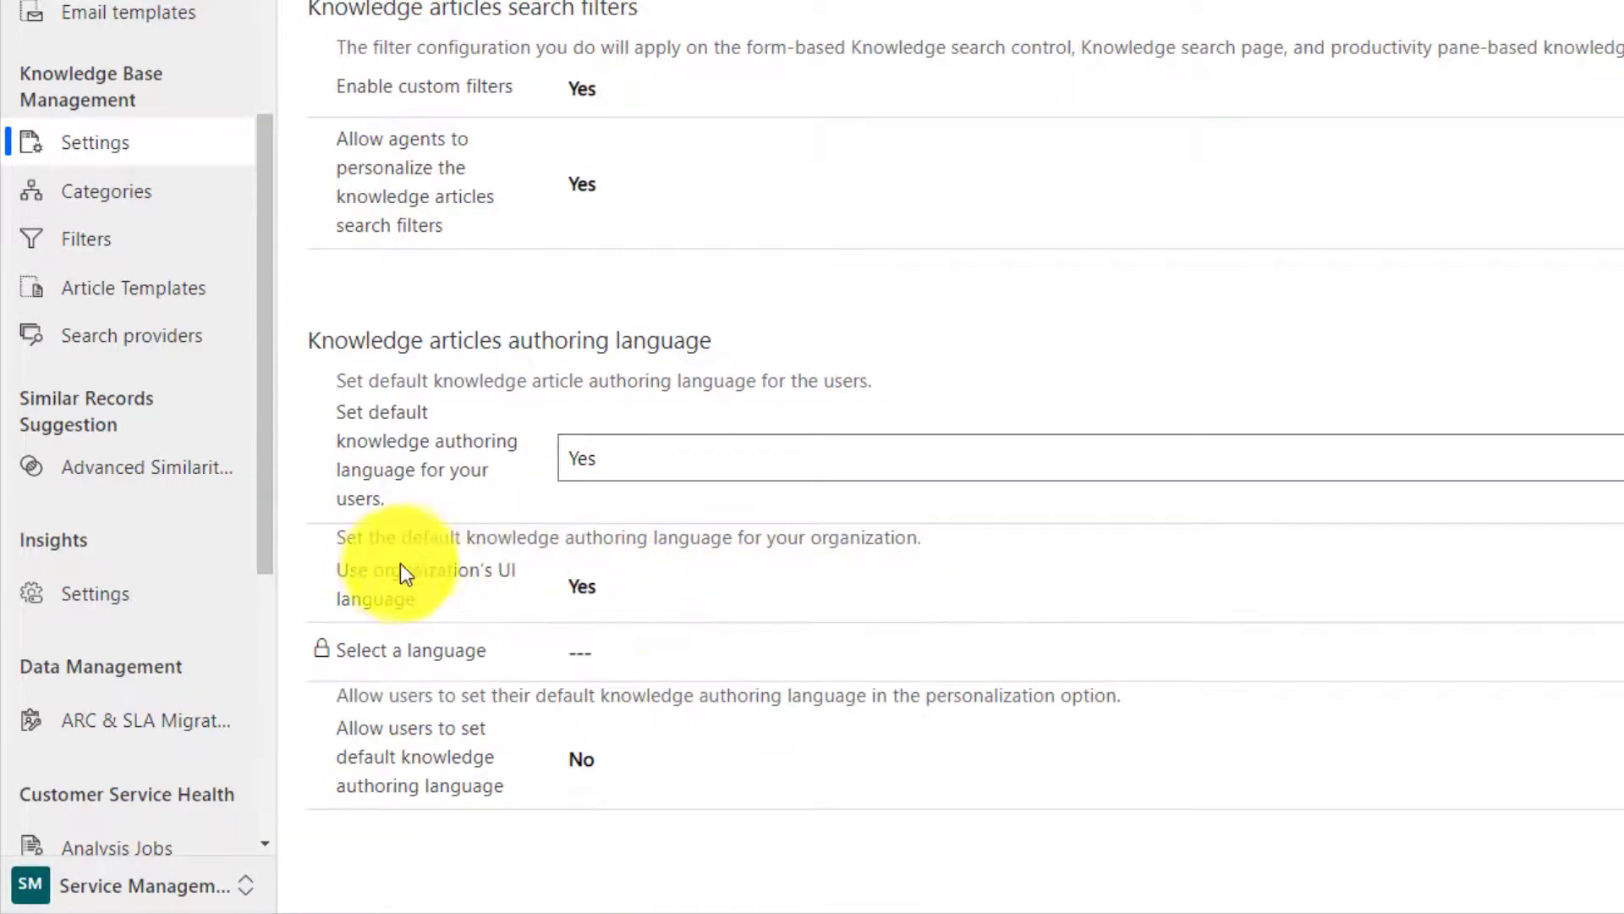
mouse_move(400, 575)
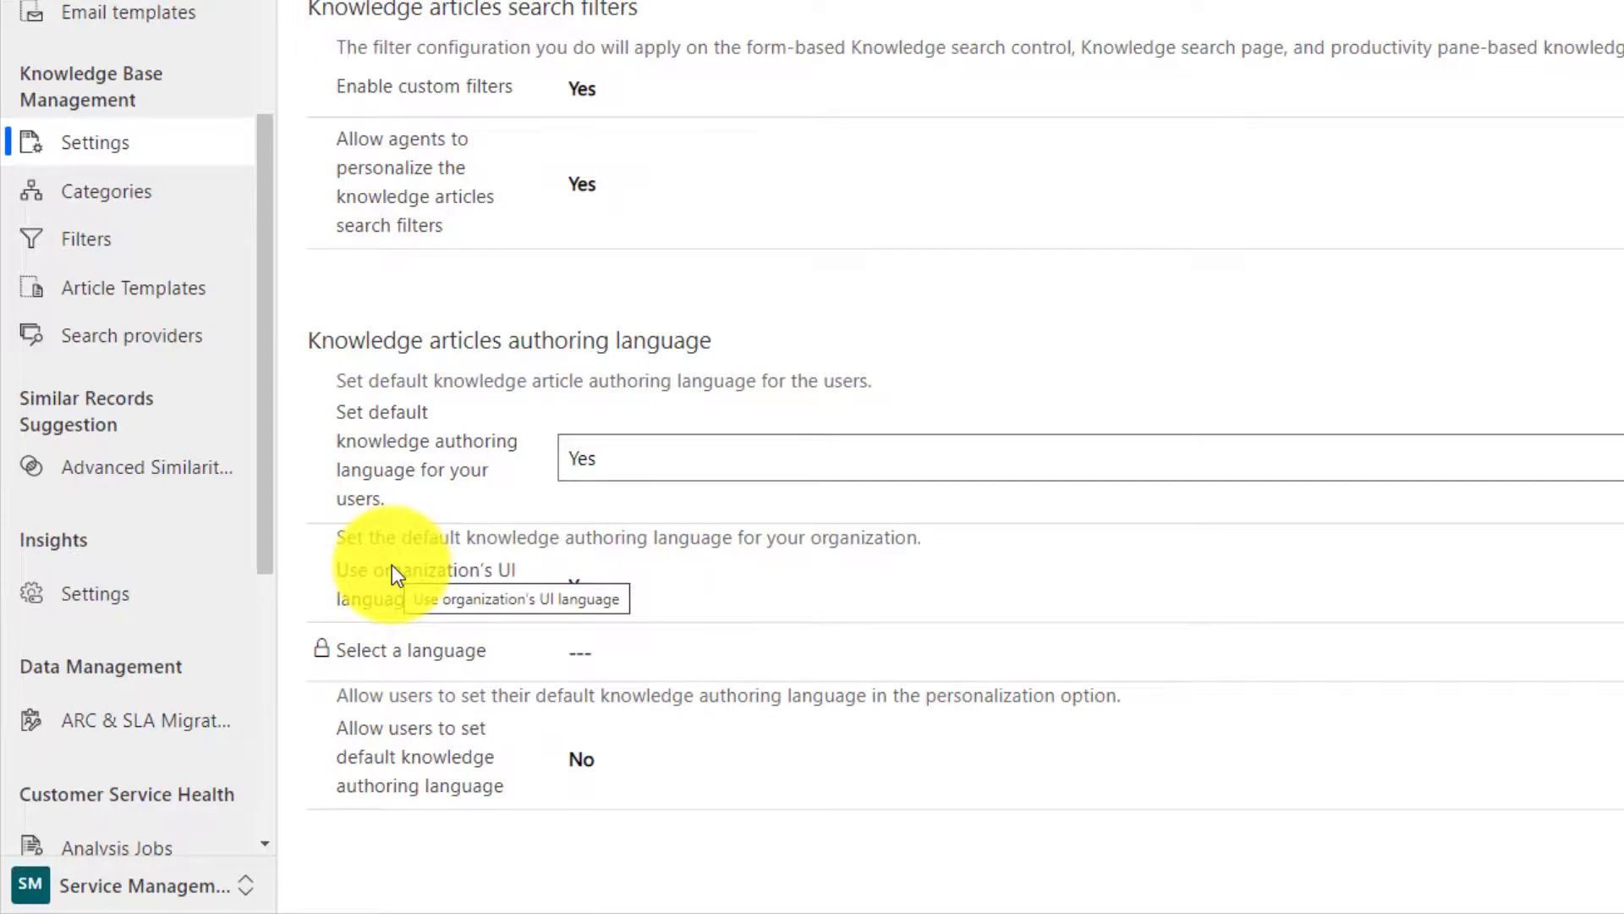
mouse_move(712, 591)
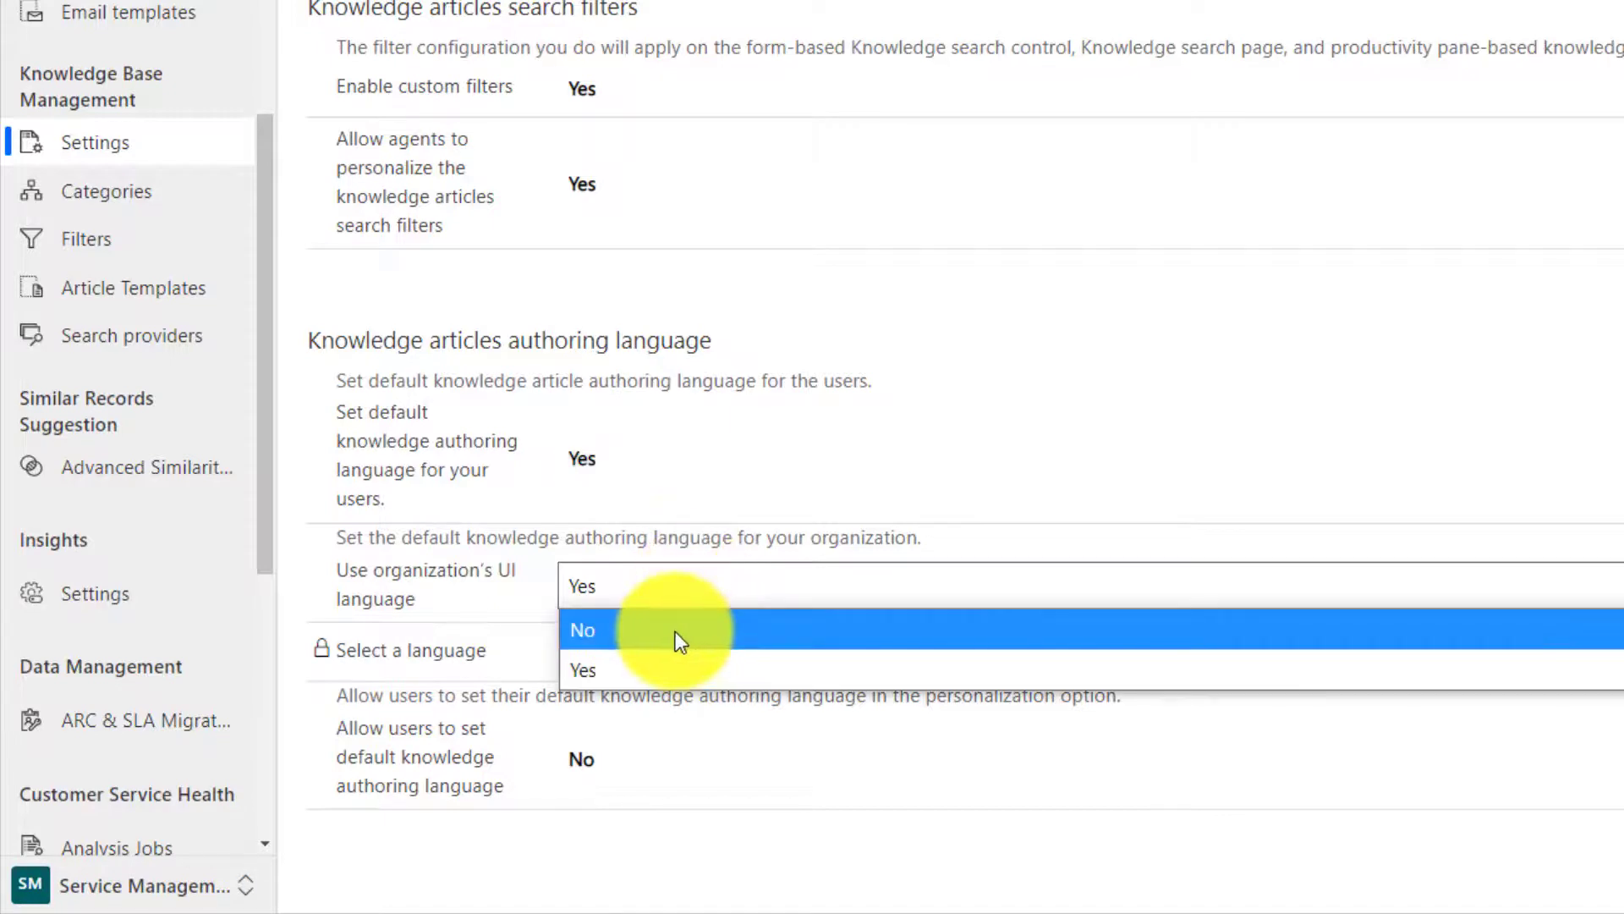
left_click(582, 630)
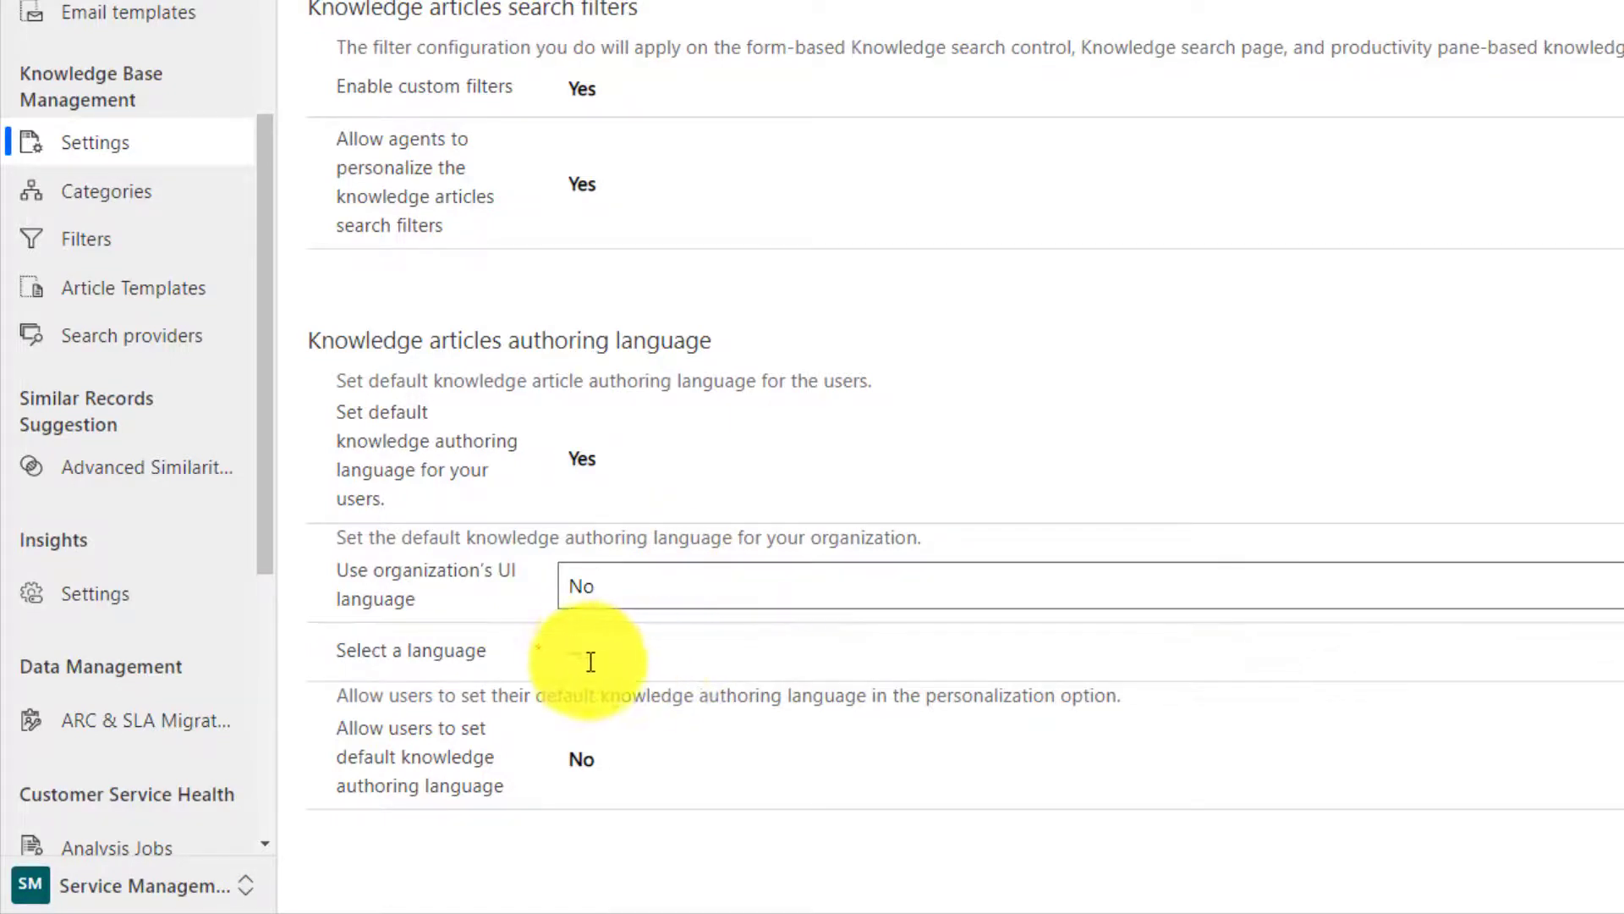
left_click(653, 649)
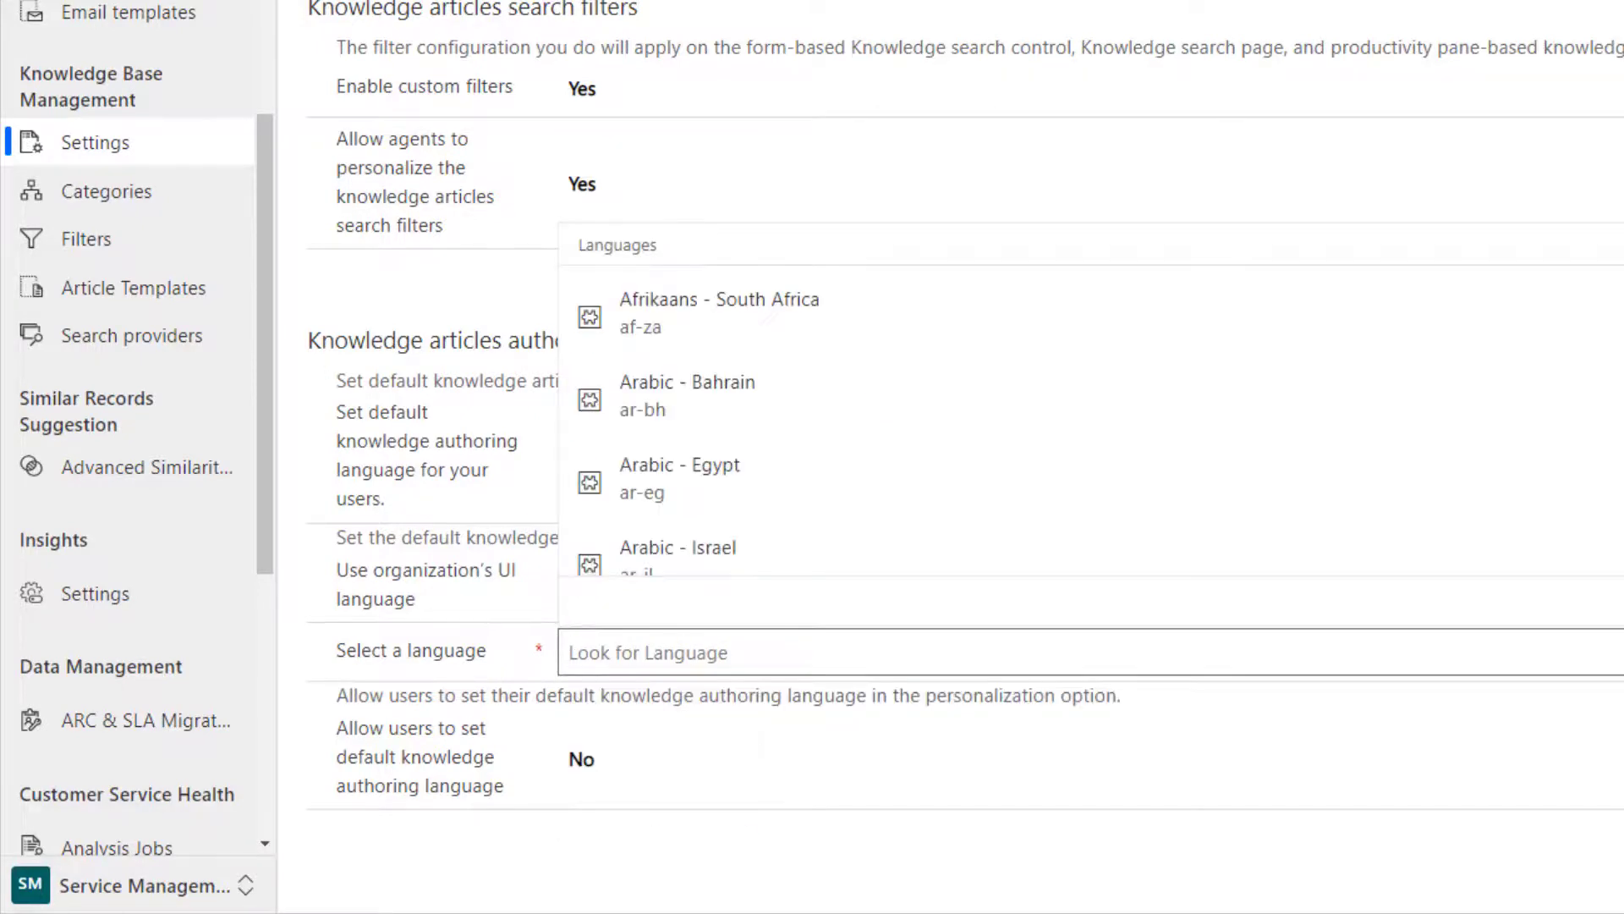
left_click(341, 288)
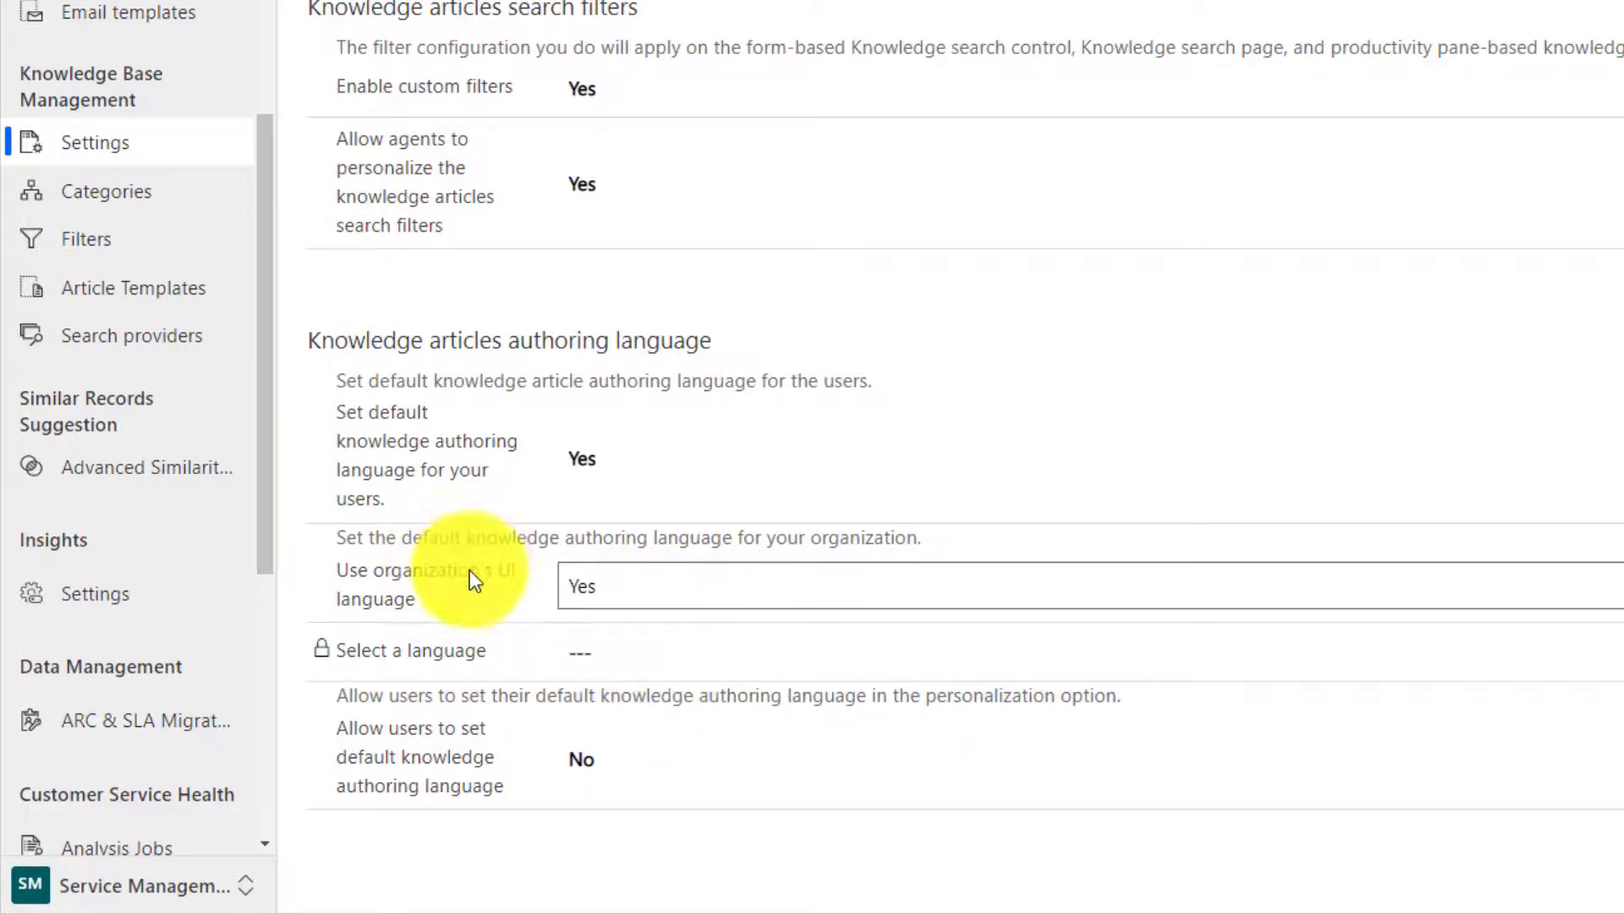
mouse_move(440, 585)
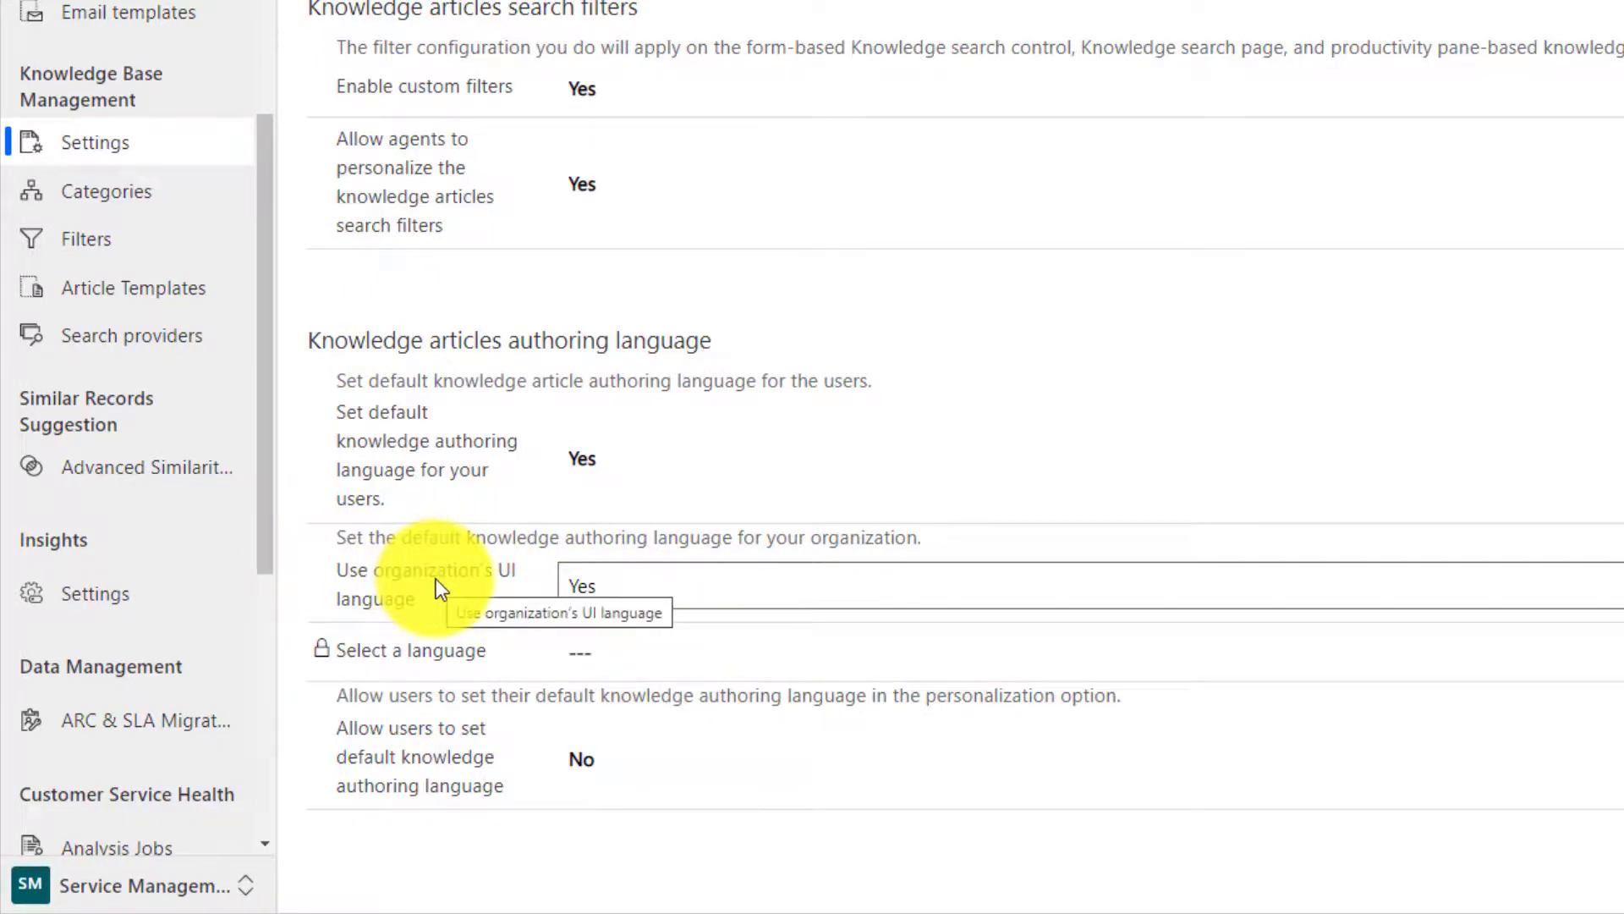
mouse_move(337, 720)
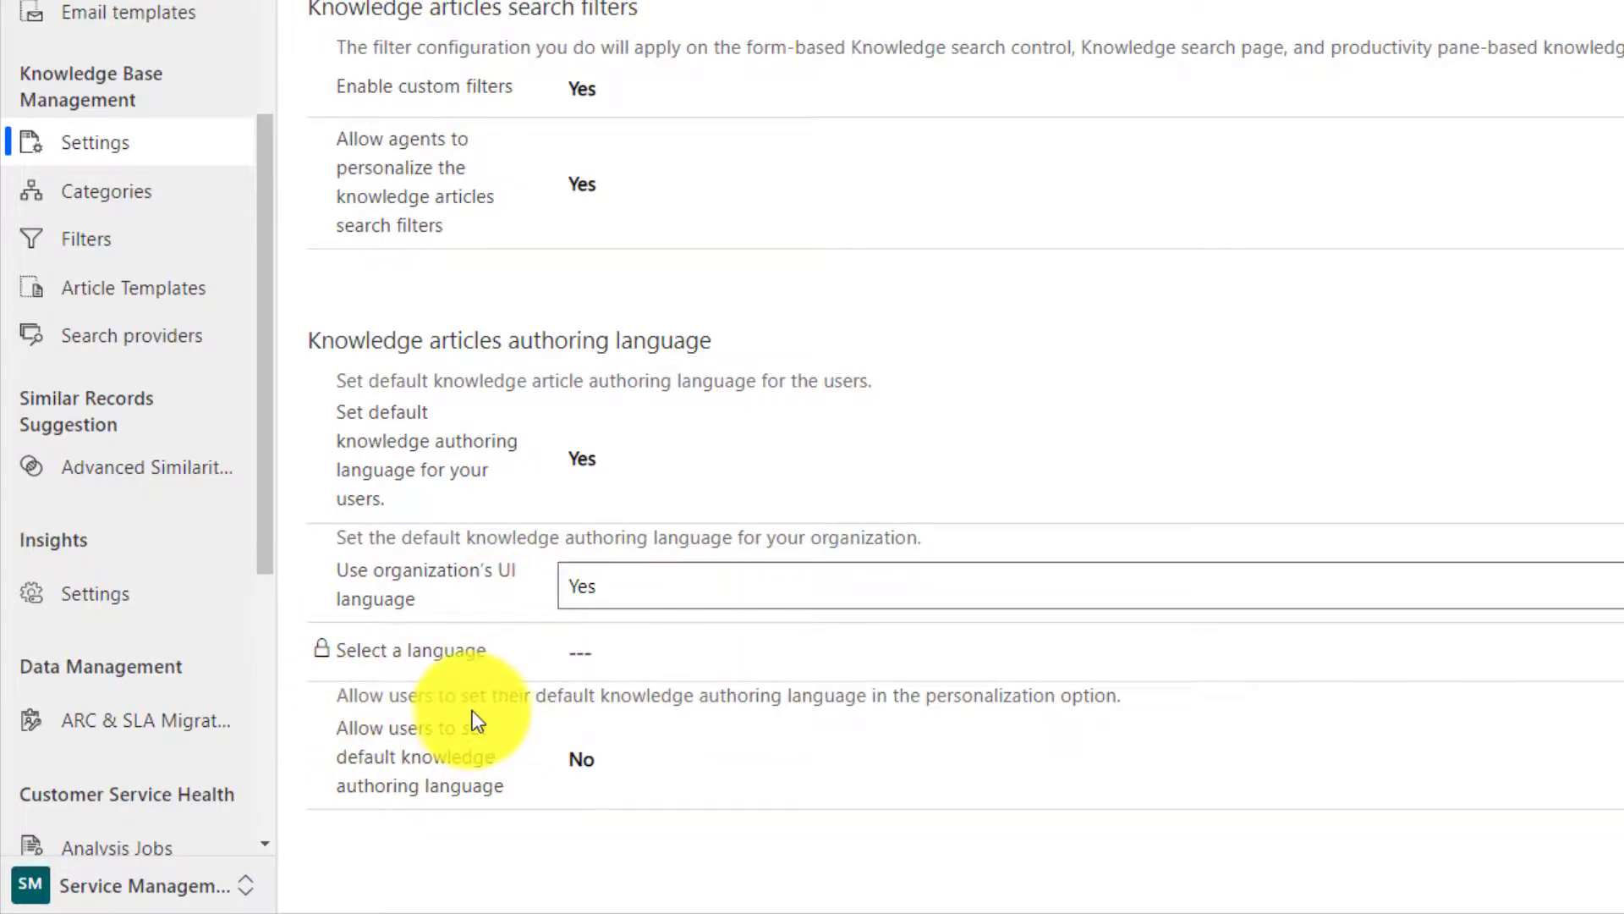
mouse_move(477, 726)
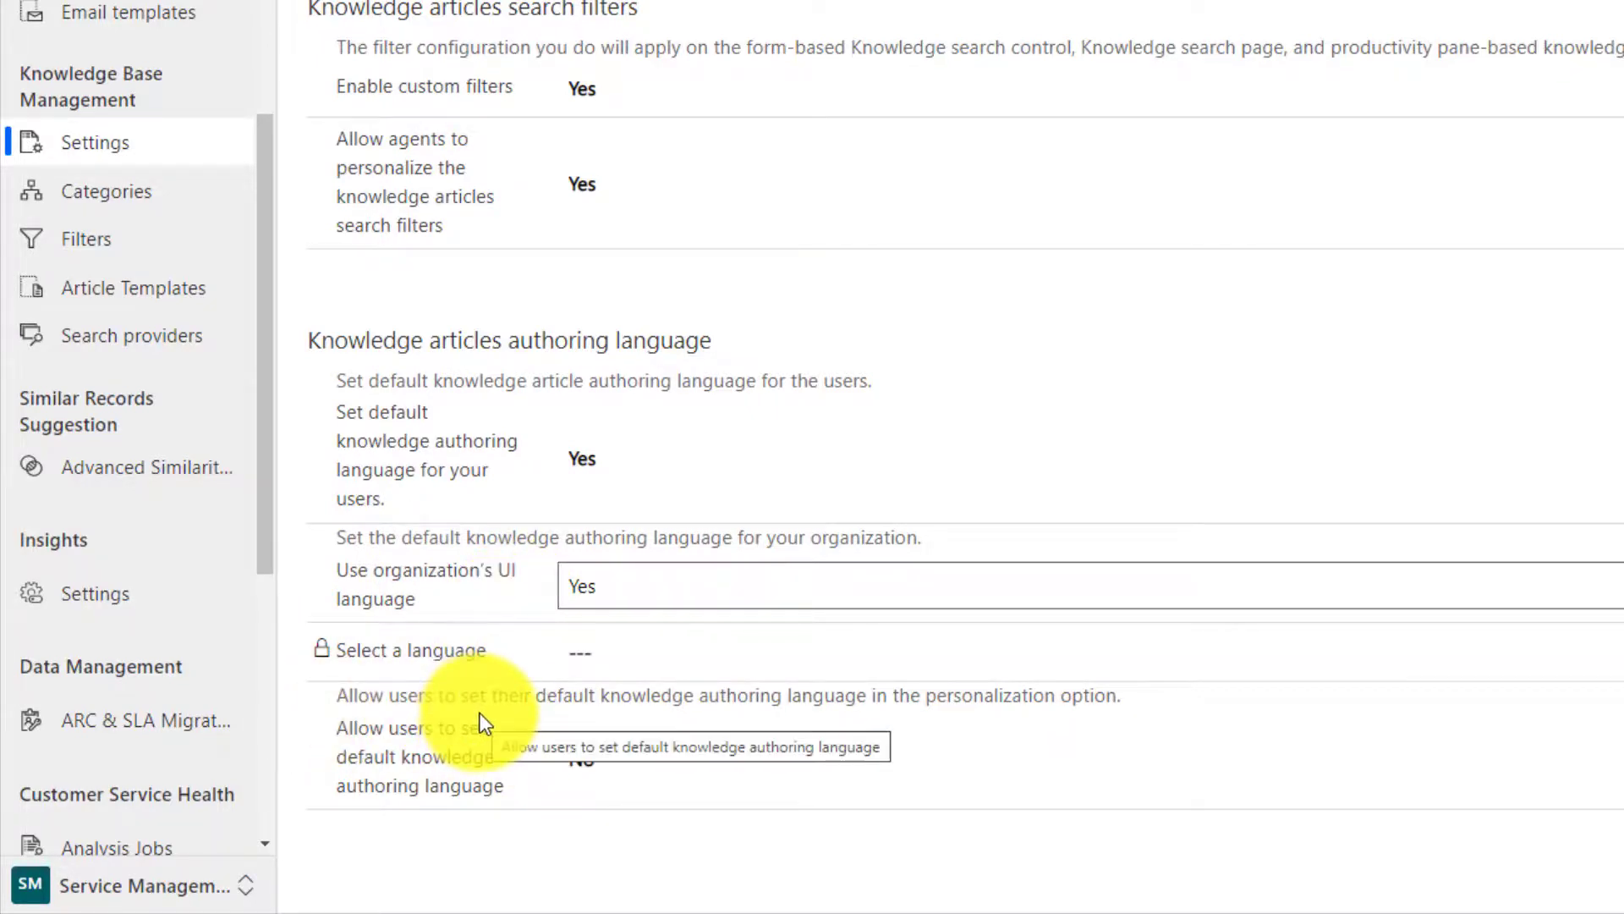
mouse_move(548, 731)
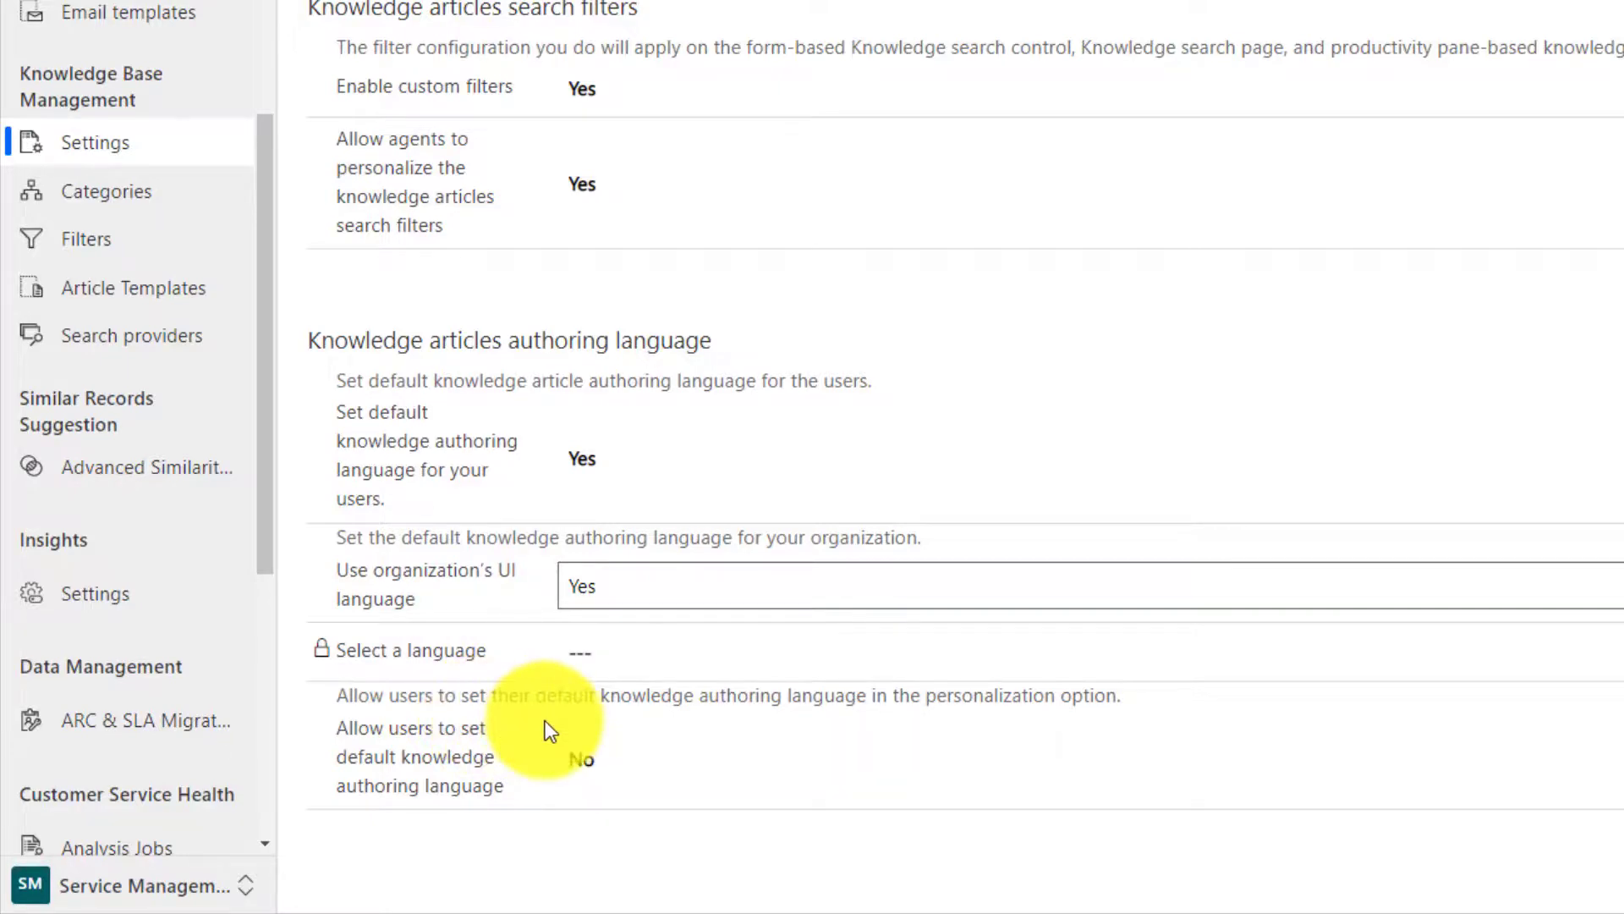
left_click(580, 758)
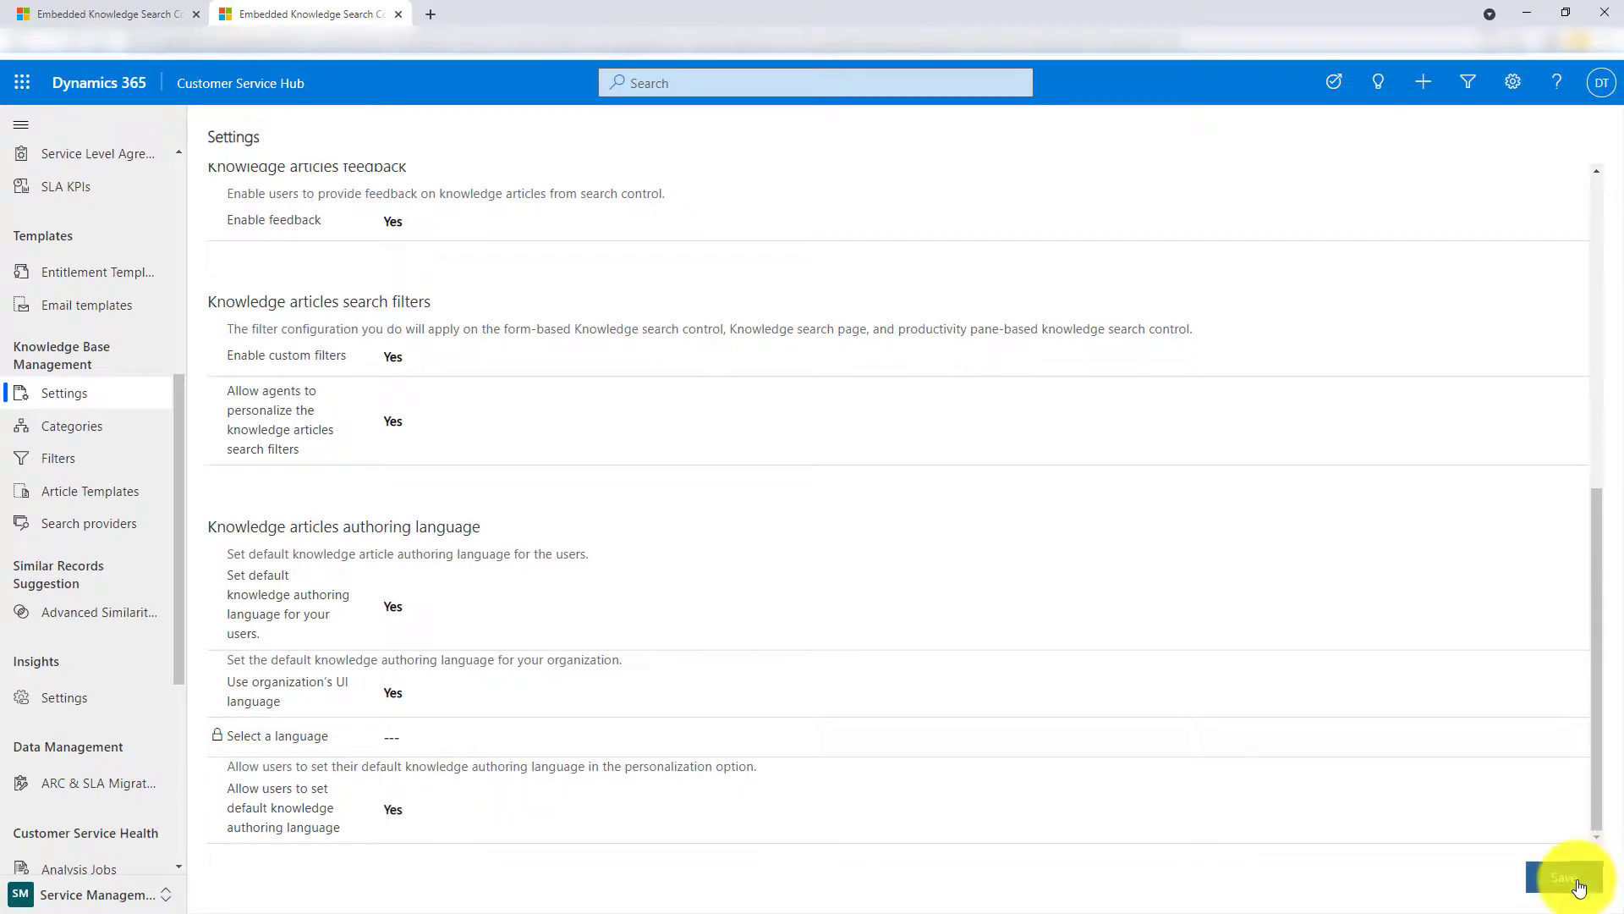
- Save the knowledge settings, switch to the Service area and go to Knowledge Personalization
left_click(1563, 878)
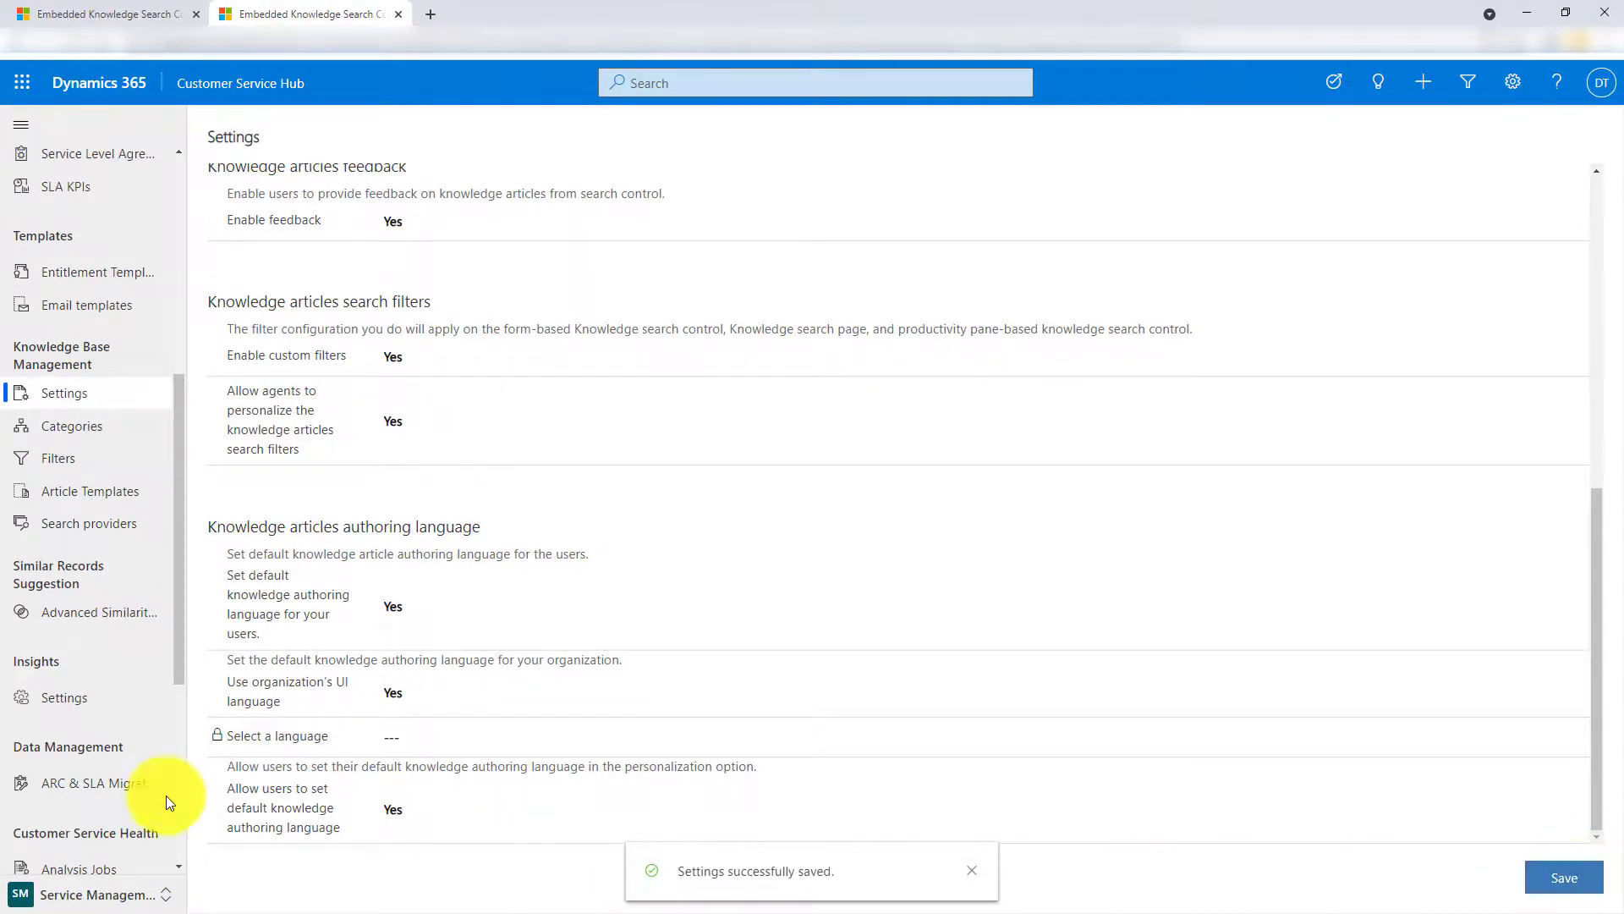
left_click(98, 893)
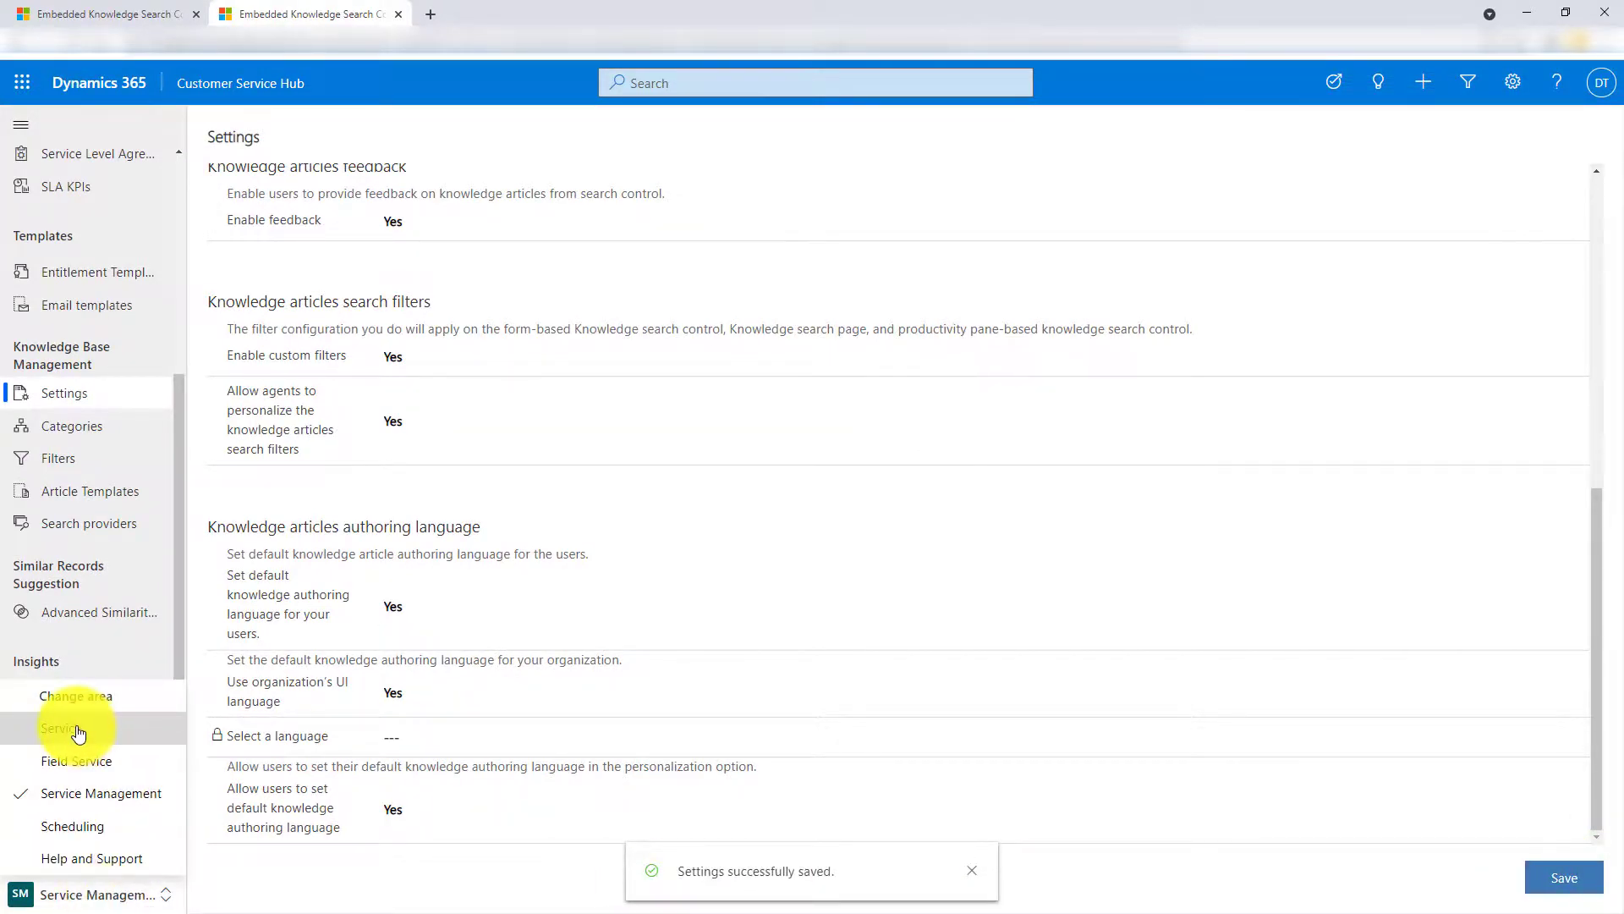
left_click(62, 727)
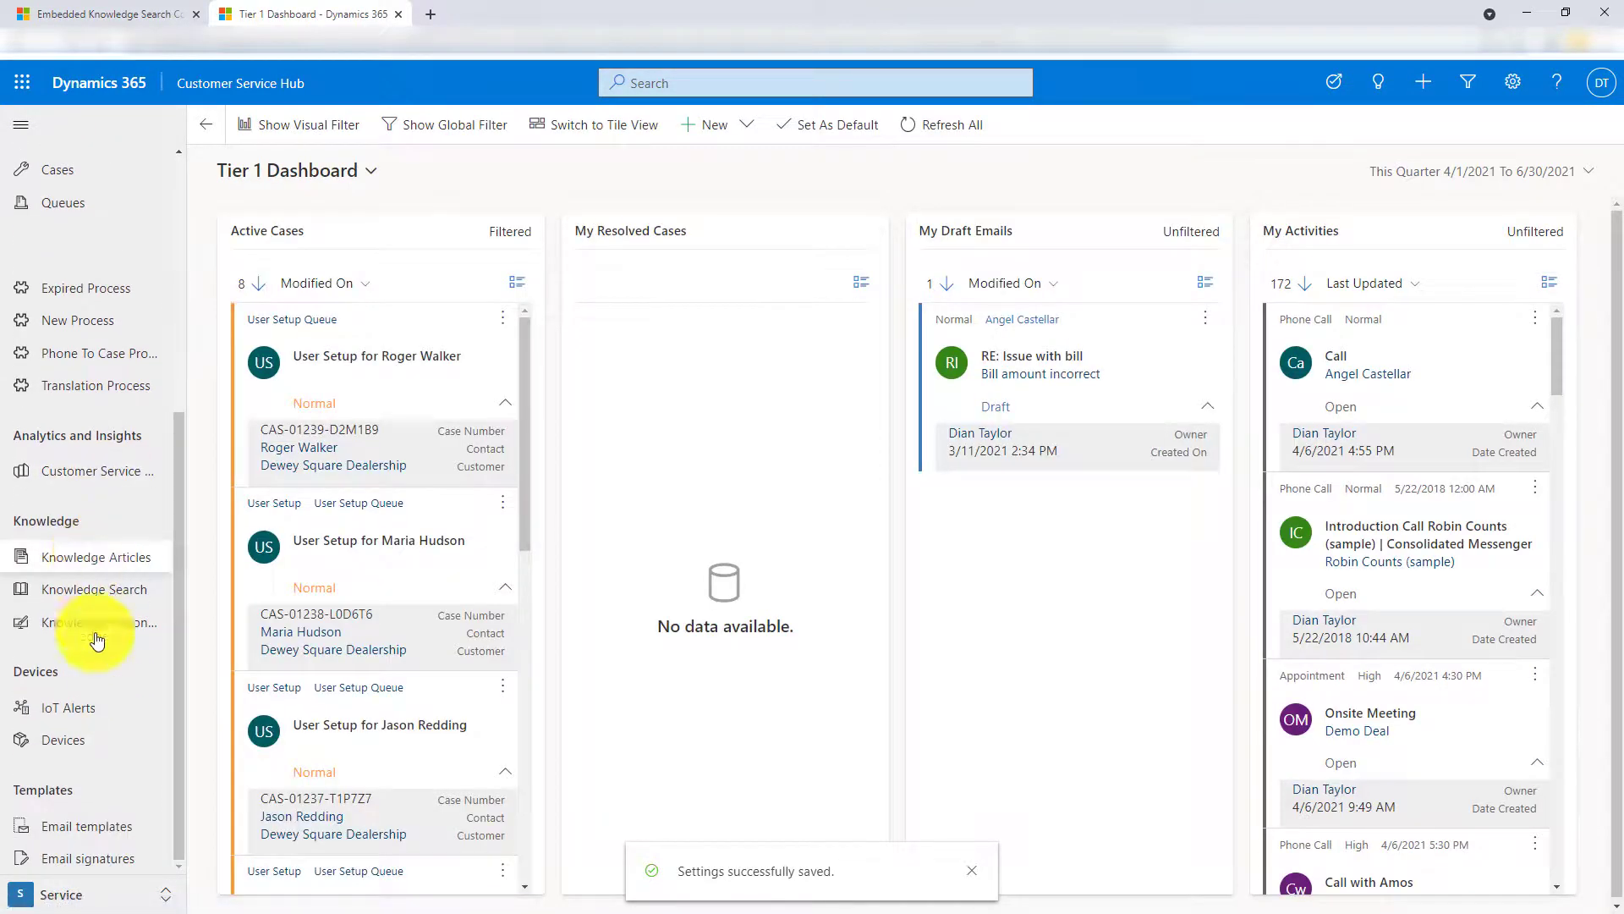
left_click(98, 620)
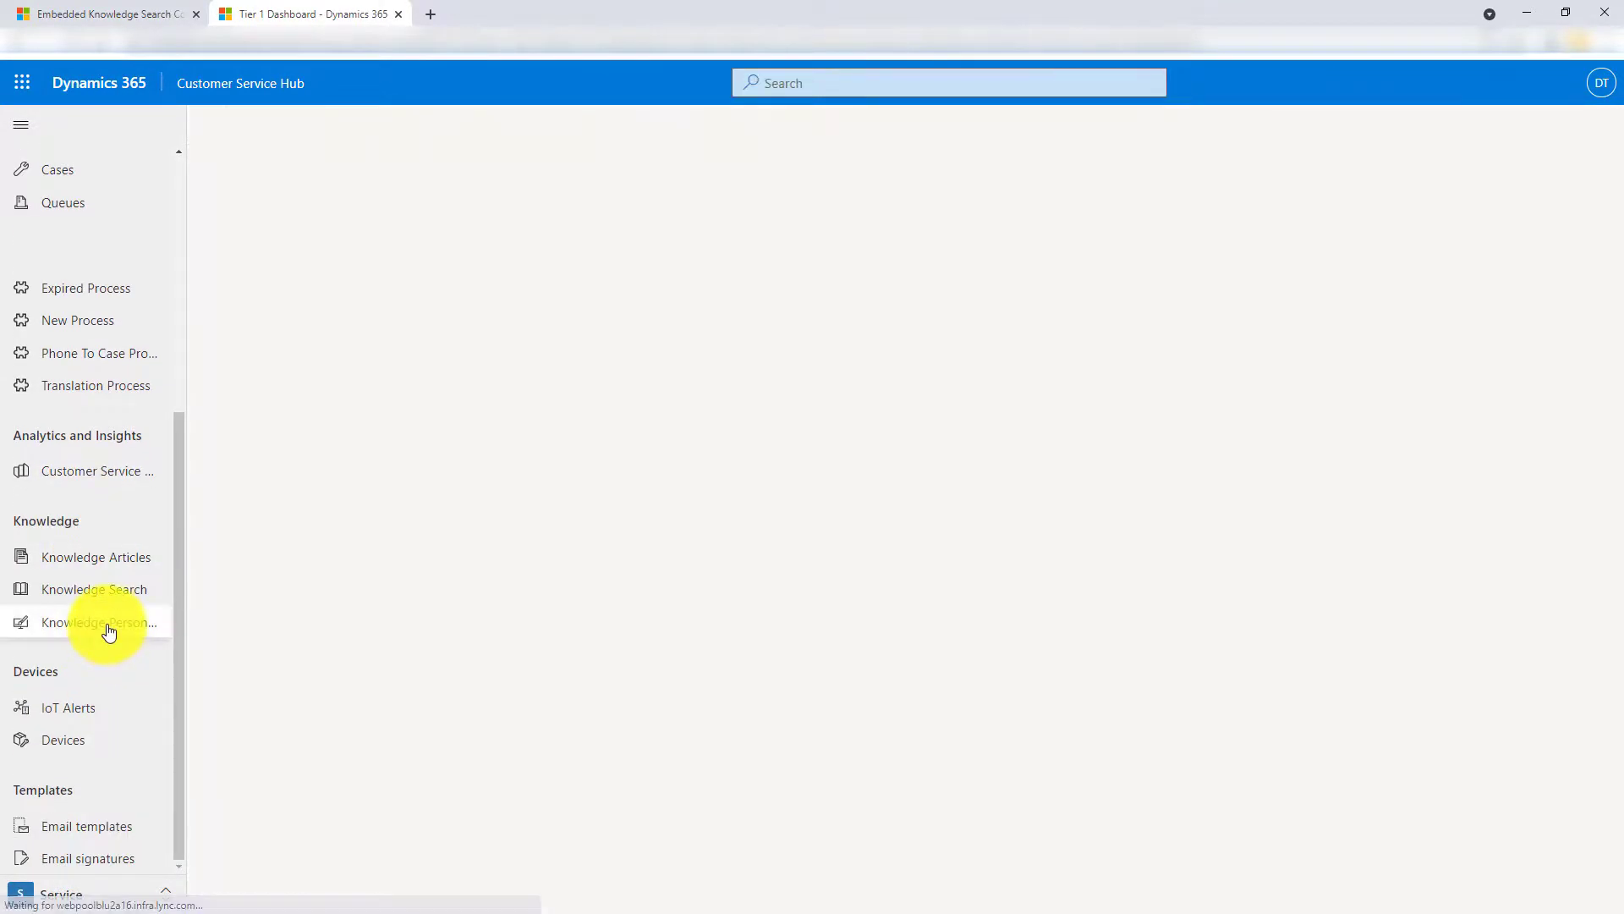
- On the Authoring tab, set the personal authoring language to Dutch - Netherlands and save
left_click(100, 621)
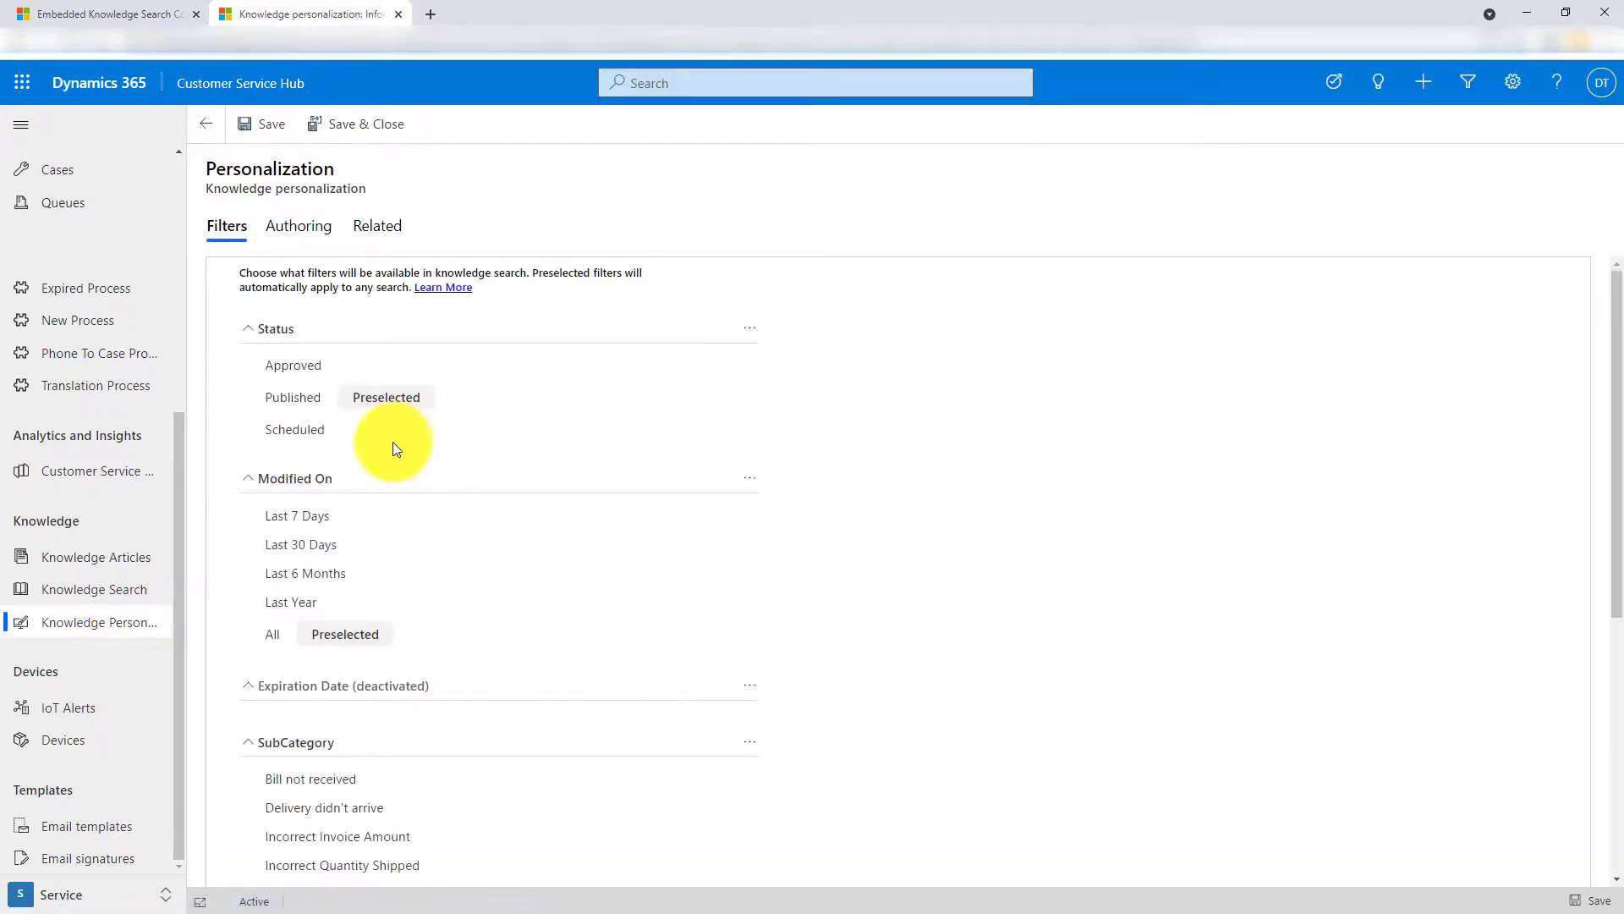
mouse_move(298, 225)
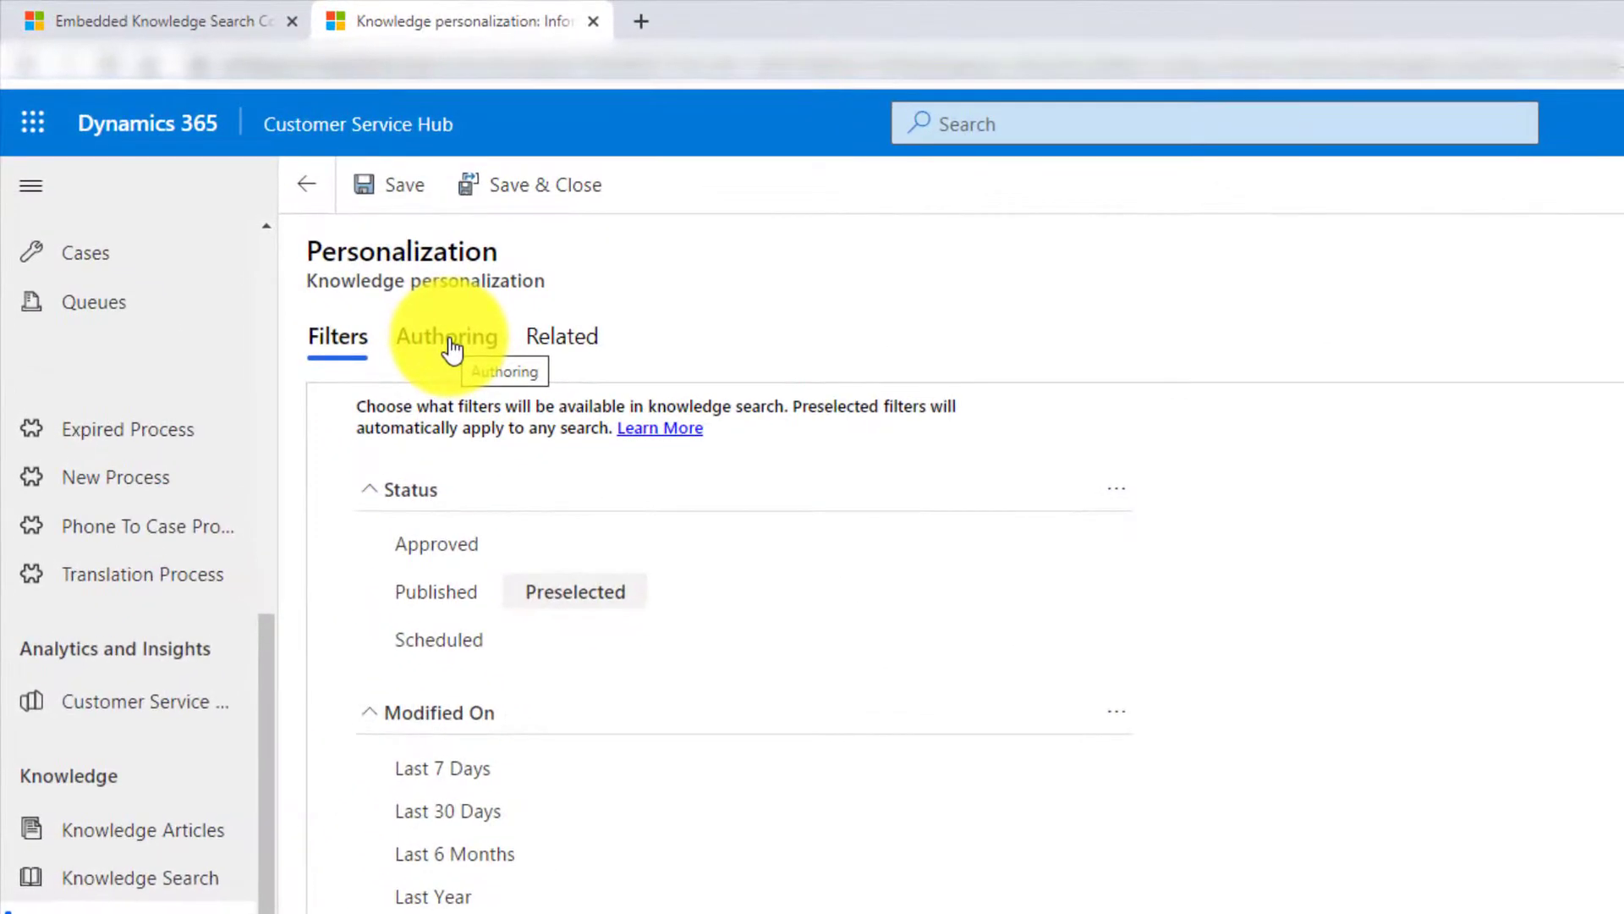
left_click(446, 335)
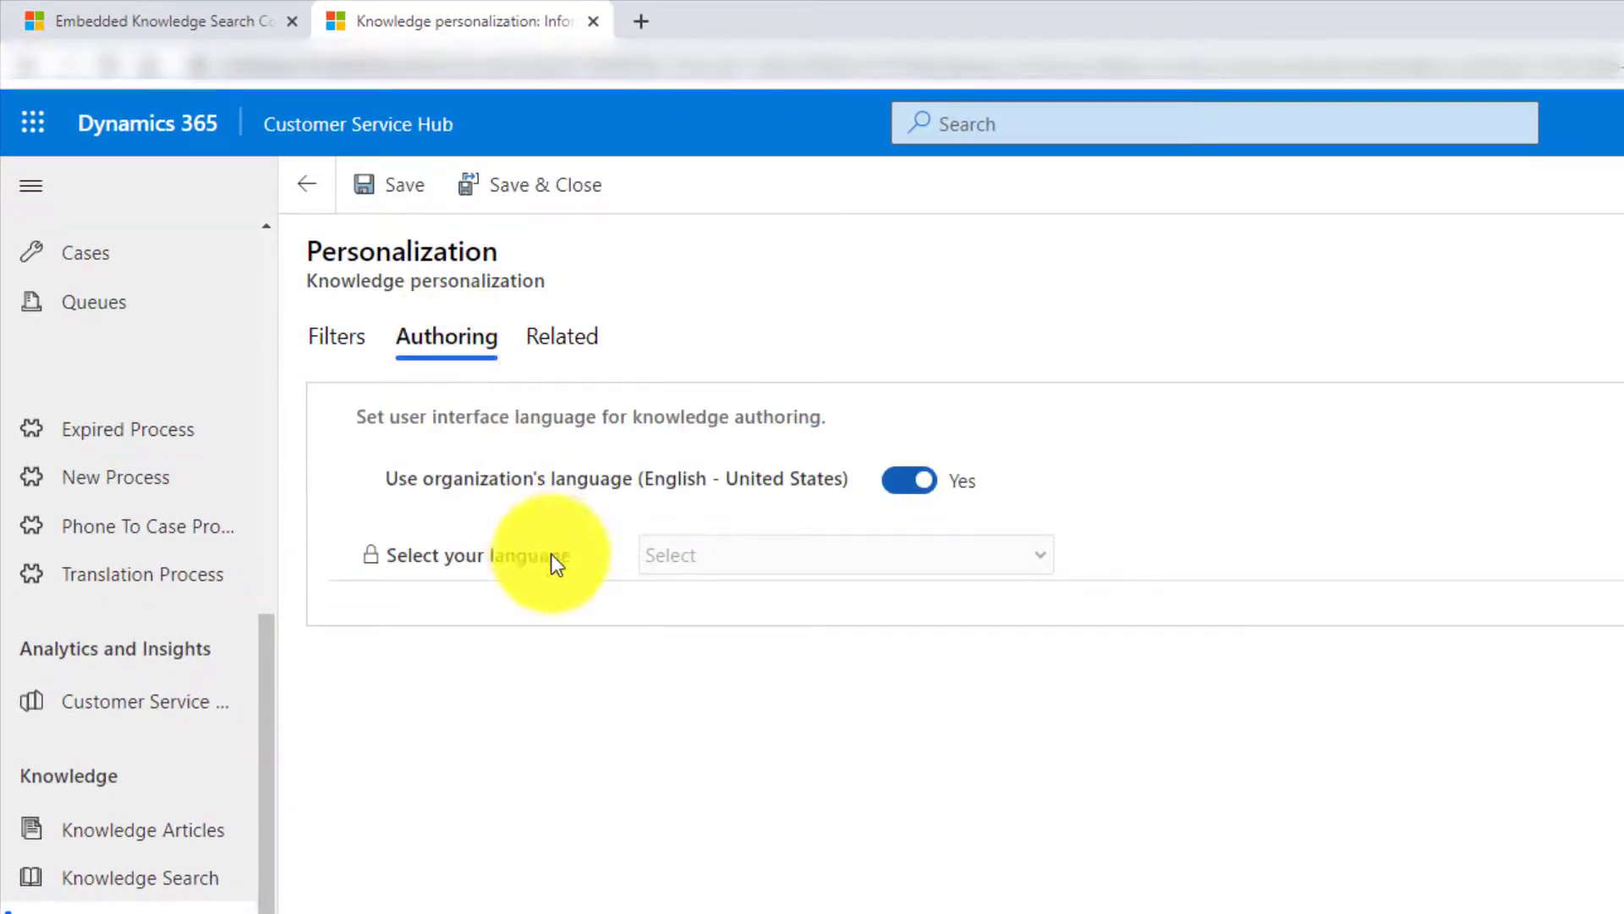
mouse_move(435, 443)
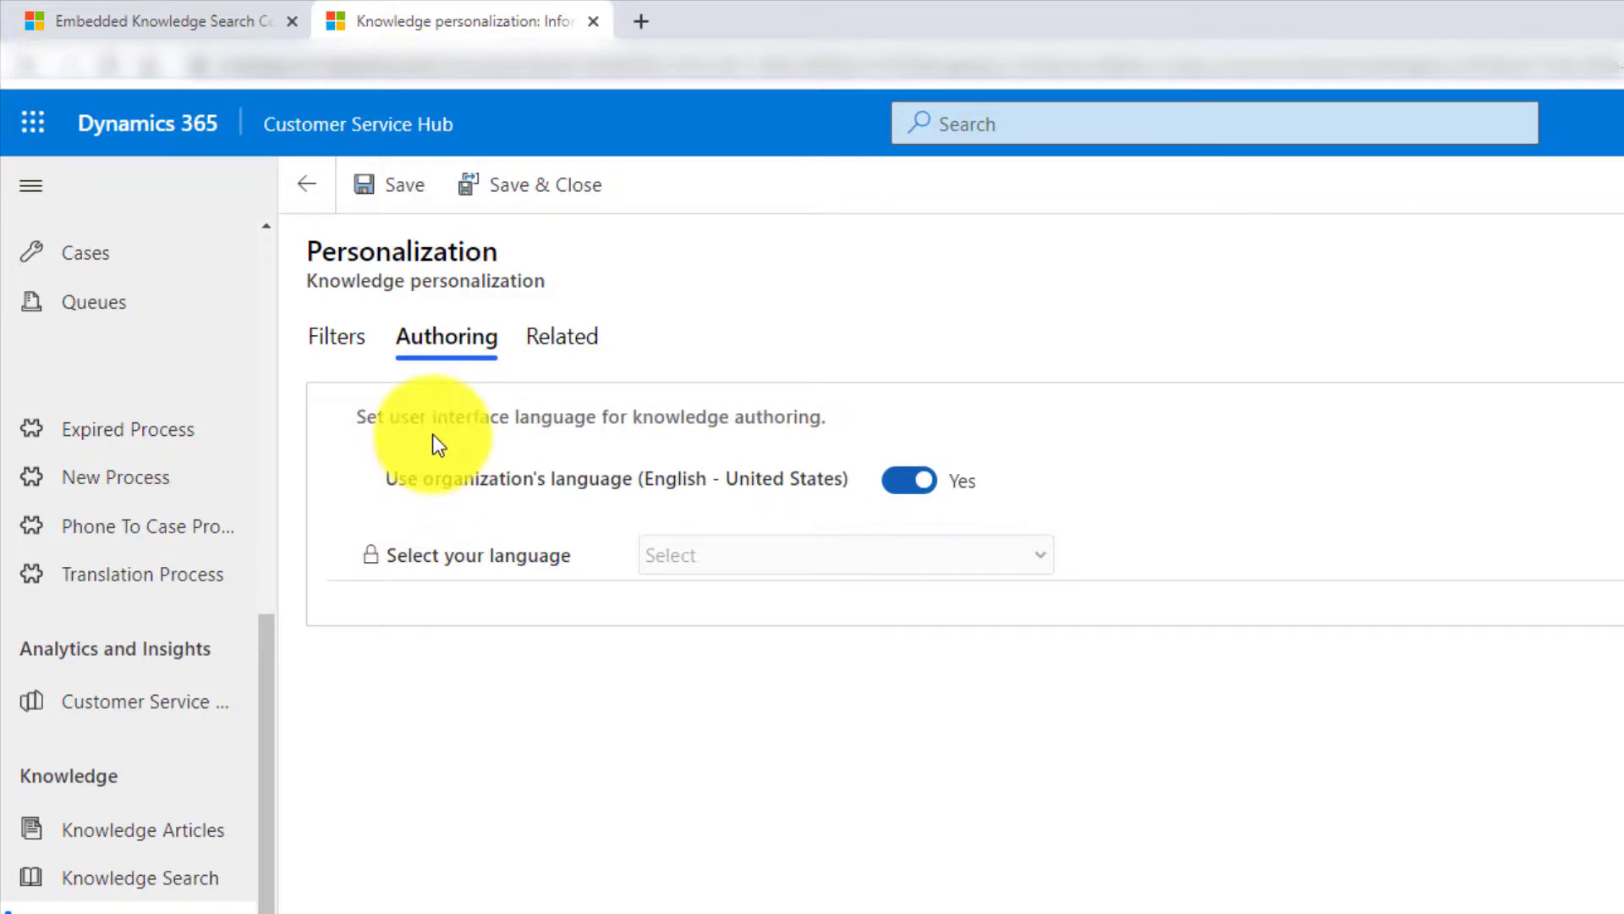
mouse_move(472, 489)
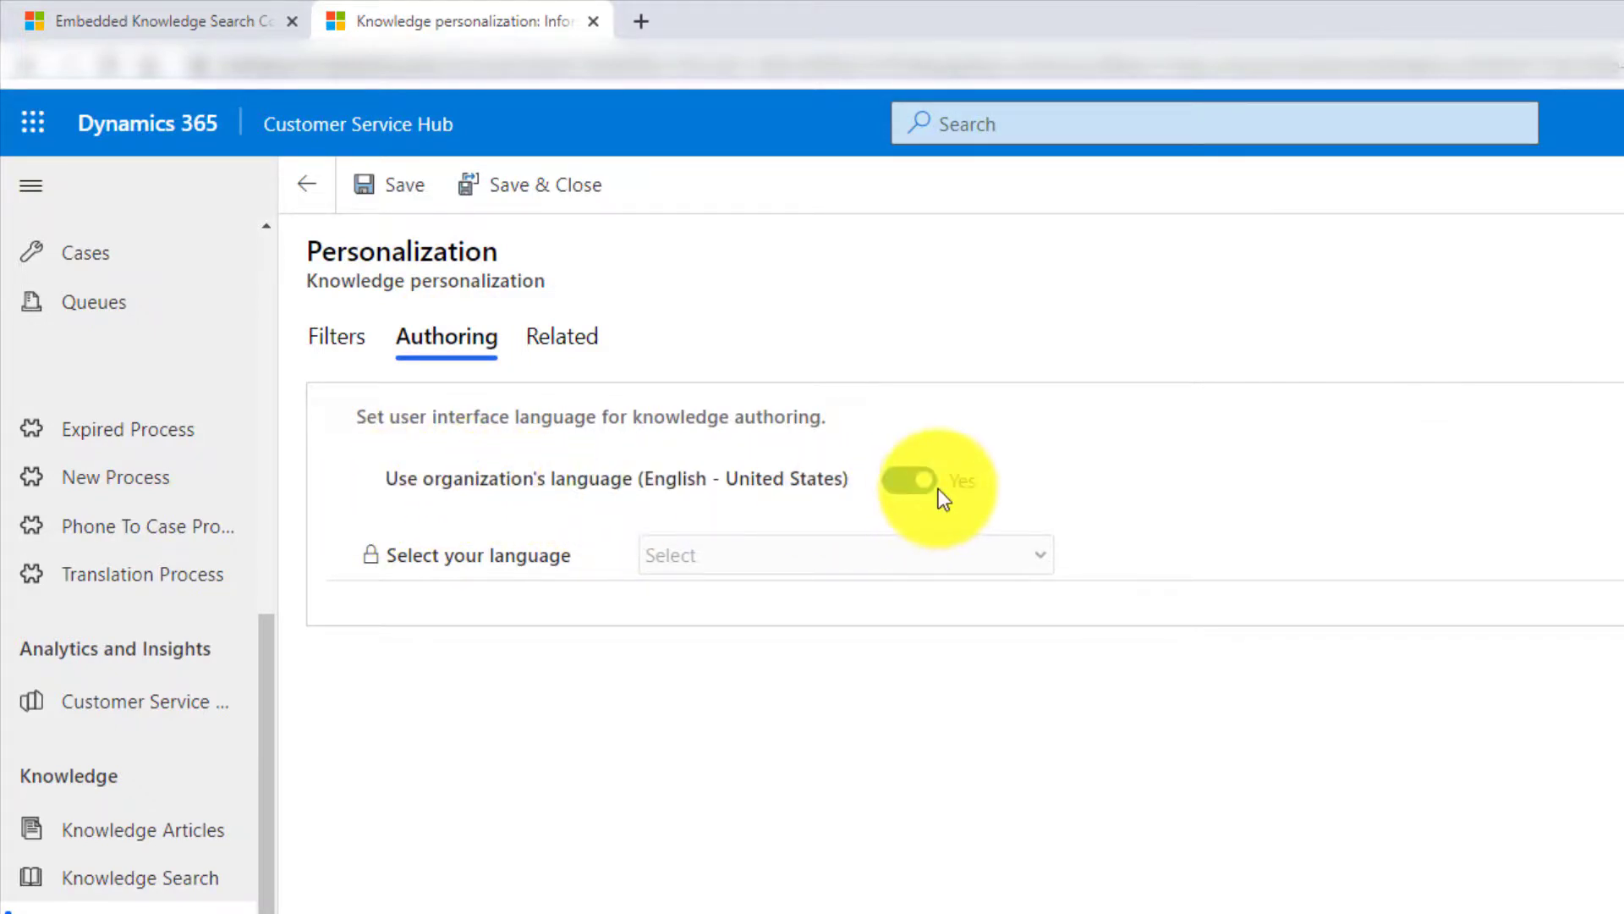
left_click(909, 478)
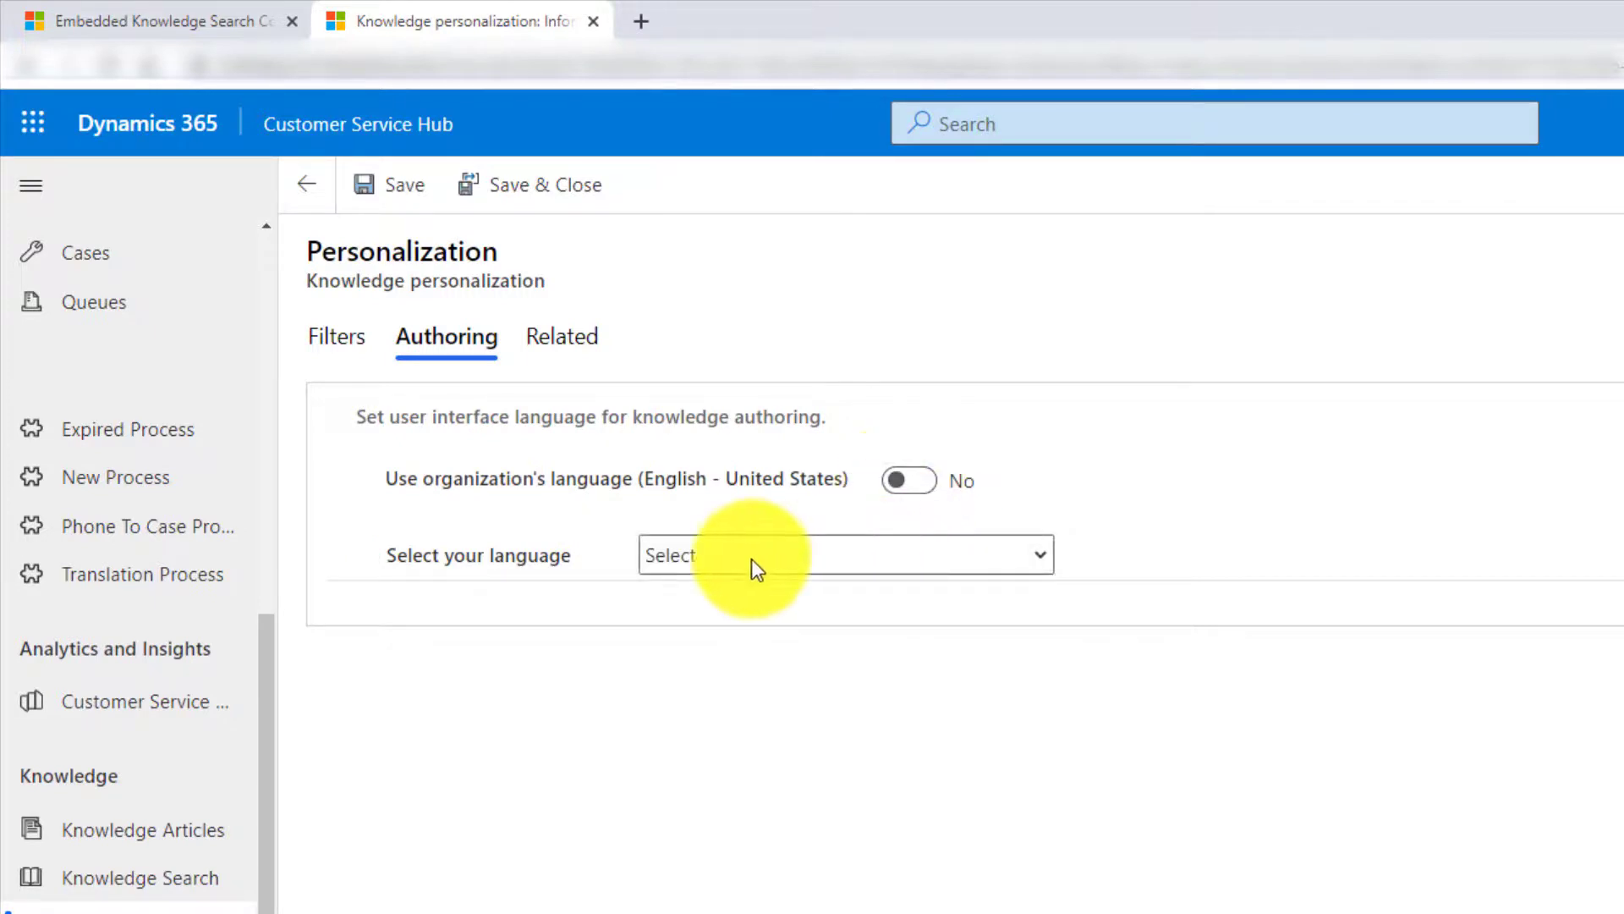
left_click(843, 555)
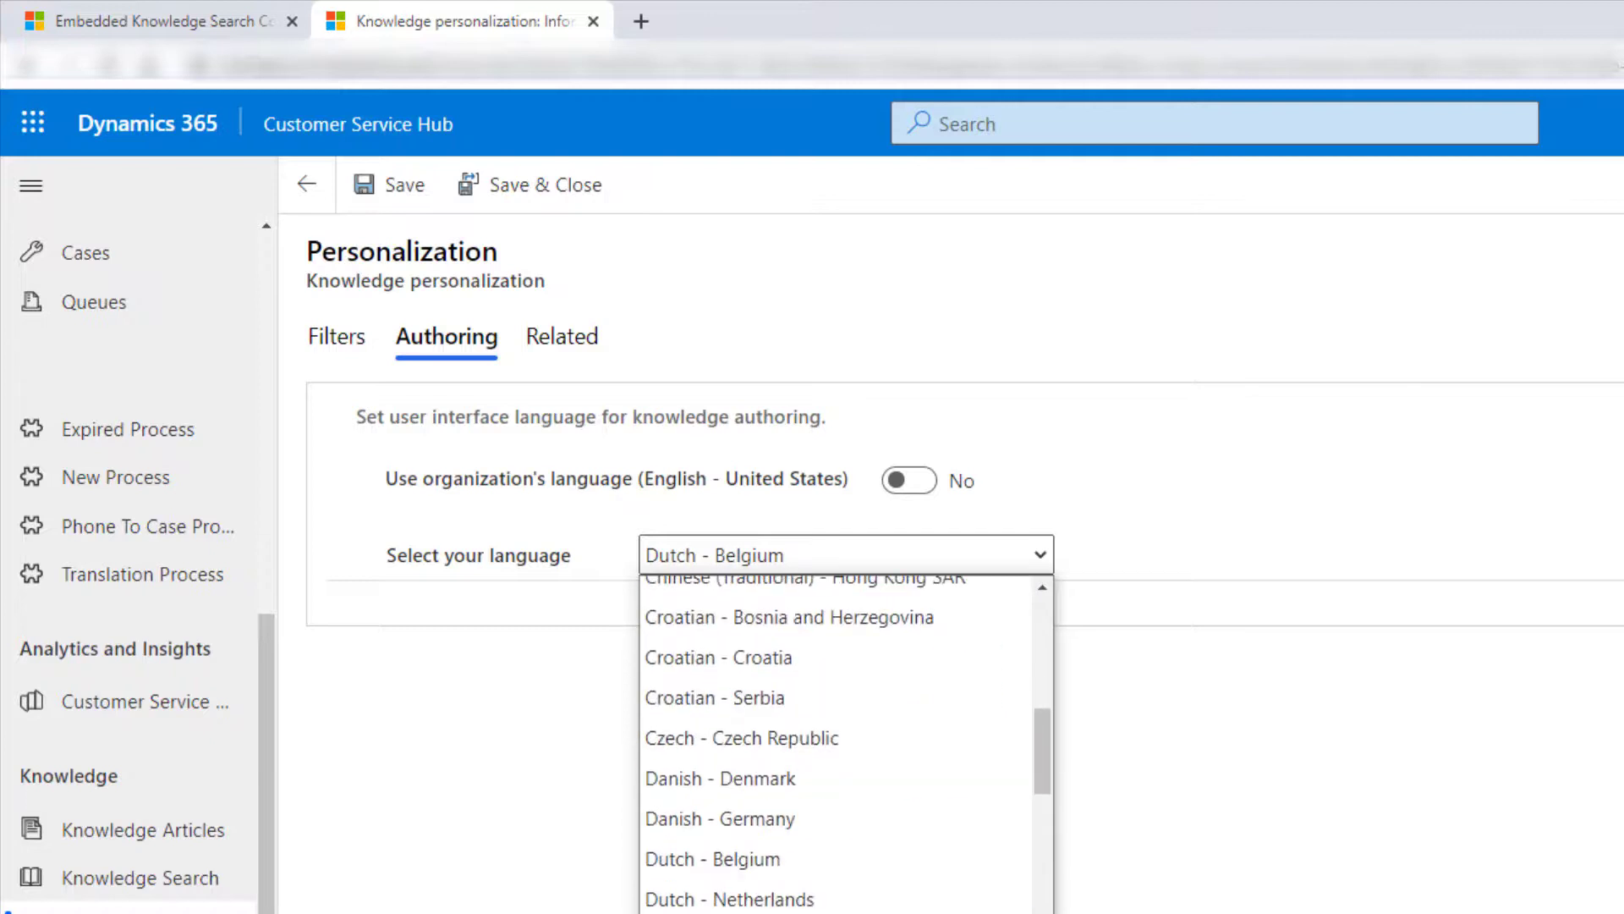
left_click(729, 899)
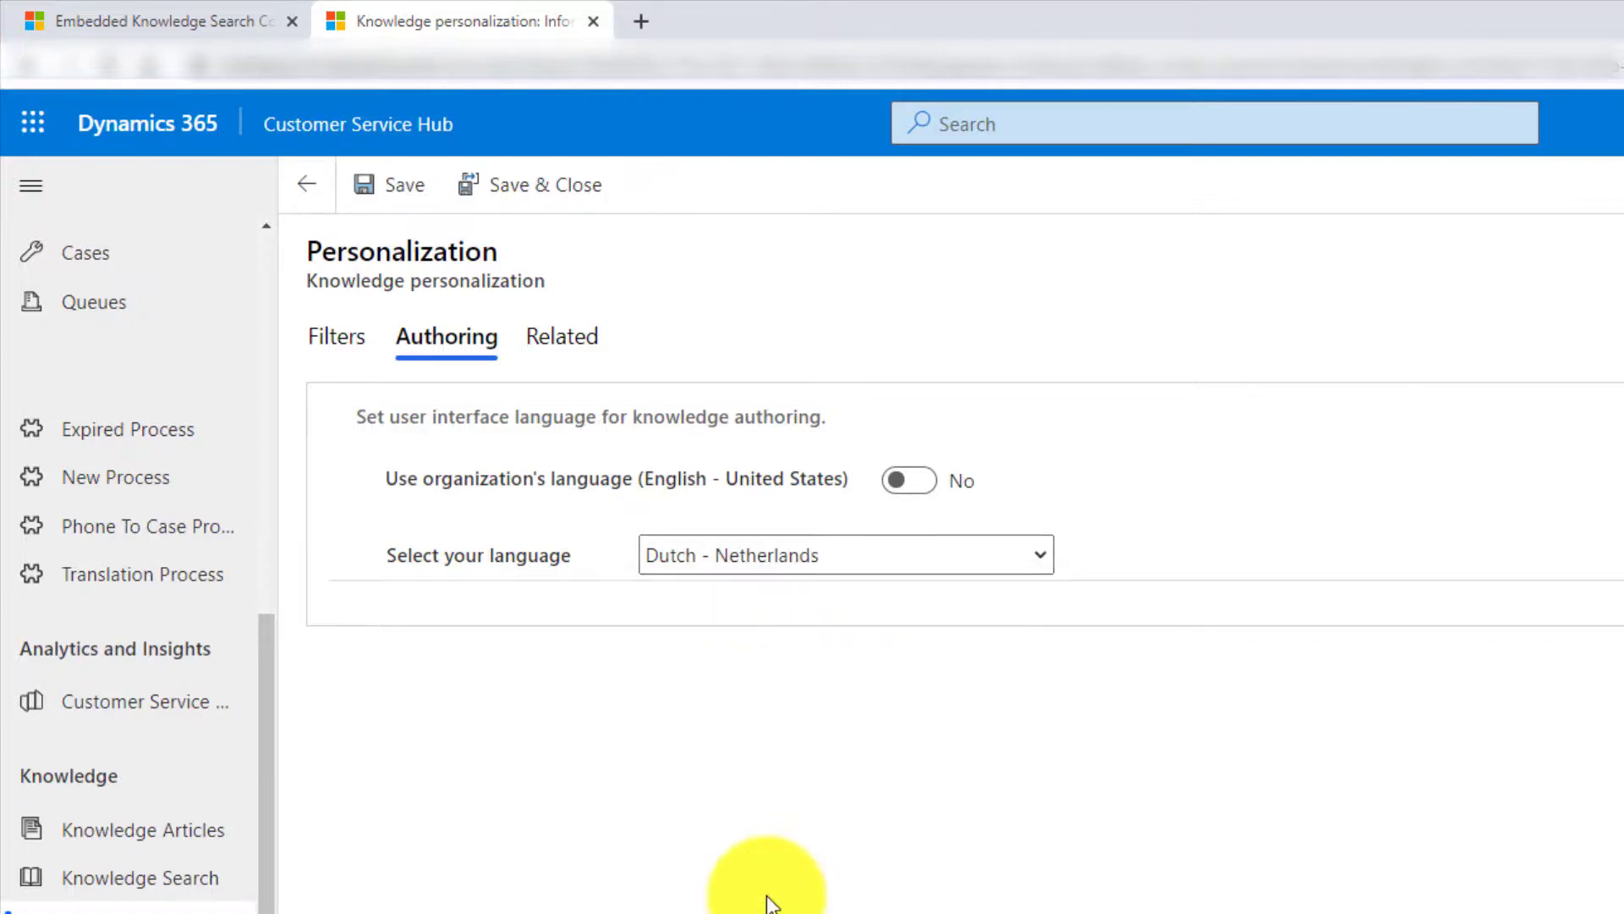
left_click(391, 184)
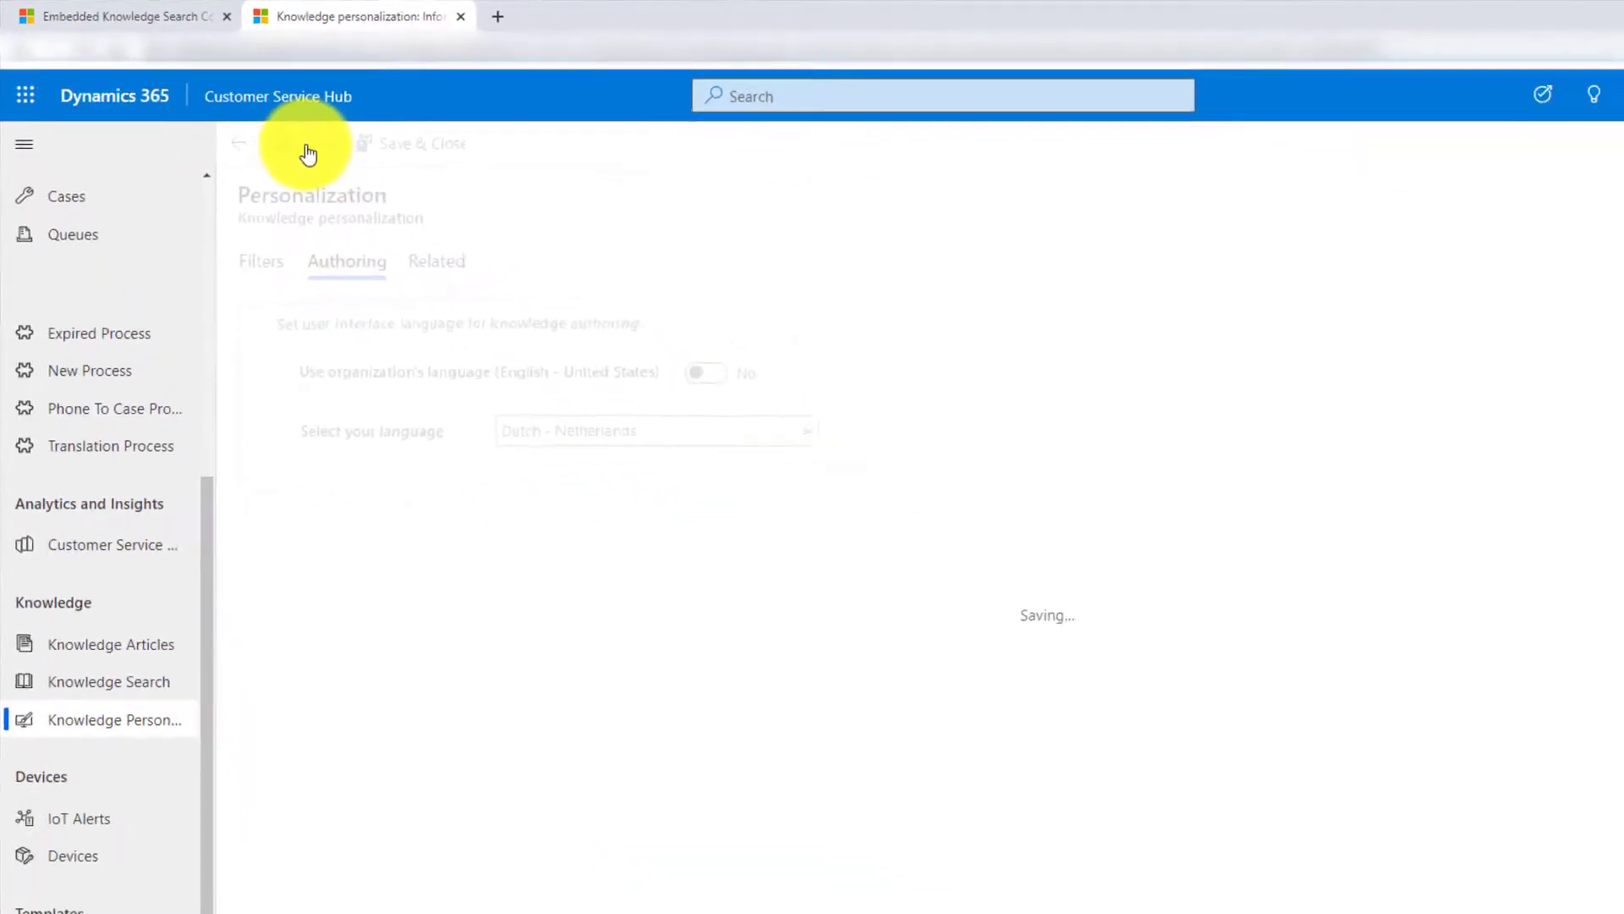
left_click(269, 132)
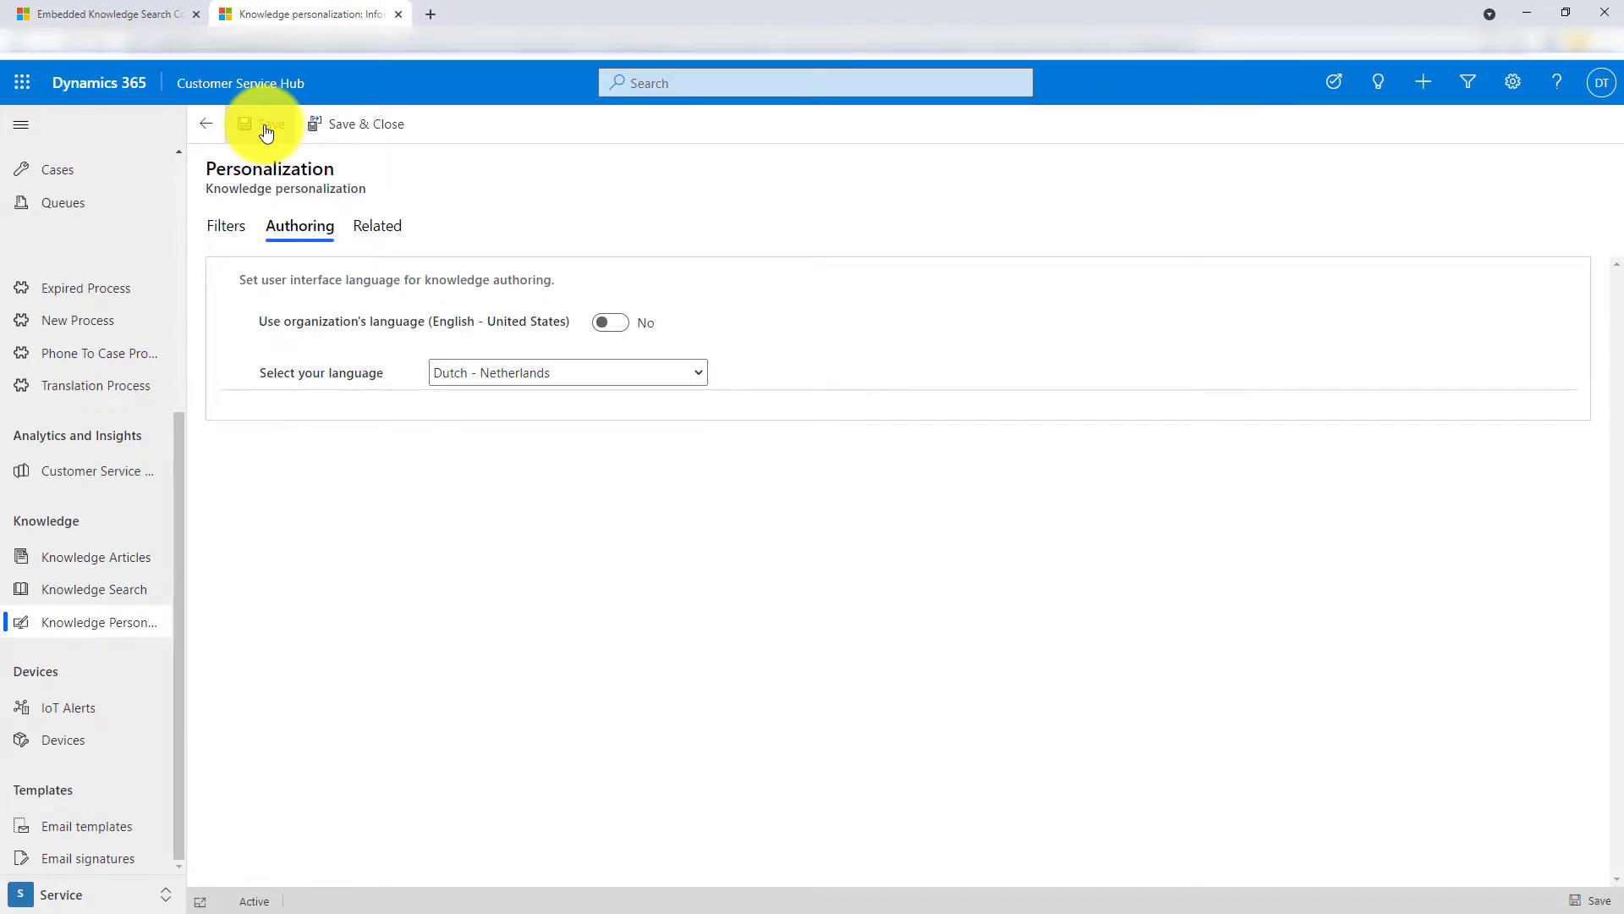
mouse_move(425, 591)
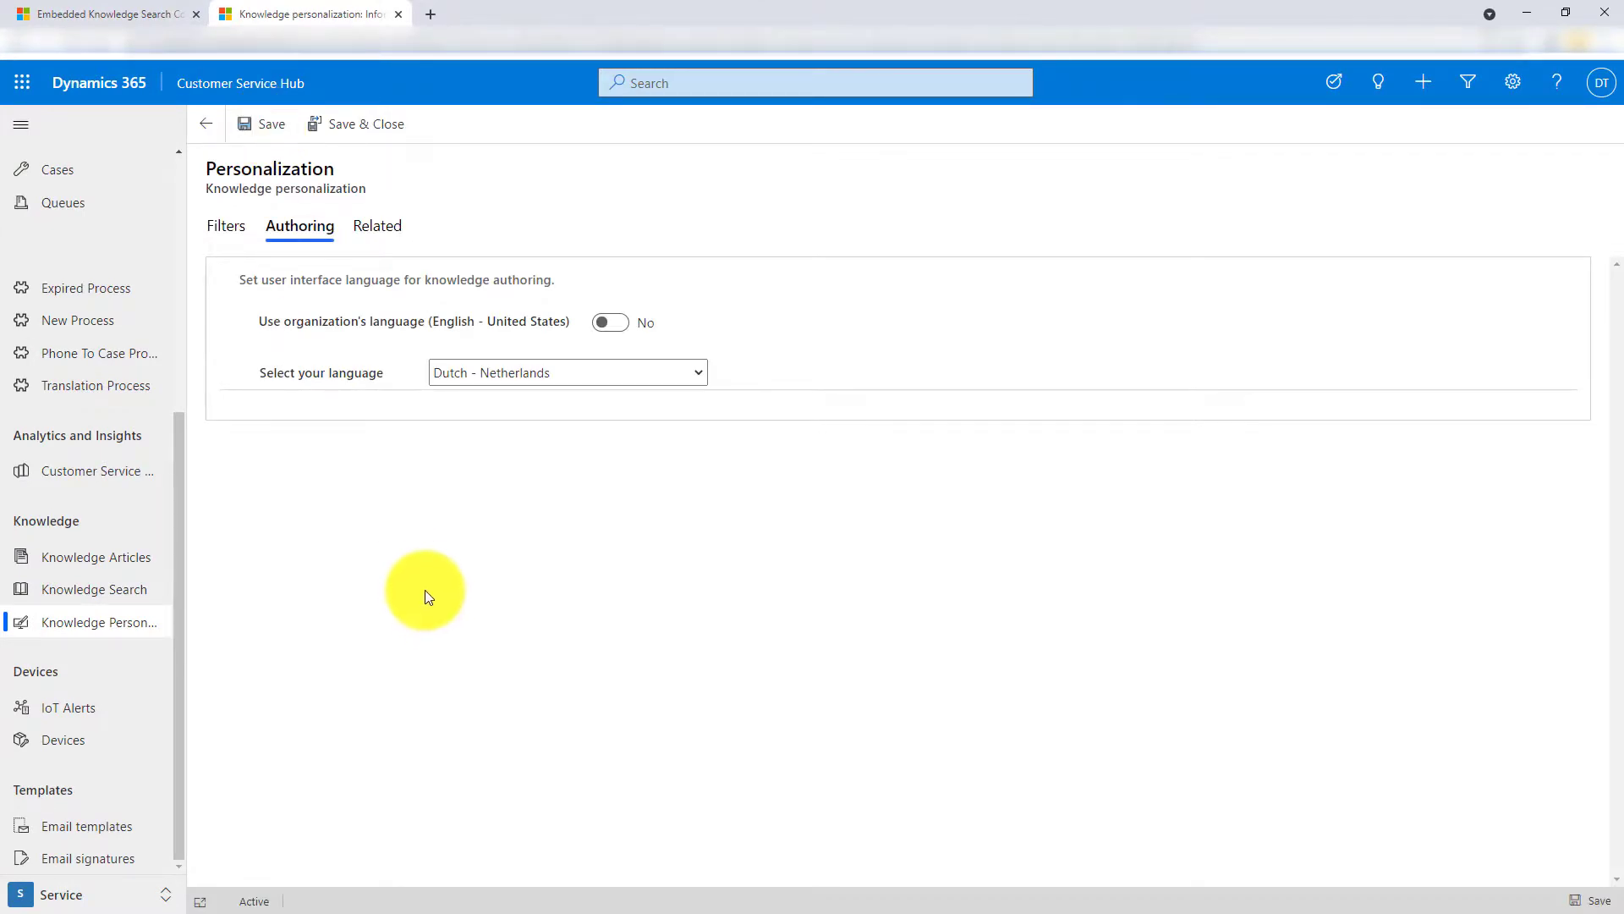
mouse_move(348, 851)
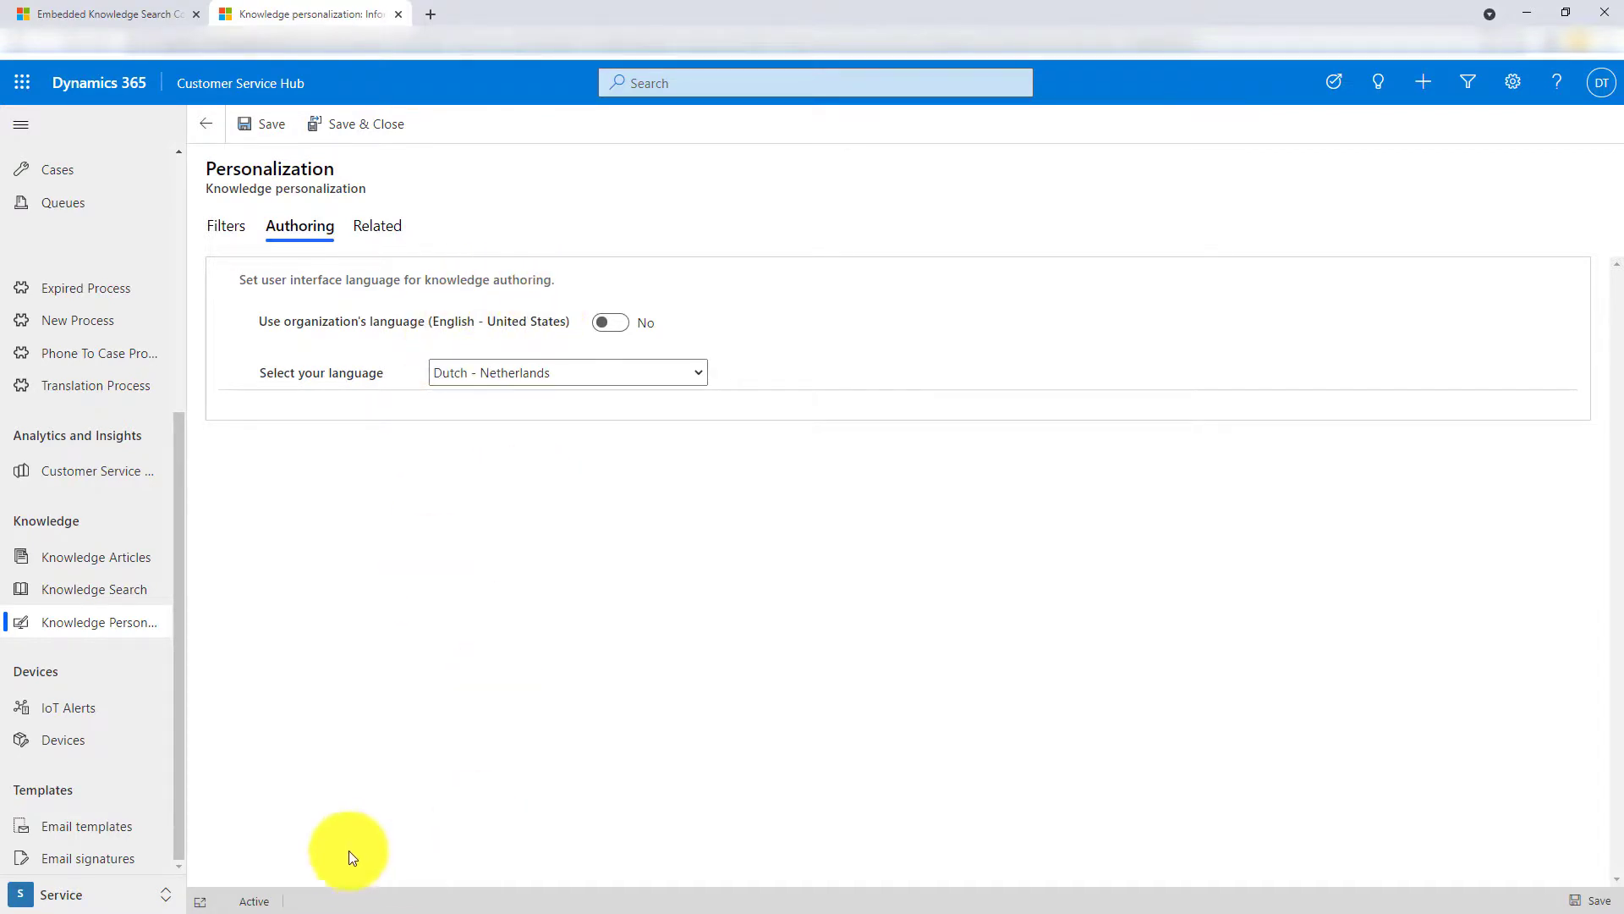
- Go to the Knowledge Articles list and start a new knowledge article
left_click(98, 621)
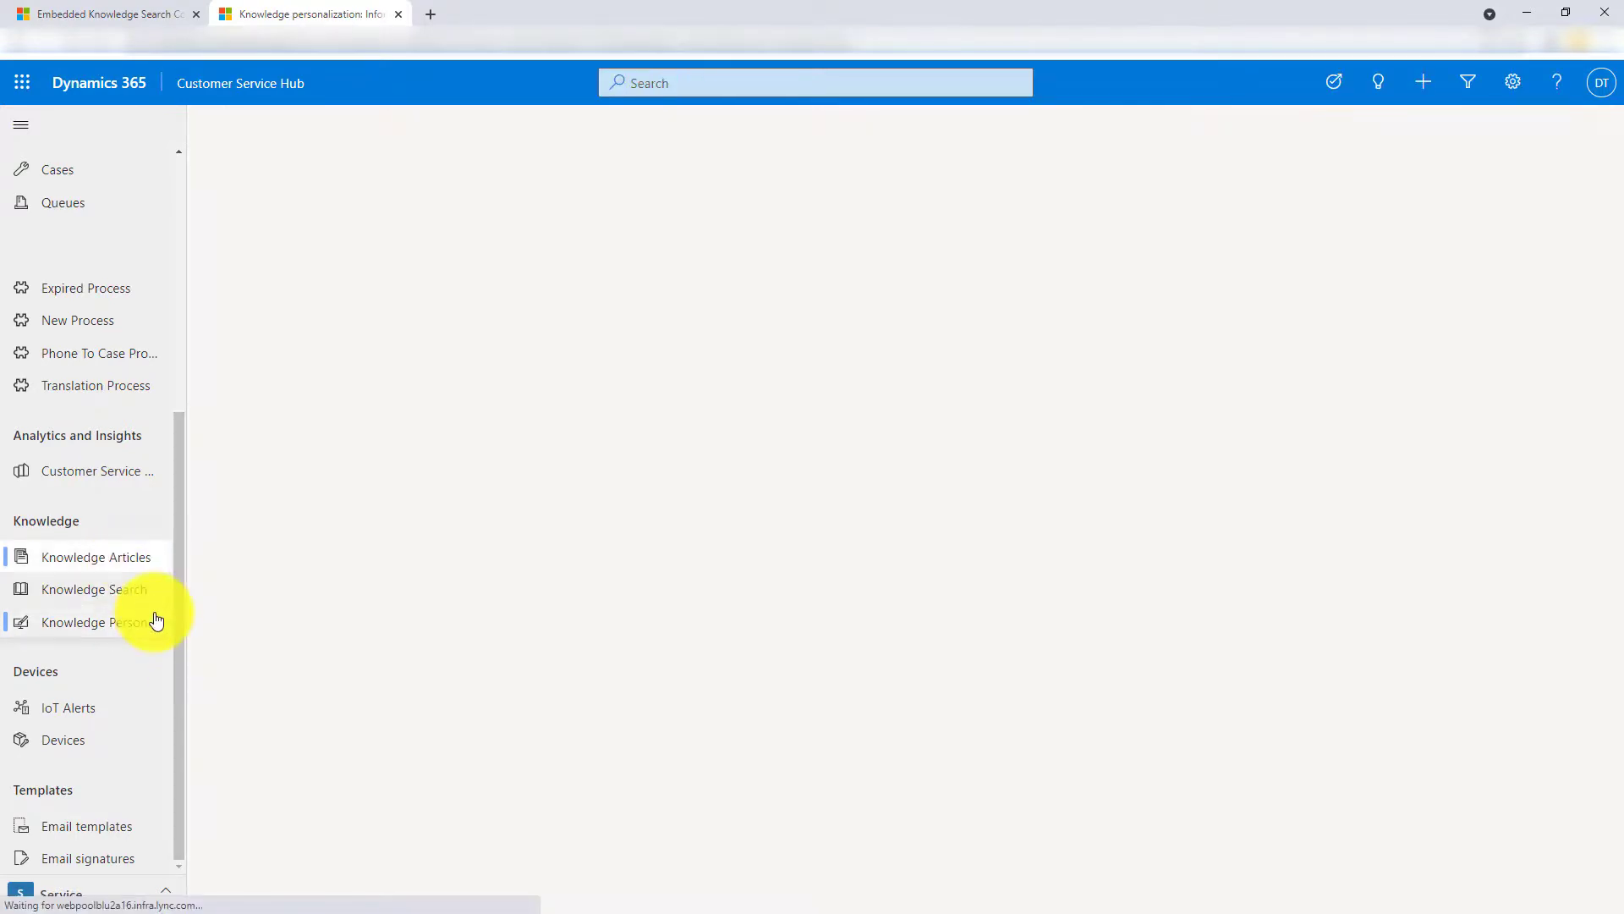
left_click(96, 557)
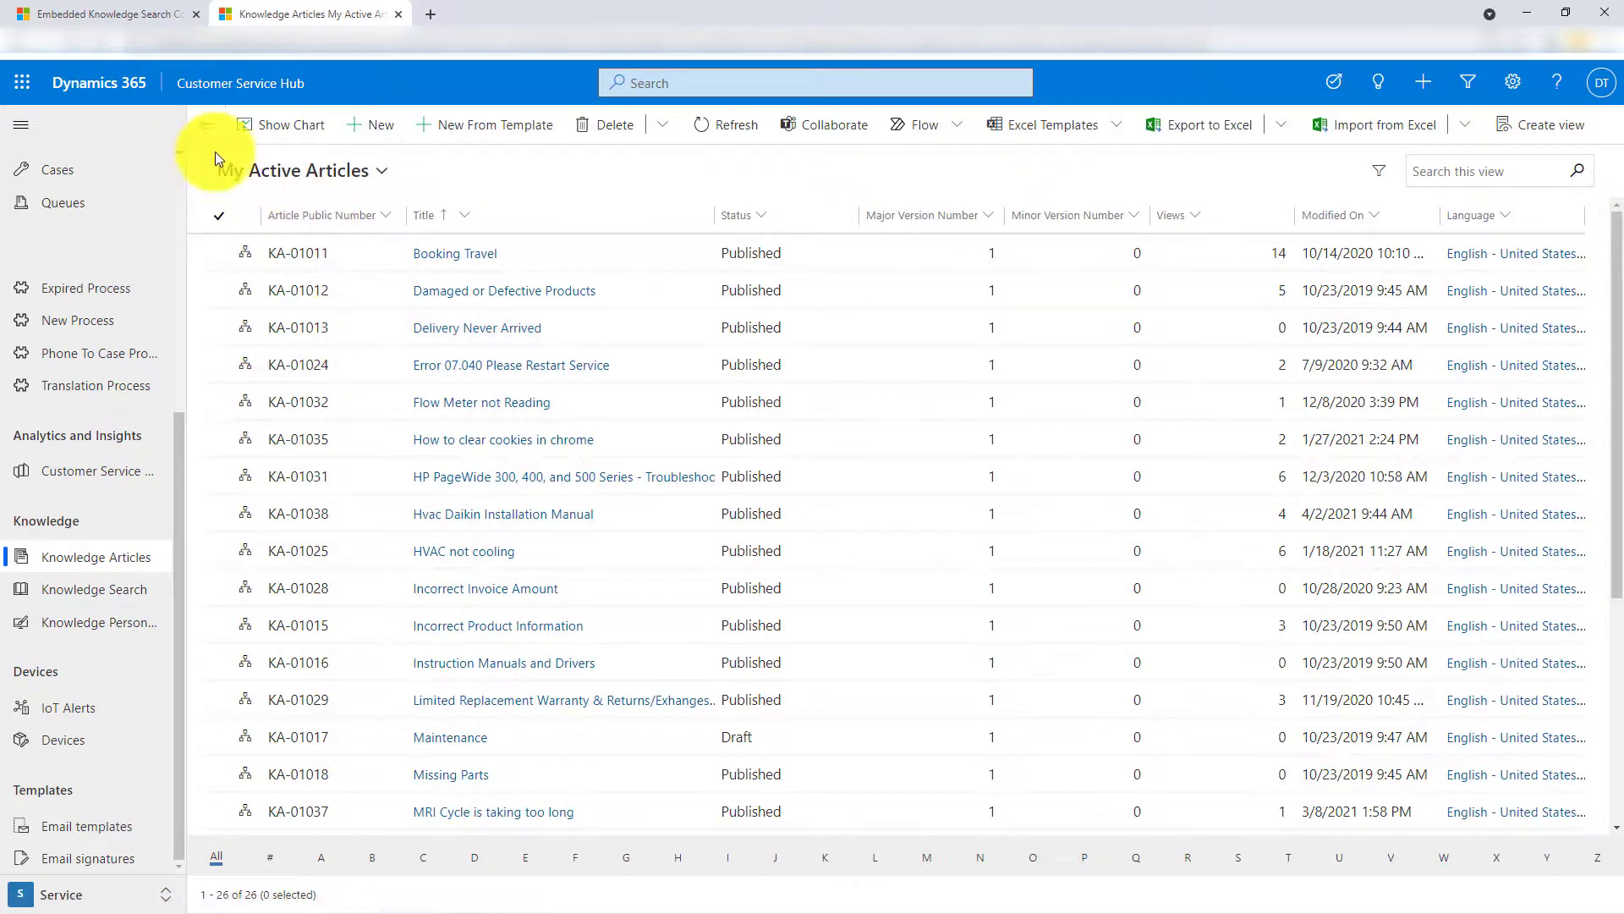
left_click(379, 123)
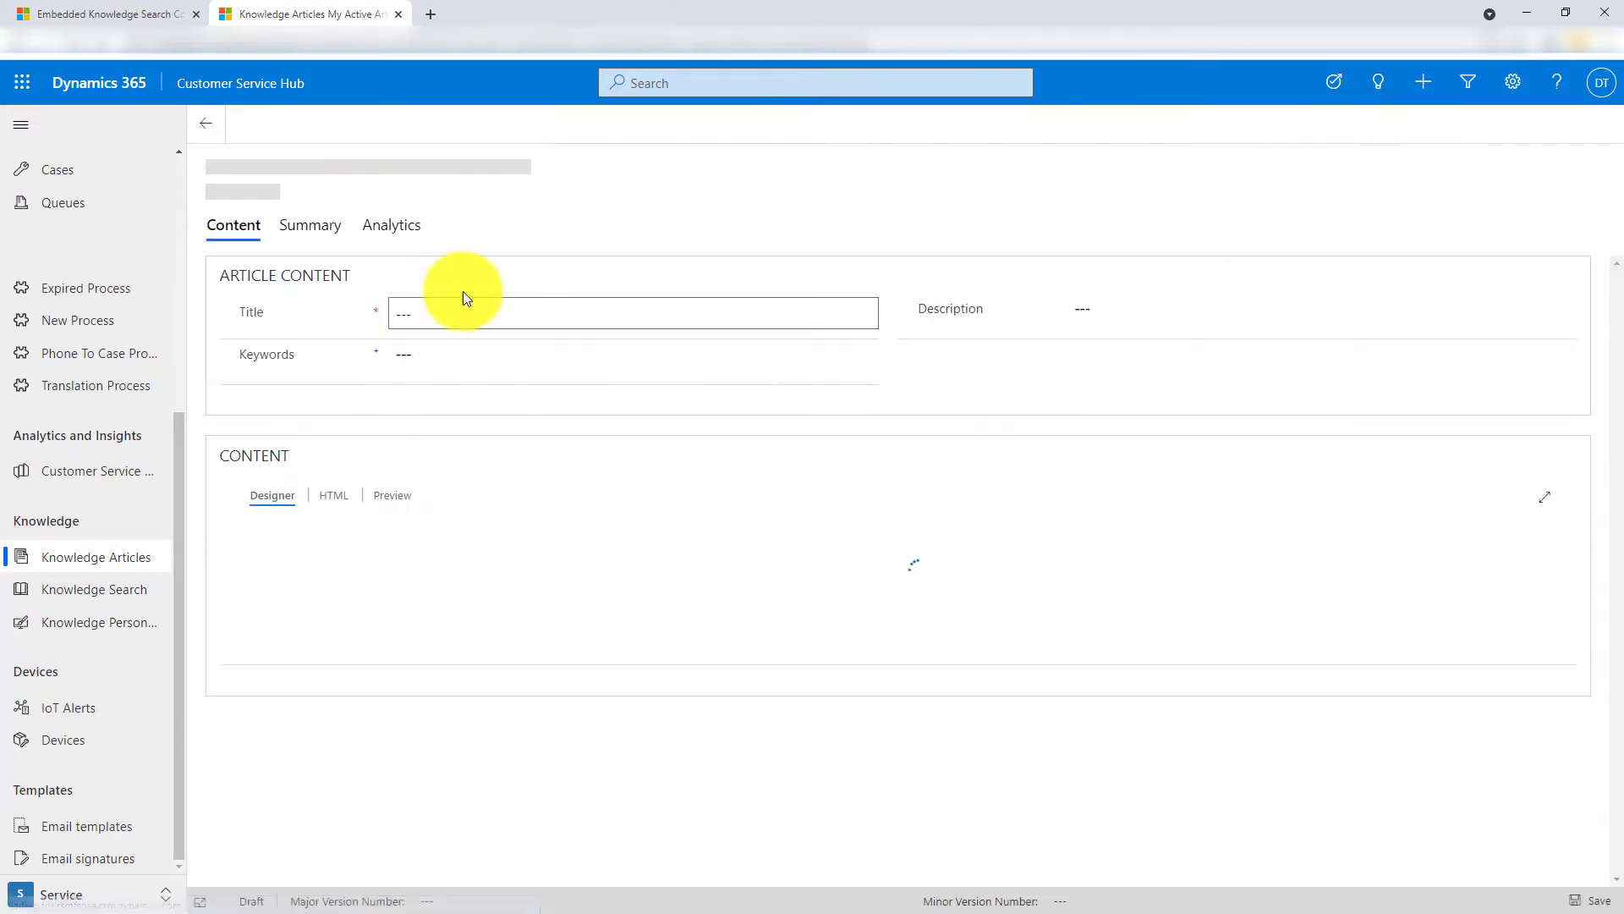